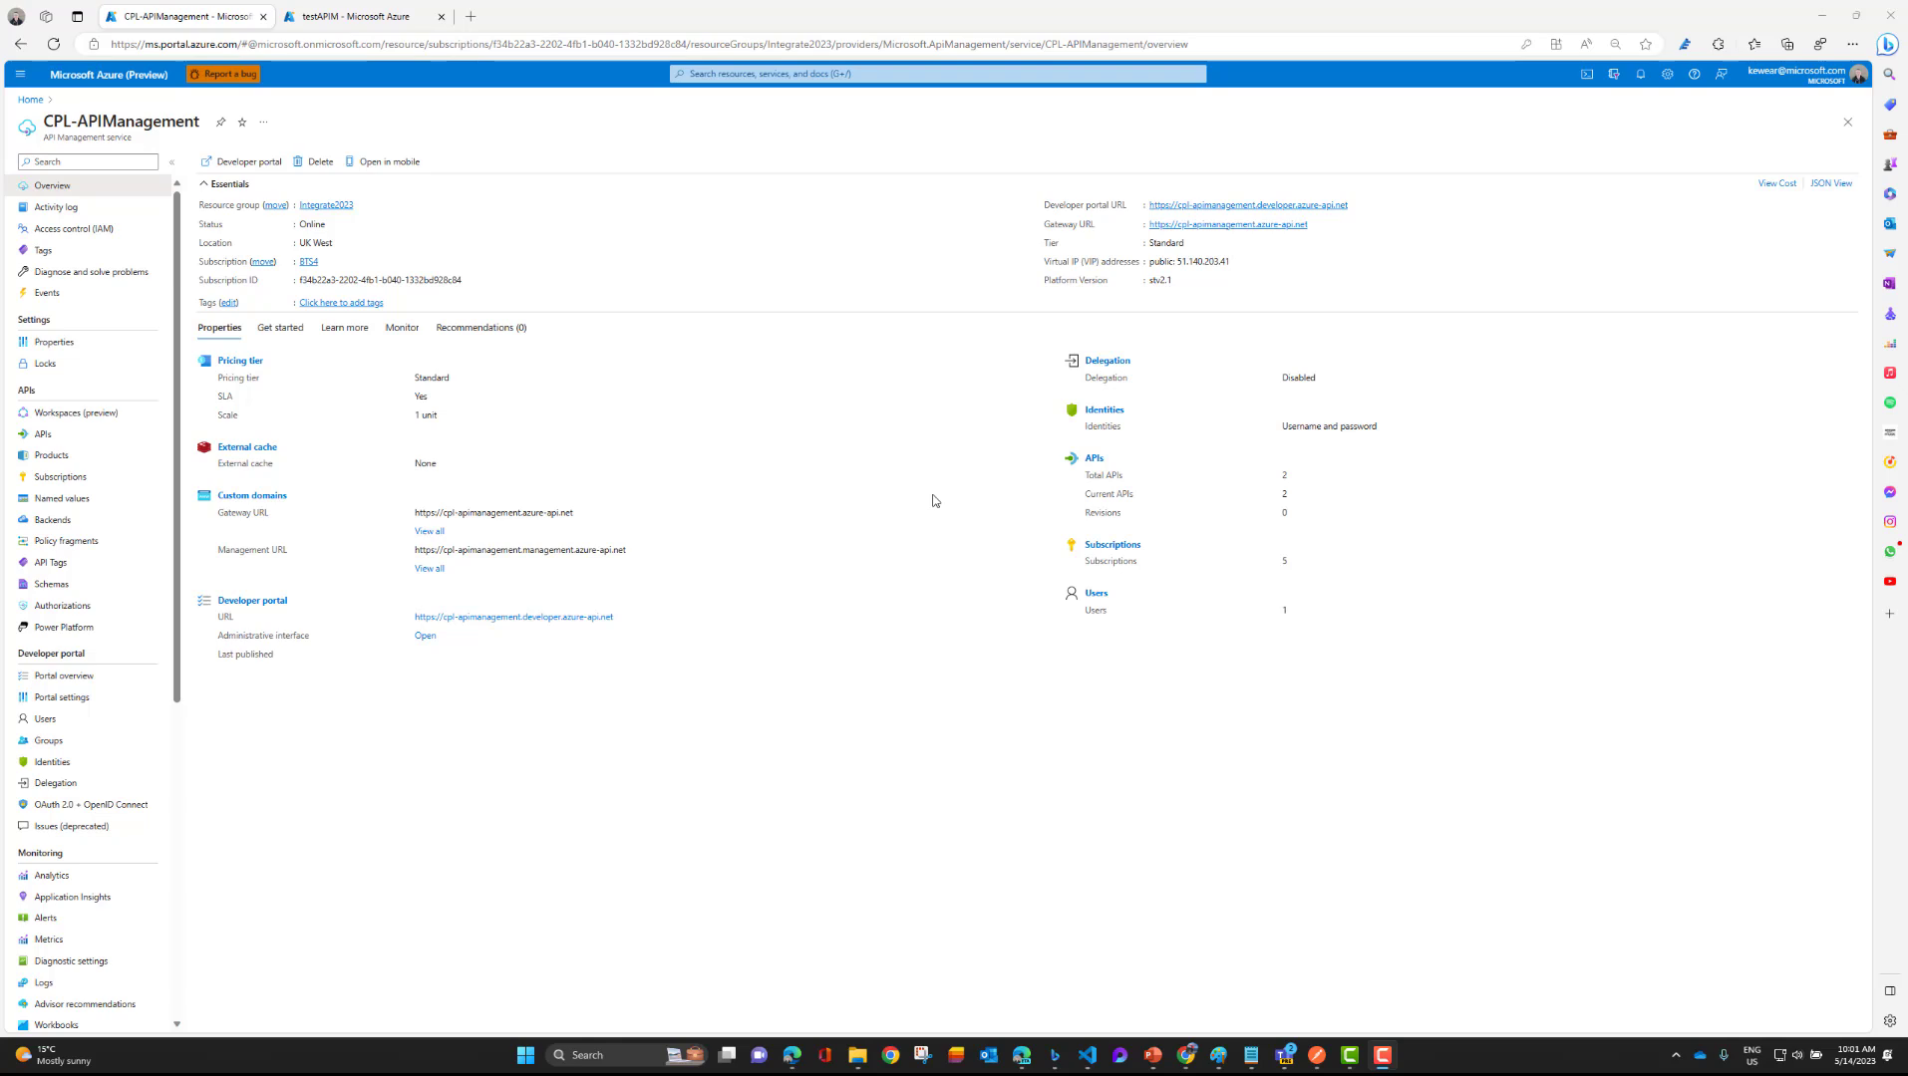
mouse_move(358, 400)
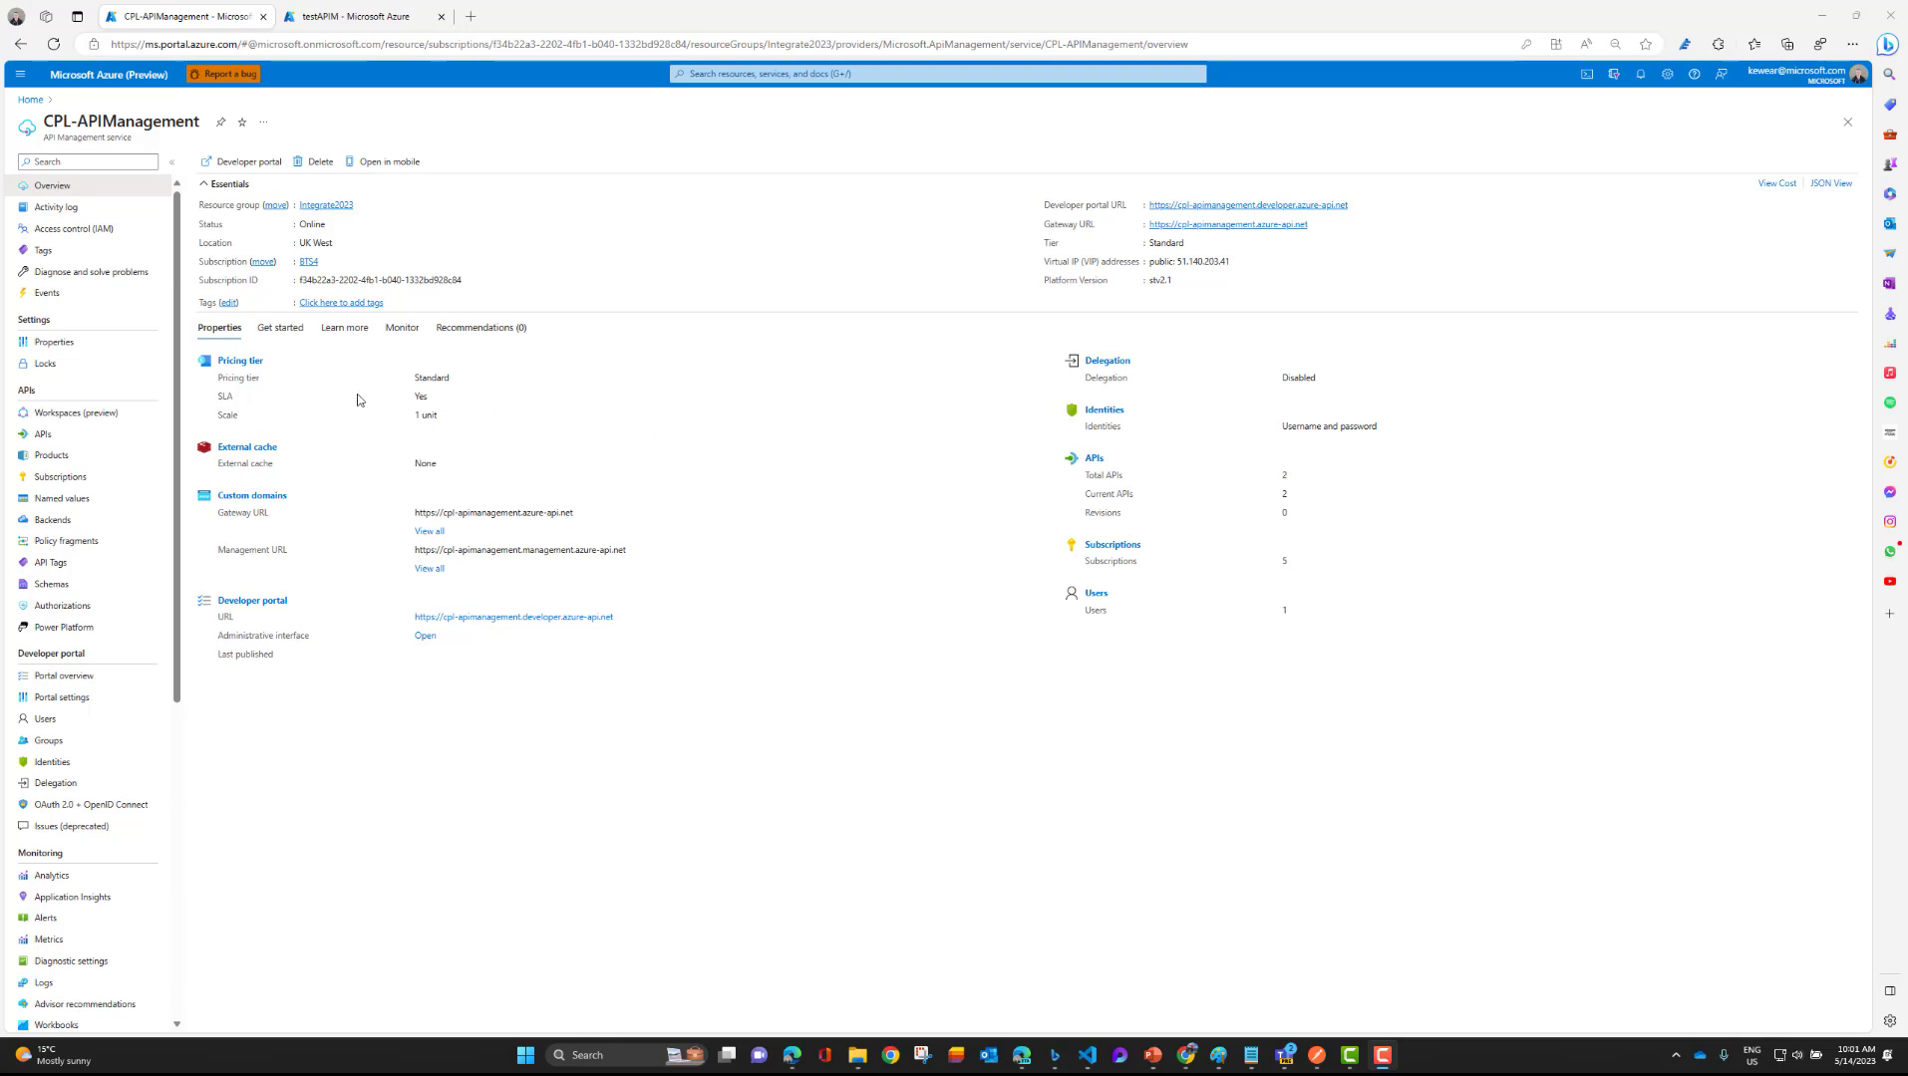
Open the Work Management API's Design view from the API Management APIs list.
left_click(42, 434)
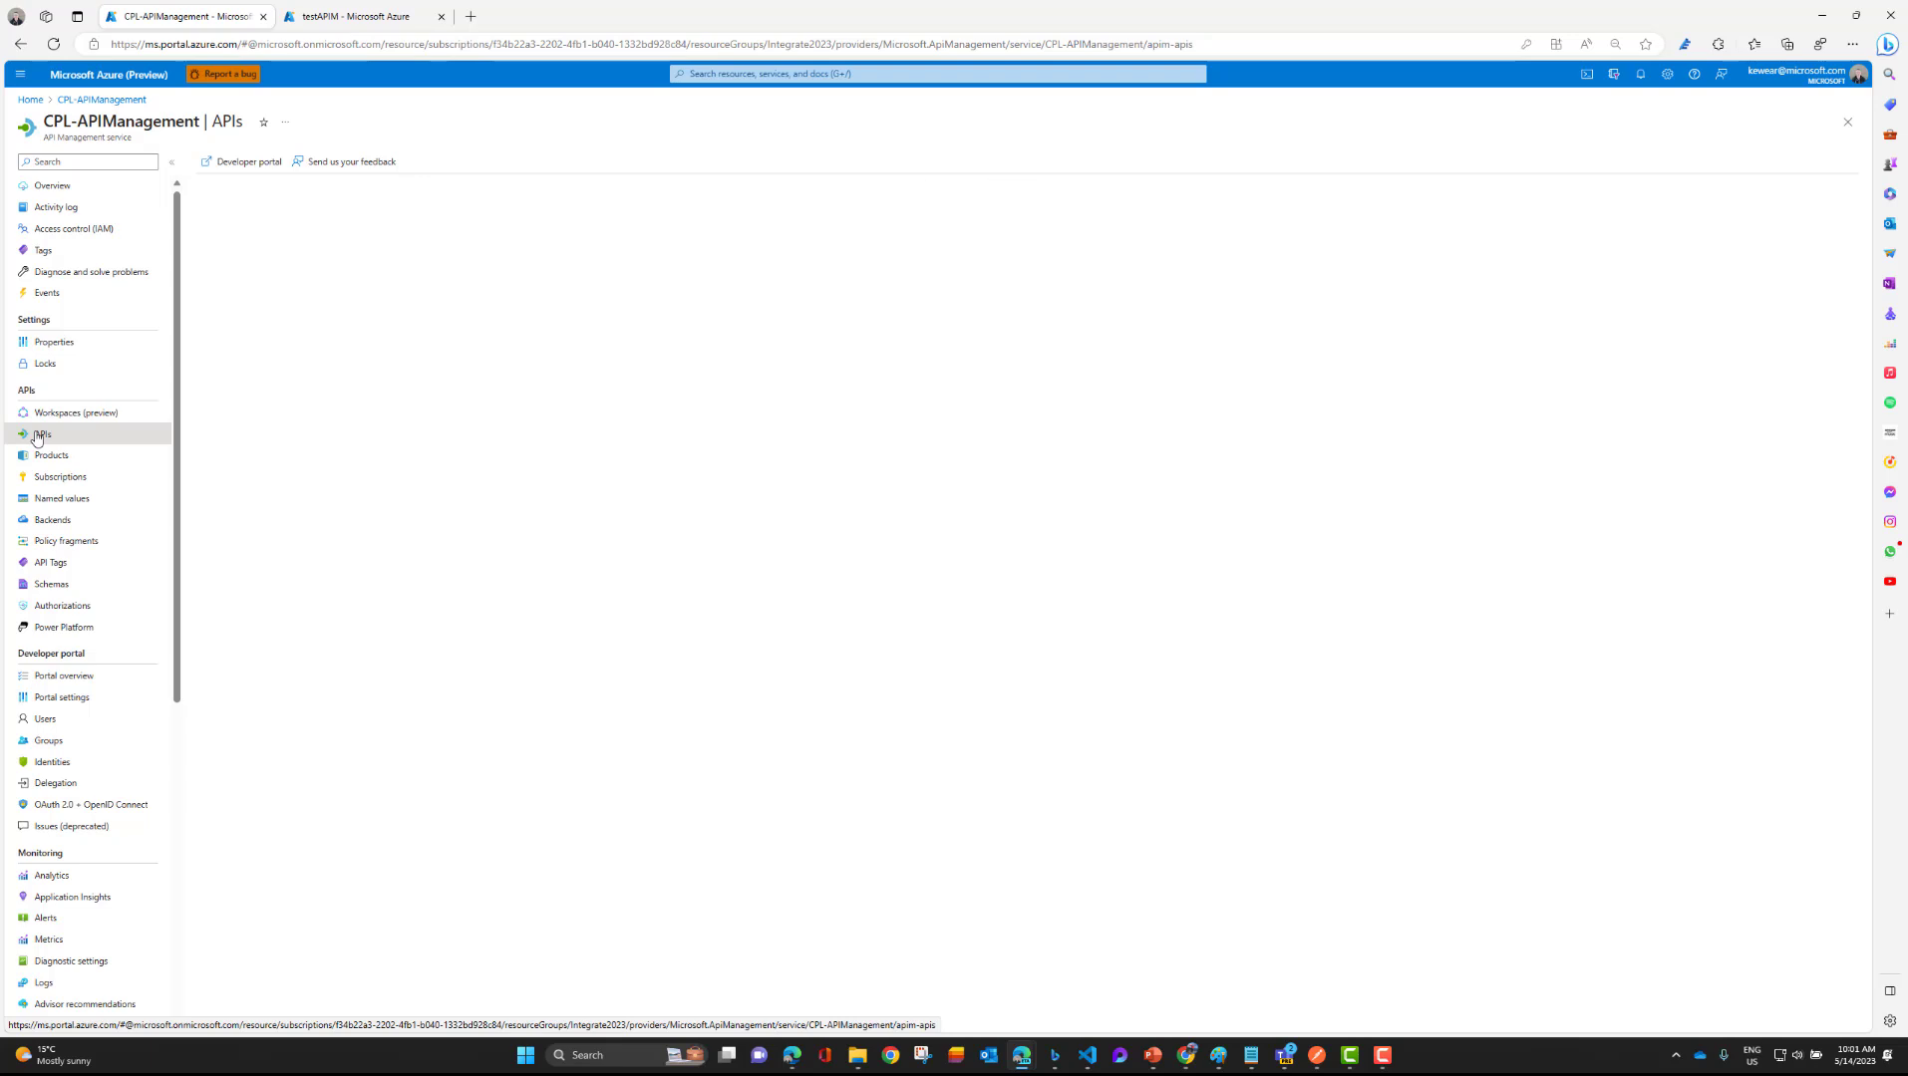
left_click(249, 359)
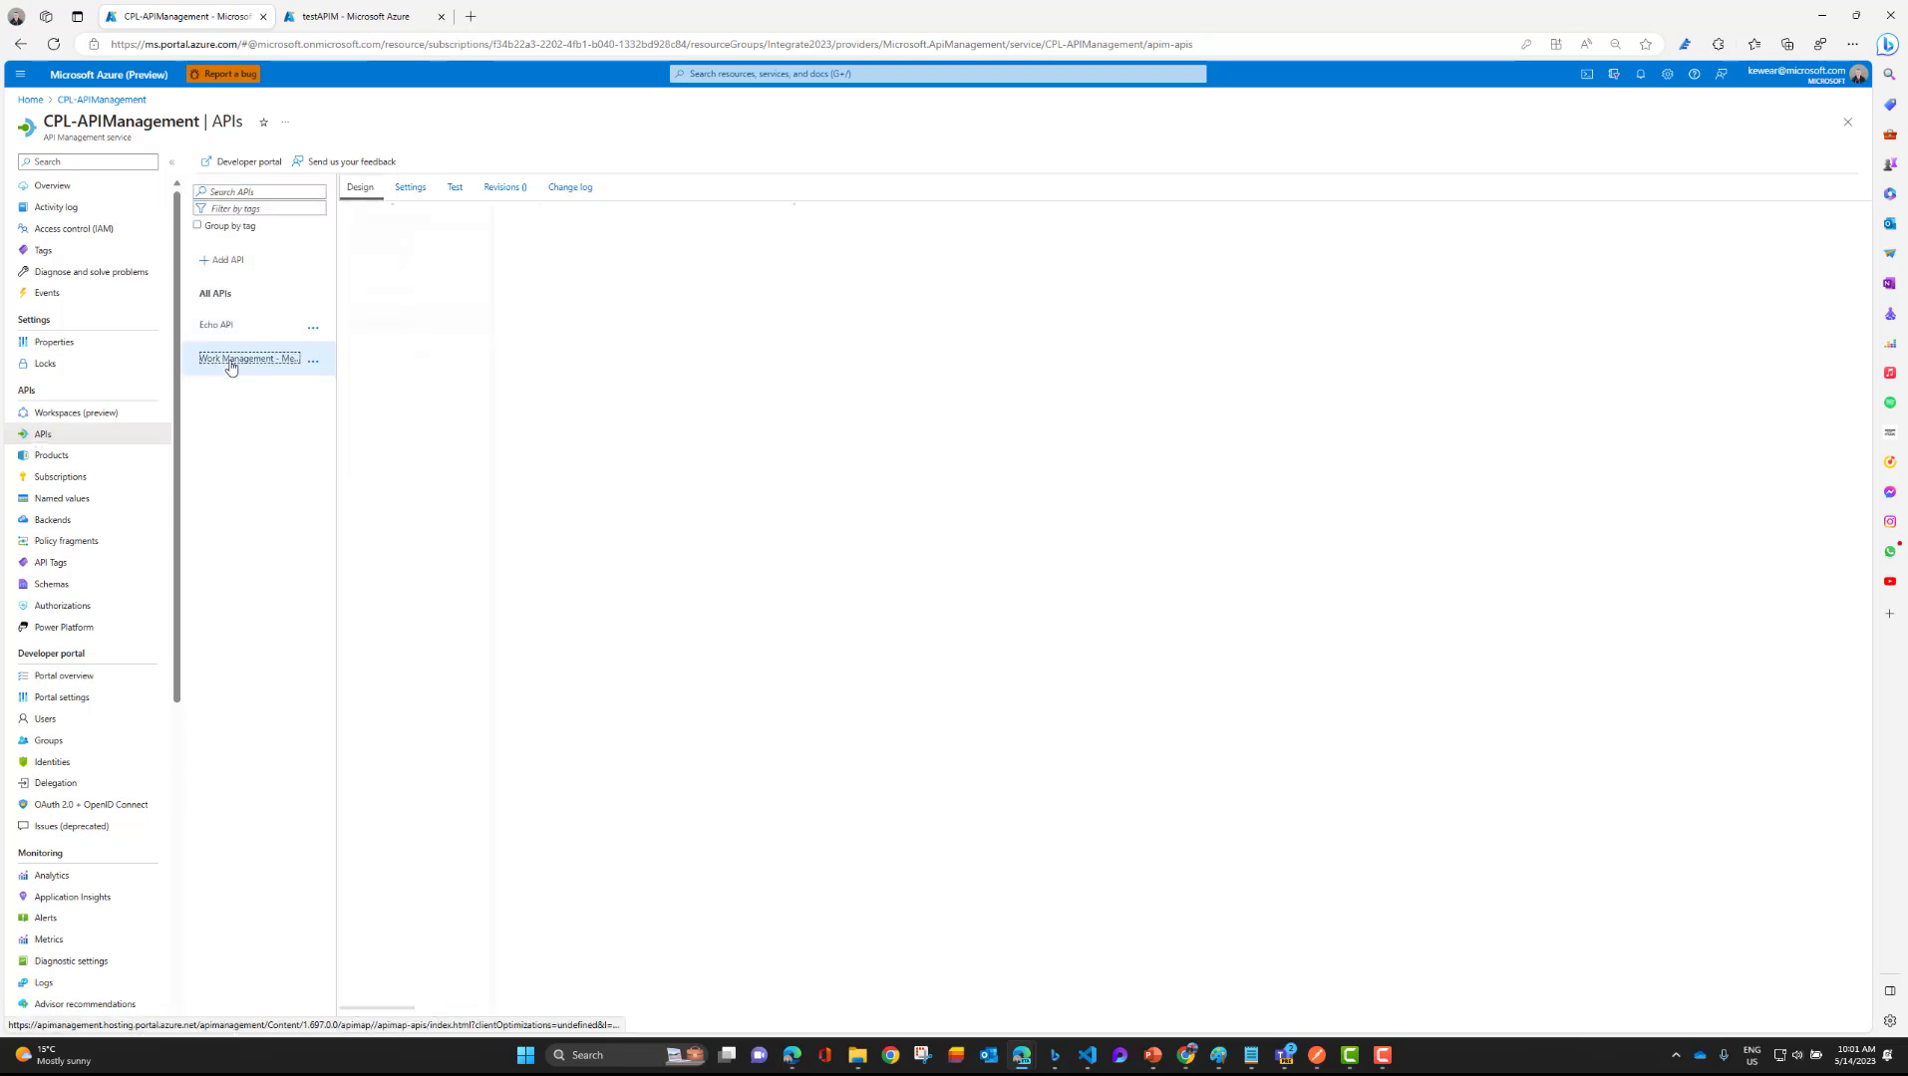
left_click(248, 359)
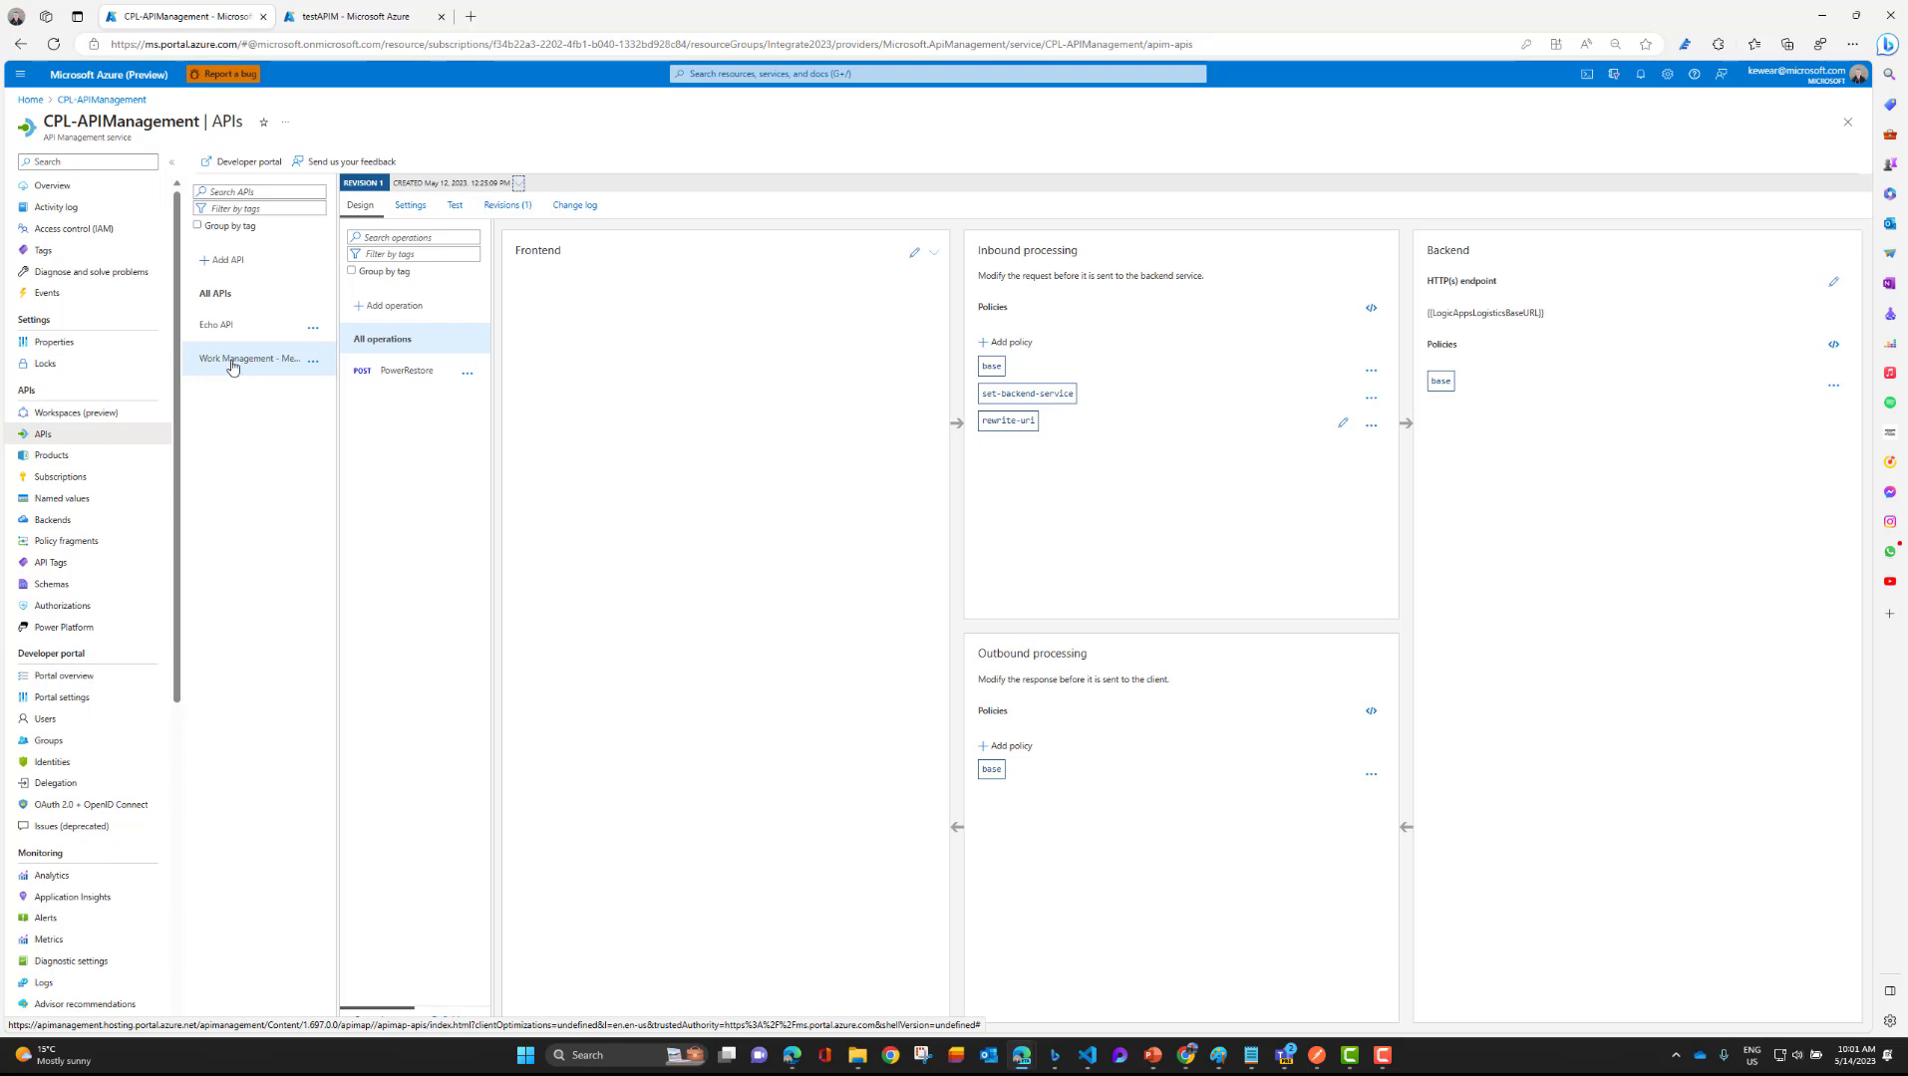
Open the PowerRestore operation's frontend in the form-based editor.
left_click(404, 371)
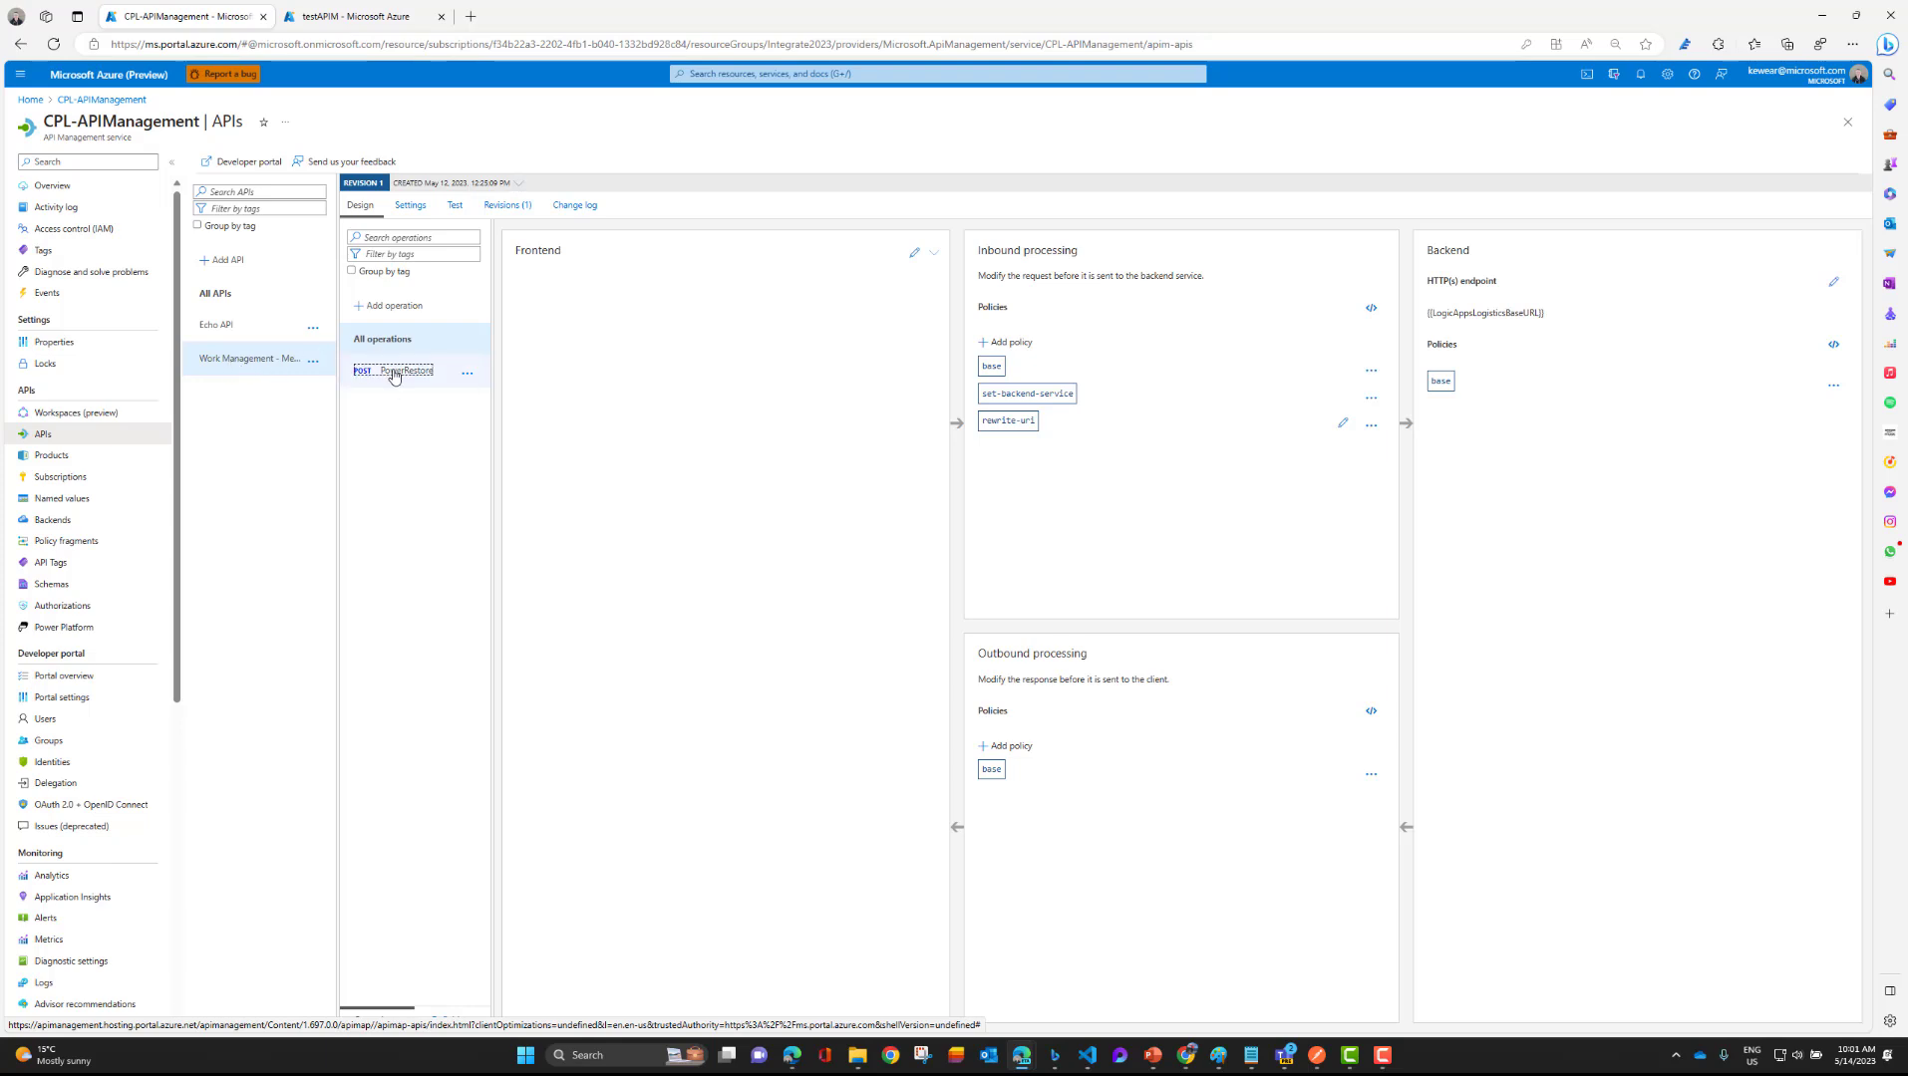
left_click(406, 371)
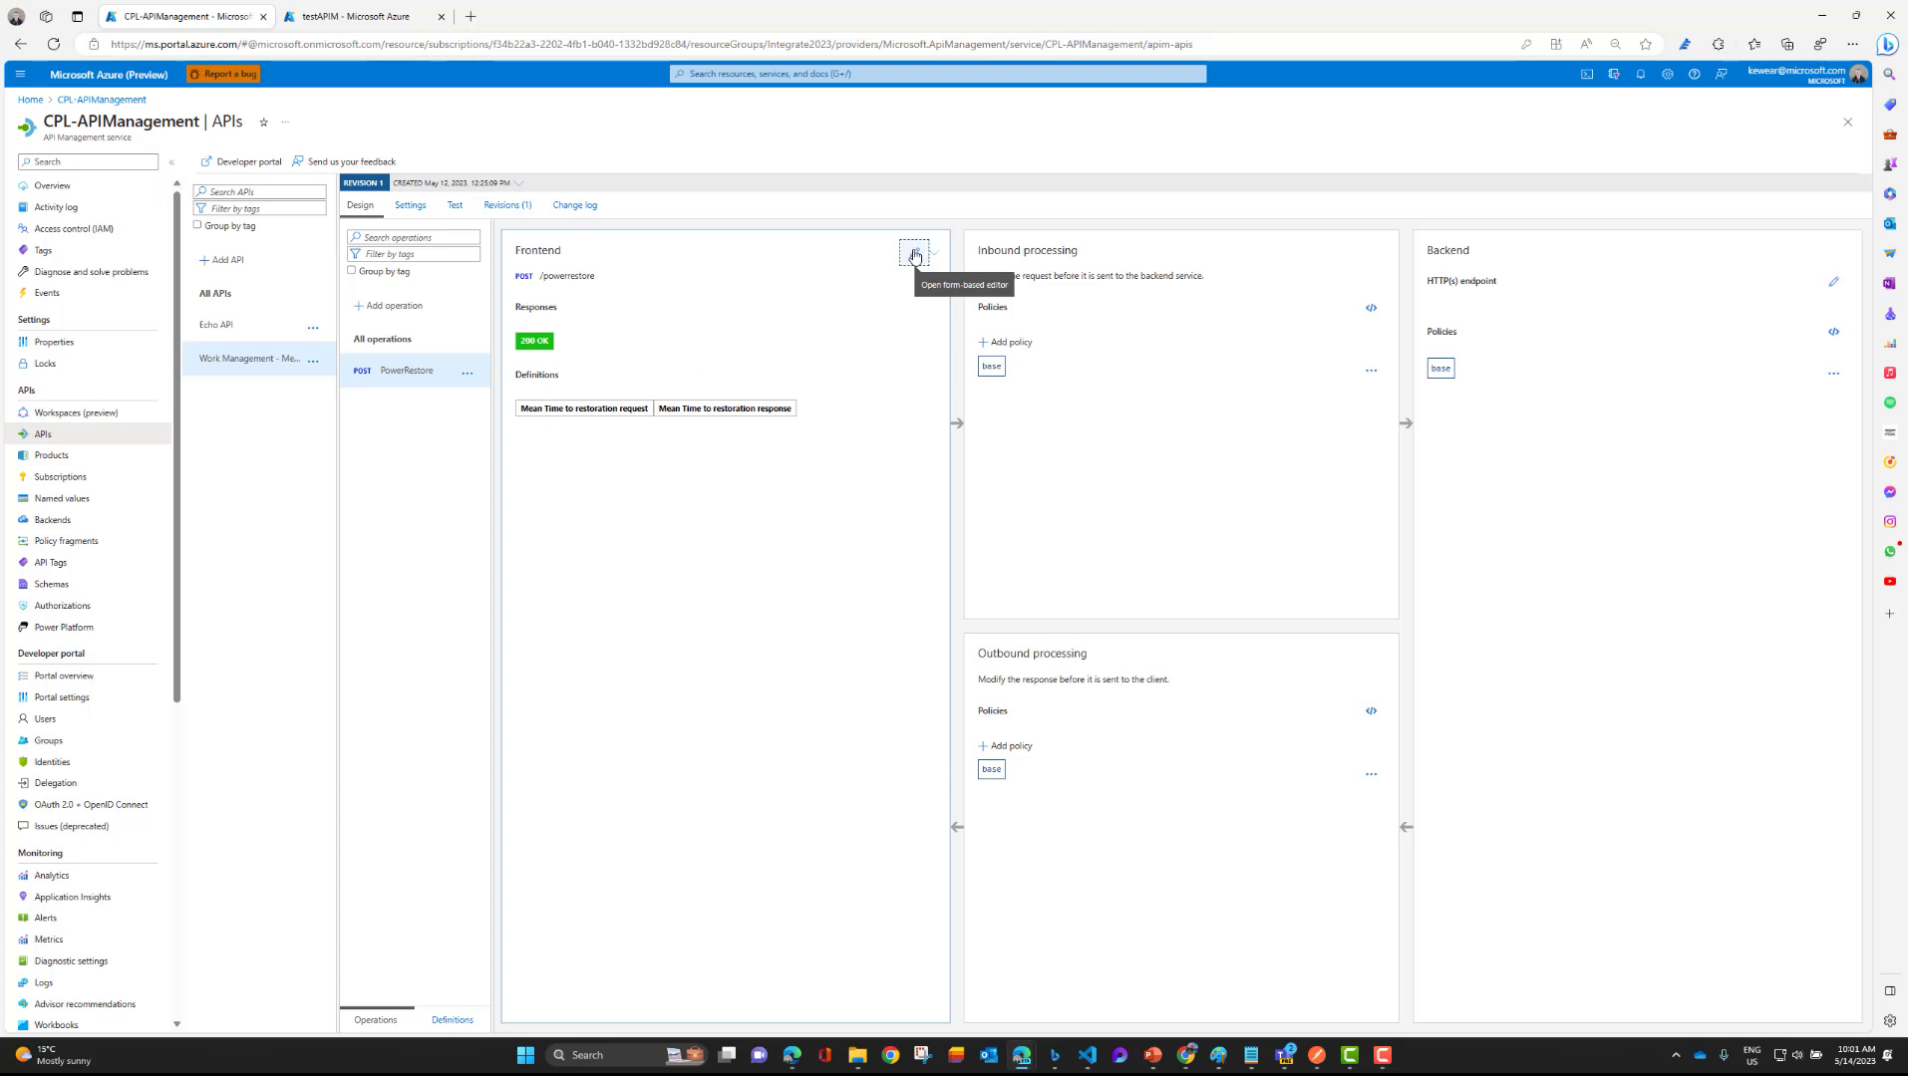
left_click(910, 256)
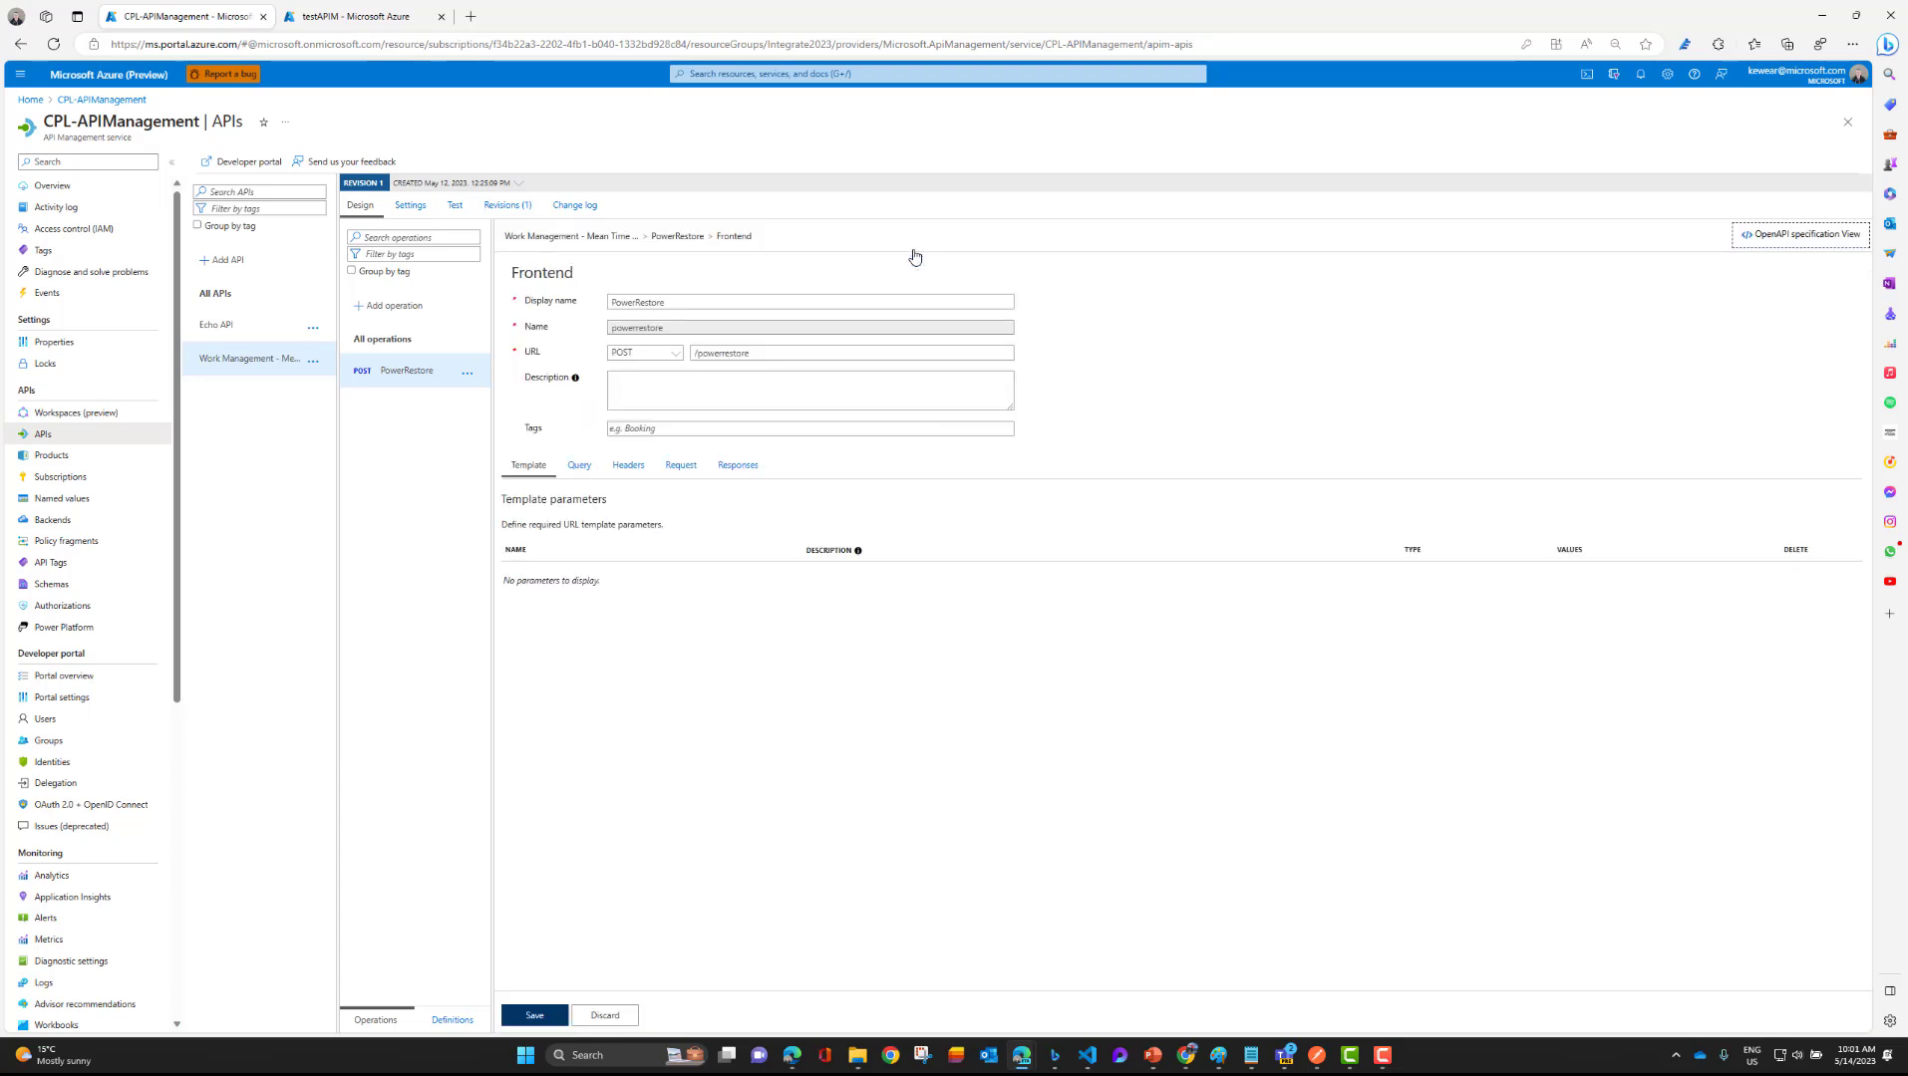
Show the JSON request representation, keeping the 'Mean Time to restoration request' definition.
left_click(680, 465)
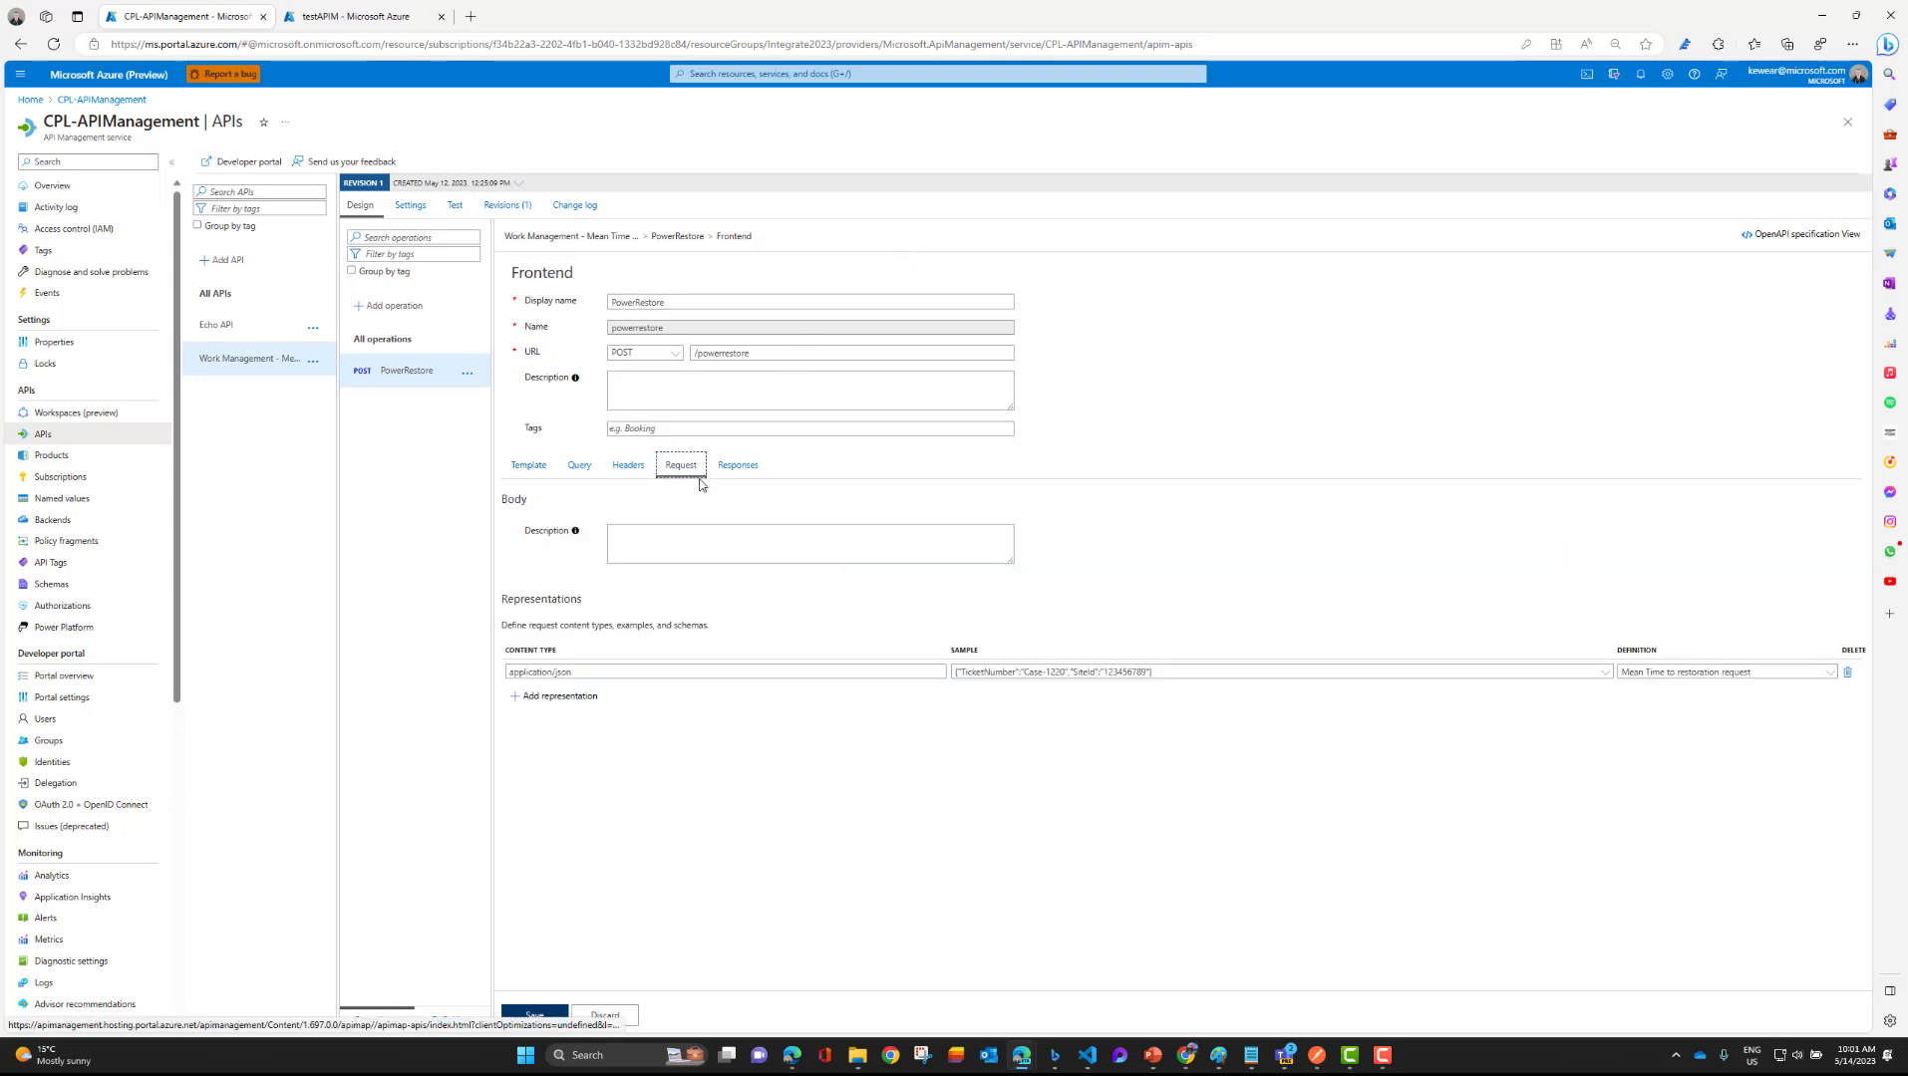
left_click(809, 543)
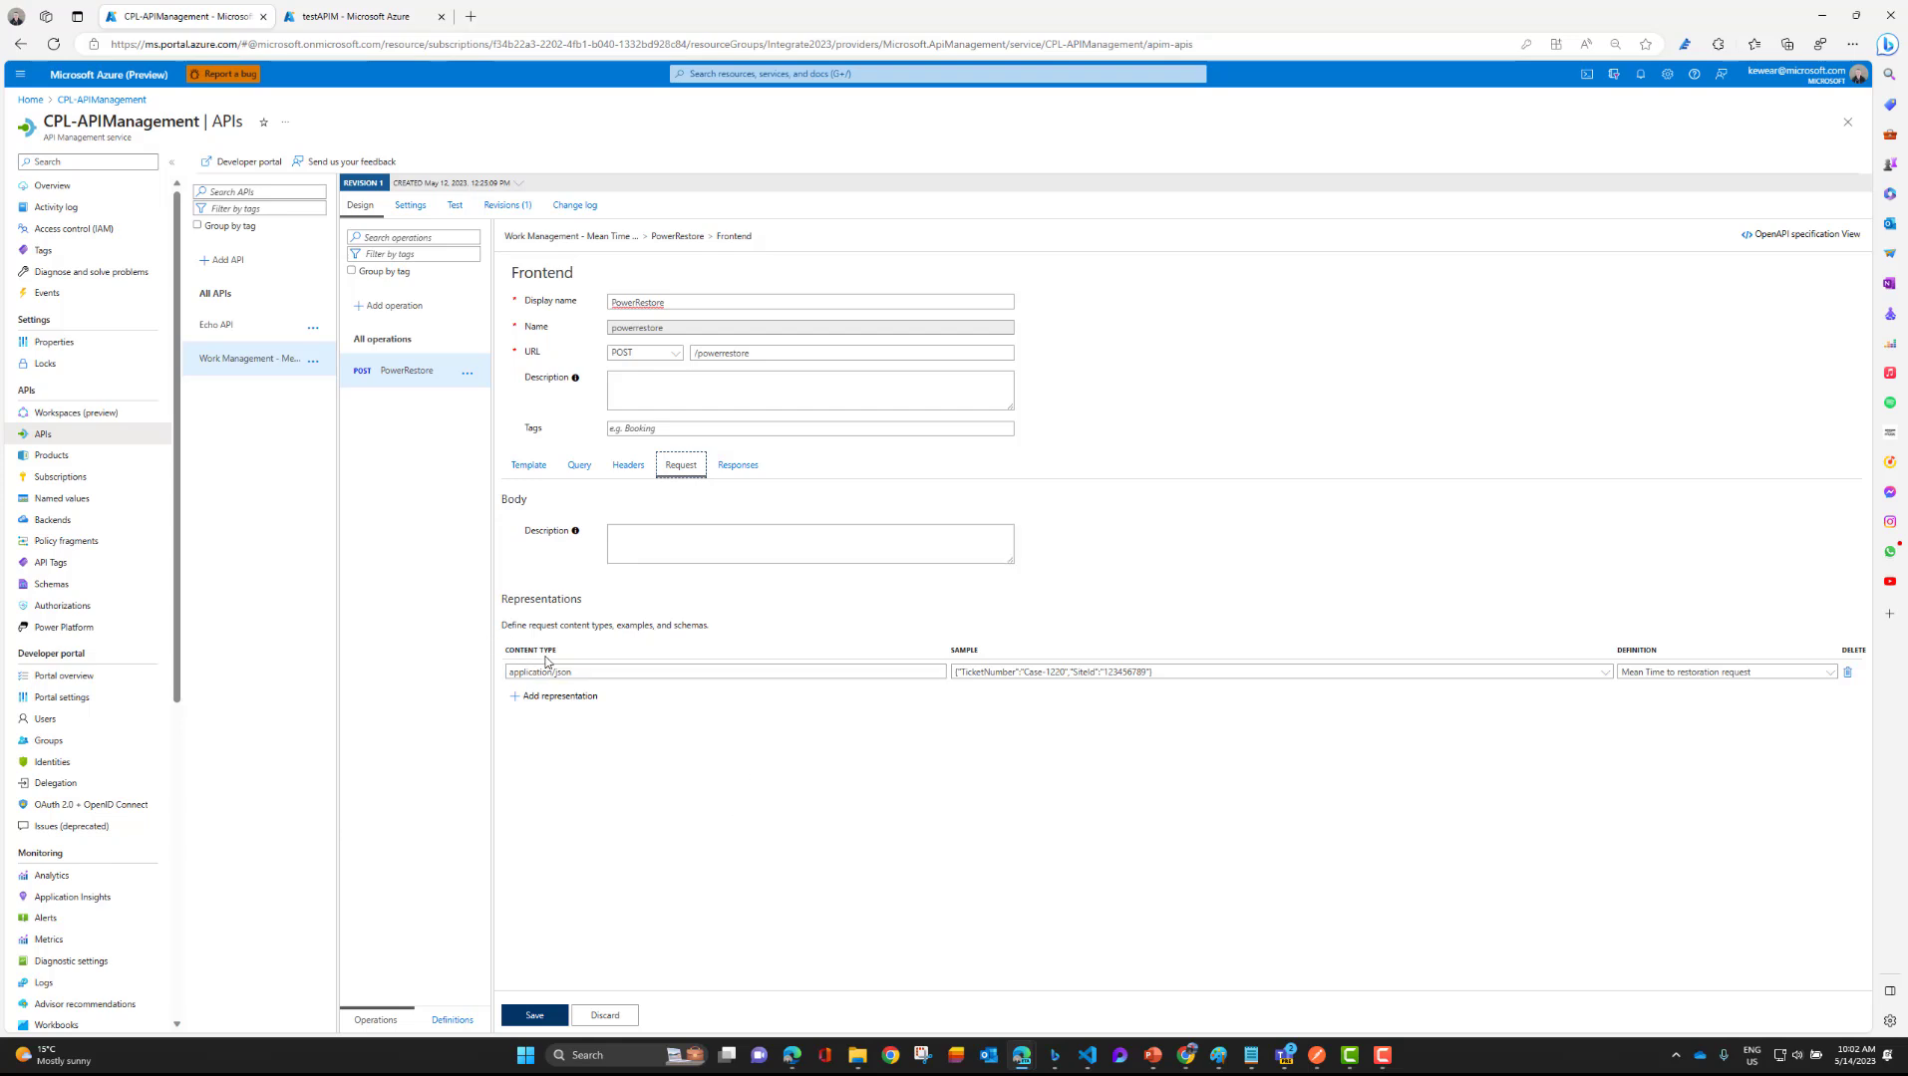
mouse_move(547, 688)
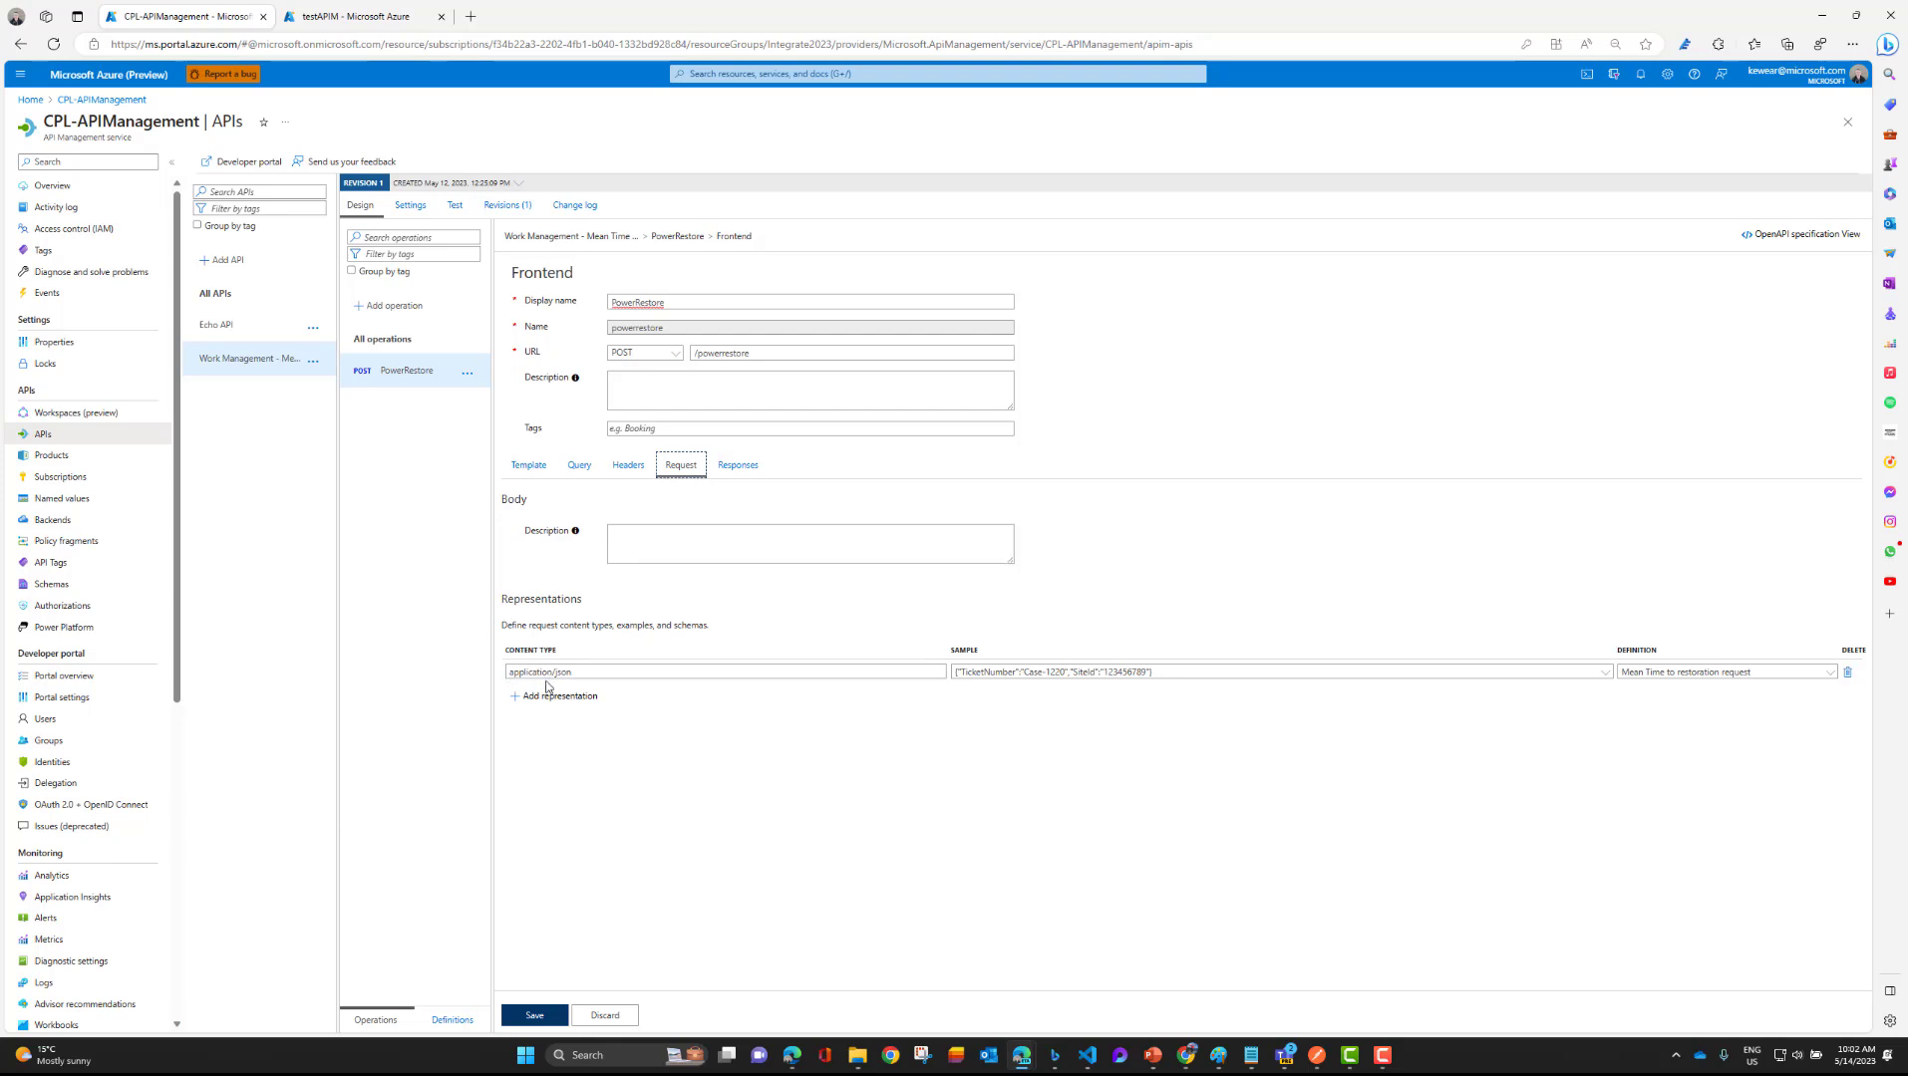
left_click(1163, 673)
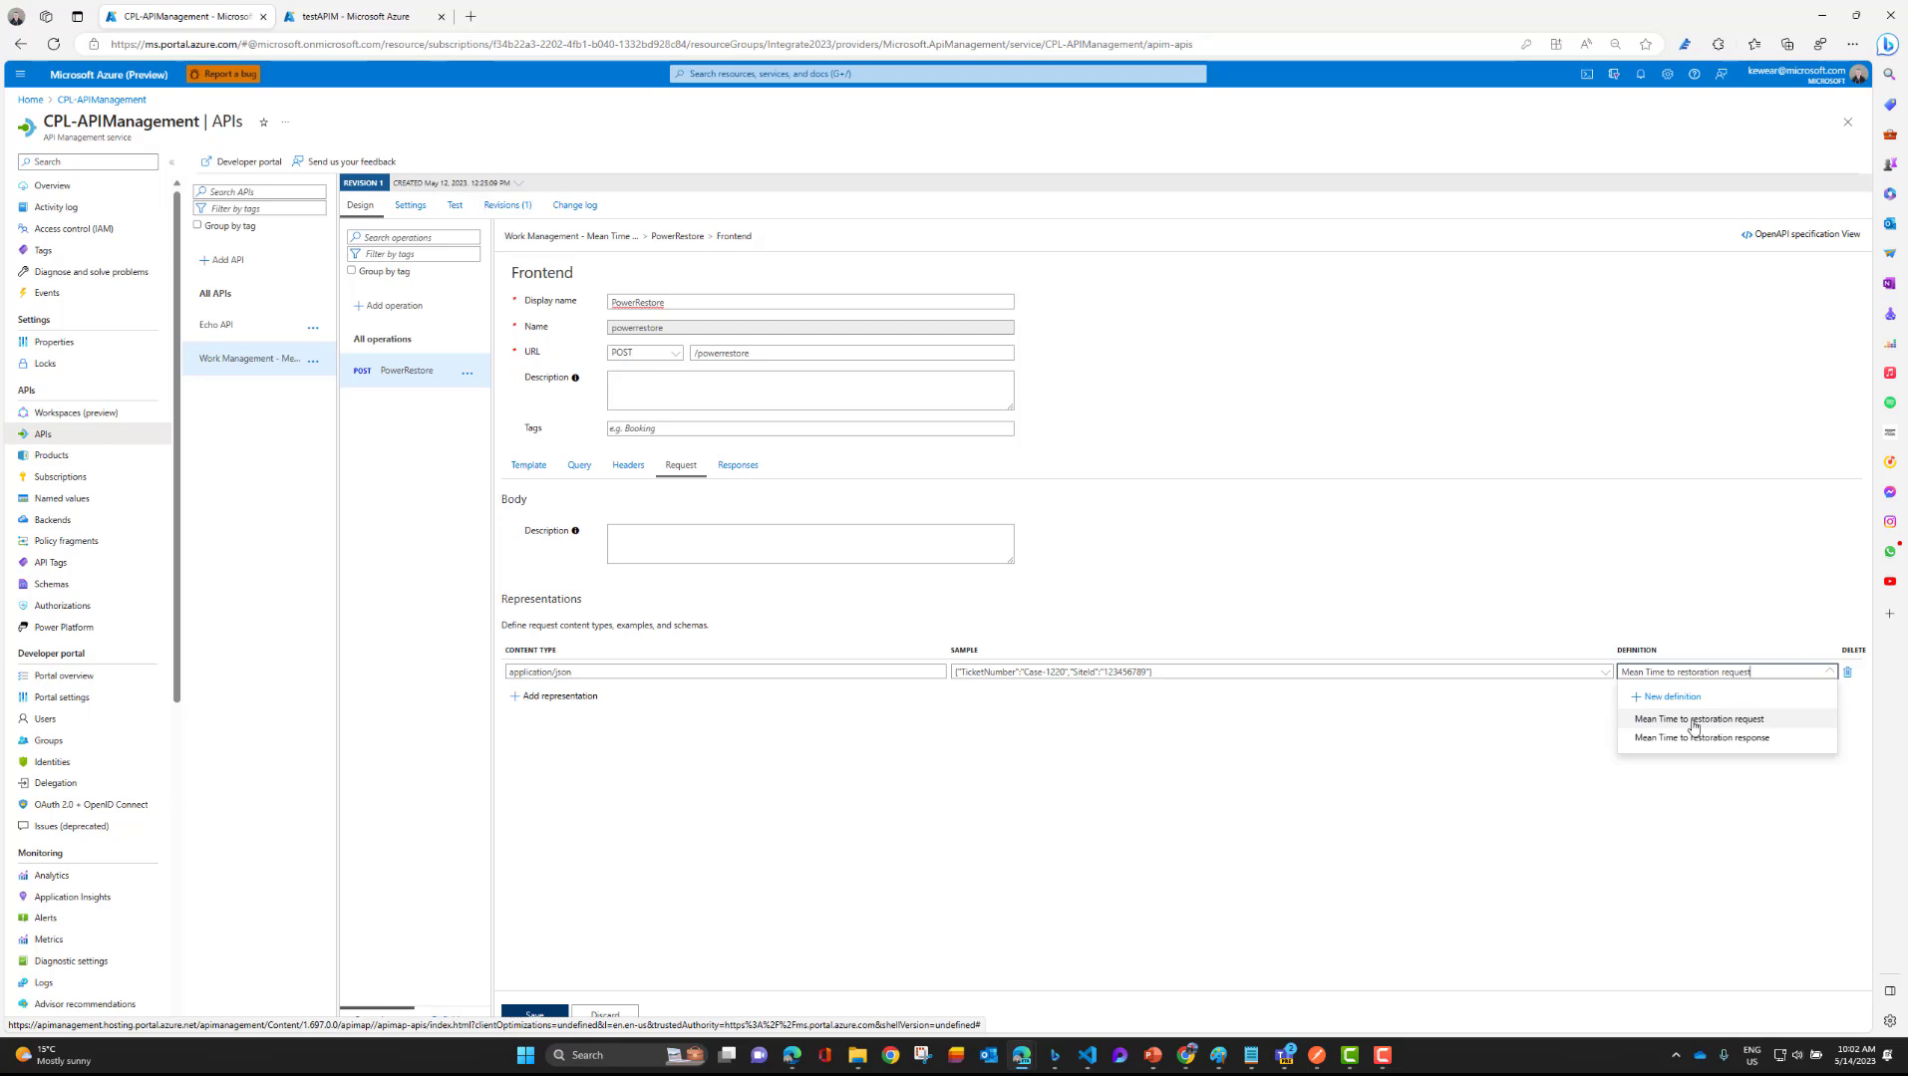
left_click(1698, 719)
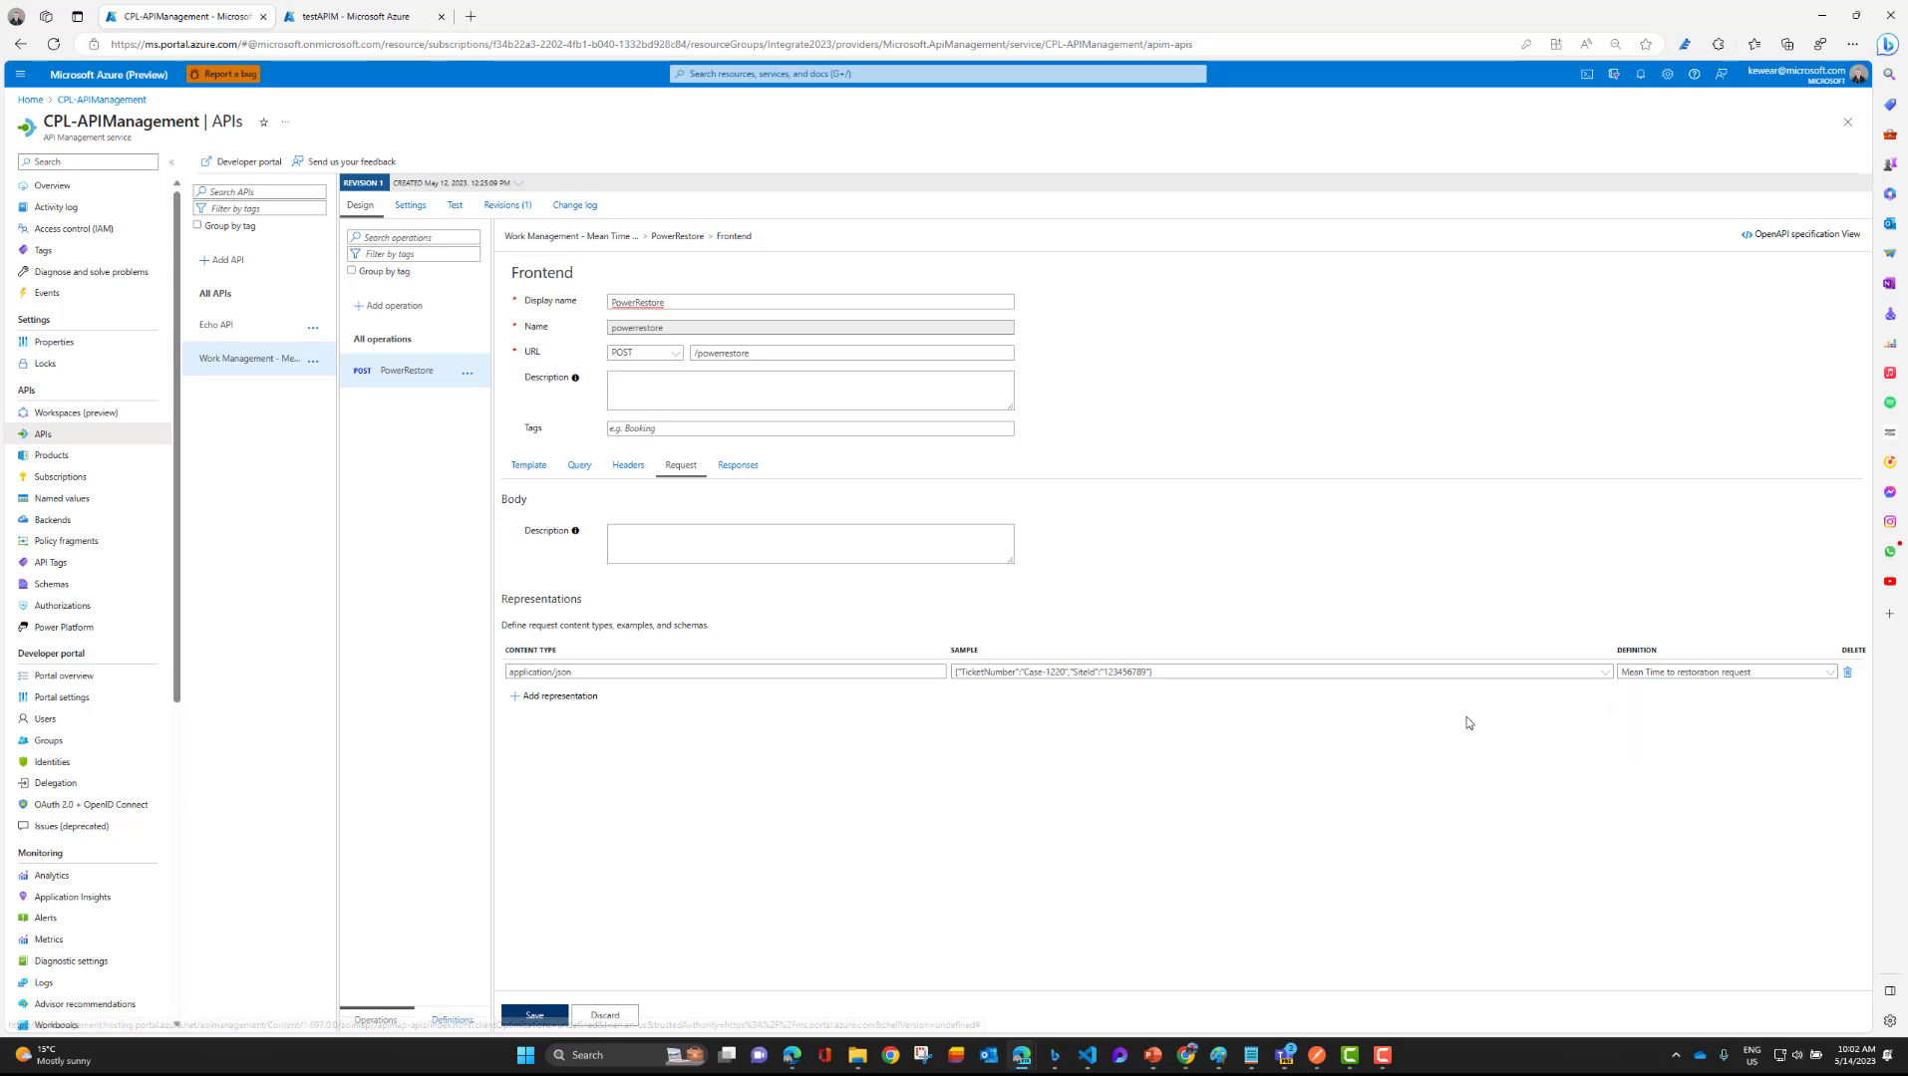
Show the 200 OK response, keeping its 'Mean Time to restoration response' definition.
left_click(738, 465)
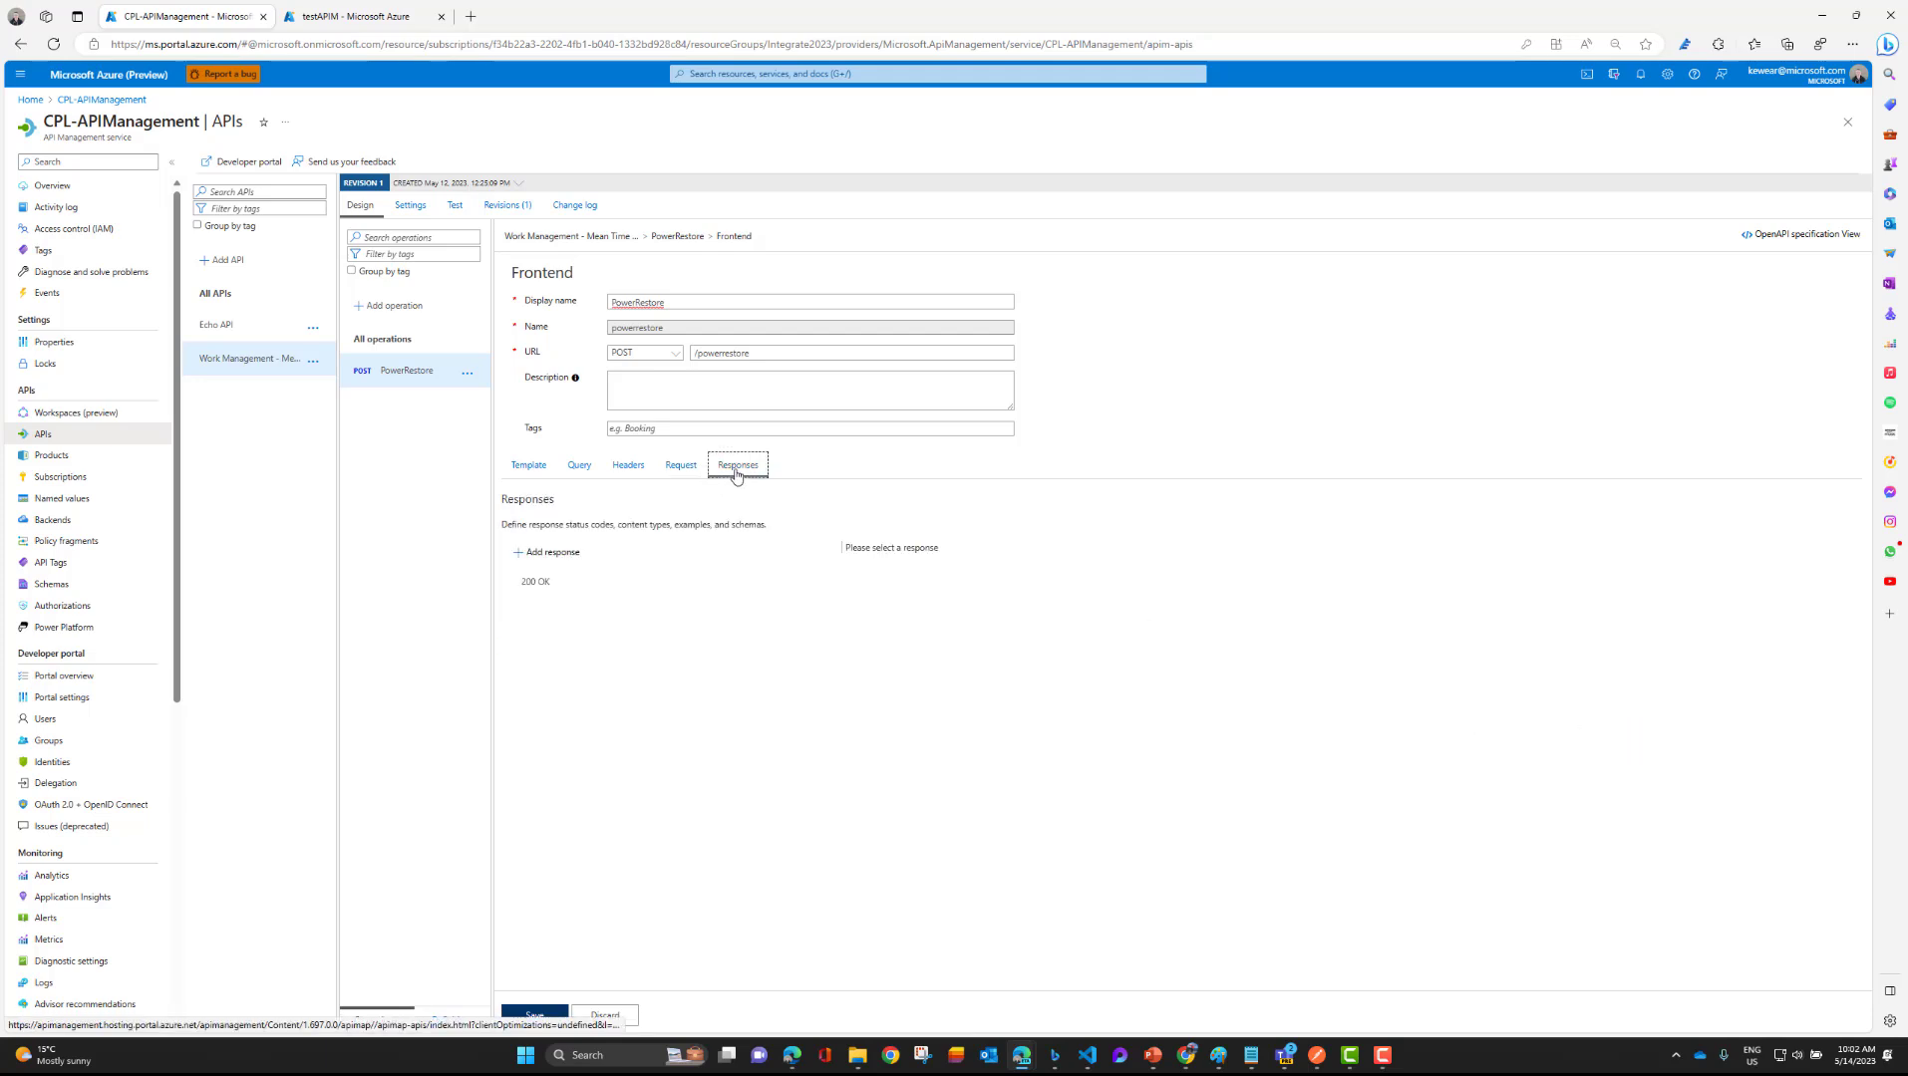
left_click(535, 581)
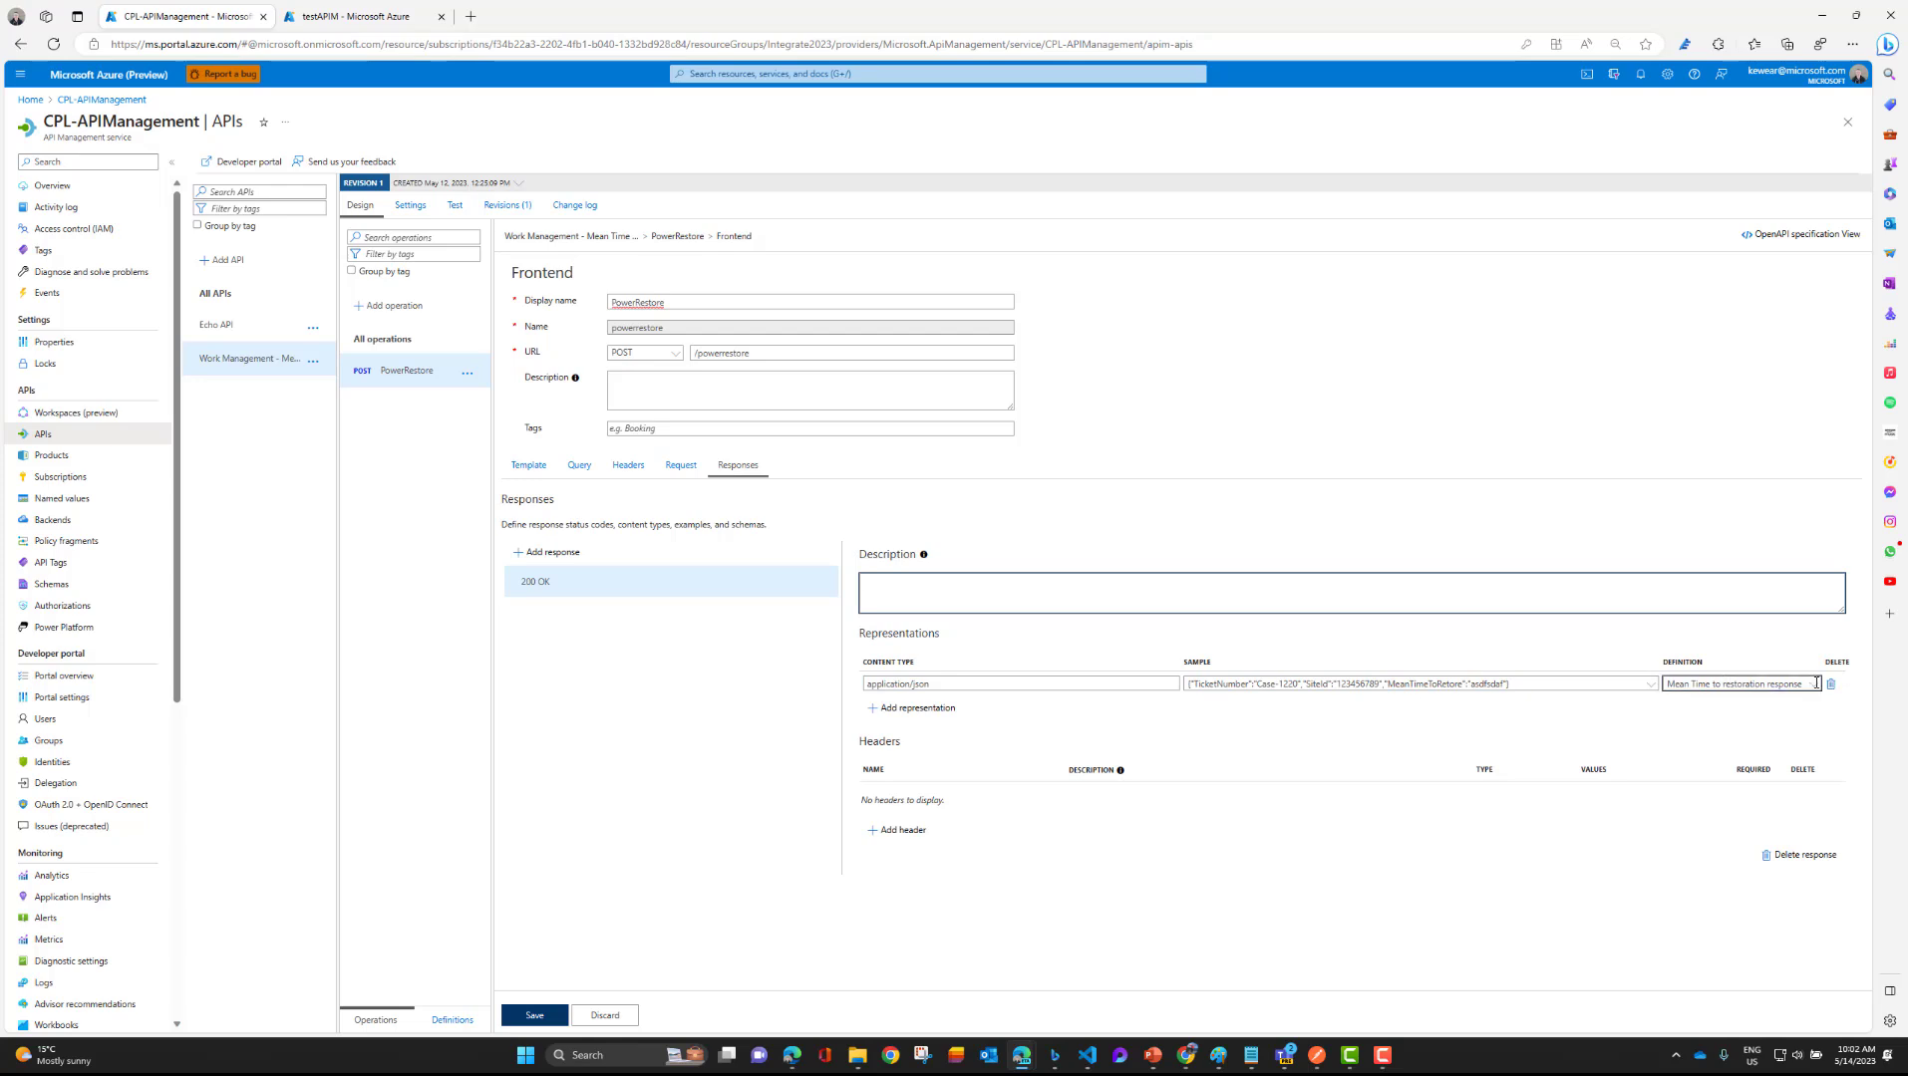
left_click(1816, 683)
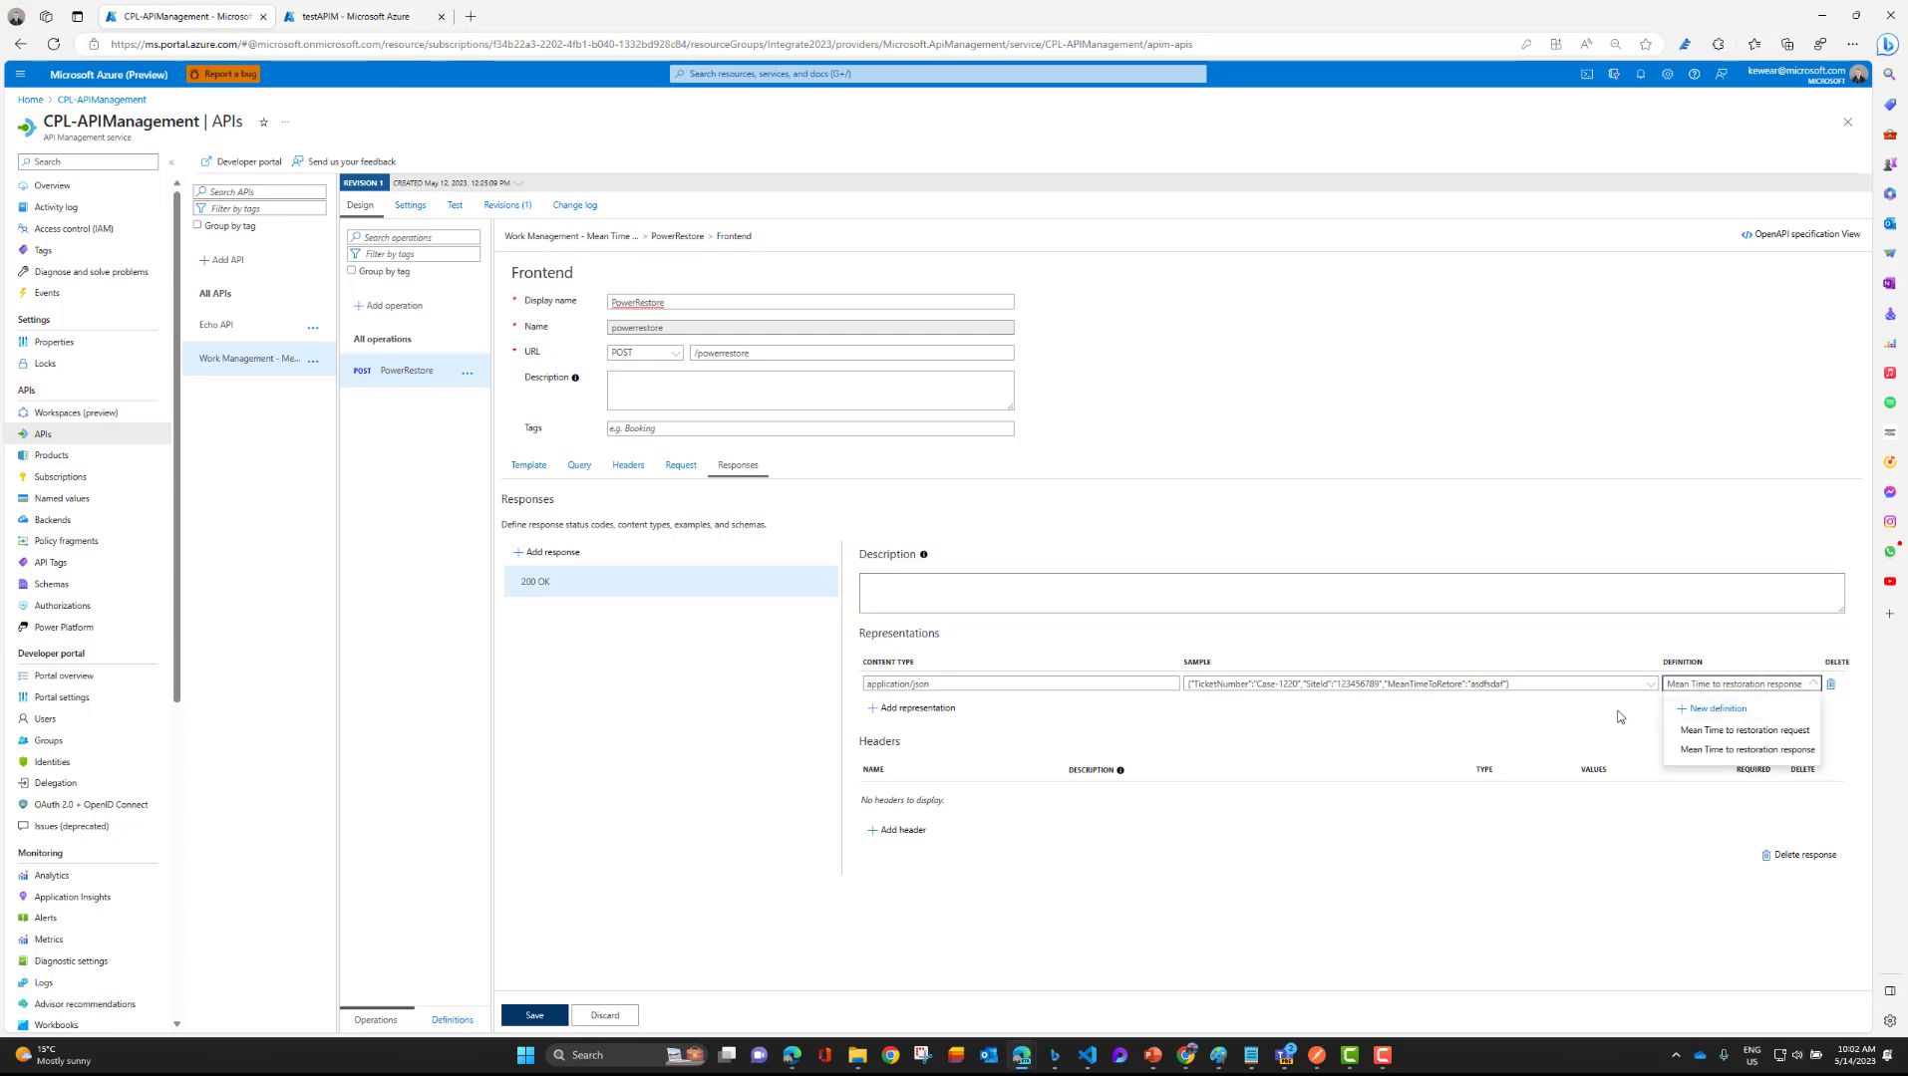
left_click(1745, 749)
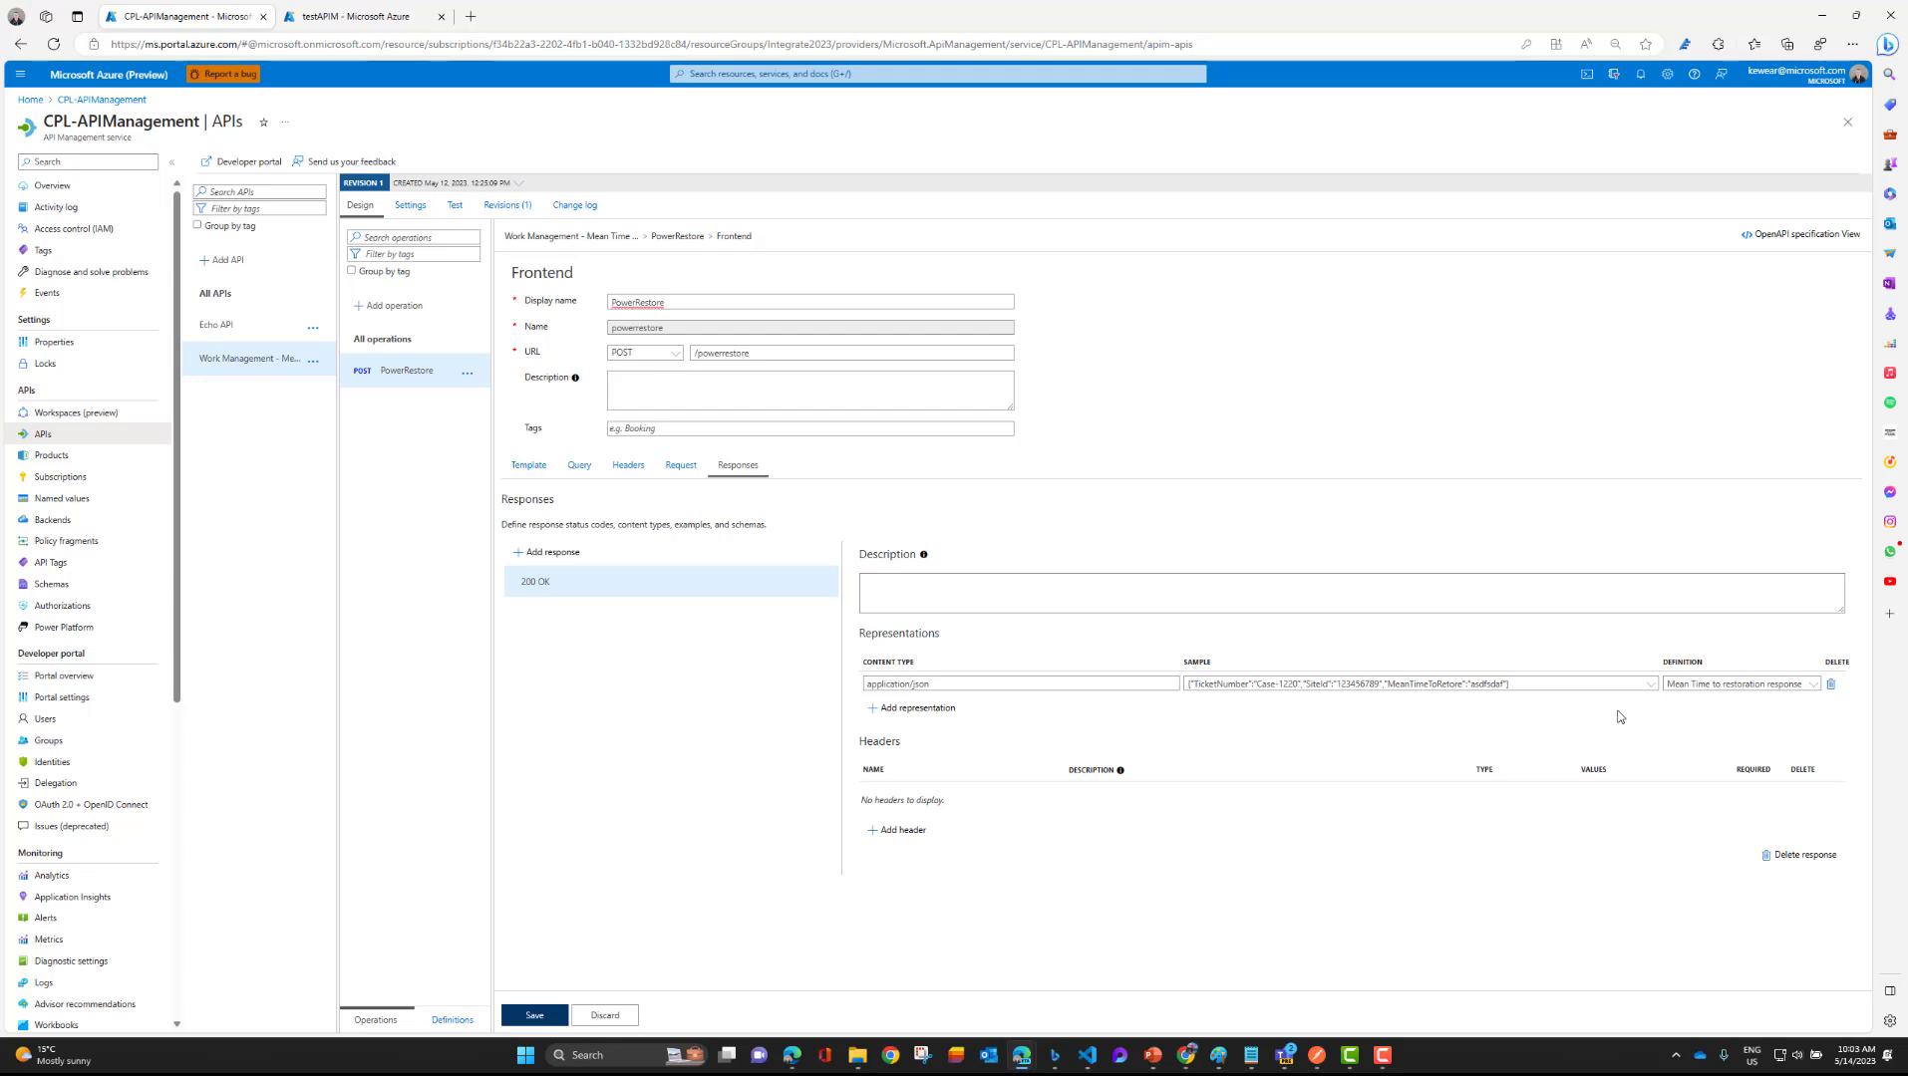
mouse_move(52, 468)
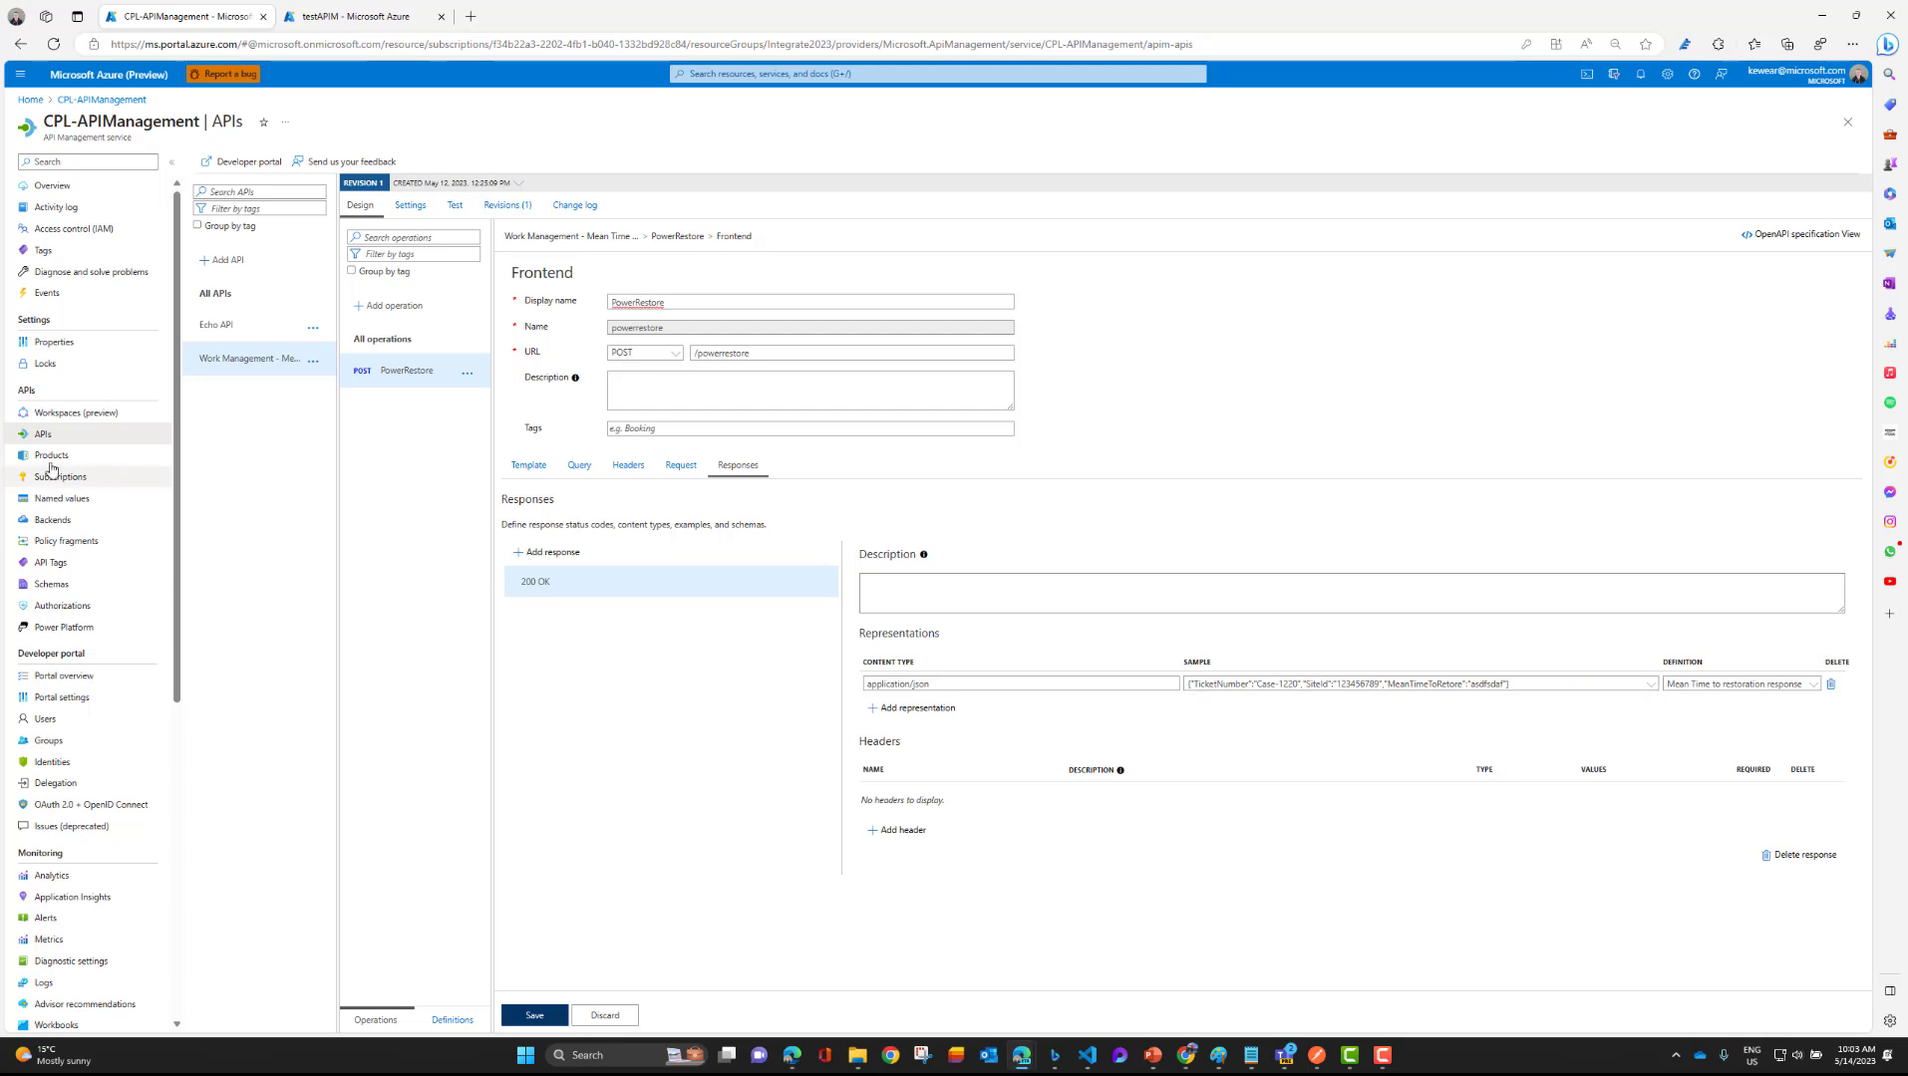
List the APIM subscriptions and check the Work Management subscription's options menu.
left_click(59, 476)
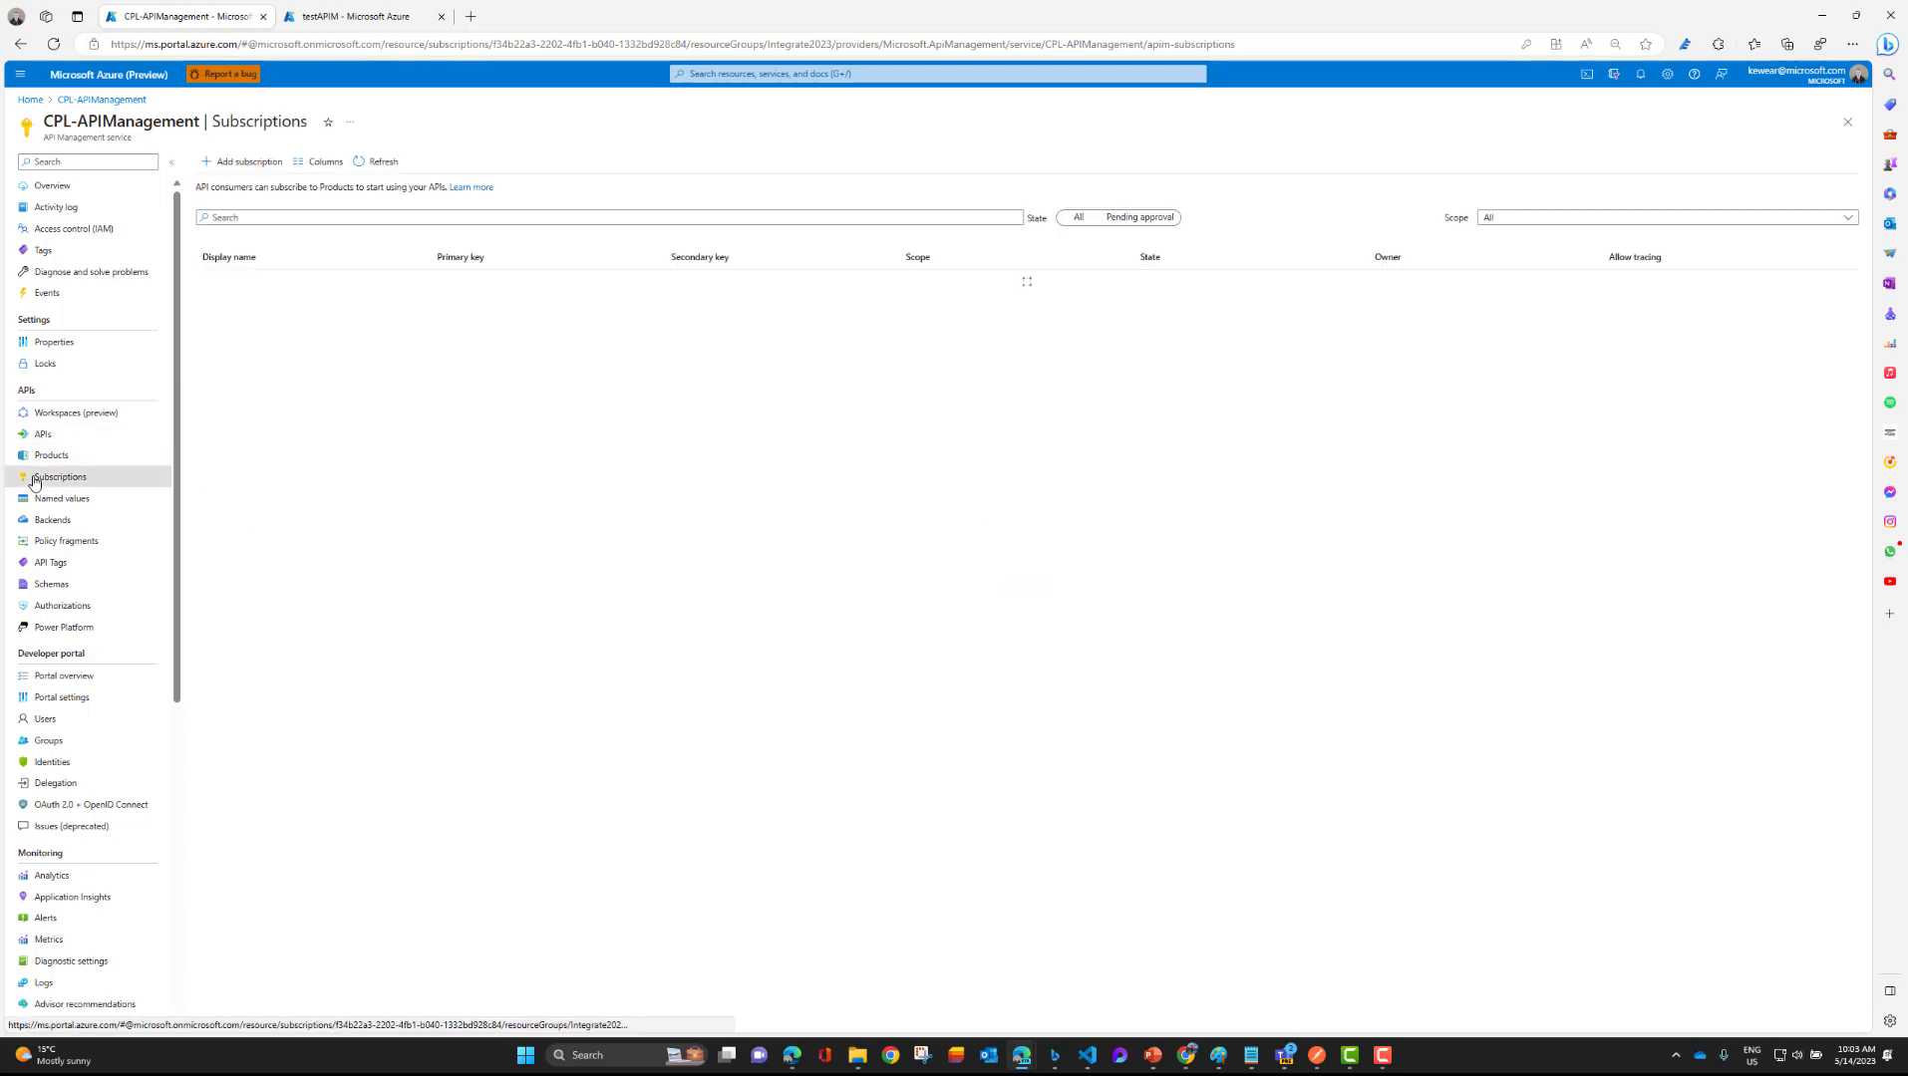
left_click(60, 477)
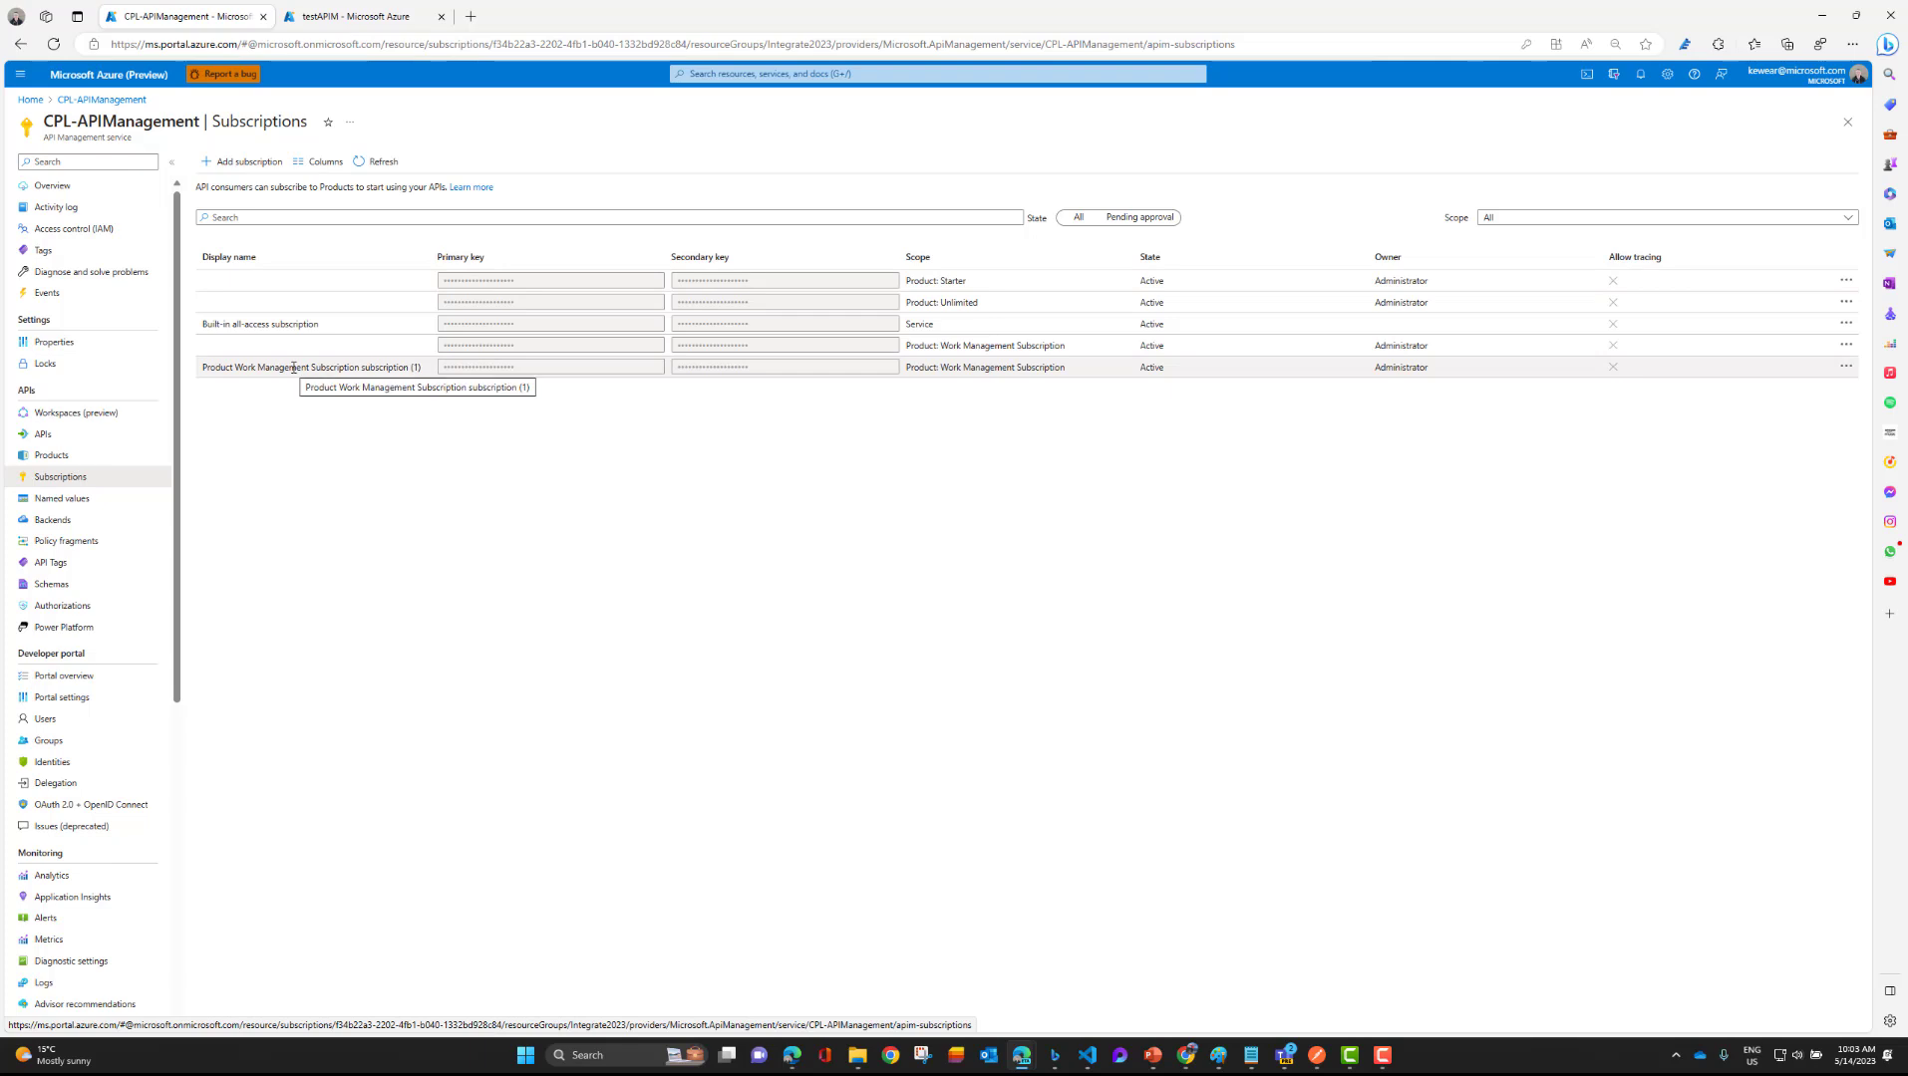
mouse_move(393, 319)
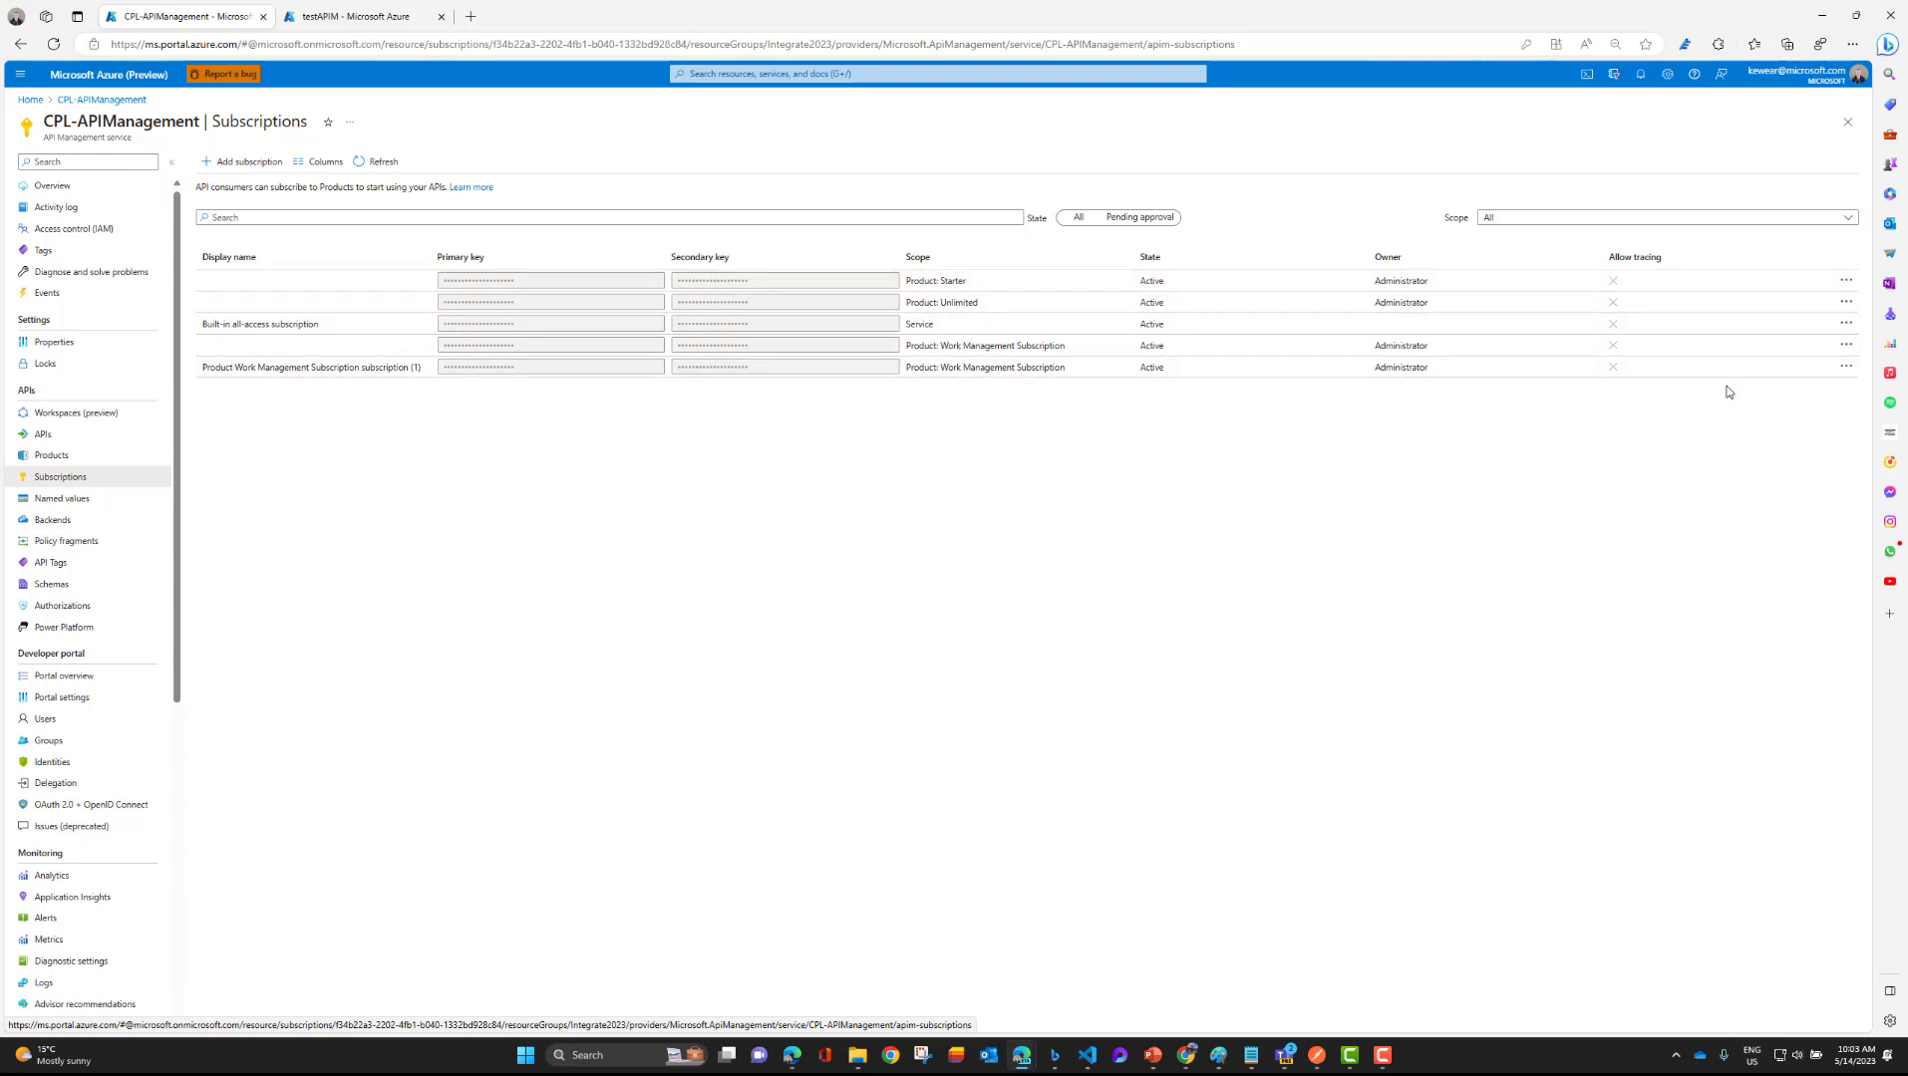
left_click(1845, 366)
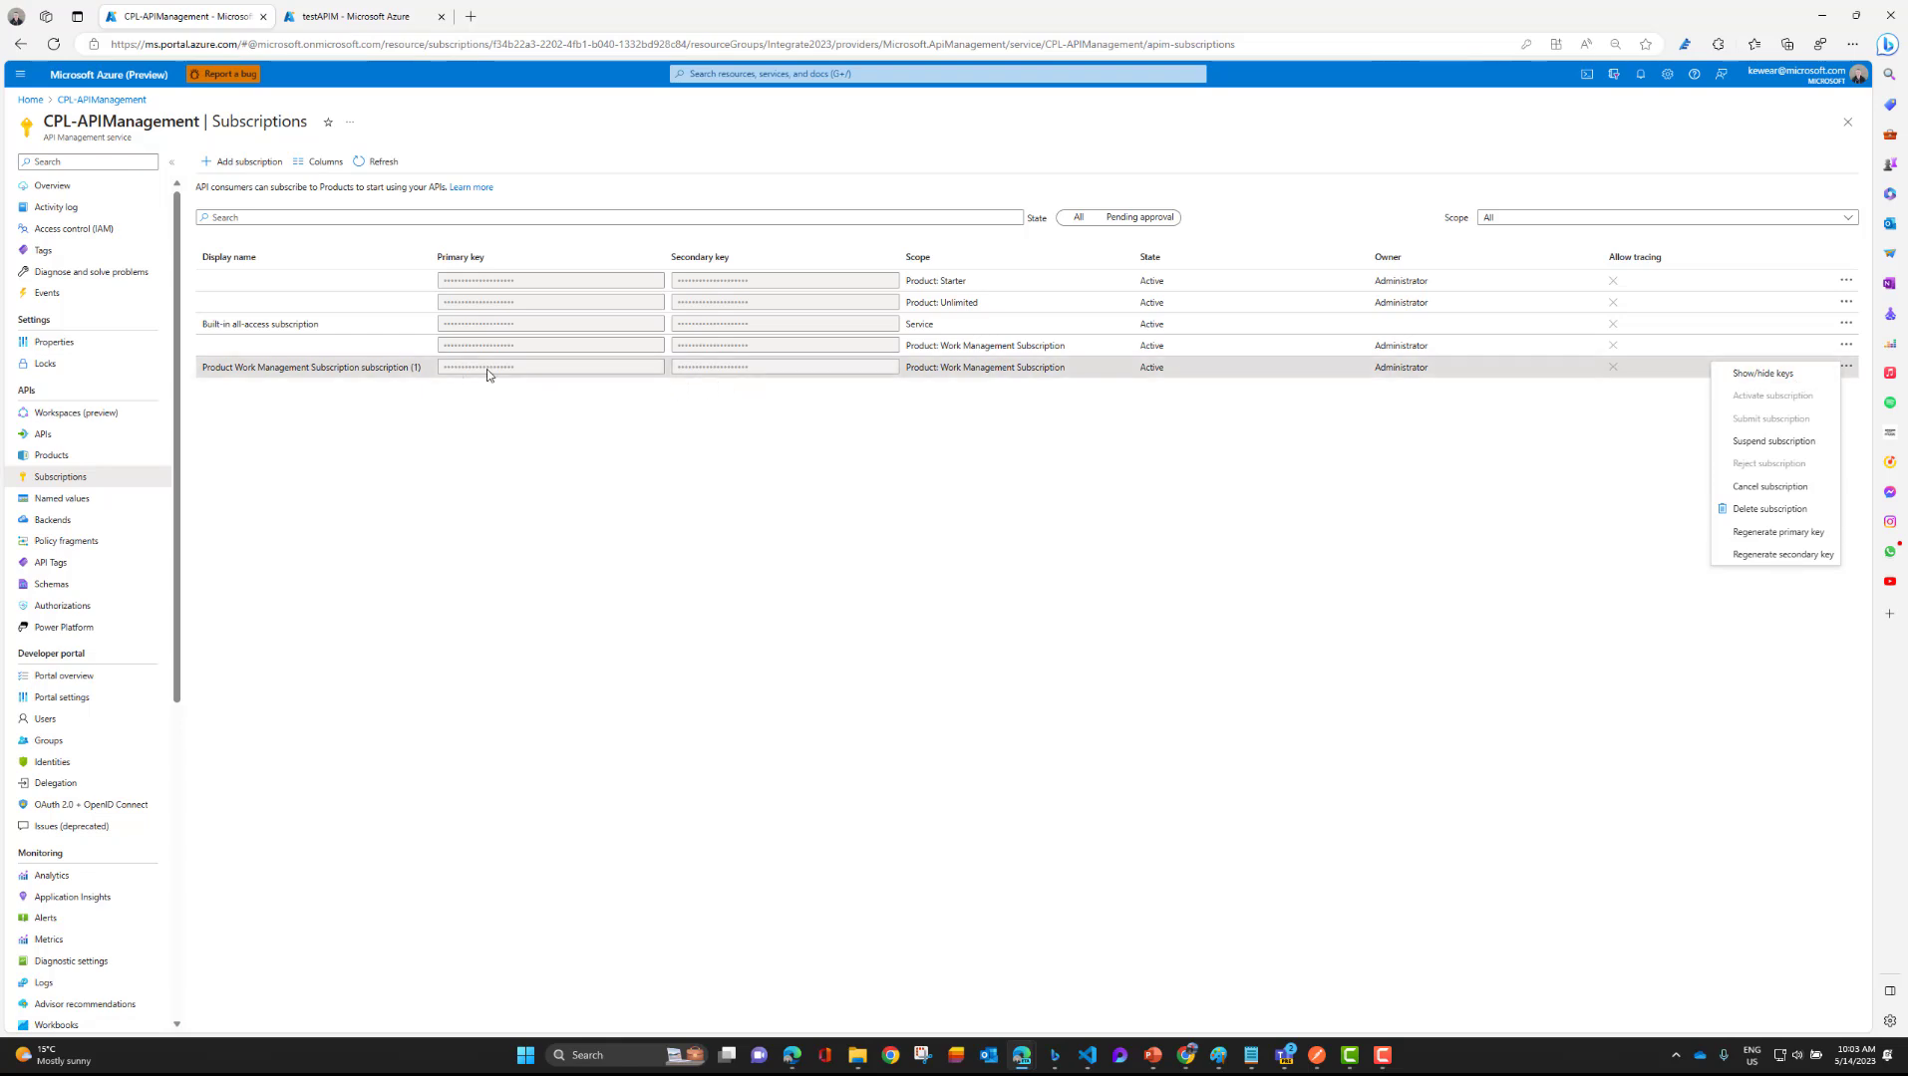
mouse_move(497, 373)
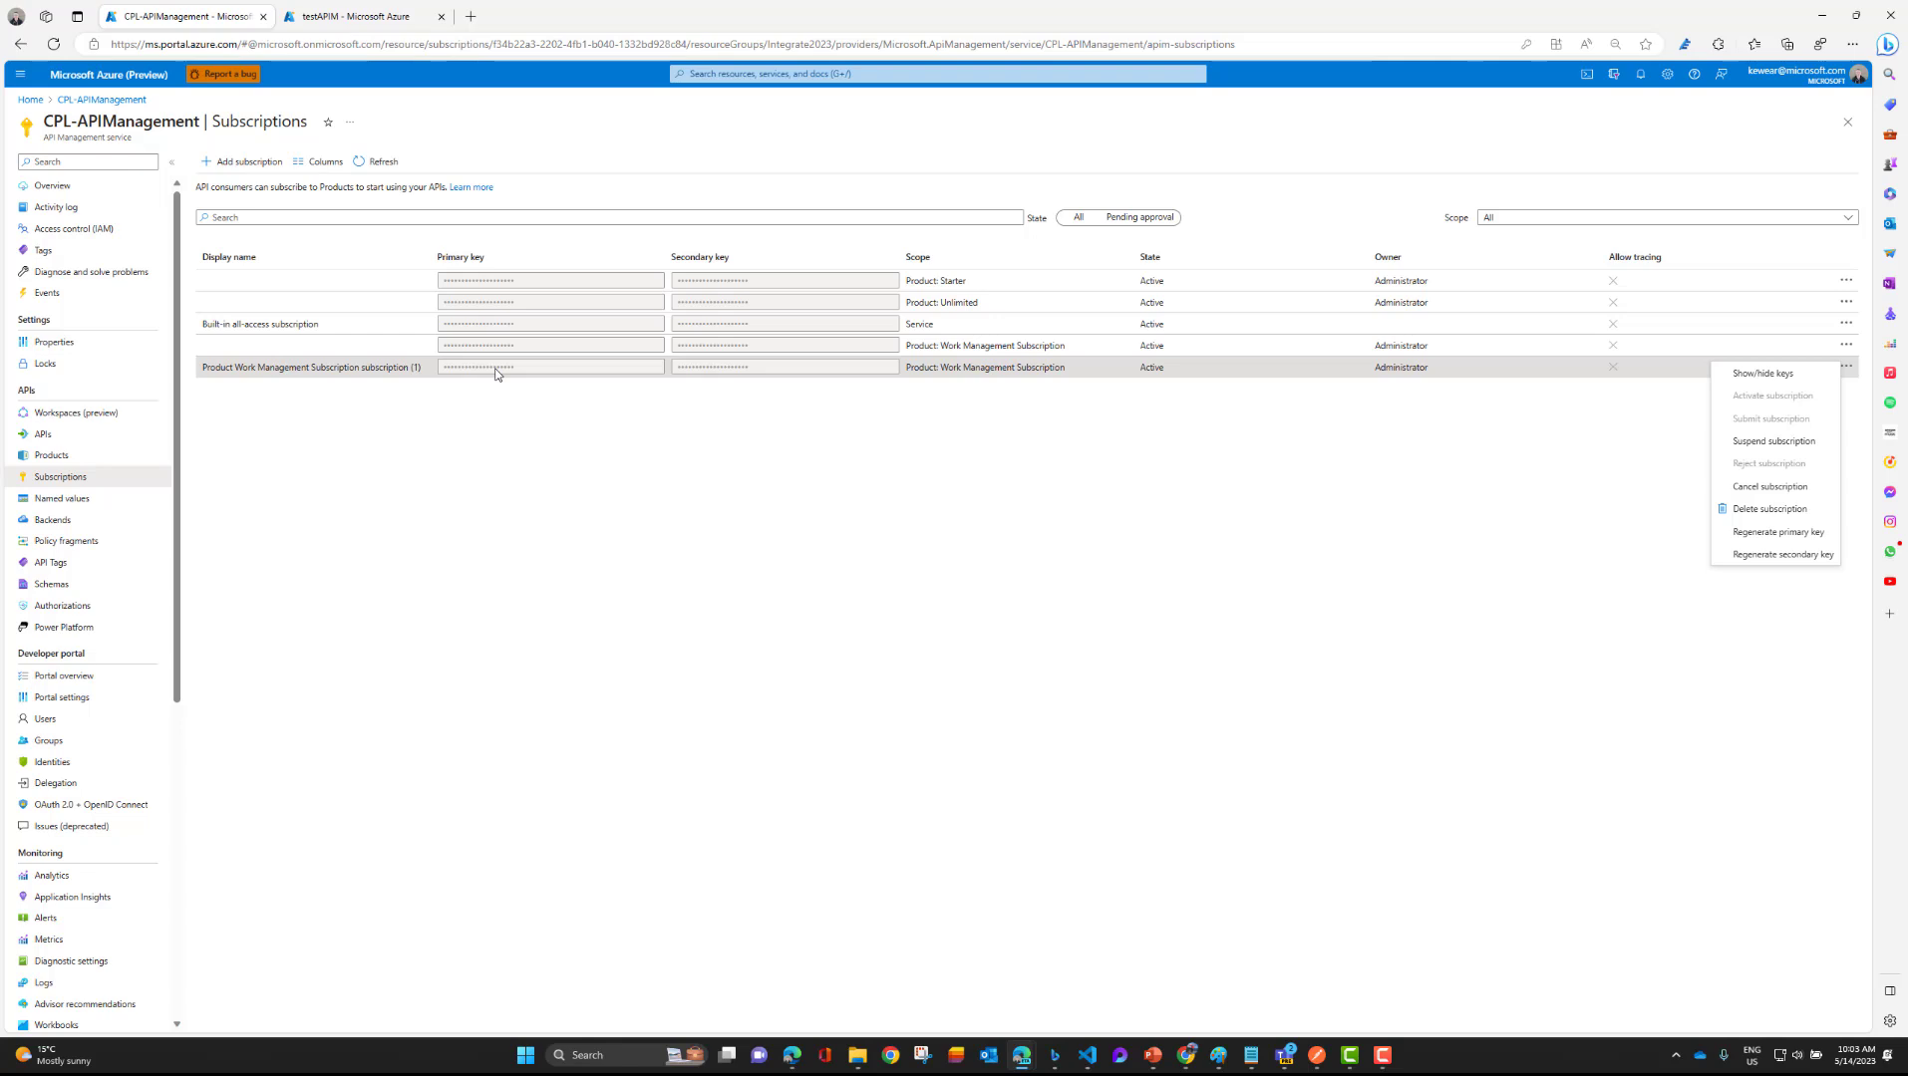
left_click(1018, 450)
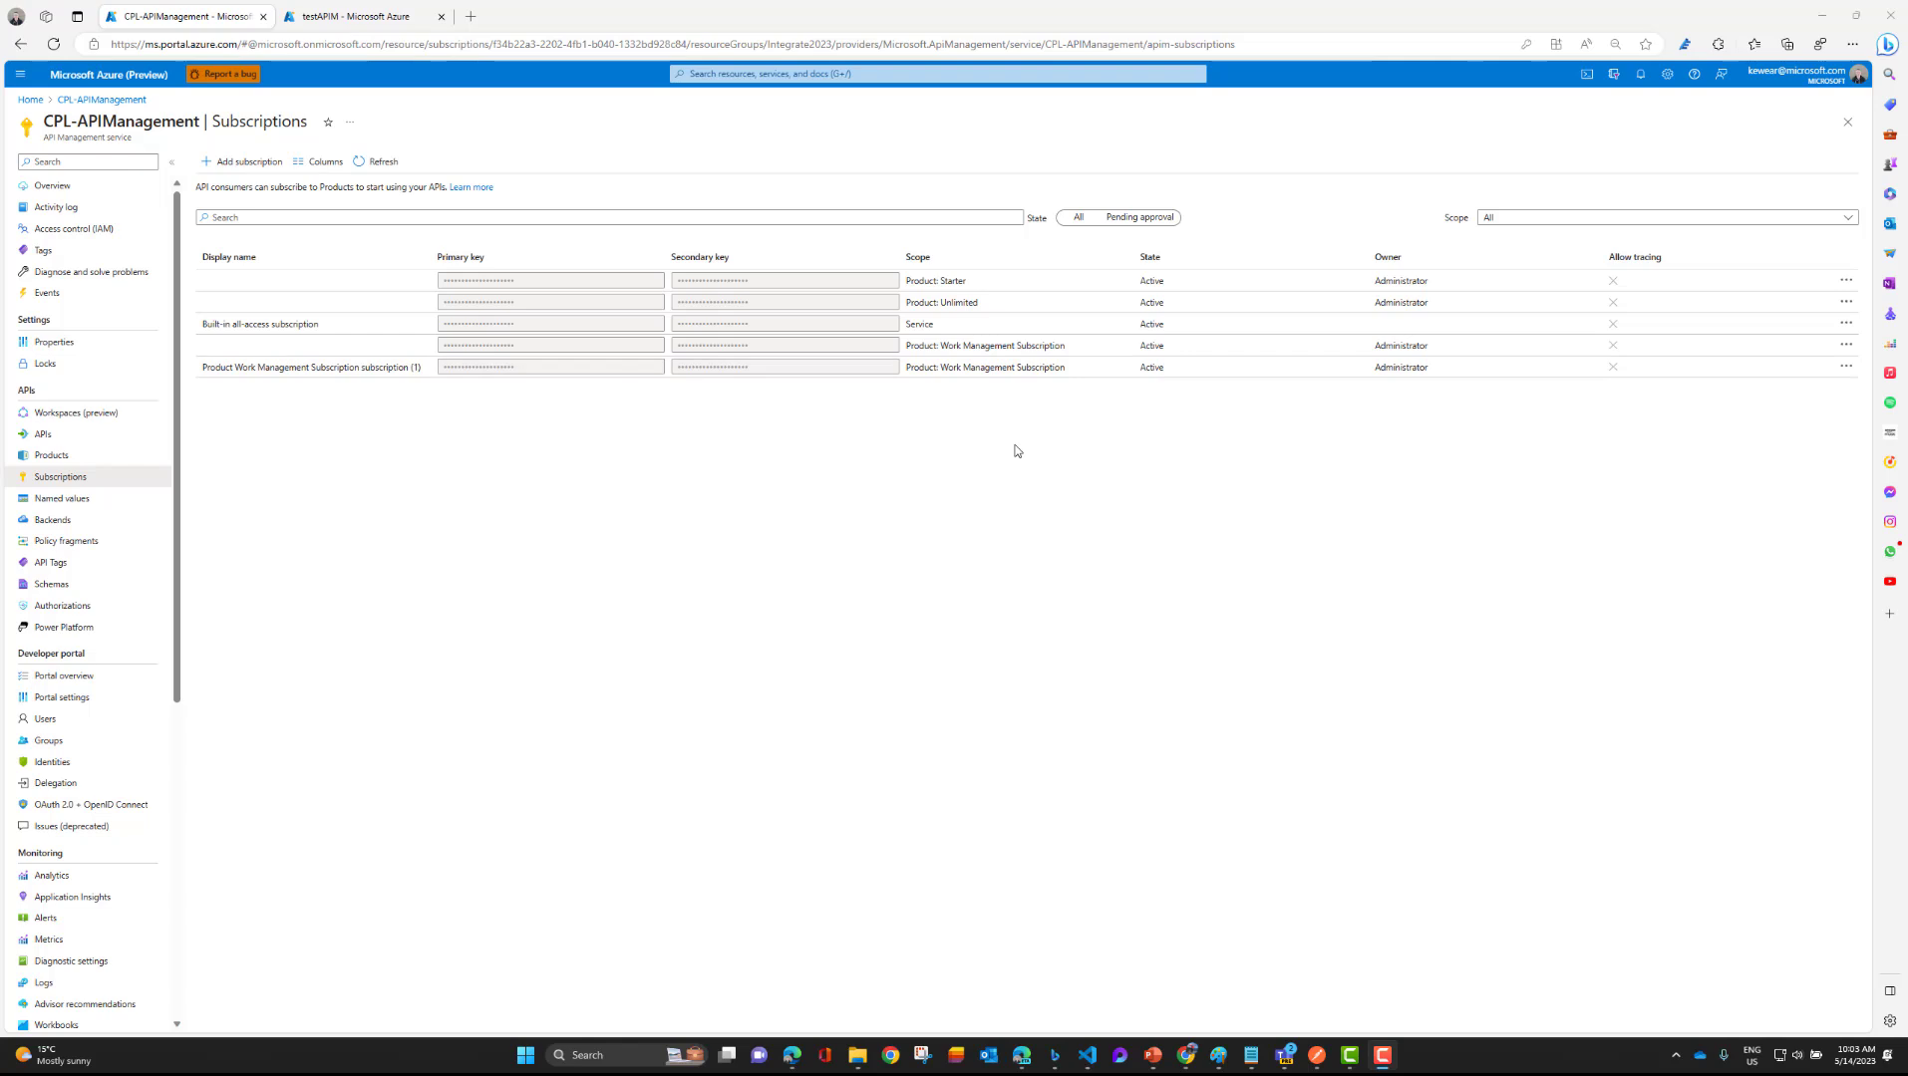
Return to the work-management API and switch to its Test view.
left_click(42, 433)
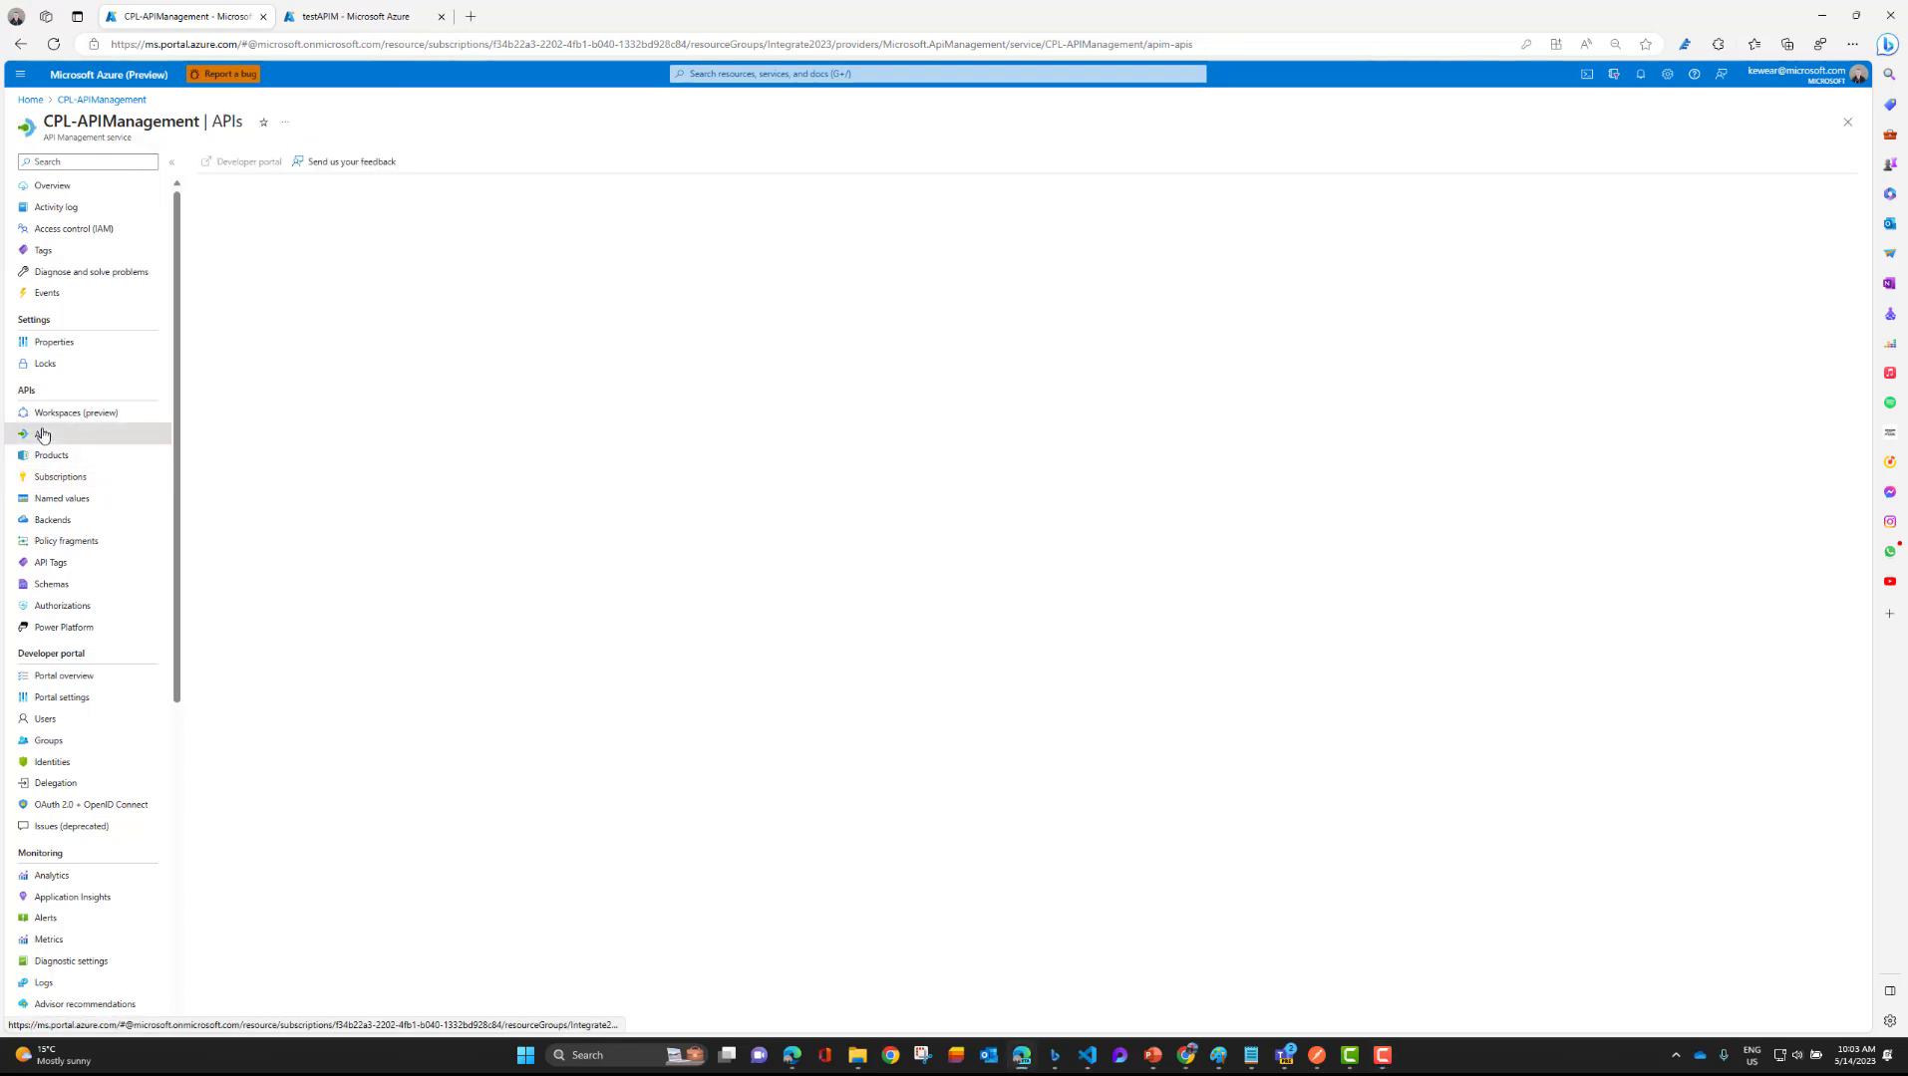
left_click(41, 434)
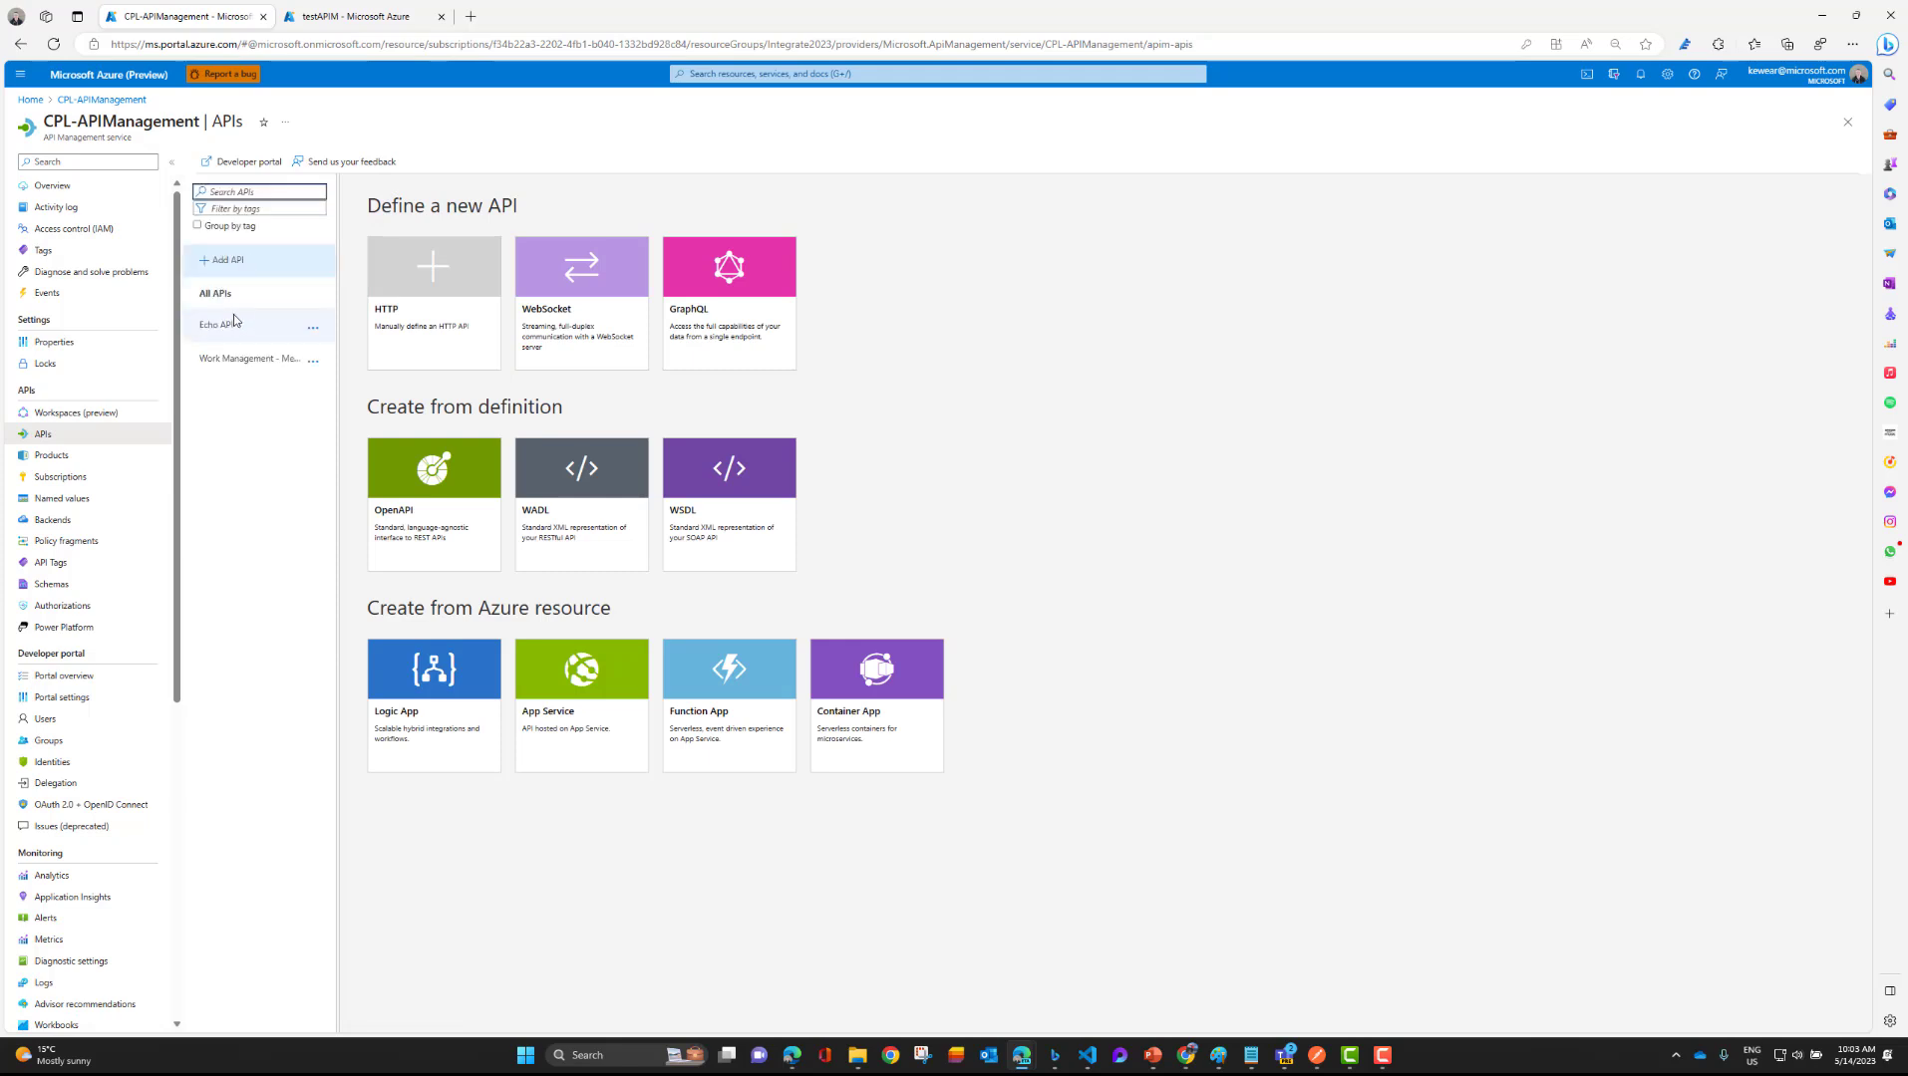
left_click(247, 358)
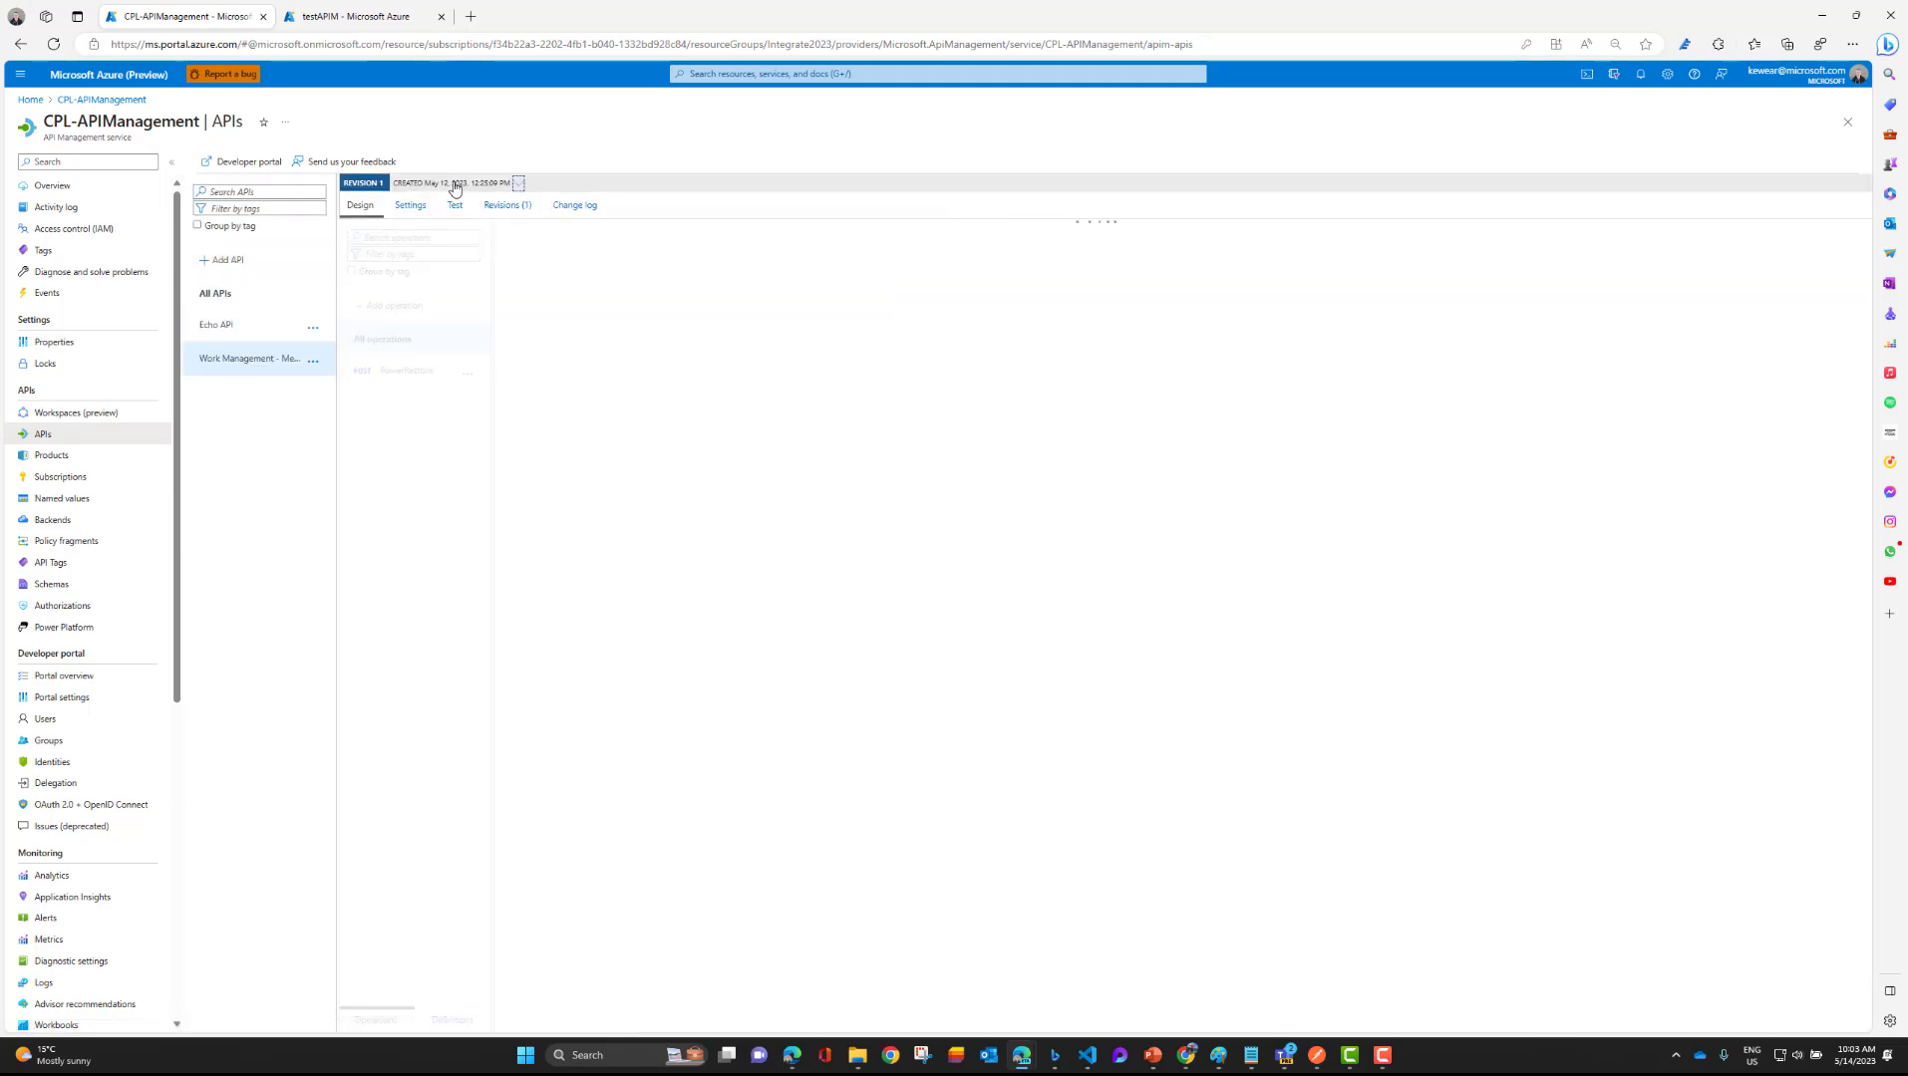
left_click(454, 204)
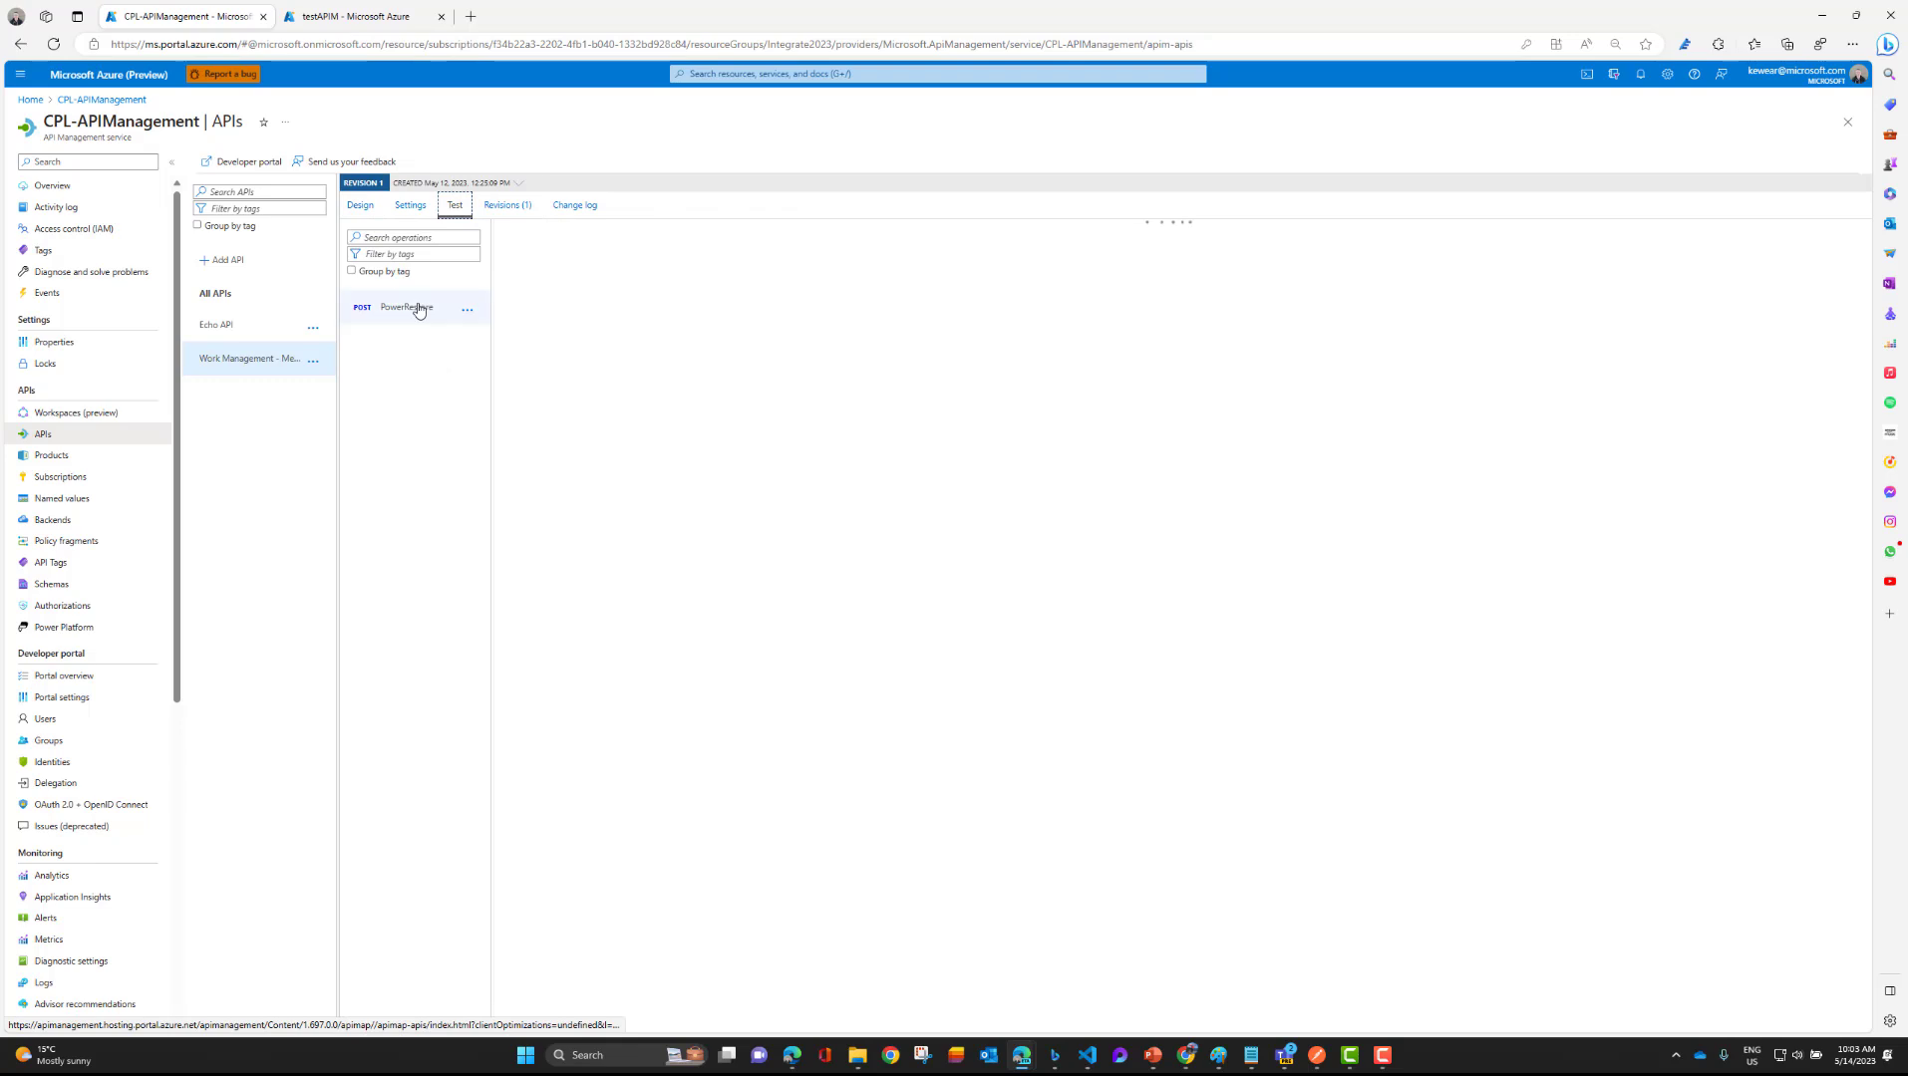
Send a test request to PowerRestore and get a 200 OK JSON response.
left_click(407, 307)
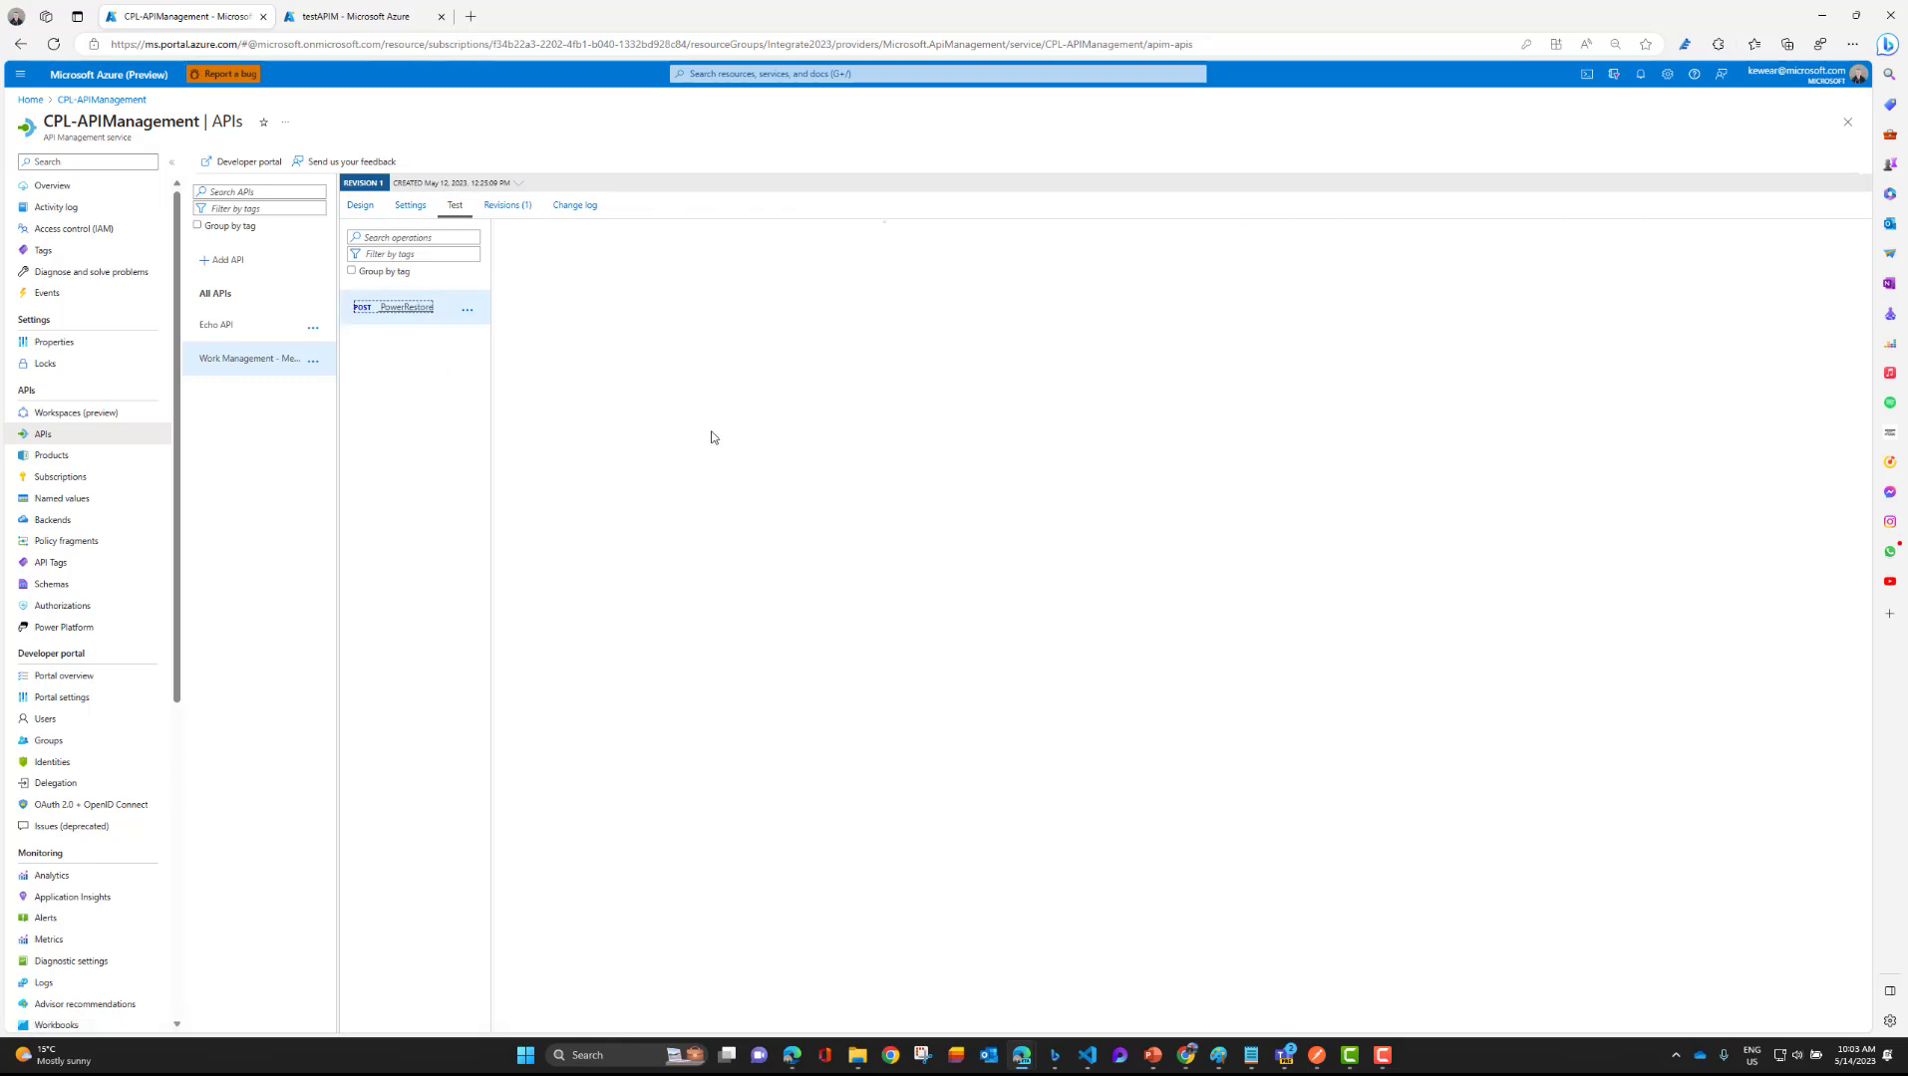
left_click(408, 306)
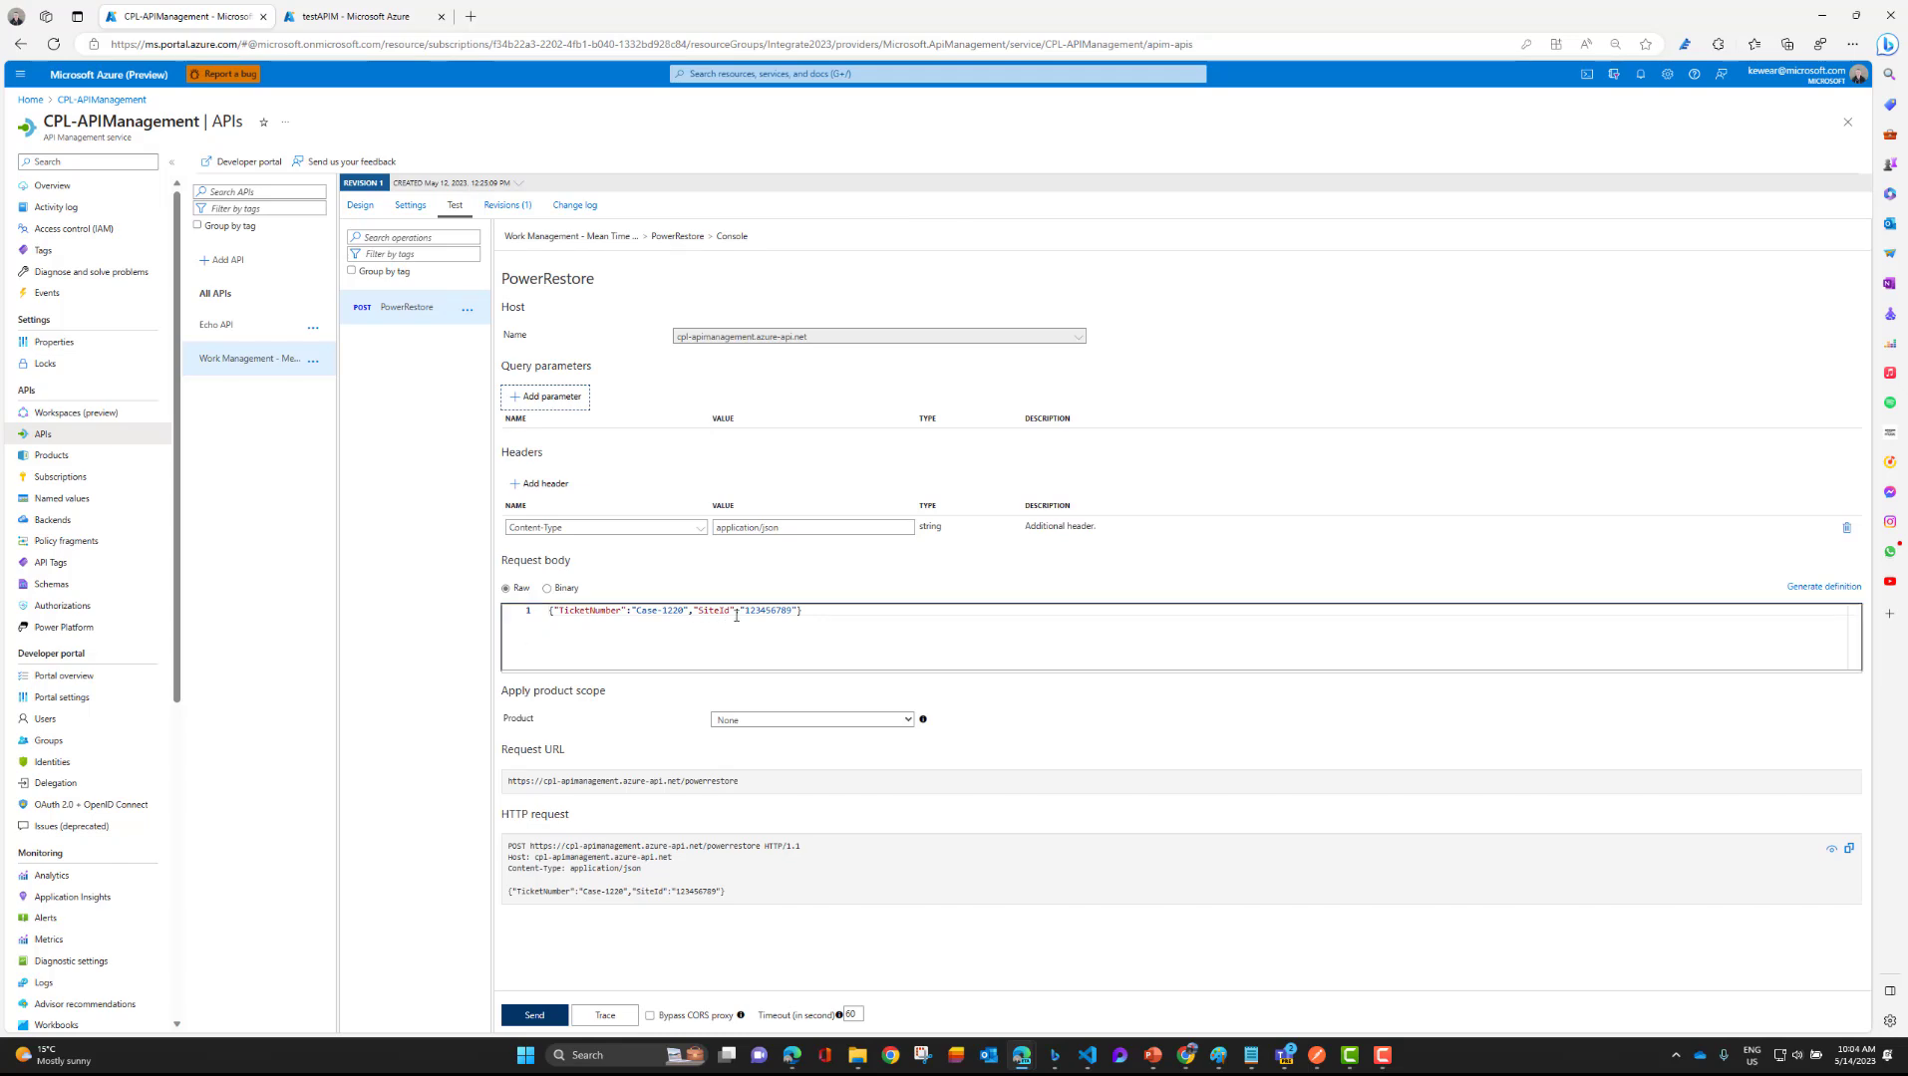
left_click(533, 1014)
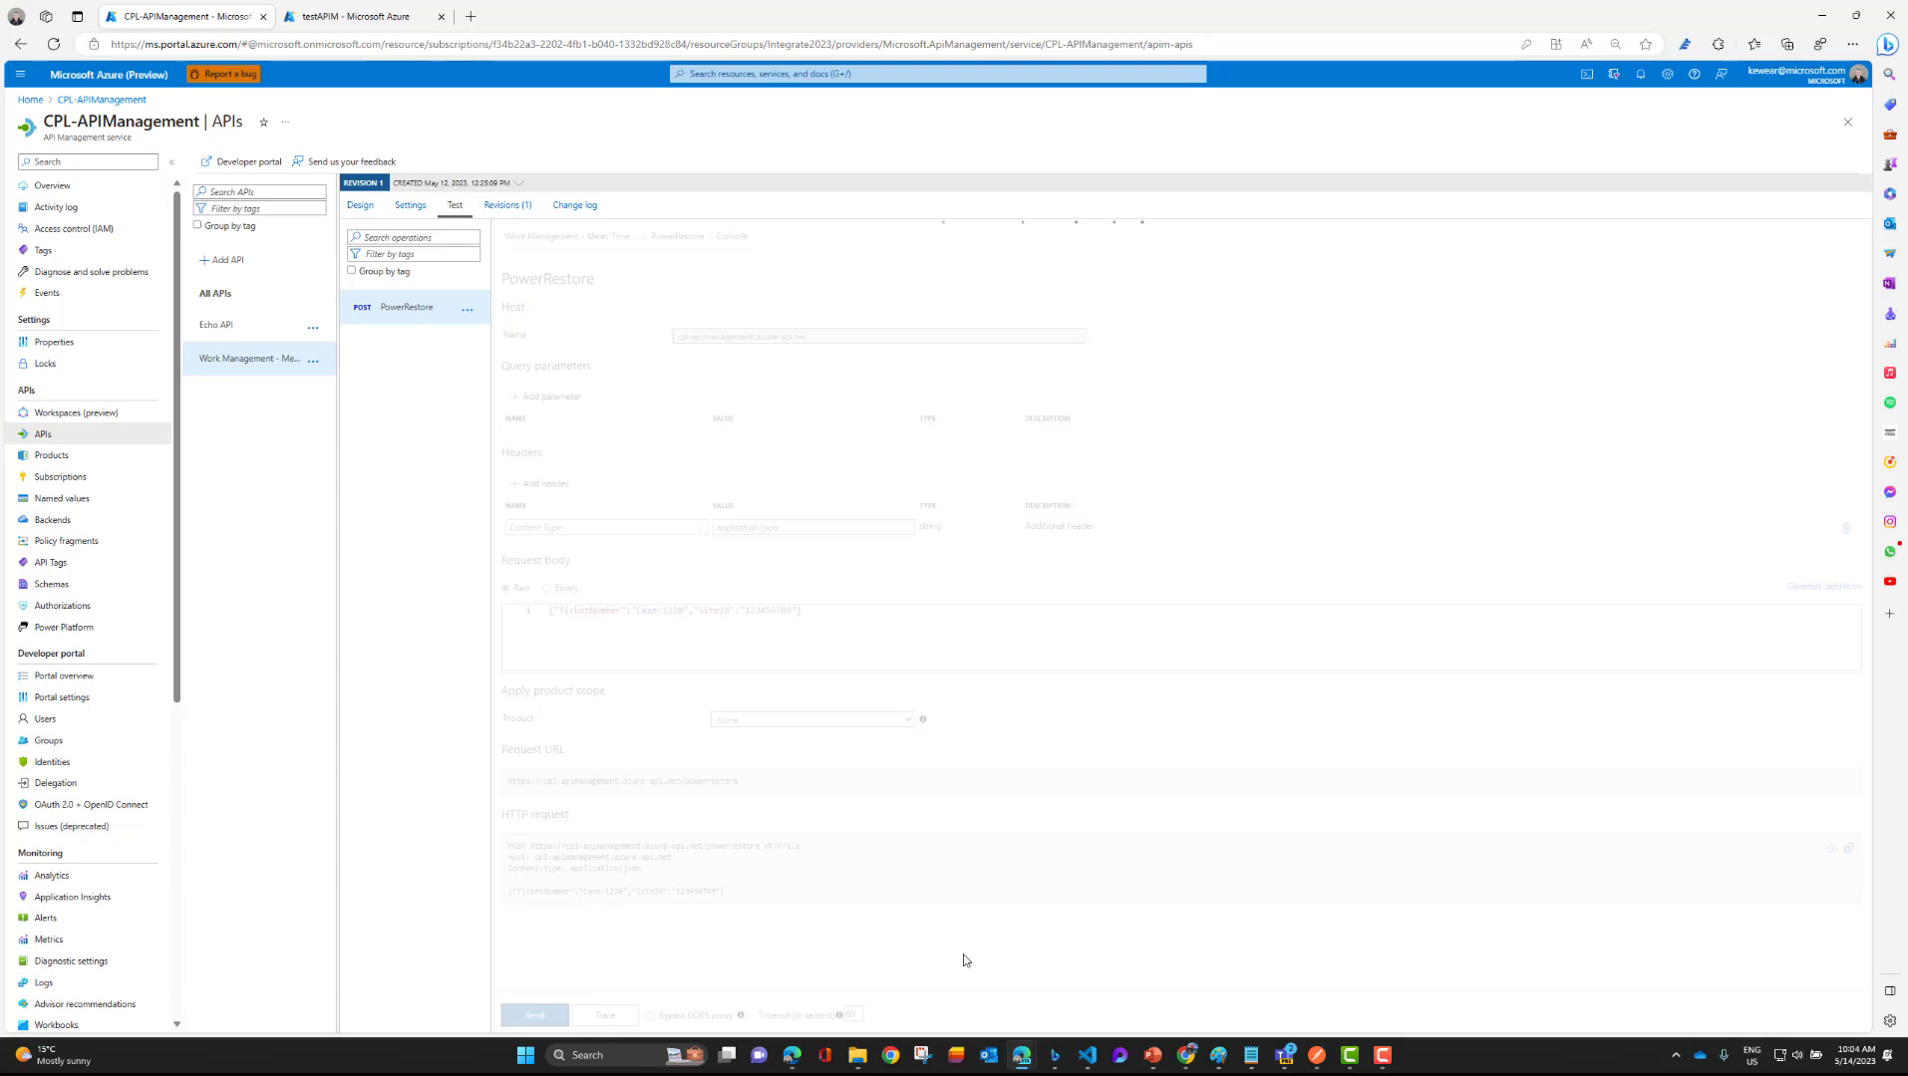
left_click(533, 1015)
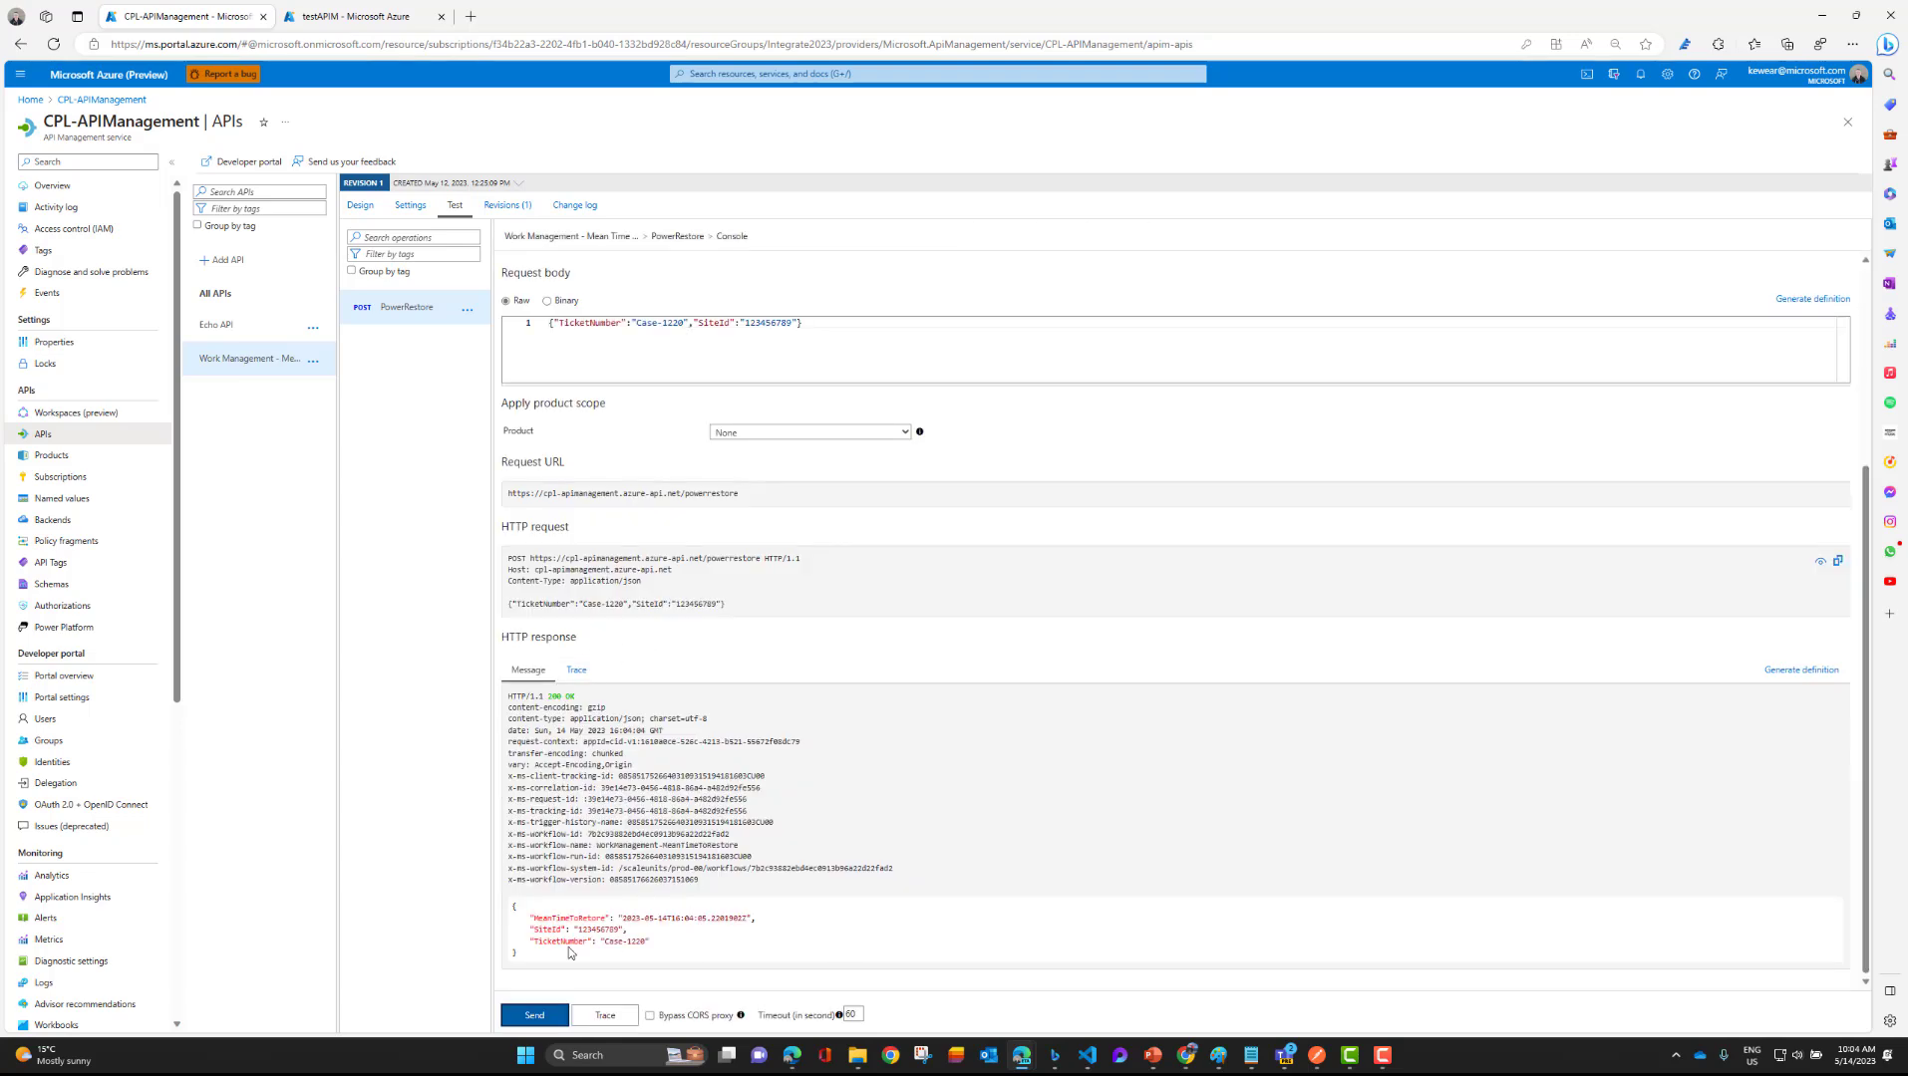
mouse_move(681, 668)
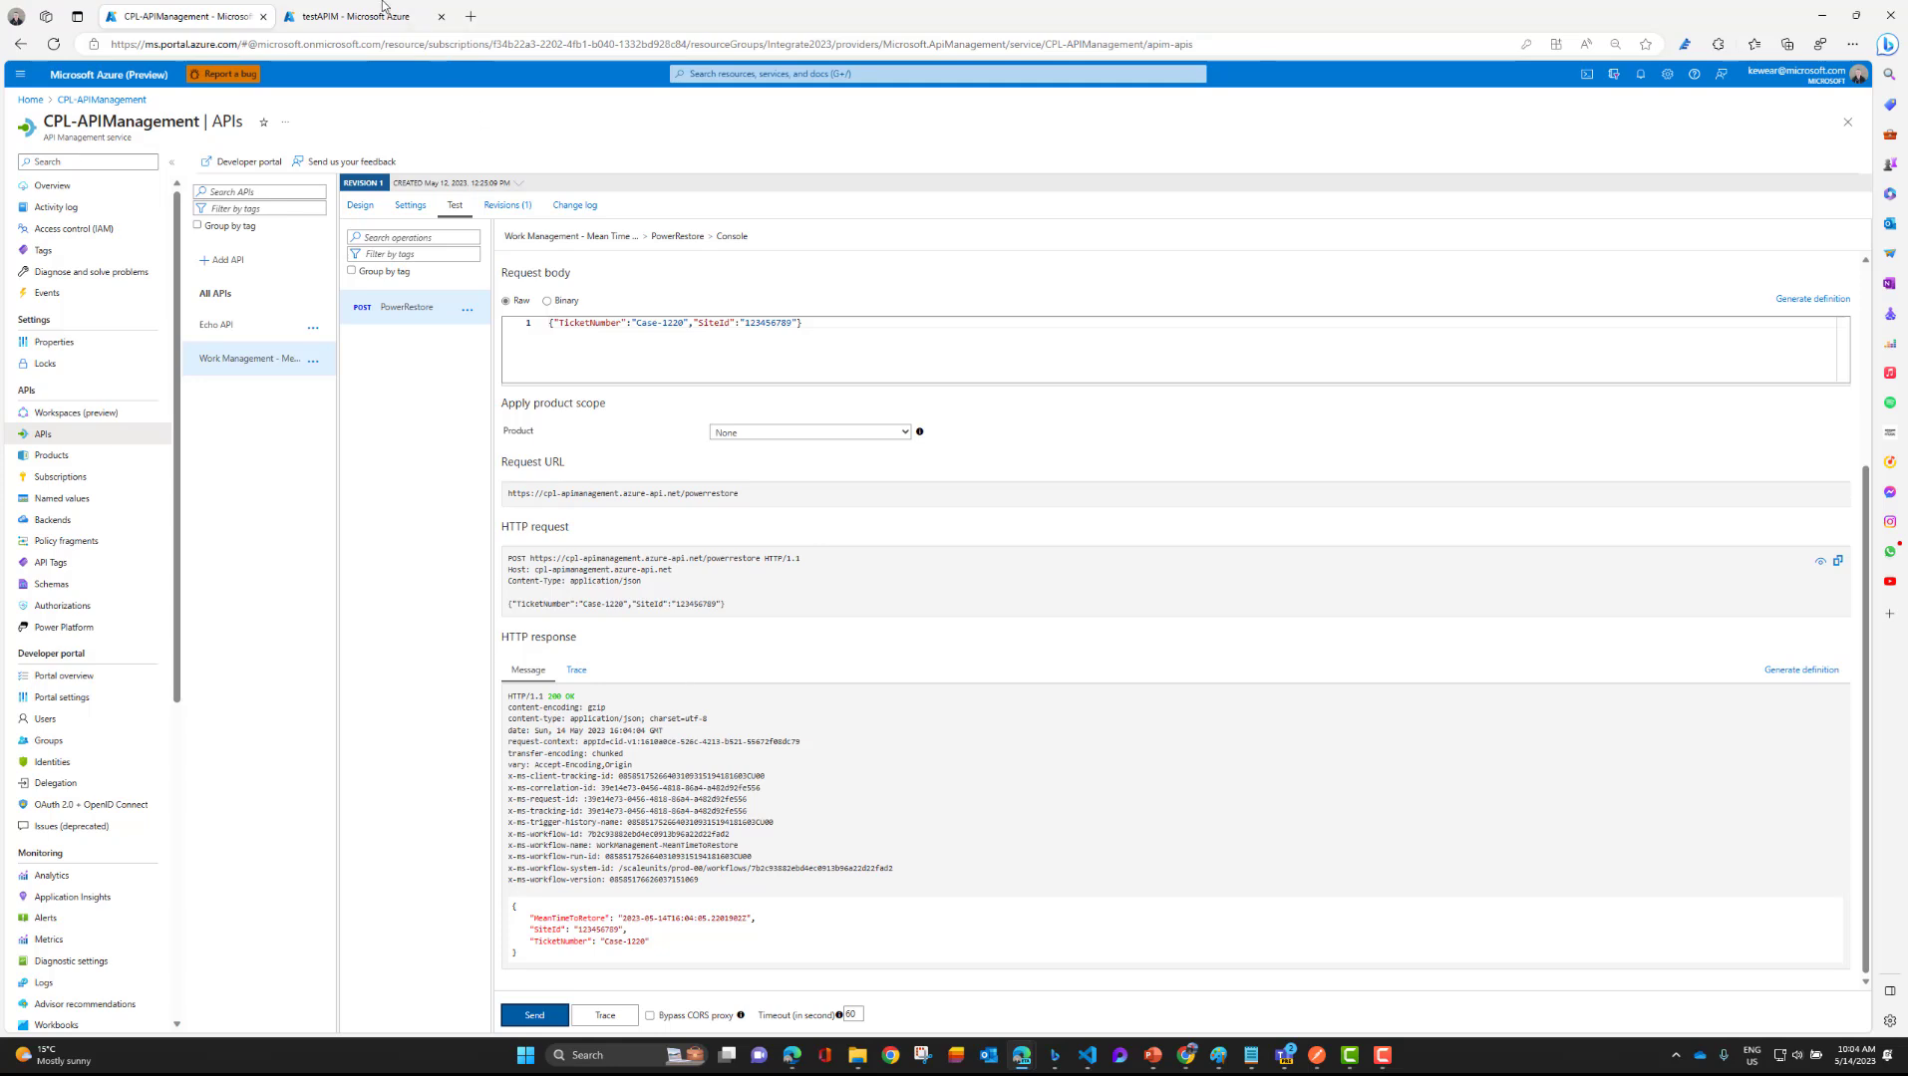
Switch to the testAPIM Logic App designer with its Recurrence and Compose steps.
left_click(366, 16)
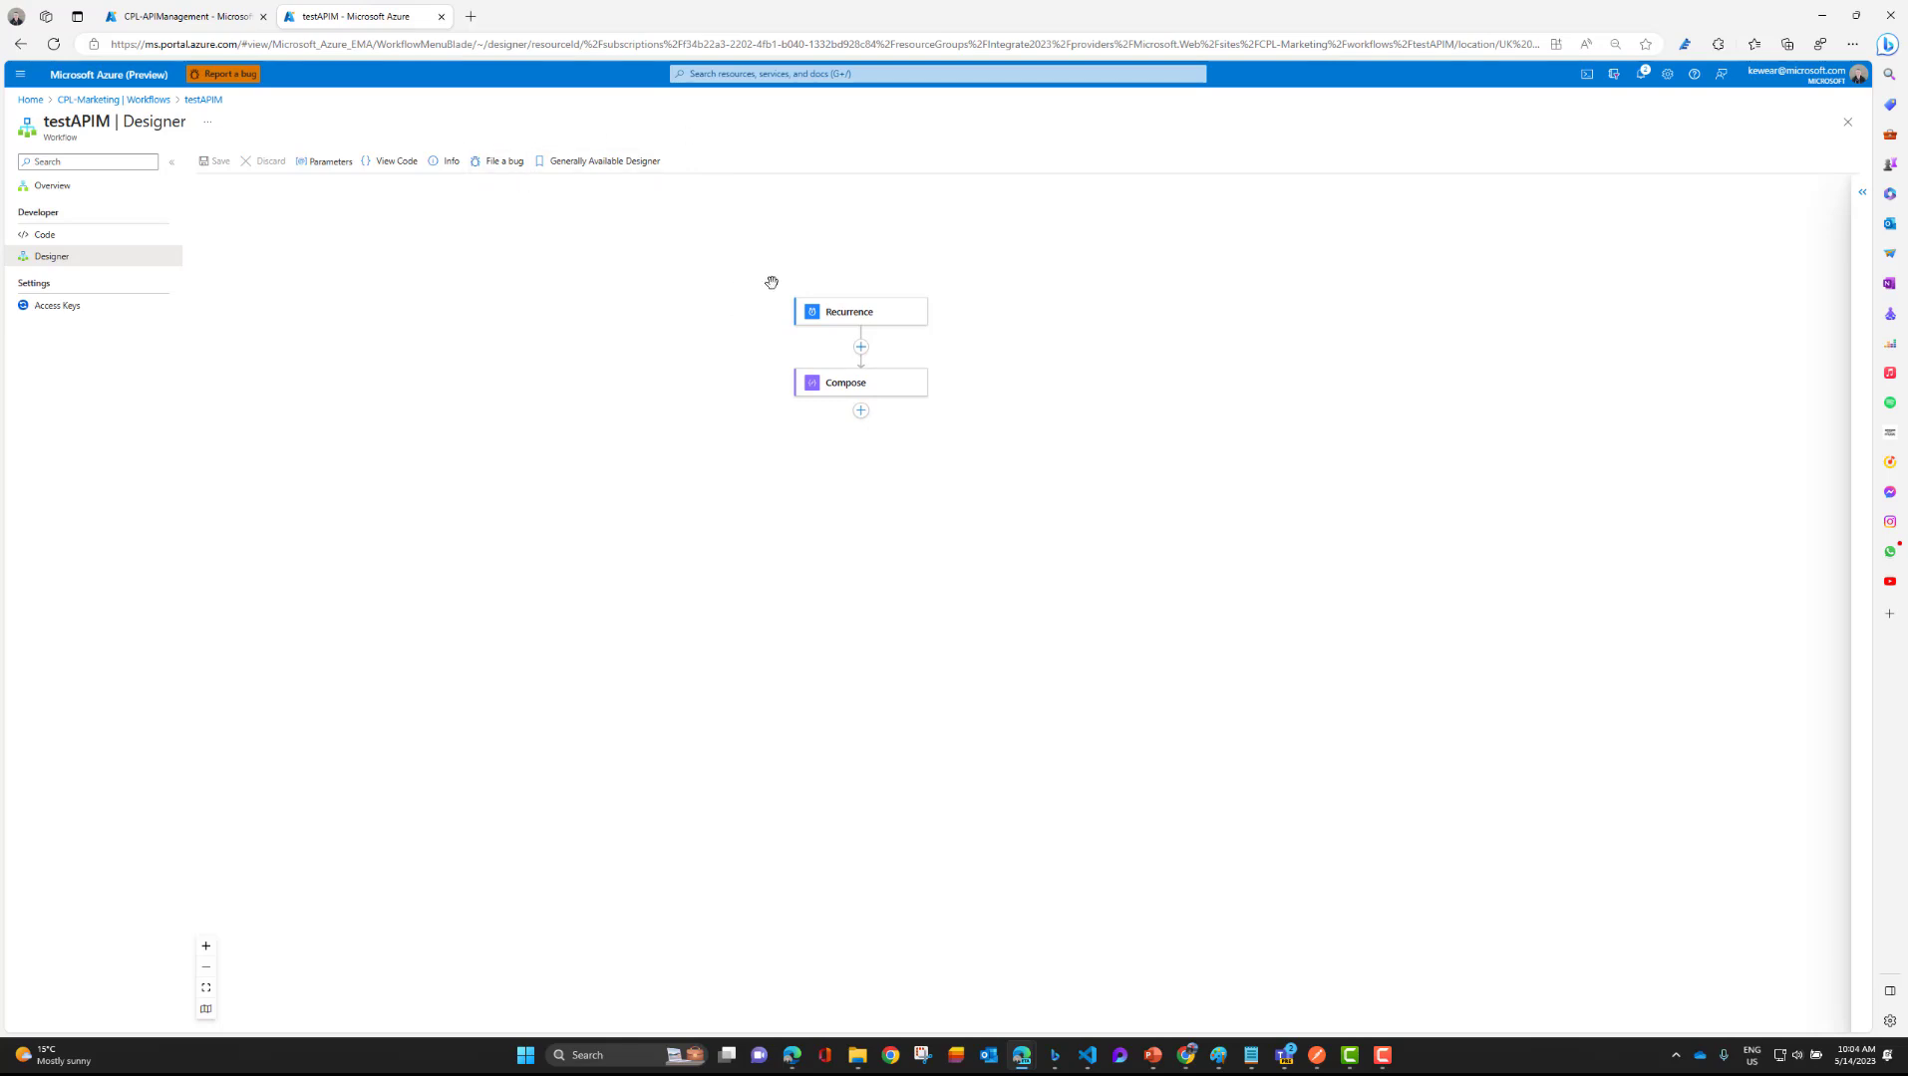
mouse_move(718, 175)
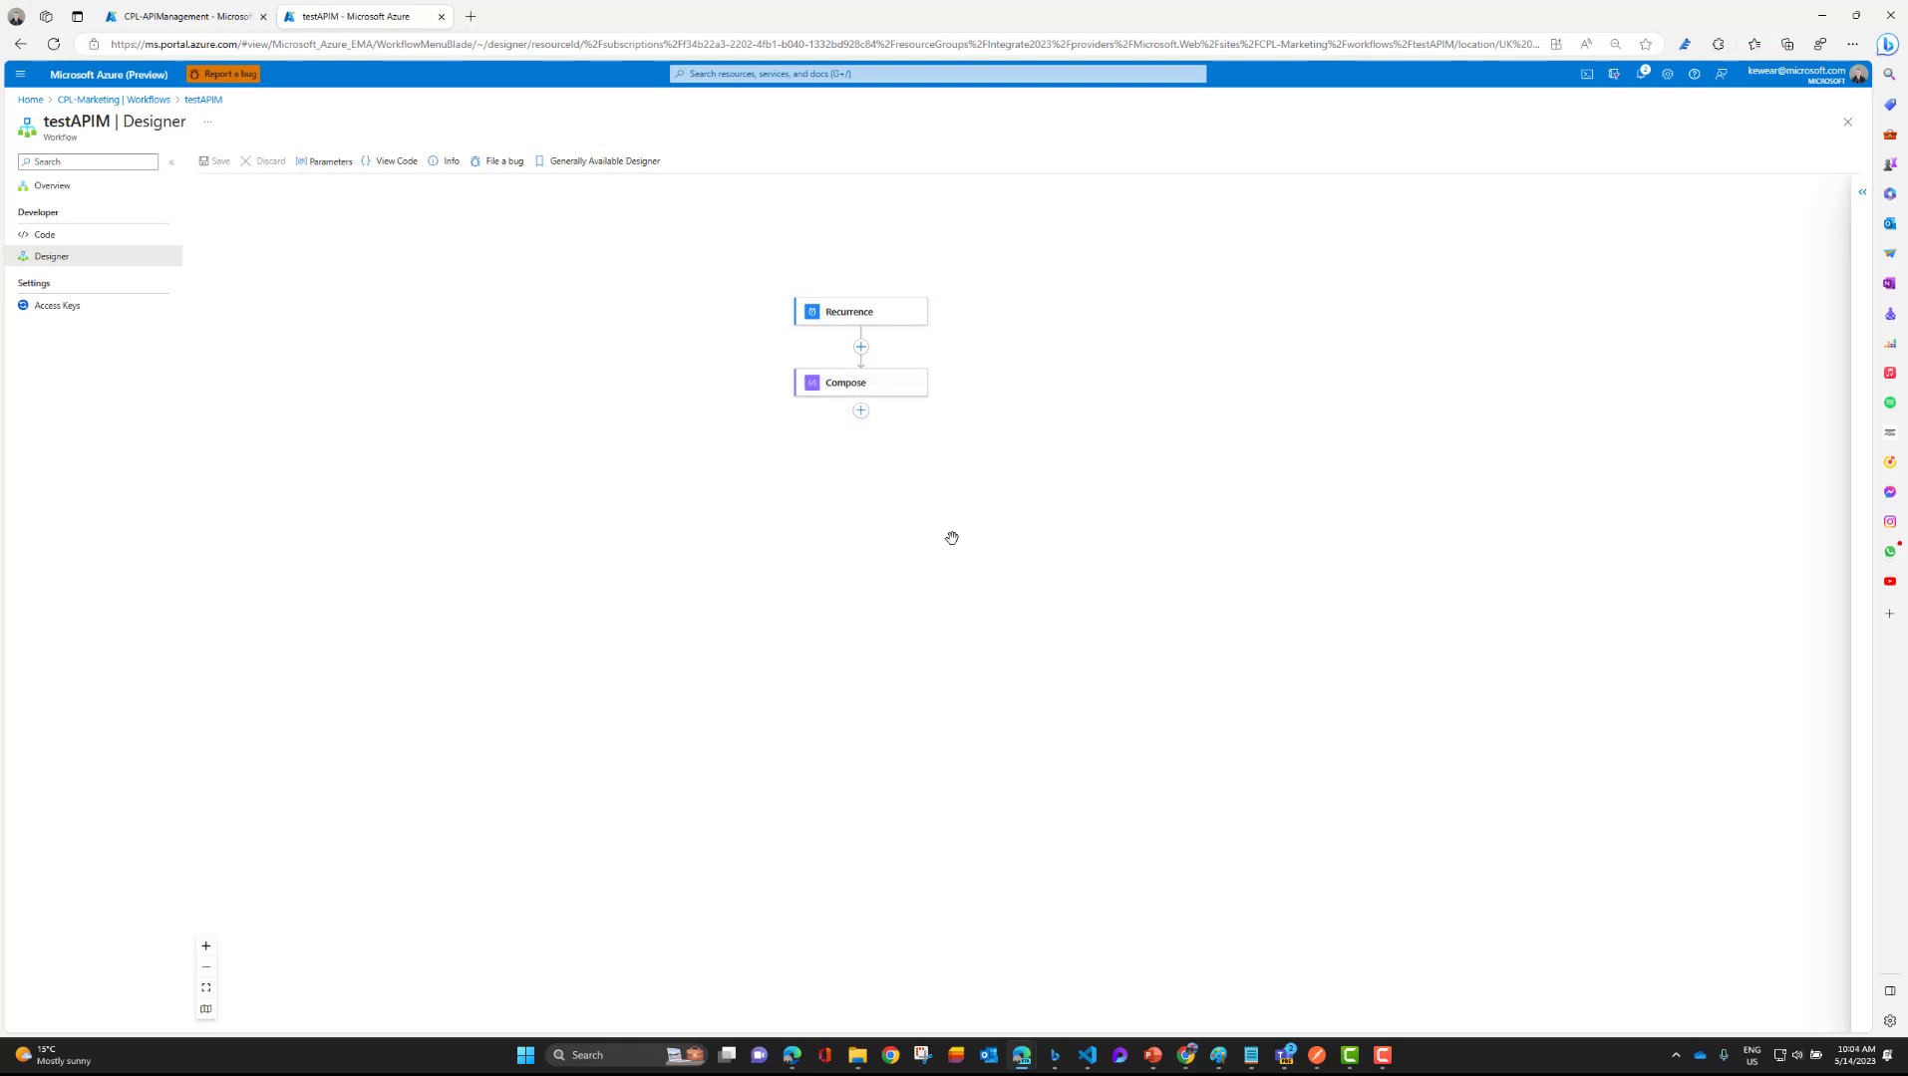
mouse_move(911, 556)
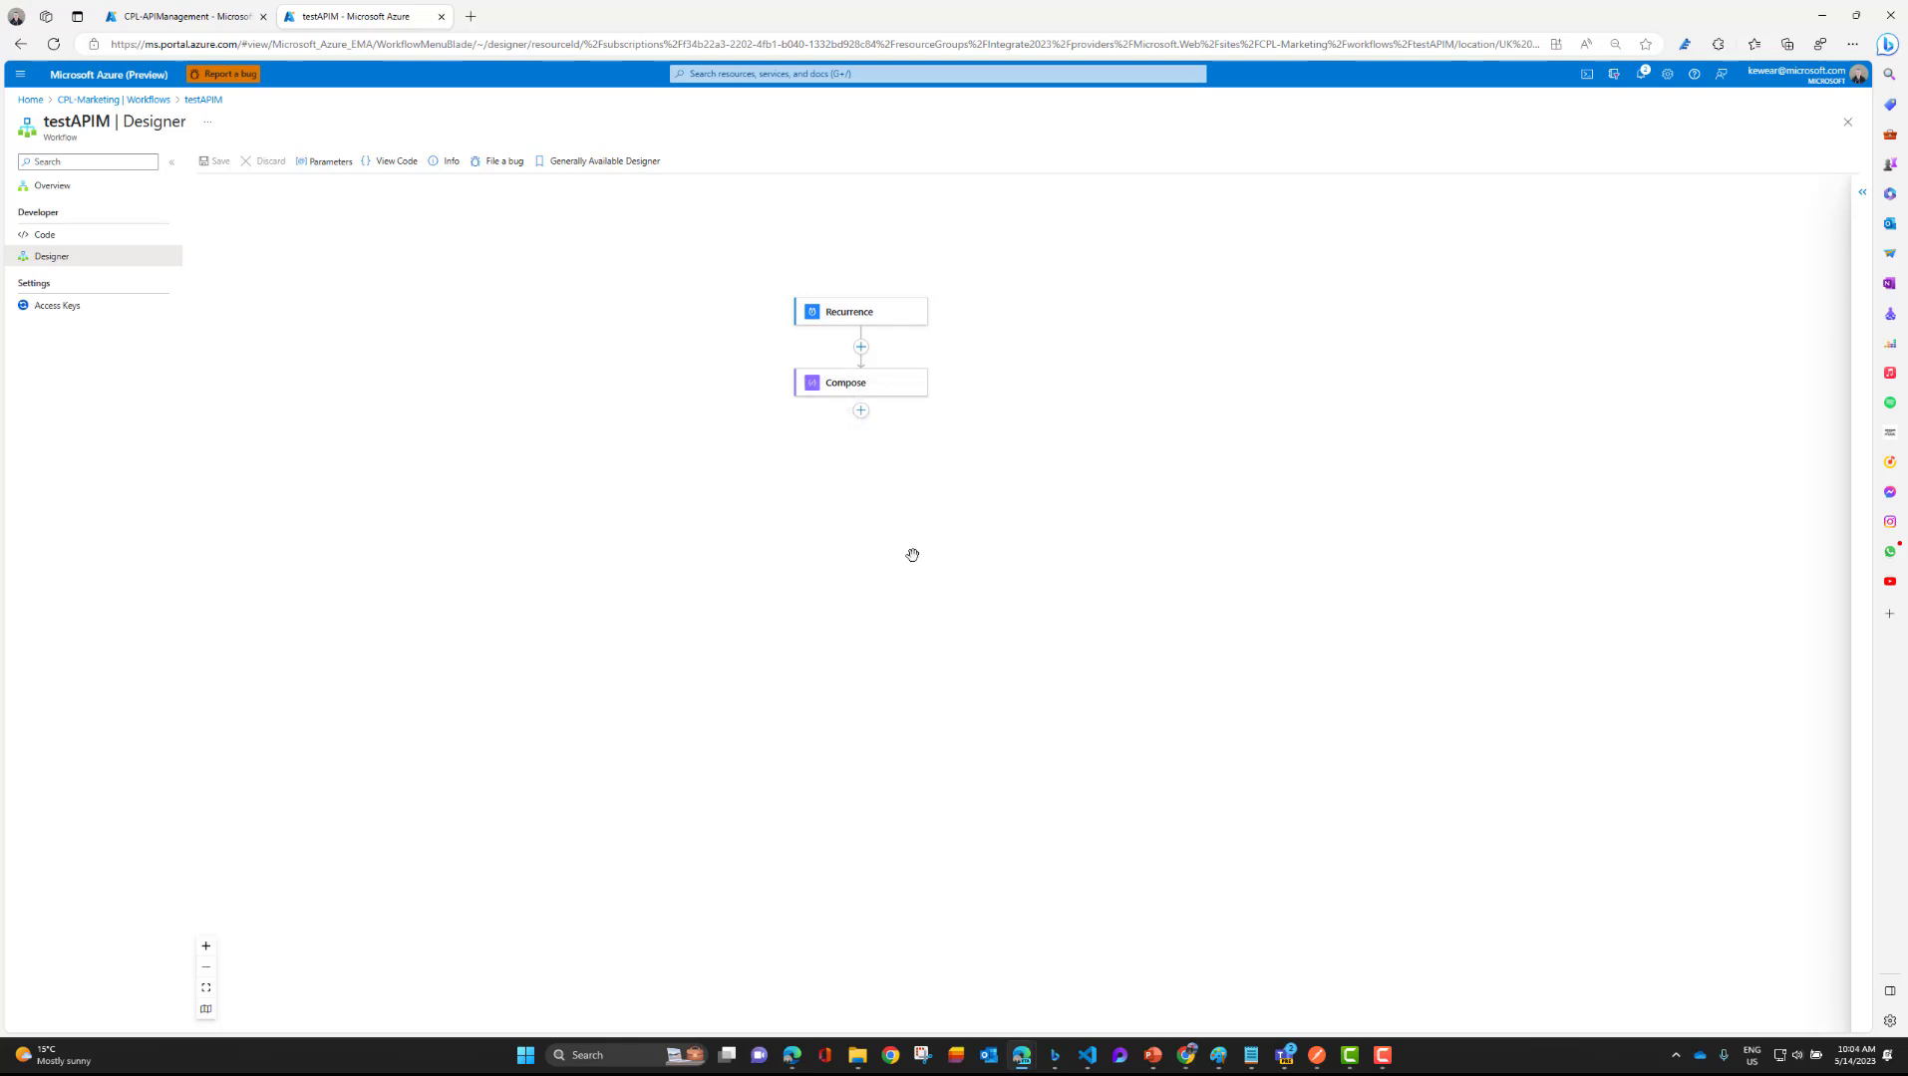
mouse_move(912, 465)
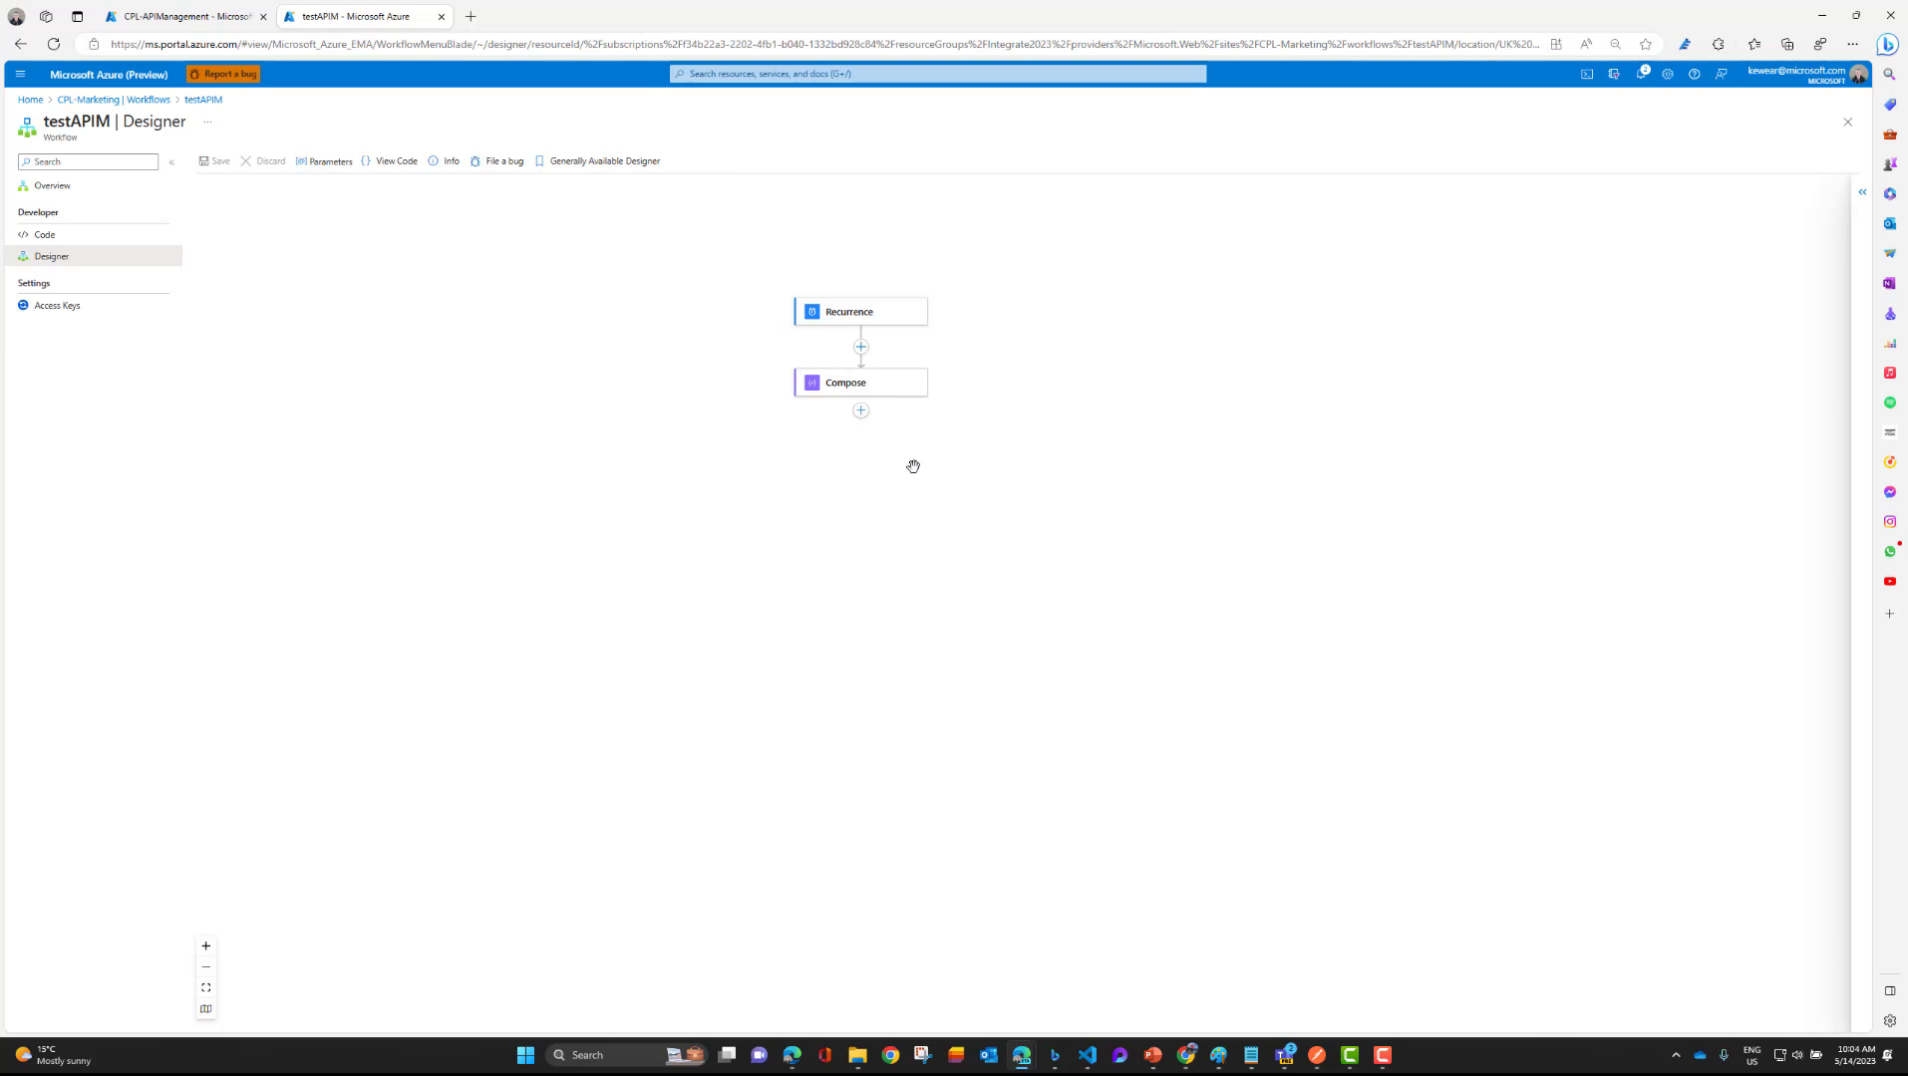
mouse_move(819, 555)
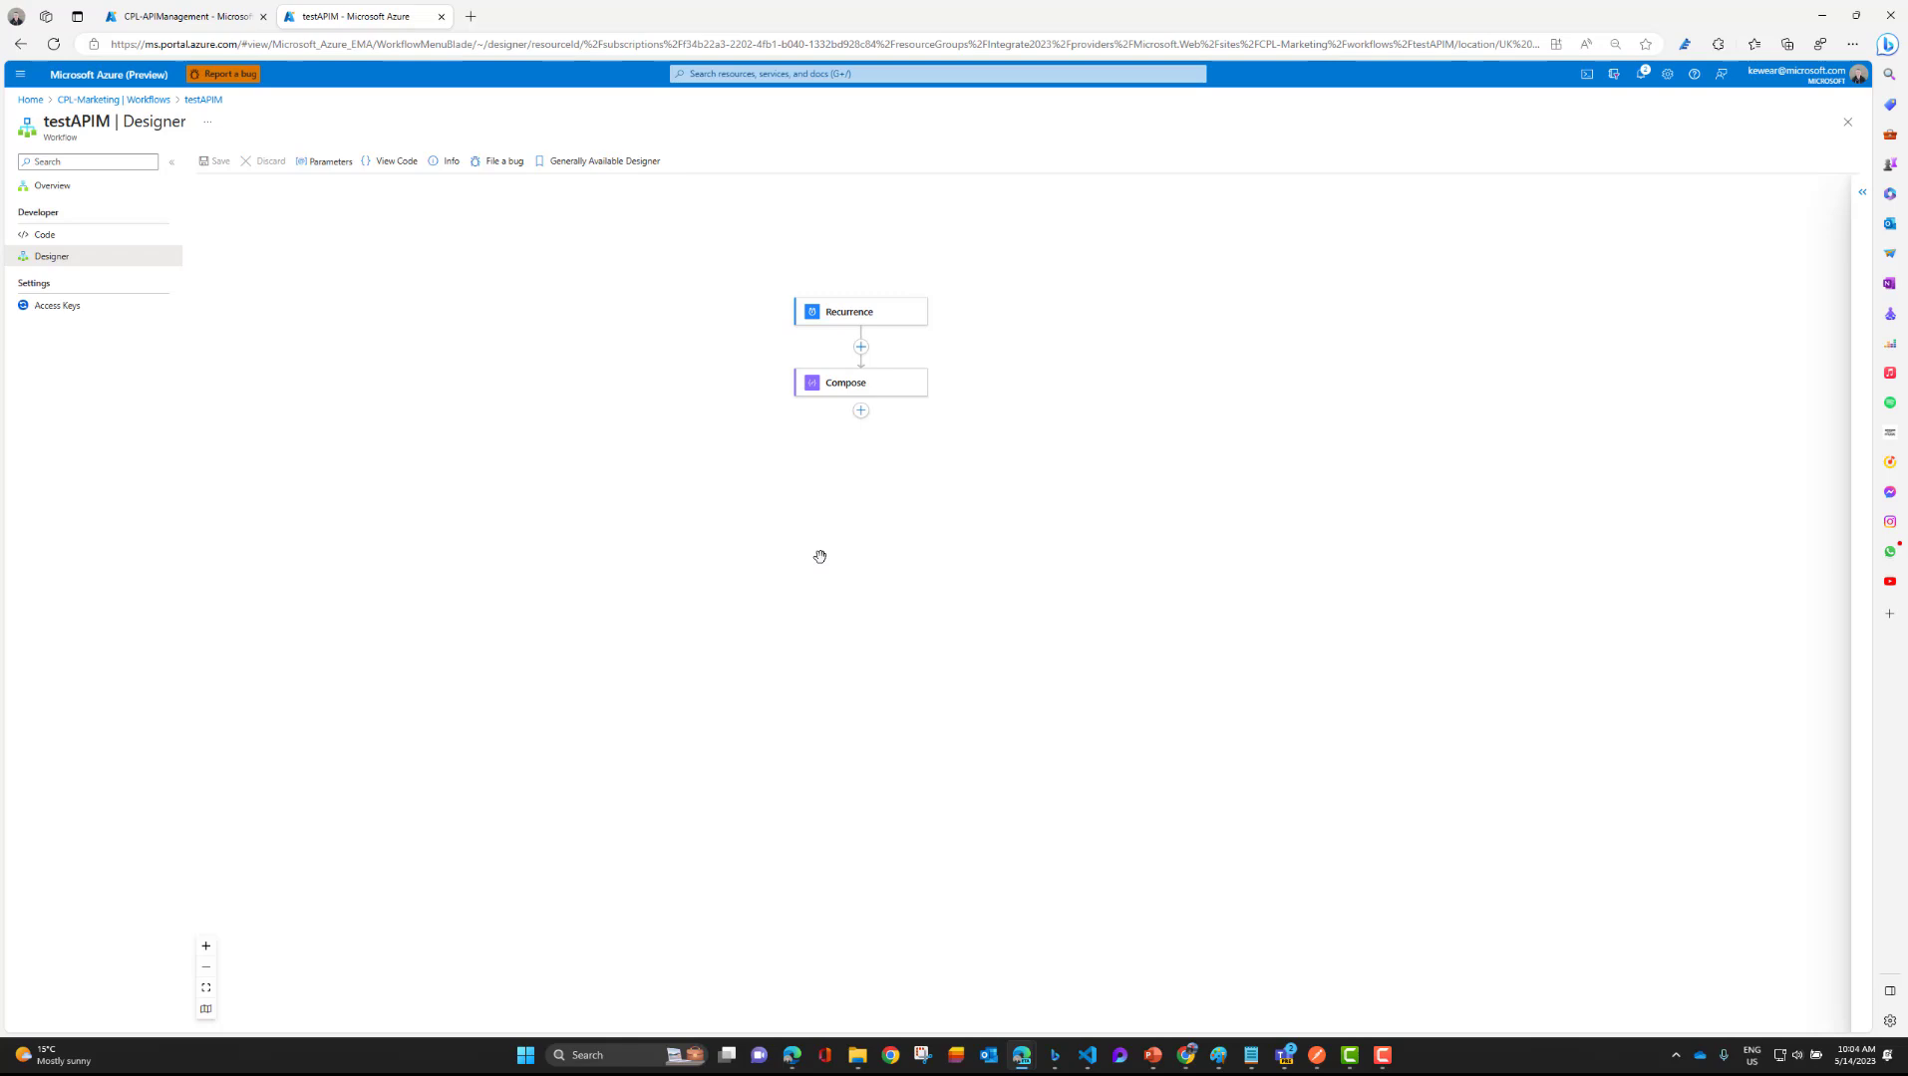
mouse_move(884, 501)
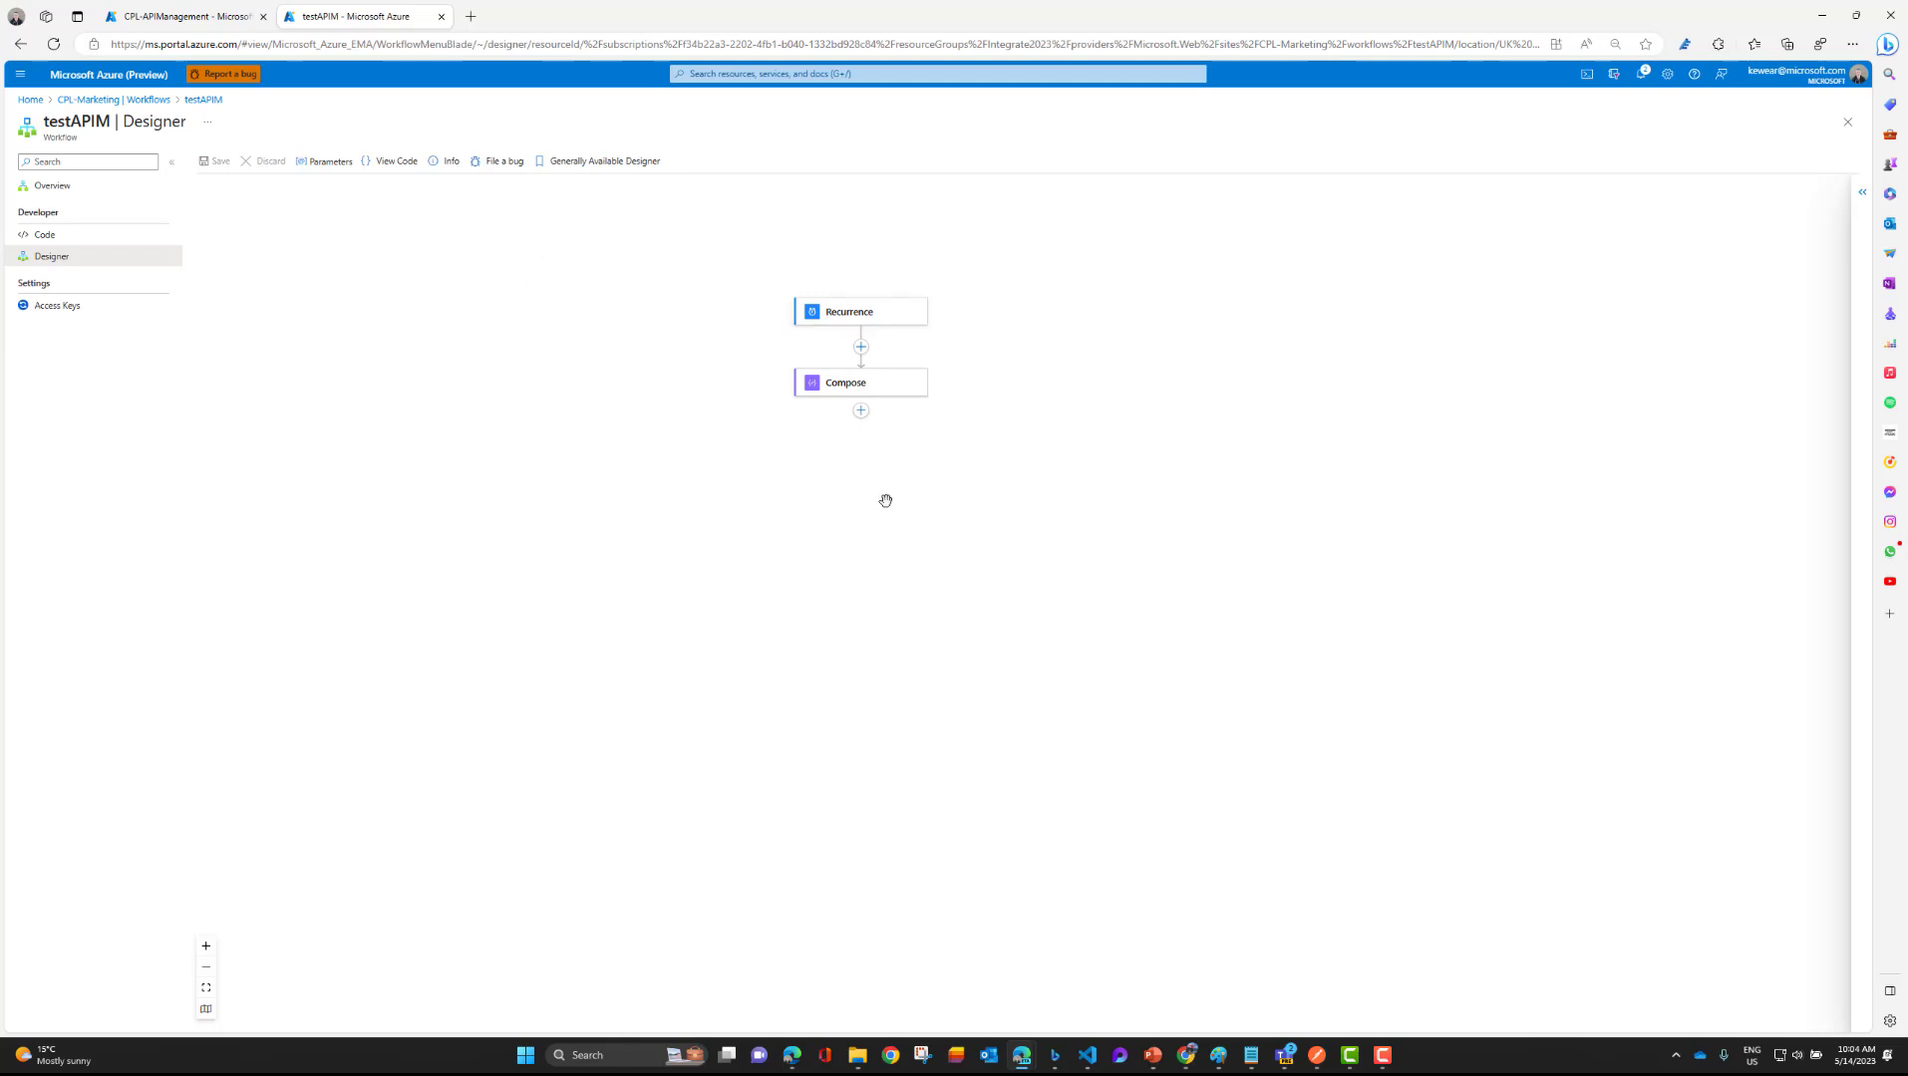
mouse_move(860, 411)
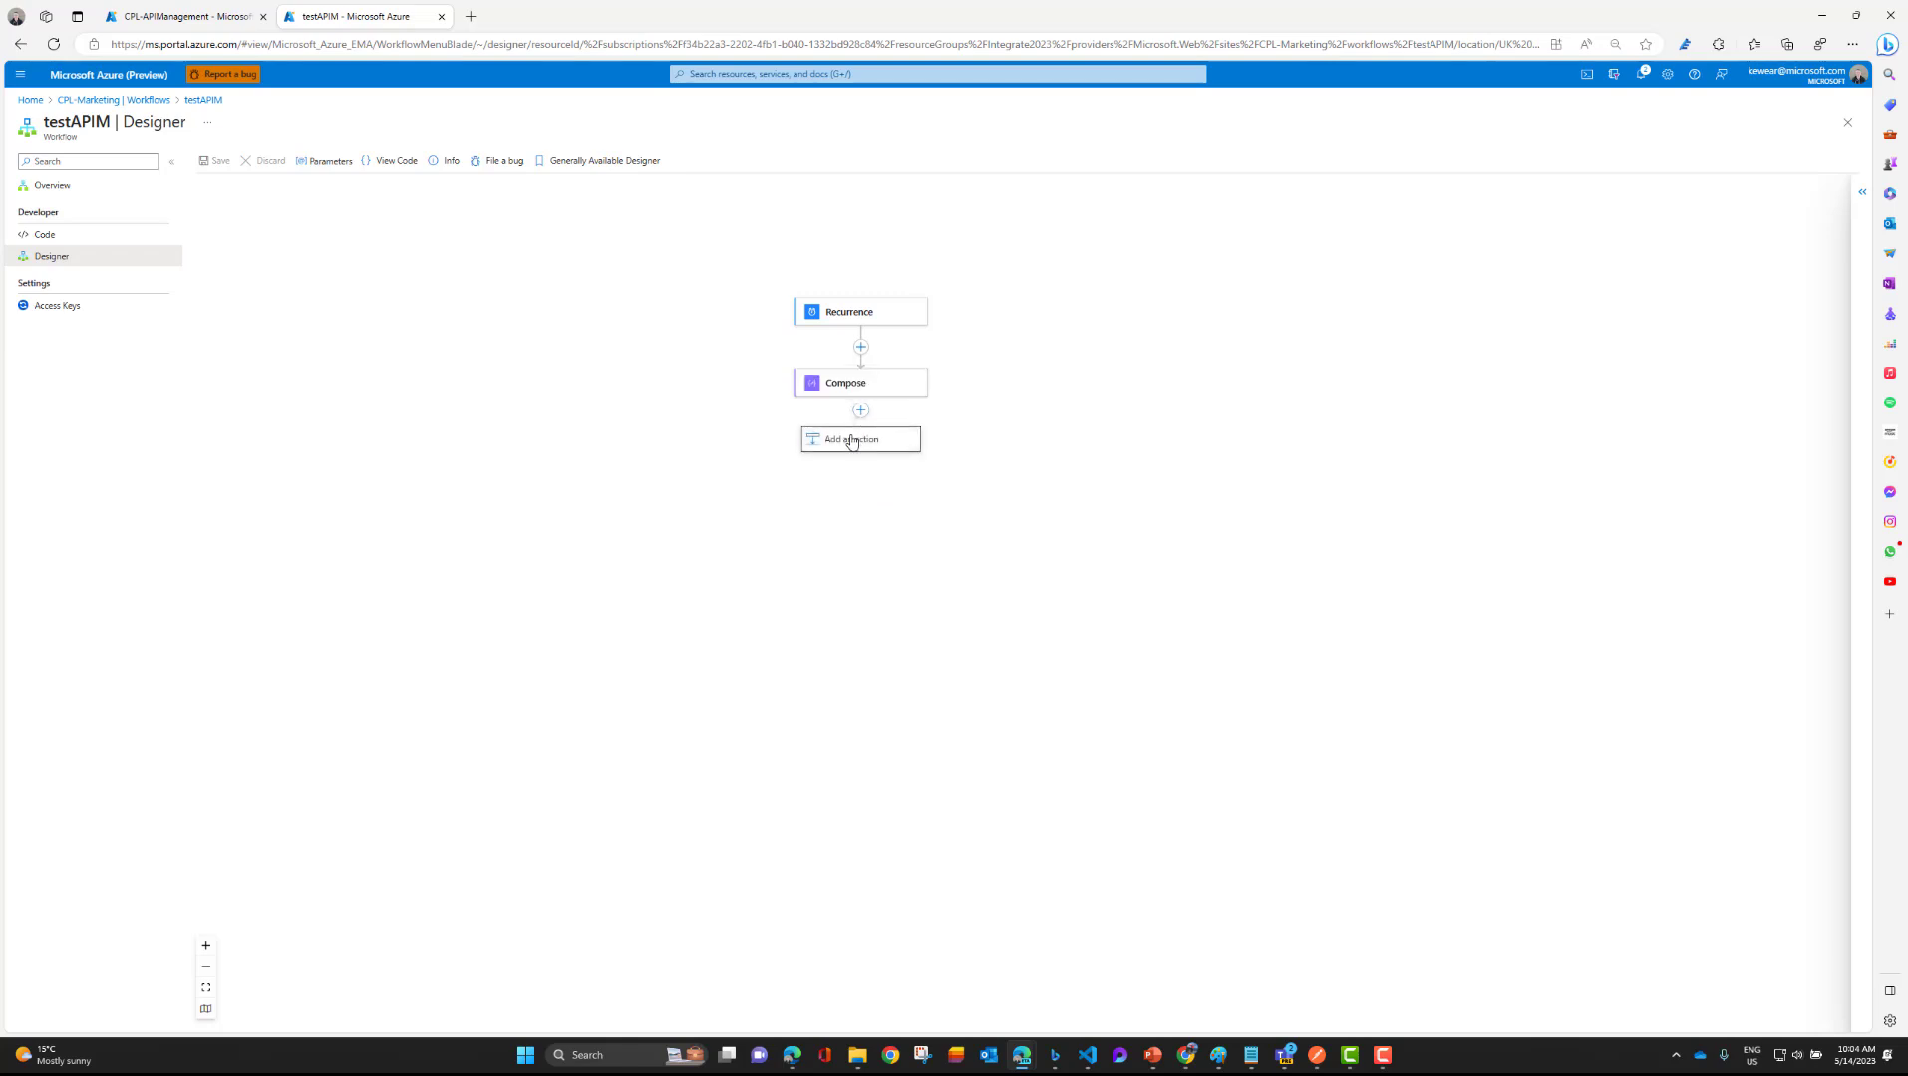
Add a 'Call an Azure API Management API' action after Compose by searching 'azure api'.
left_click(859, 440)
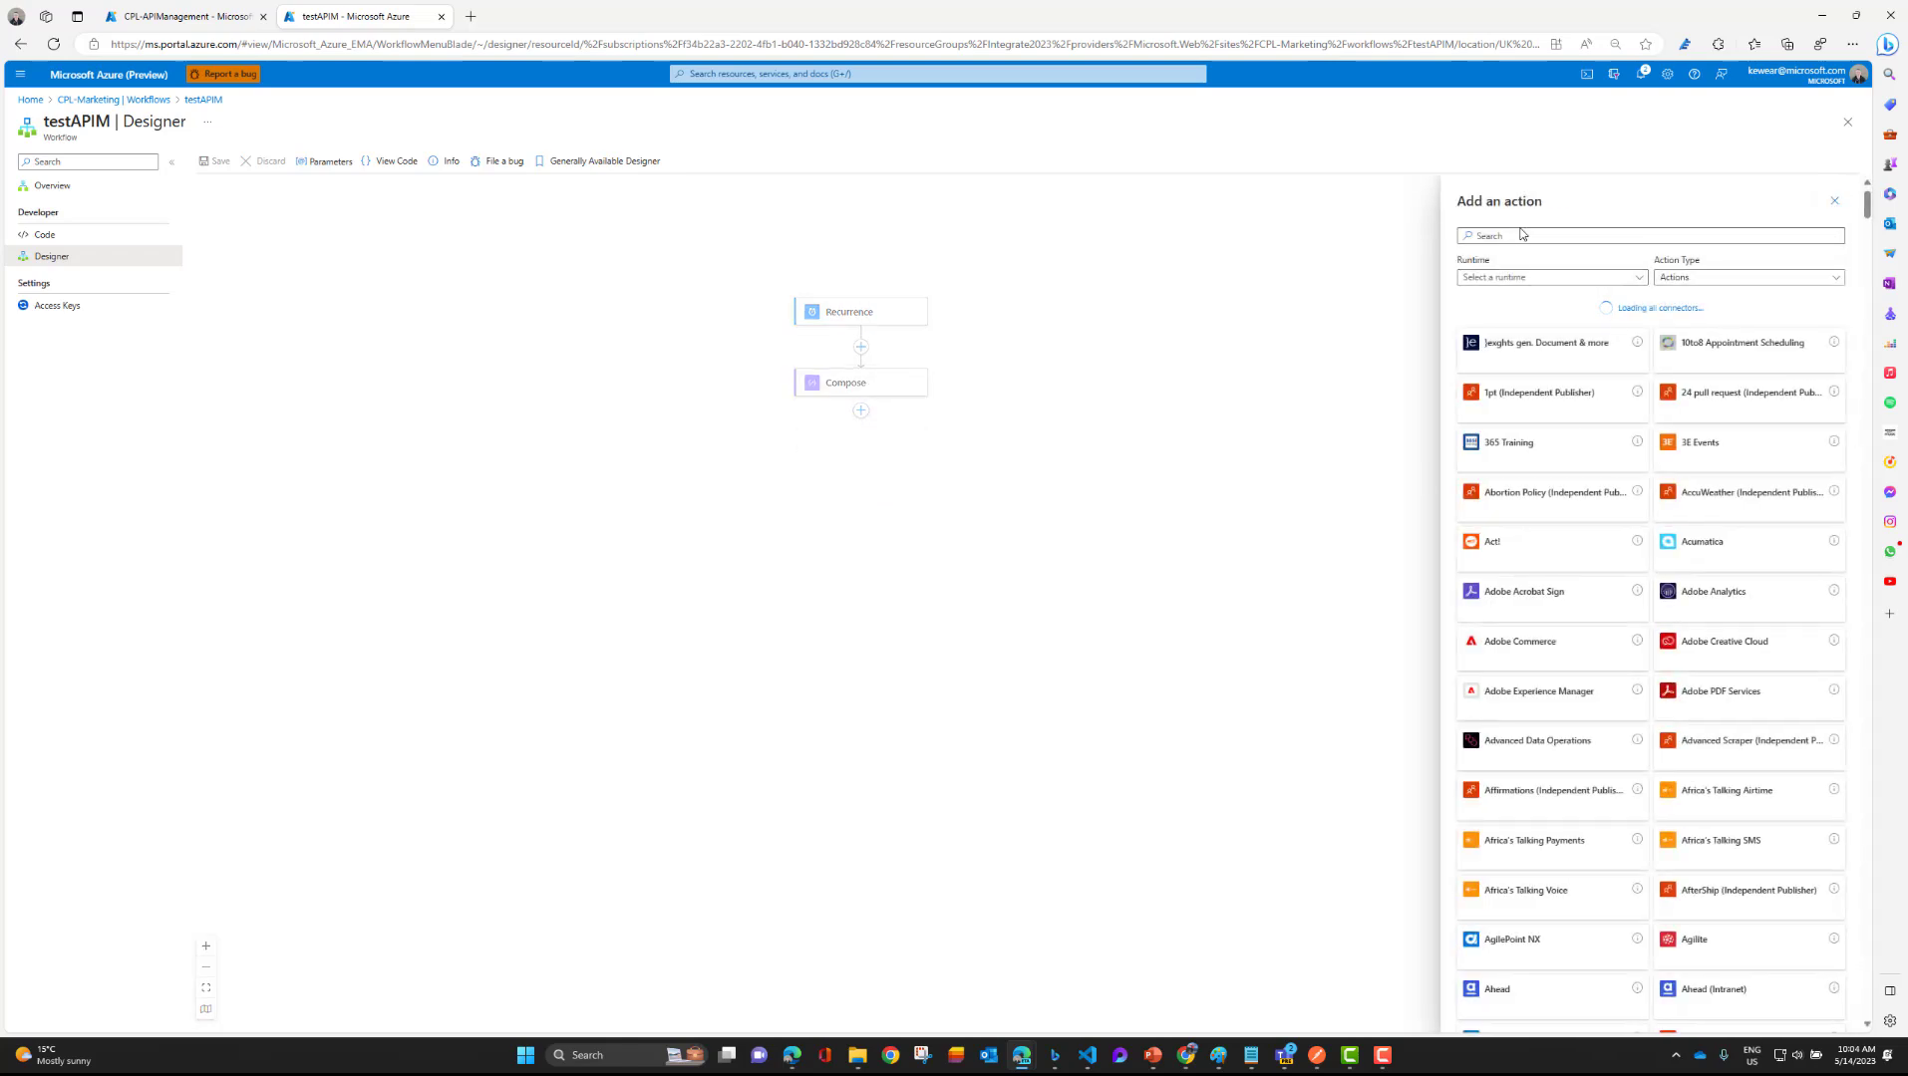
type("4")
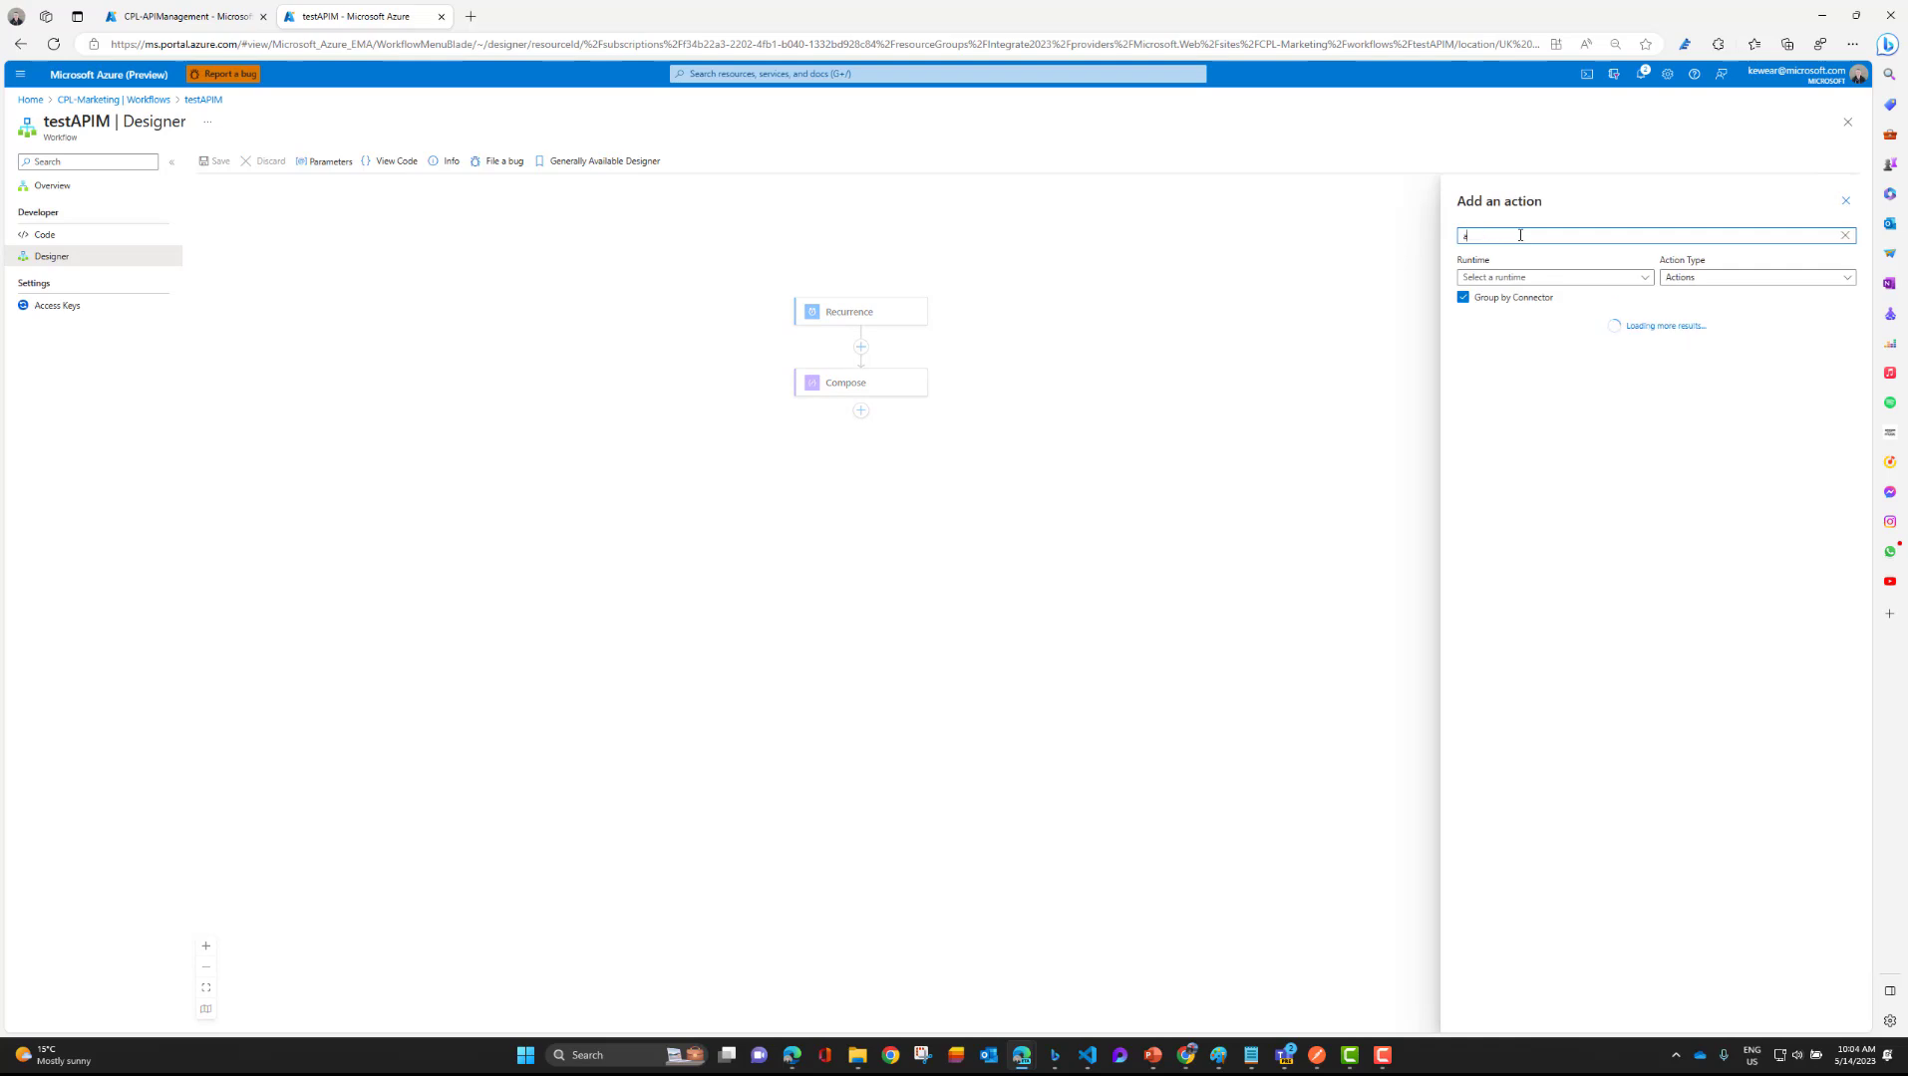
type("azure api")
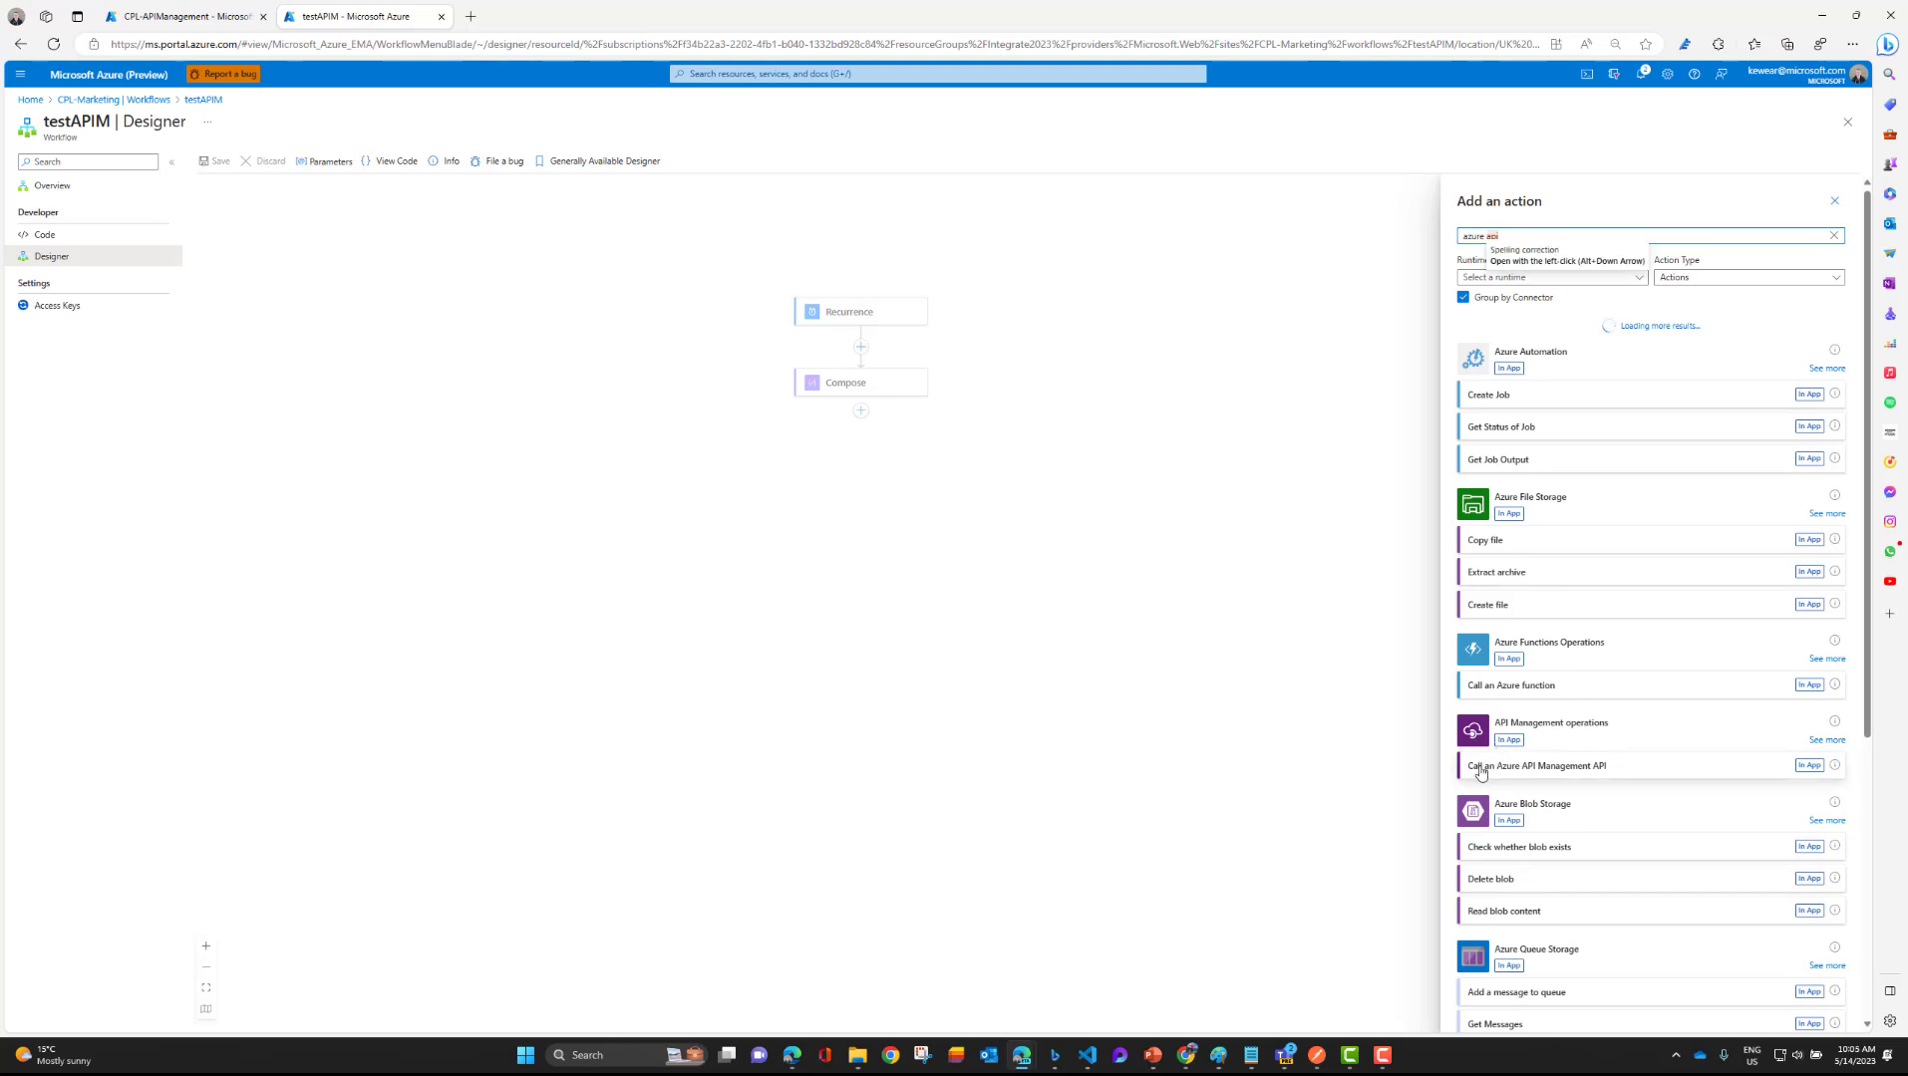
mouse_move(1684, 778)
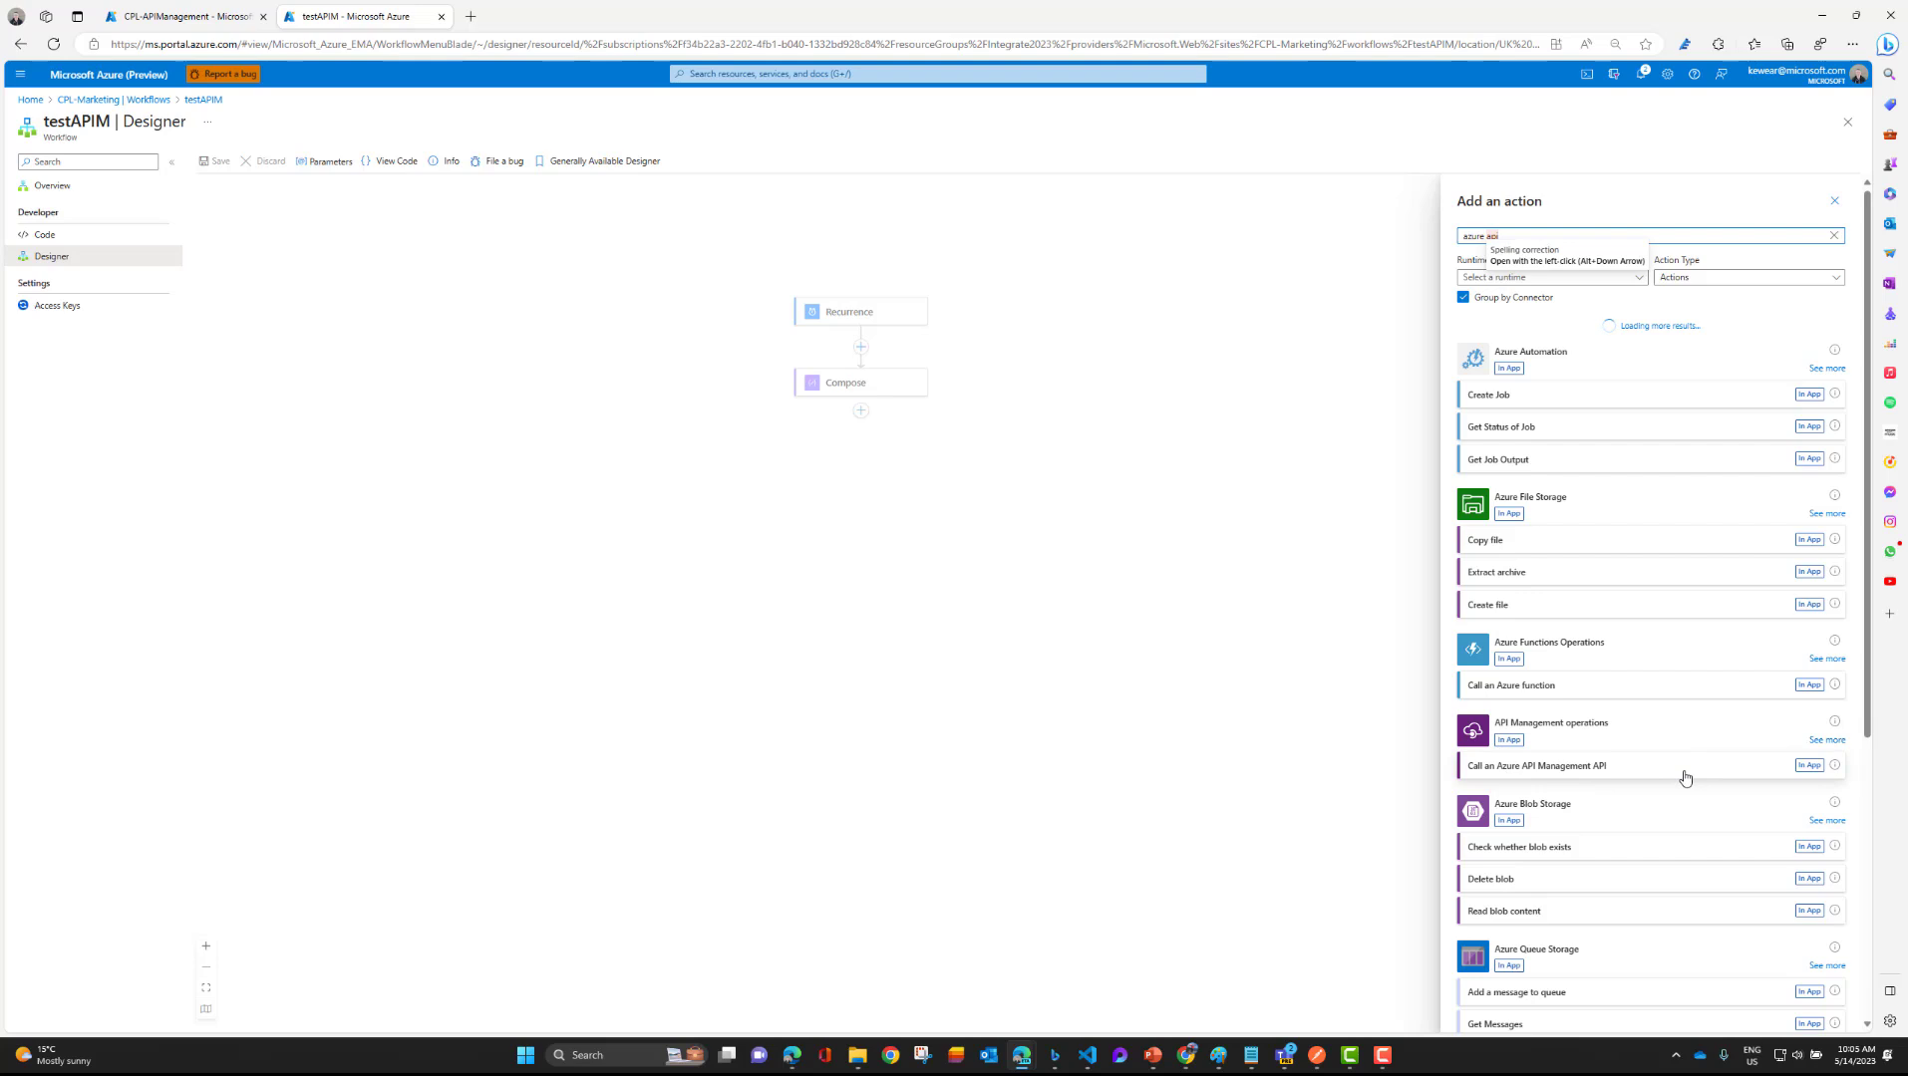
left_click(1537, 766)
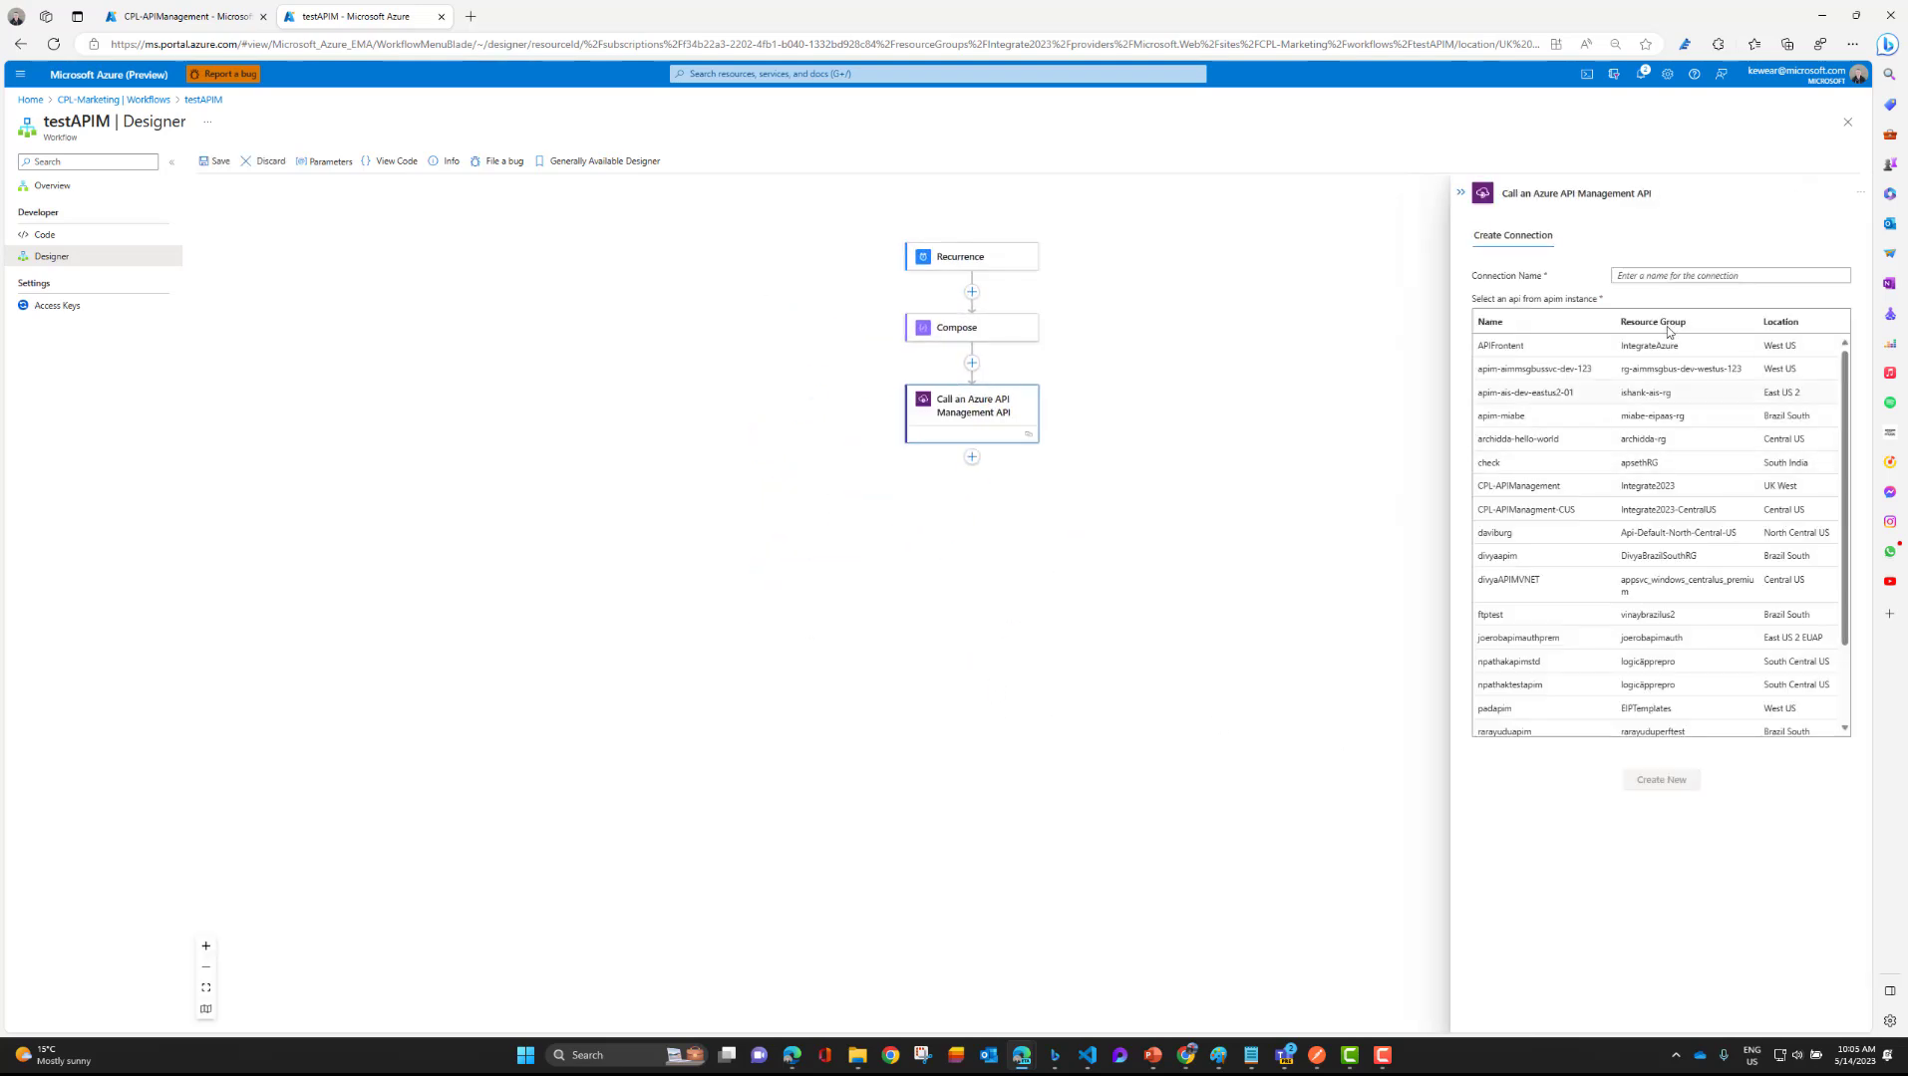
Create connection APIM-LAStandard to the work-management API in CPL-APIManagement.
left_click(1729, 275)
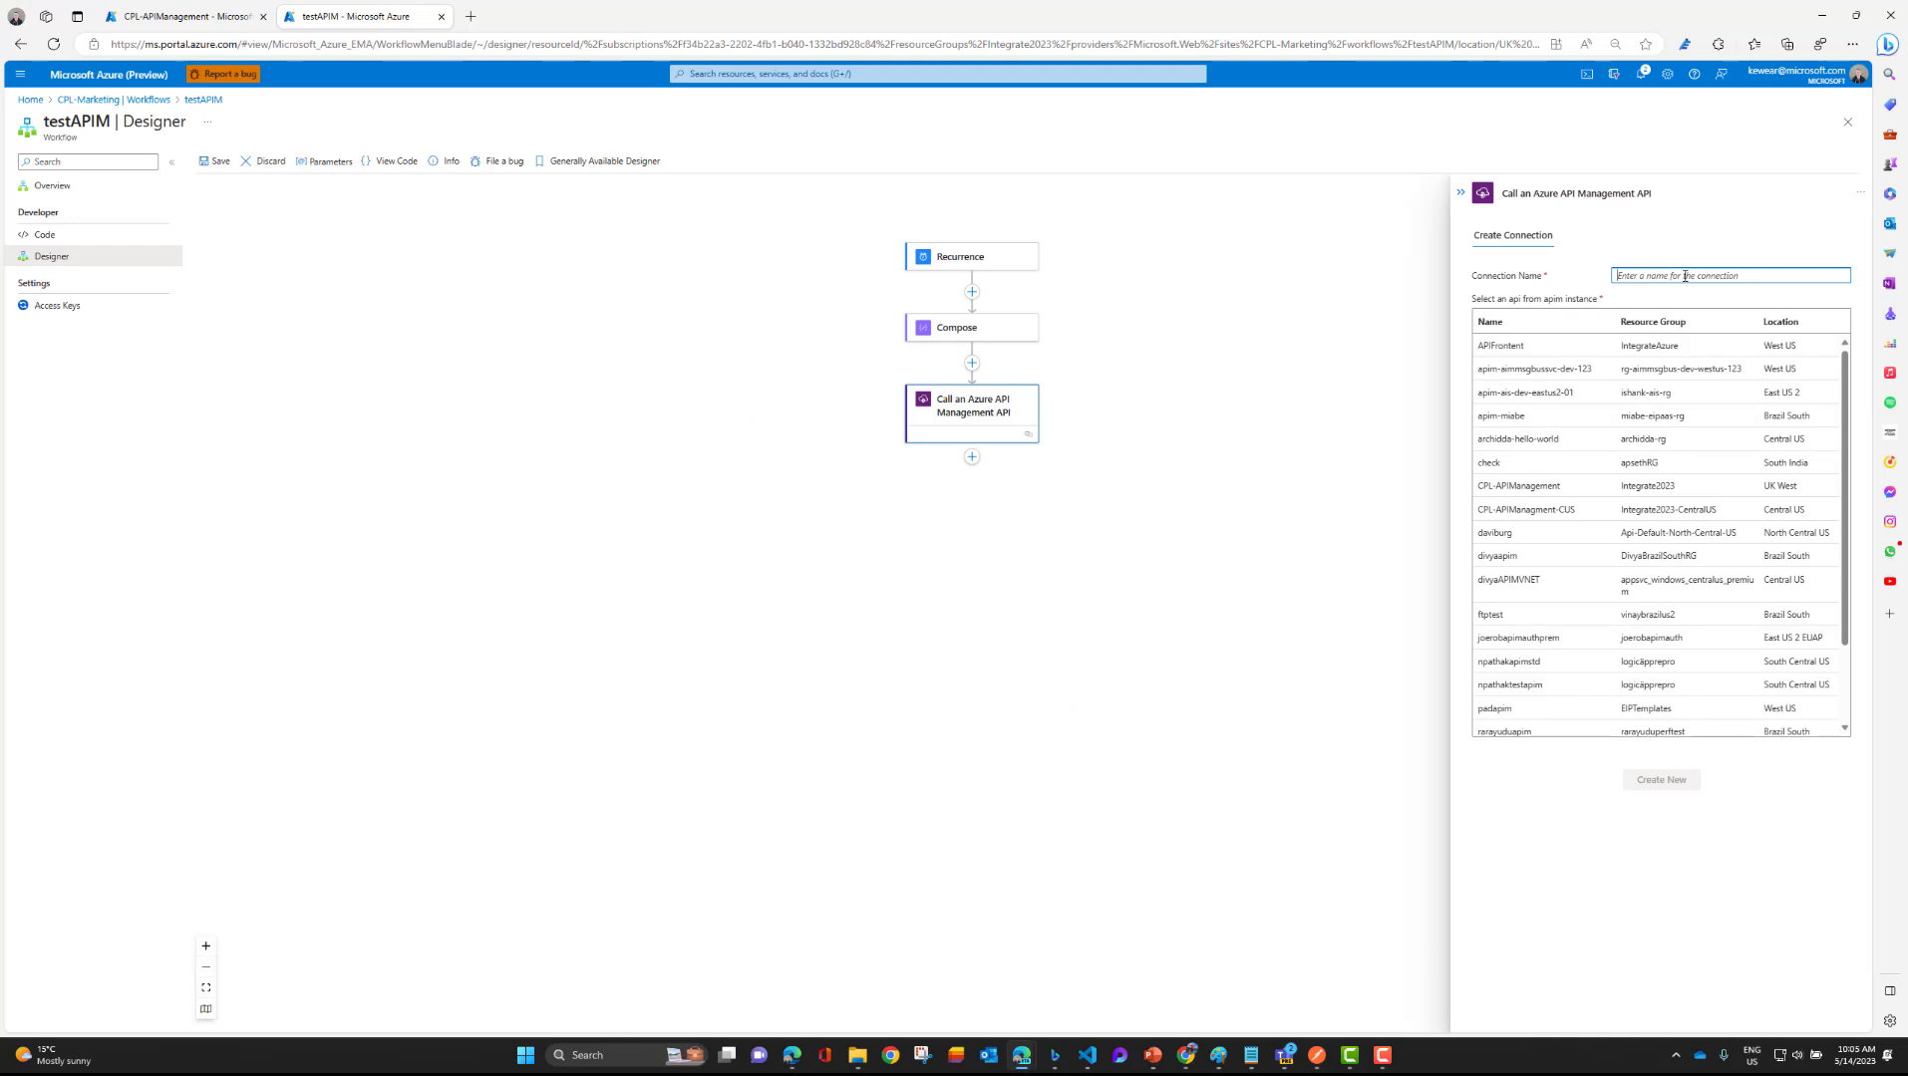
type("APIM-LAStandard")
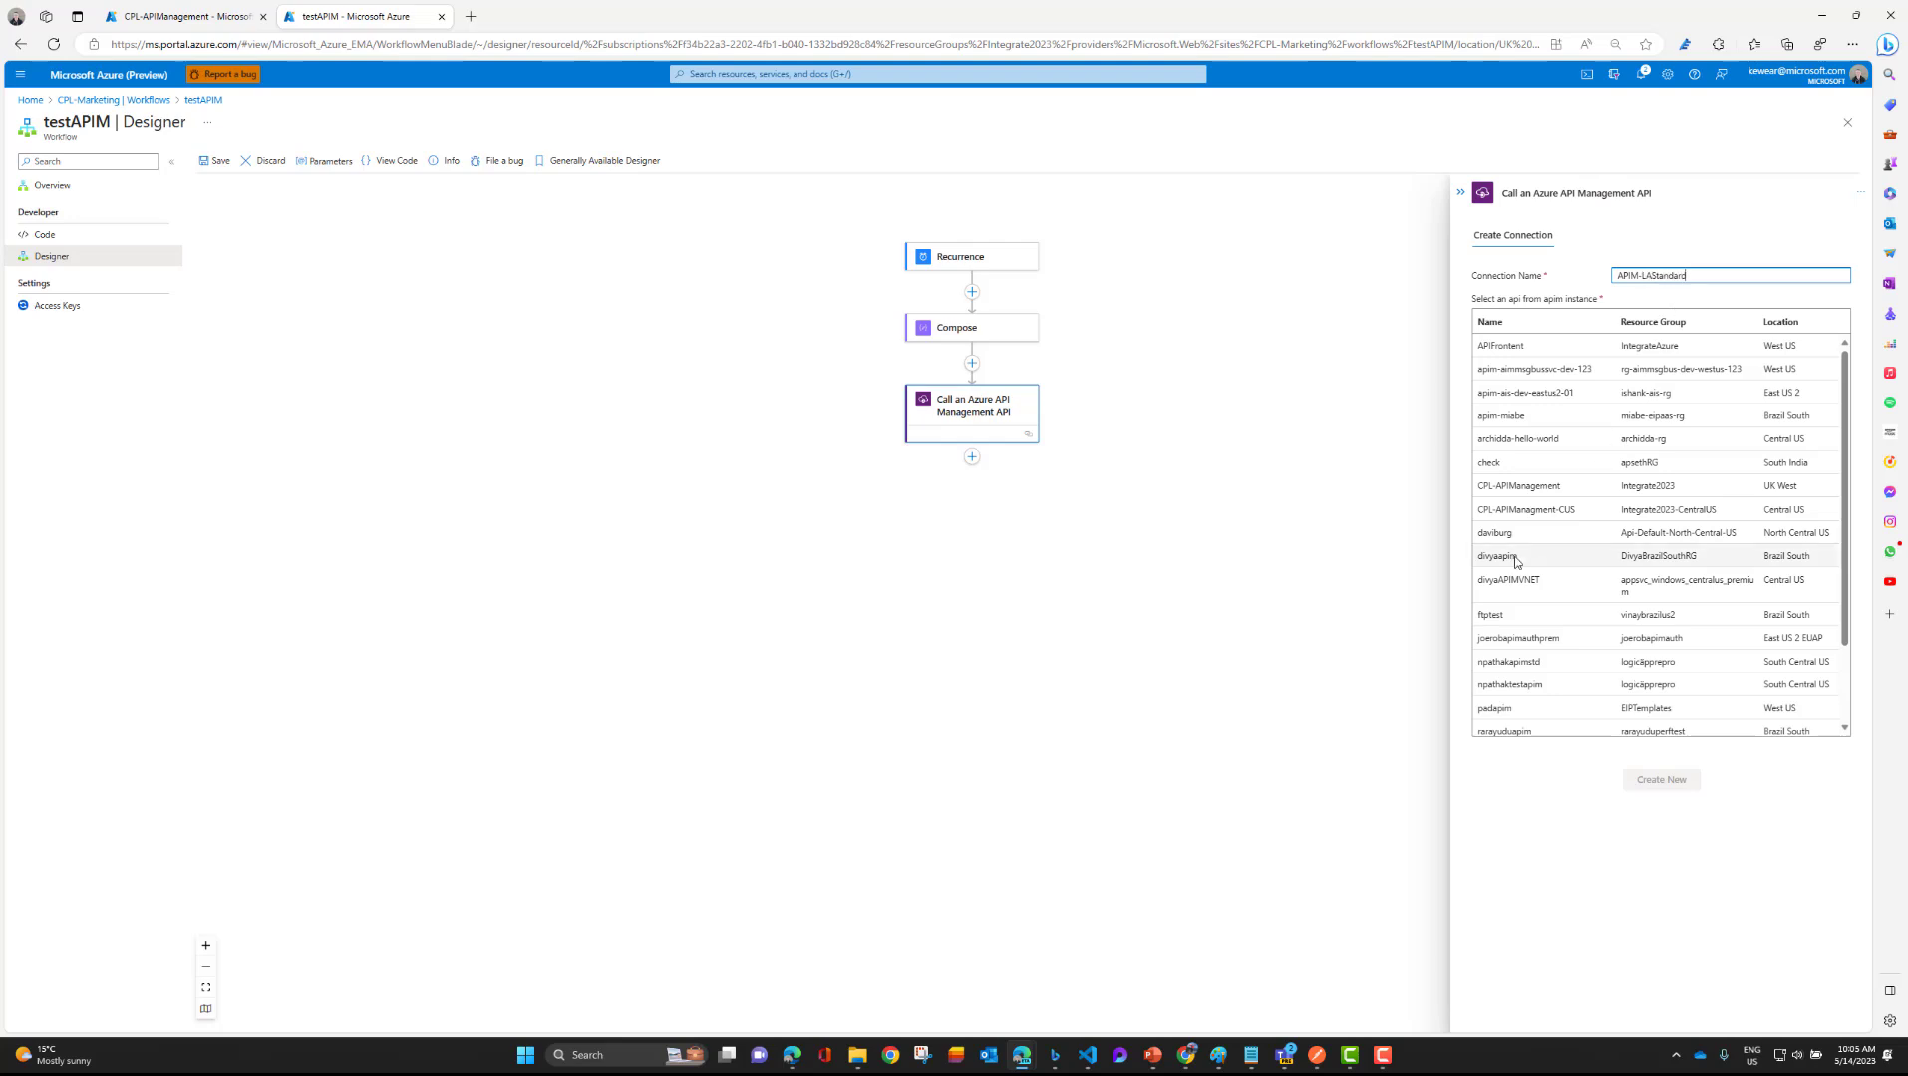
left_click(1518, 485)
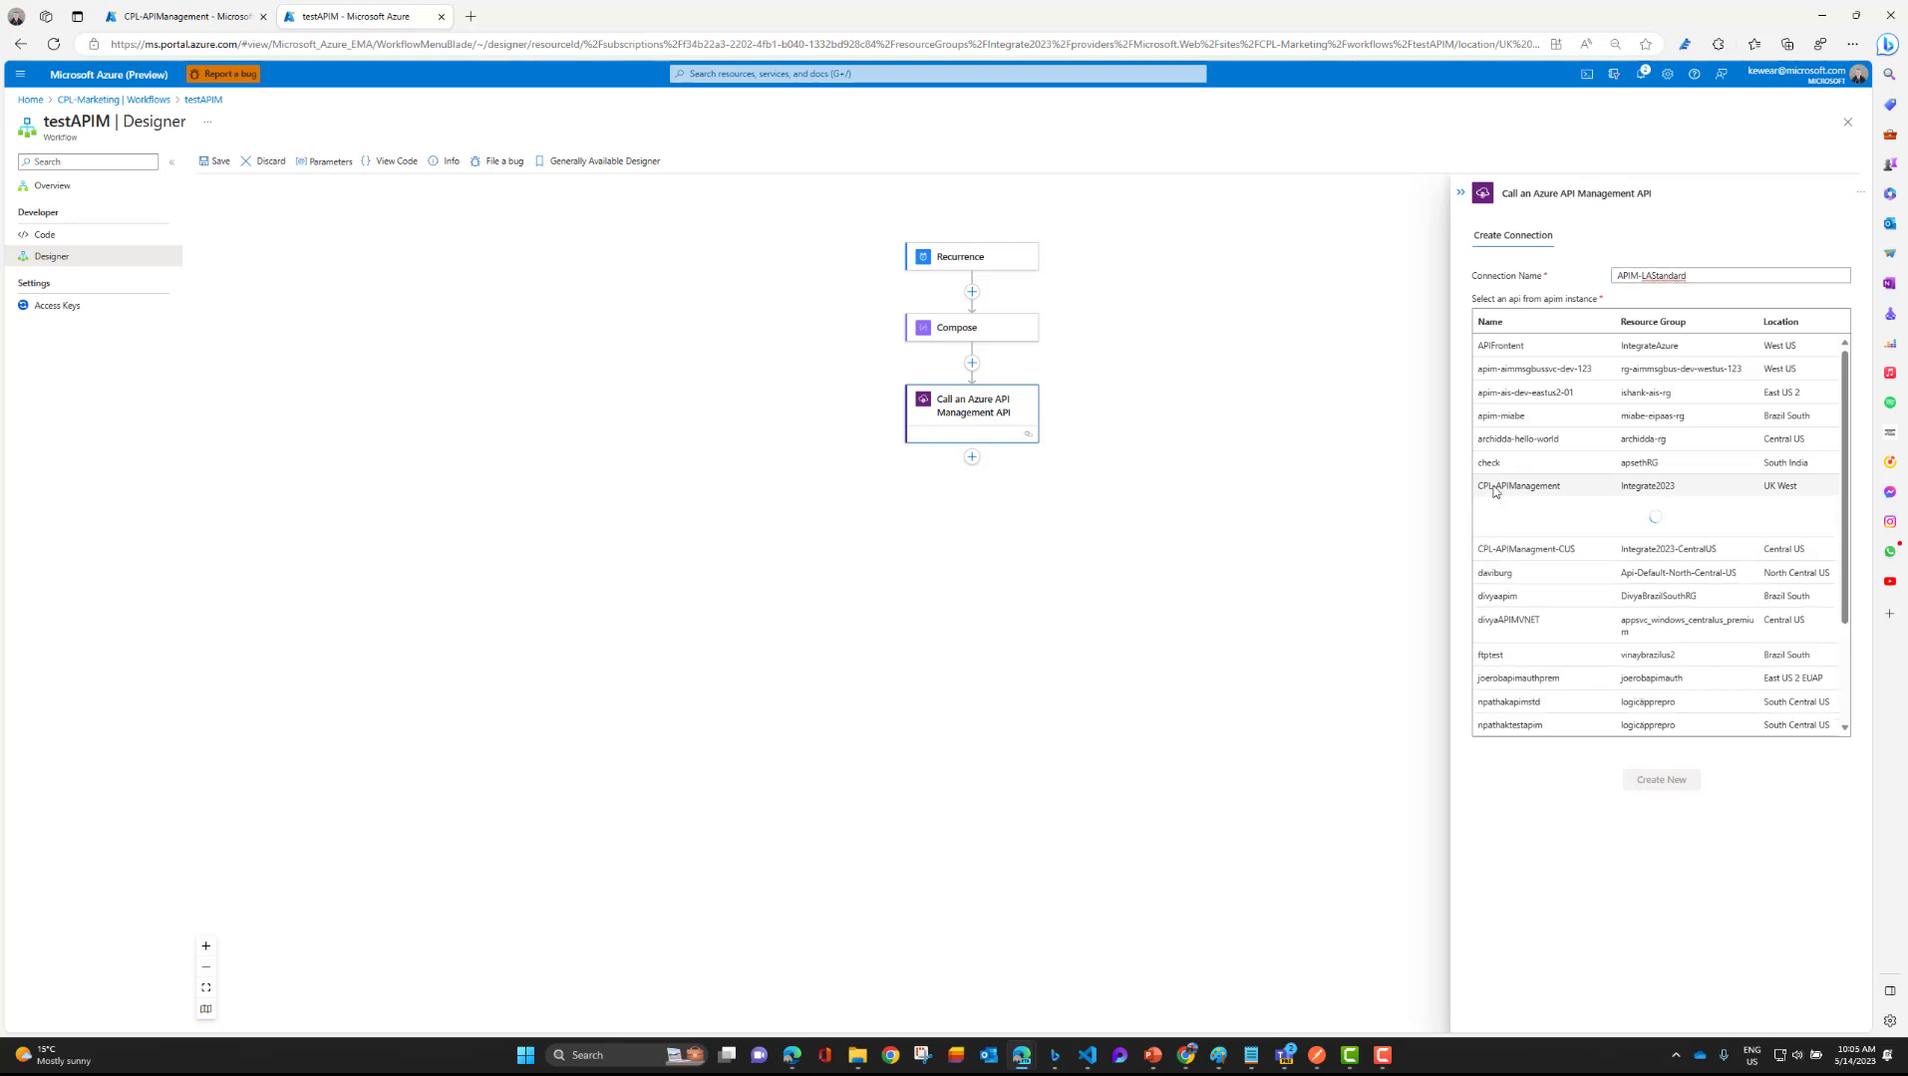
left_click(1519, 486)
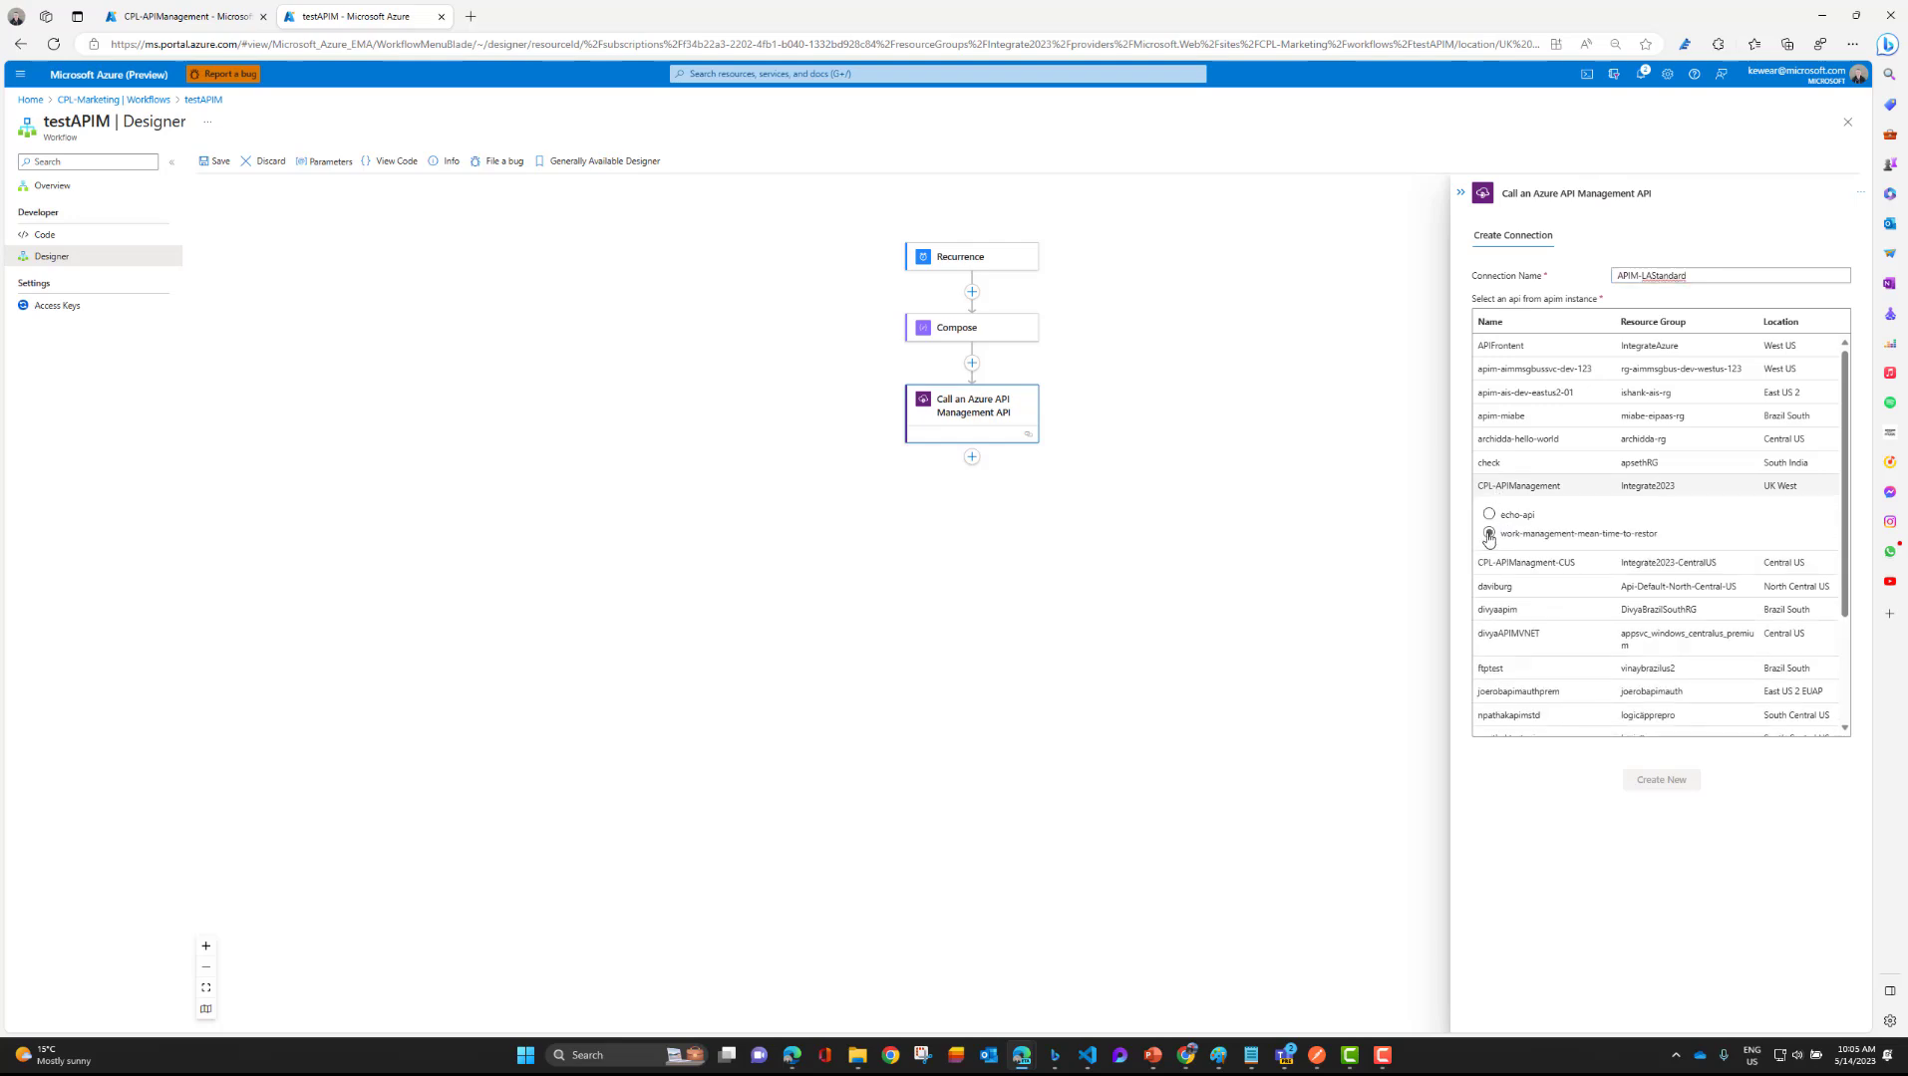
left_click(1488, 533)
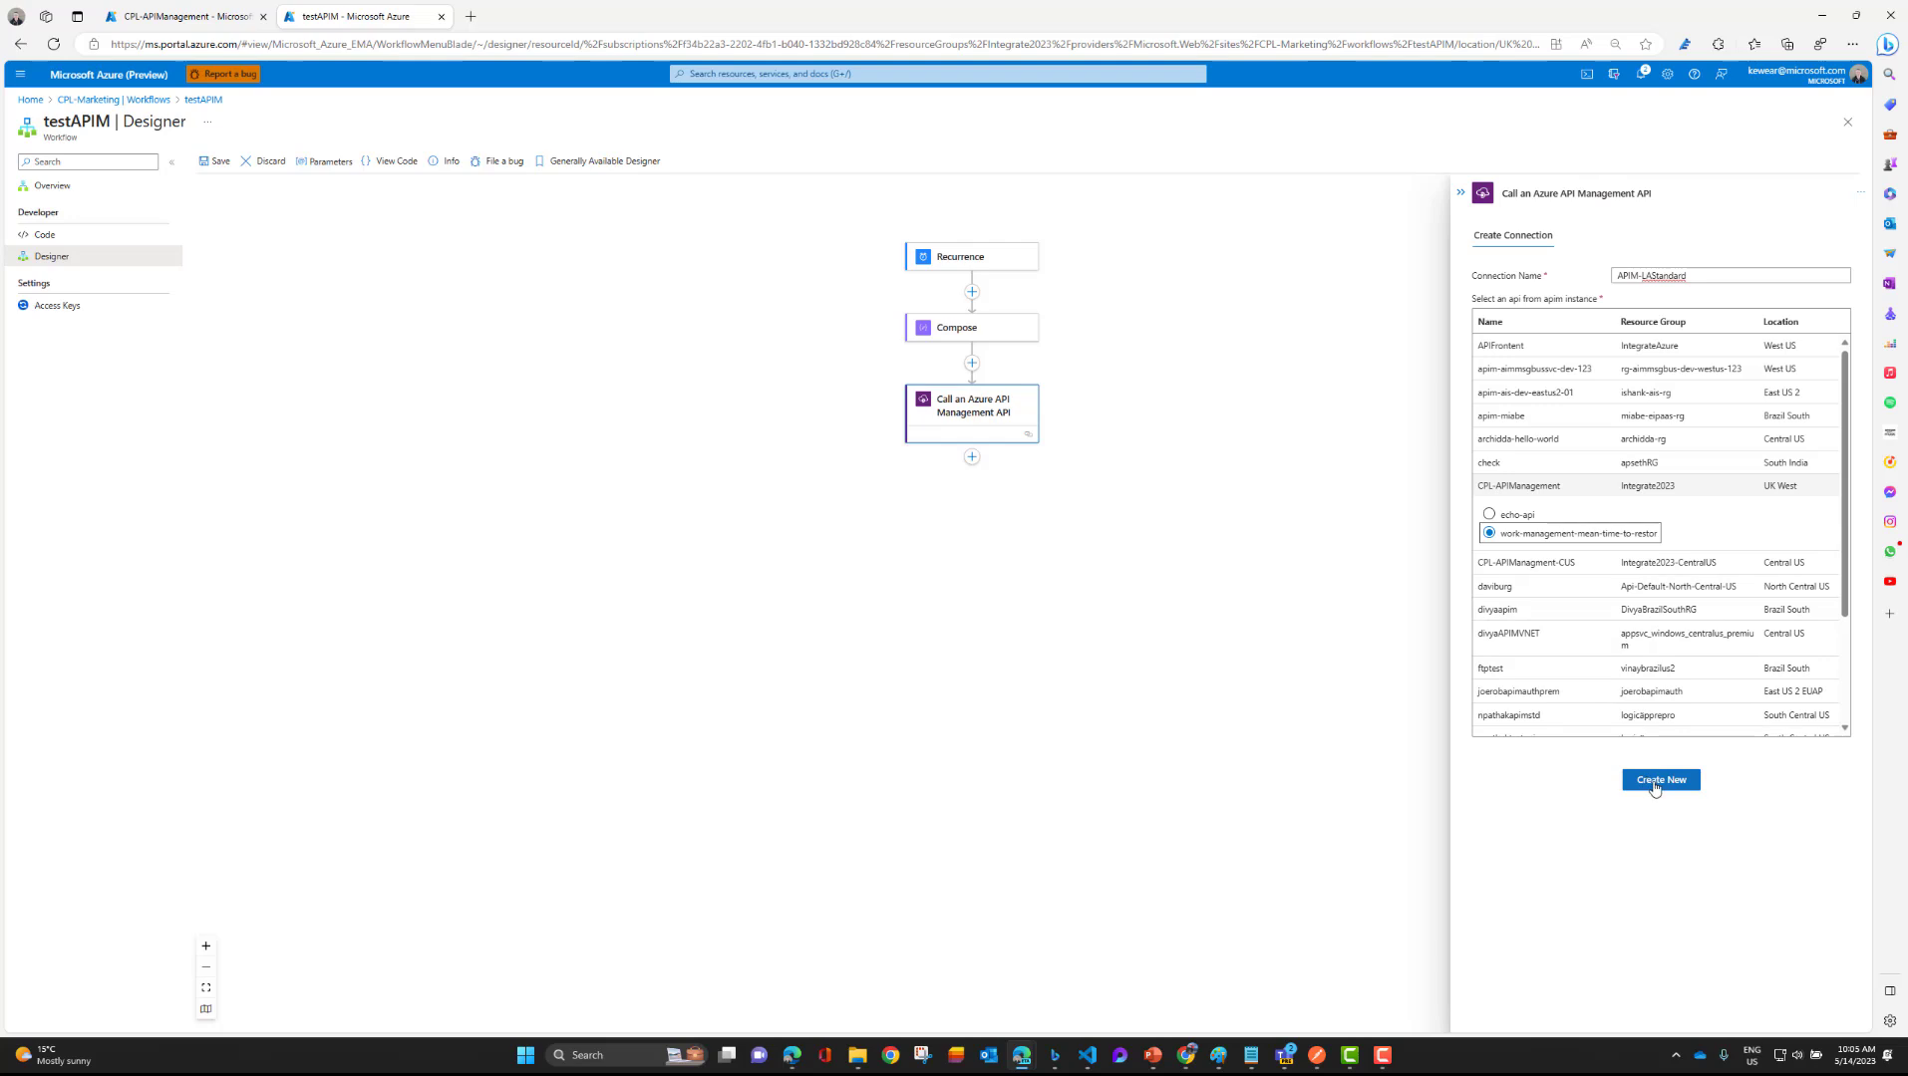
left_click(1660, 780)
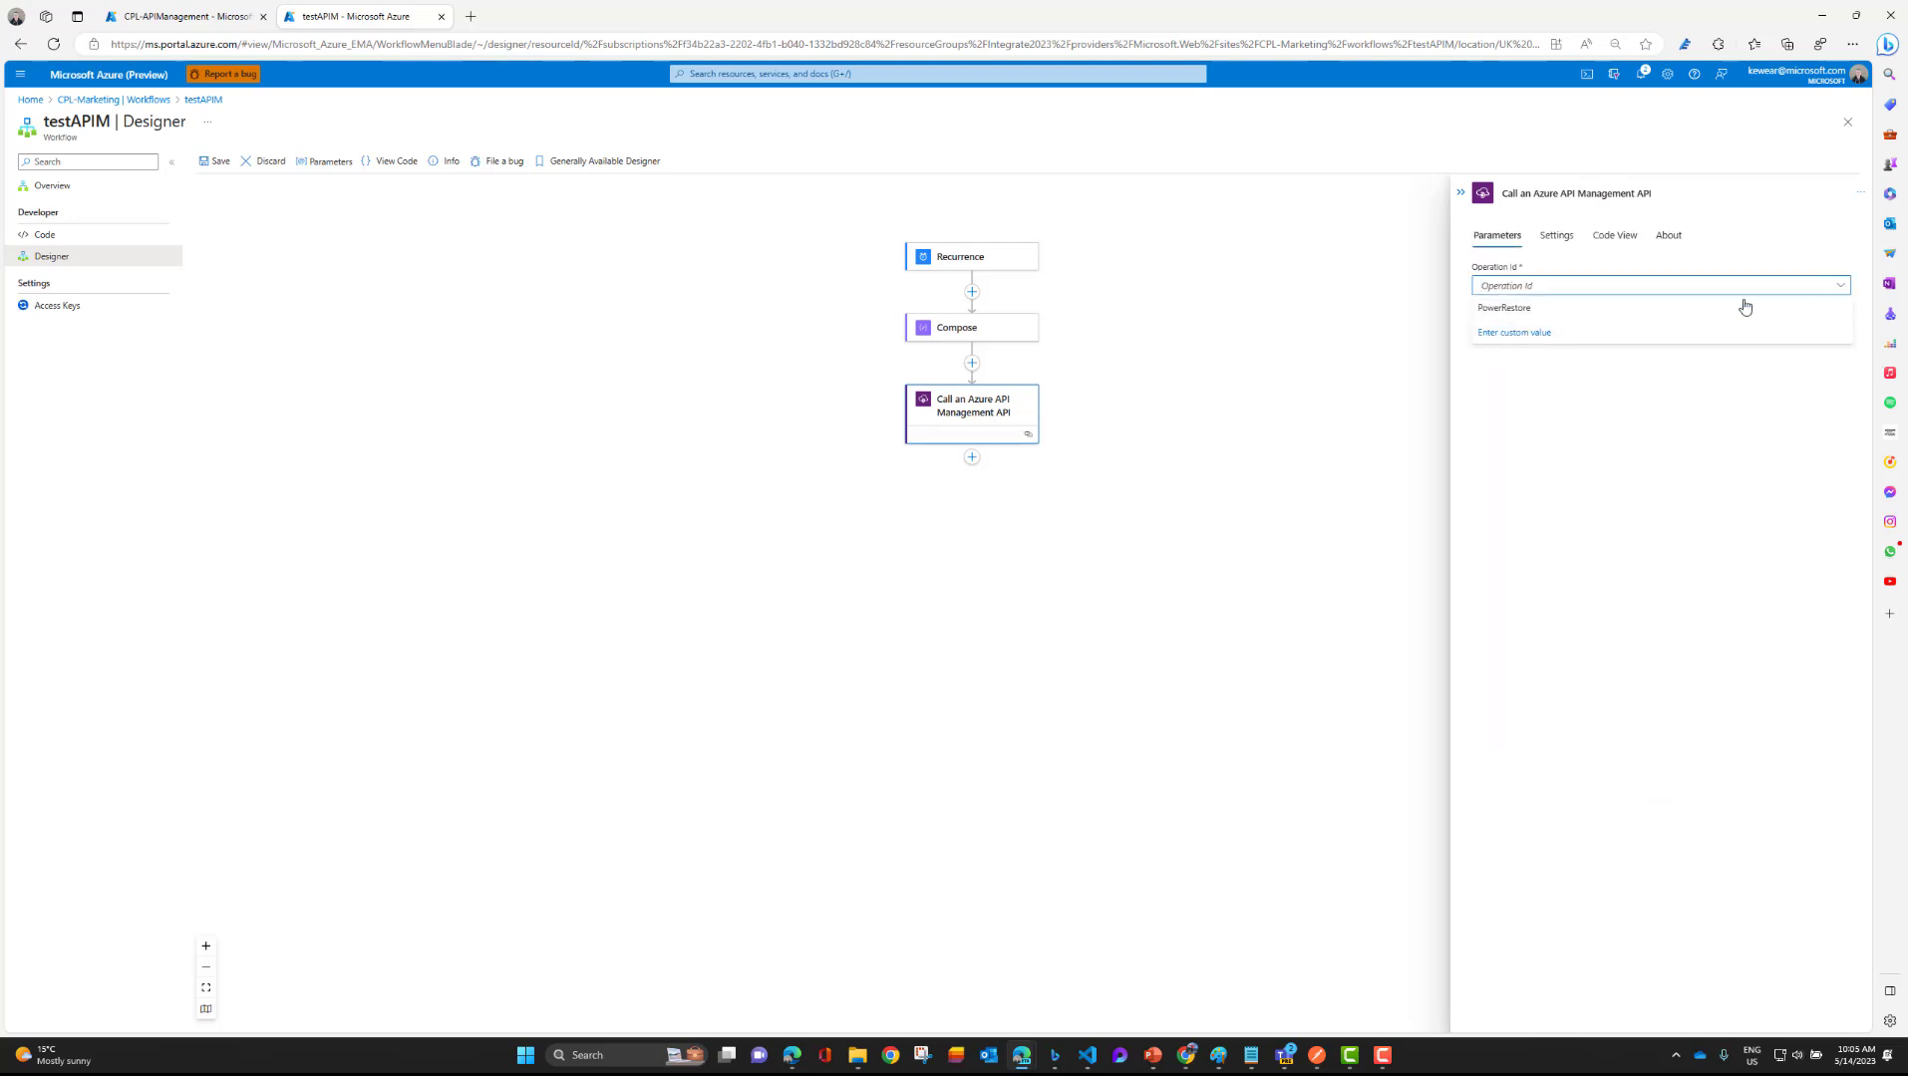
Select the PowerRestore operation and add its TicketNumber and SiteId parameter fields.
left_click(1504, 307)
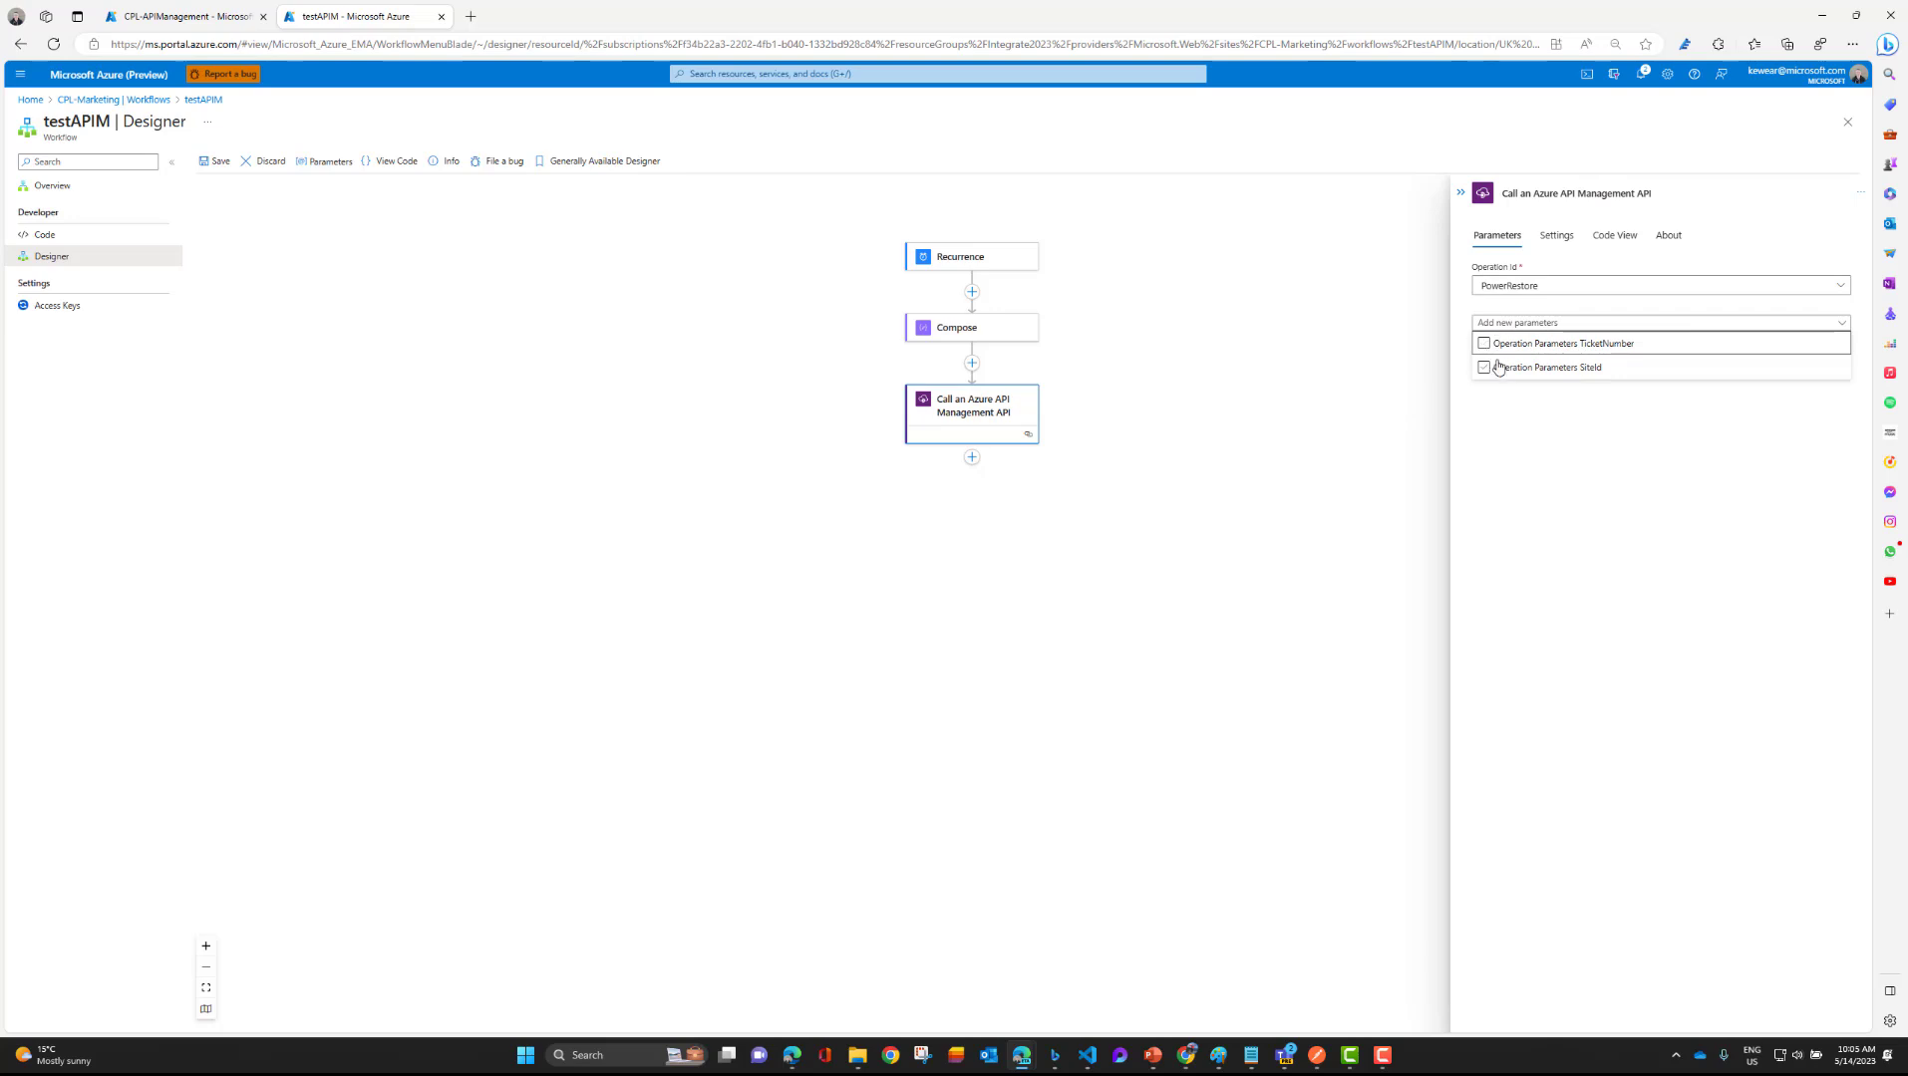
left_click(1483, 343)
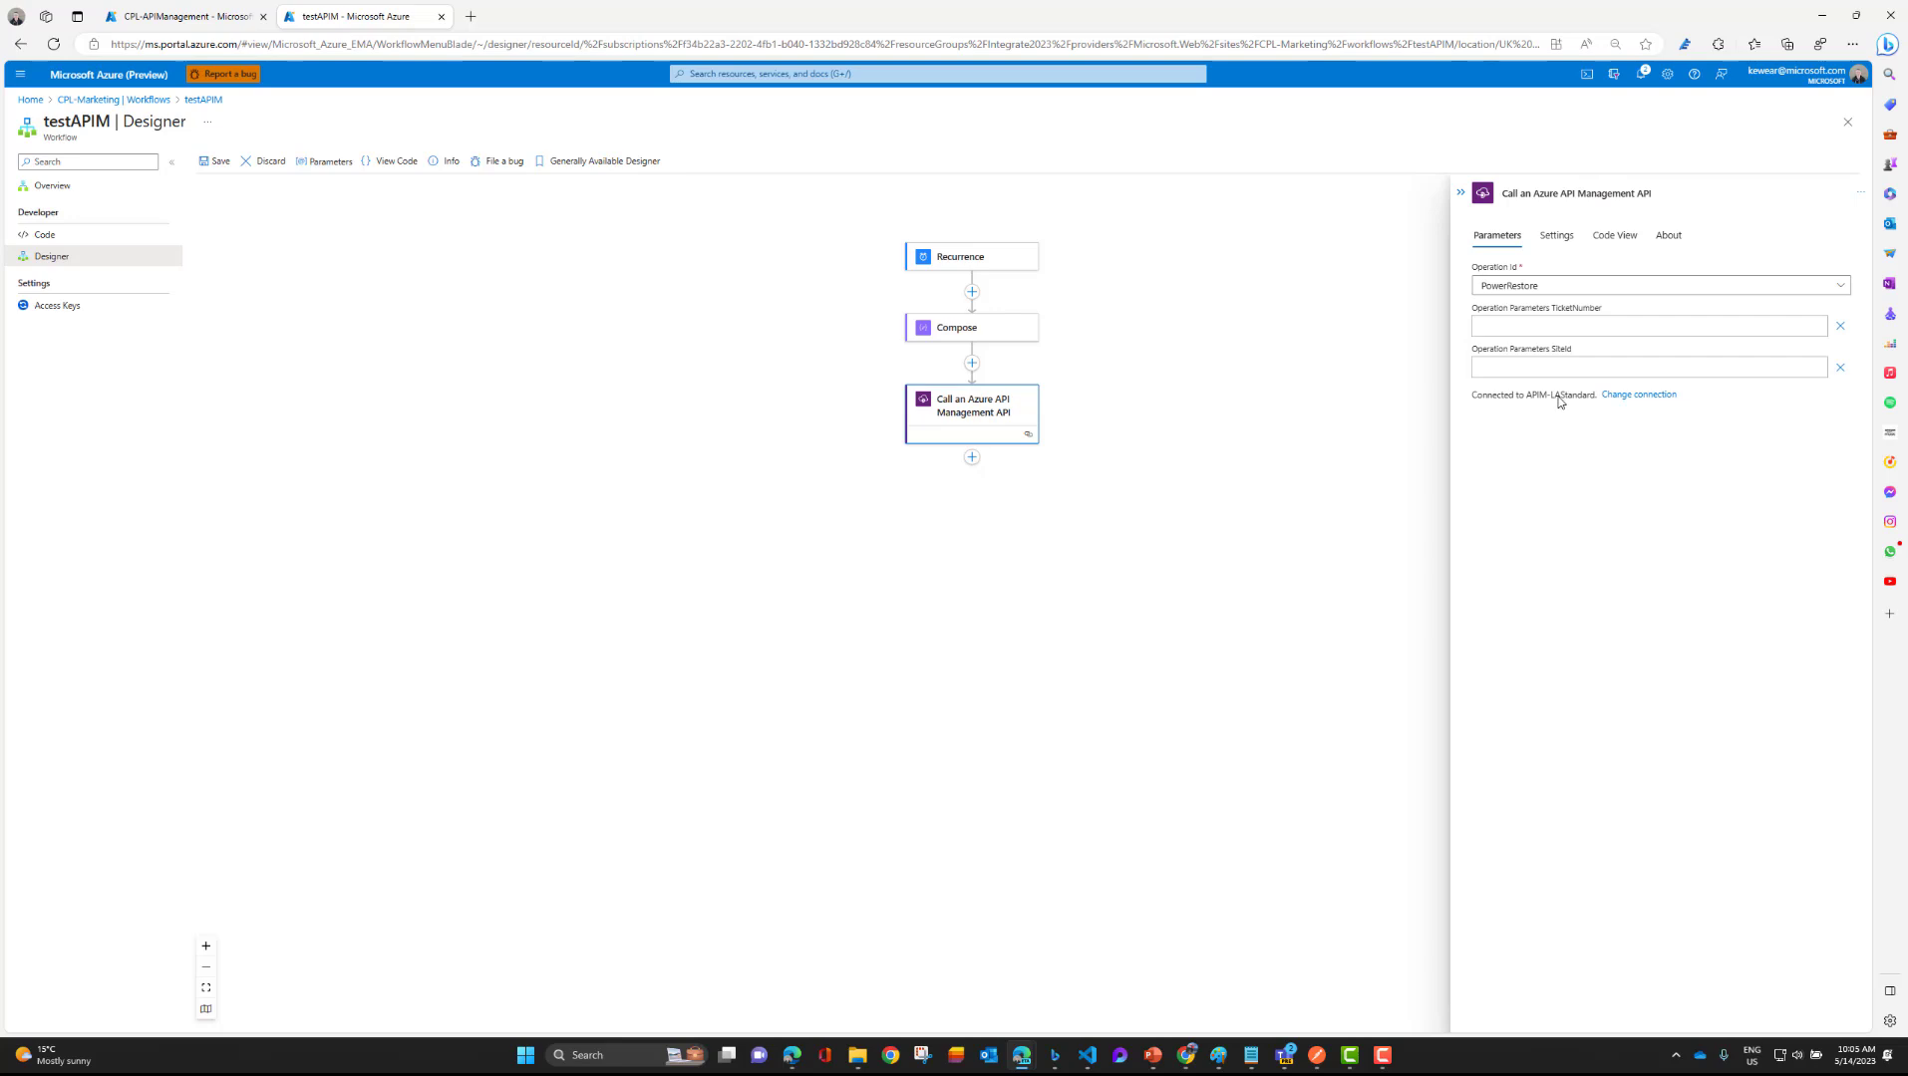
mouse_move(1175, 377)
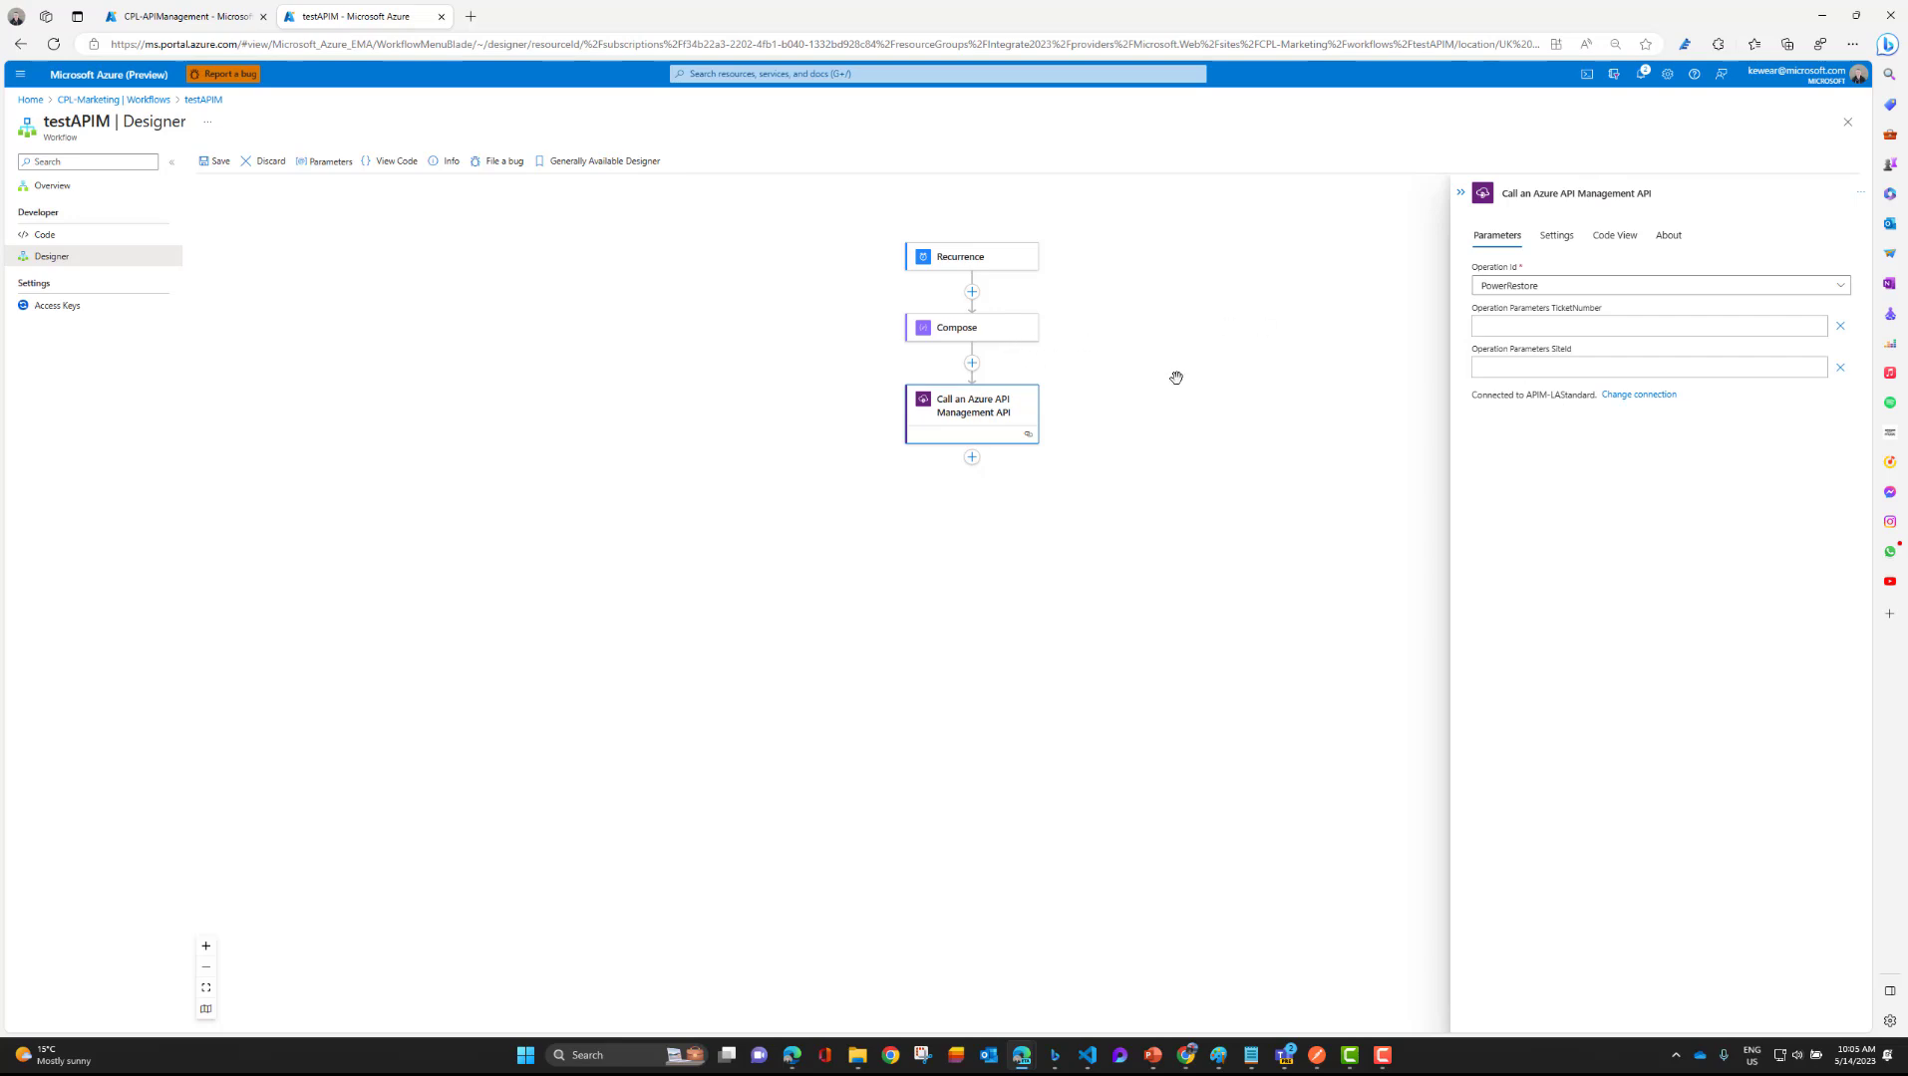
left_click(1642, 326)
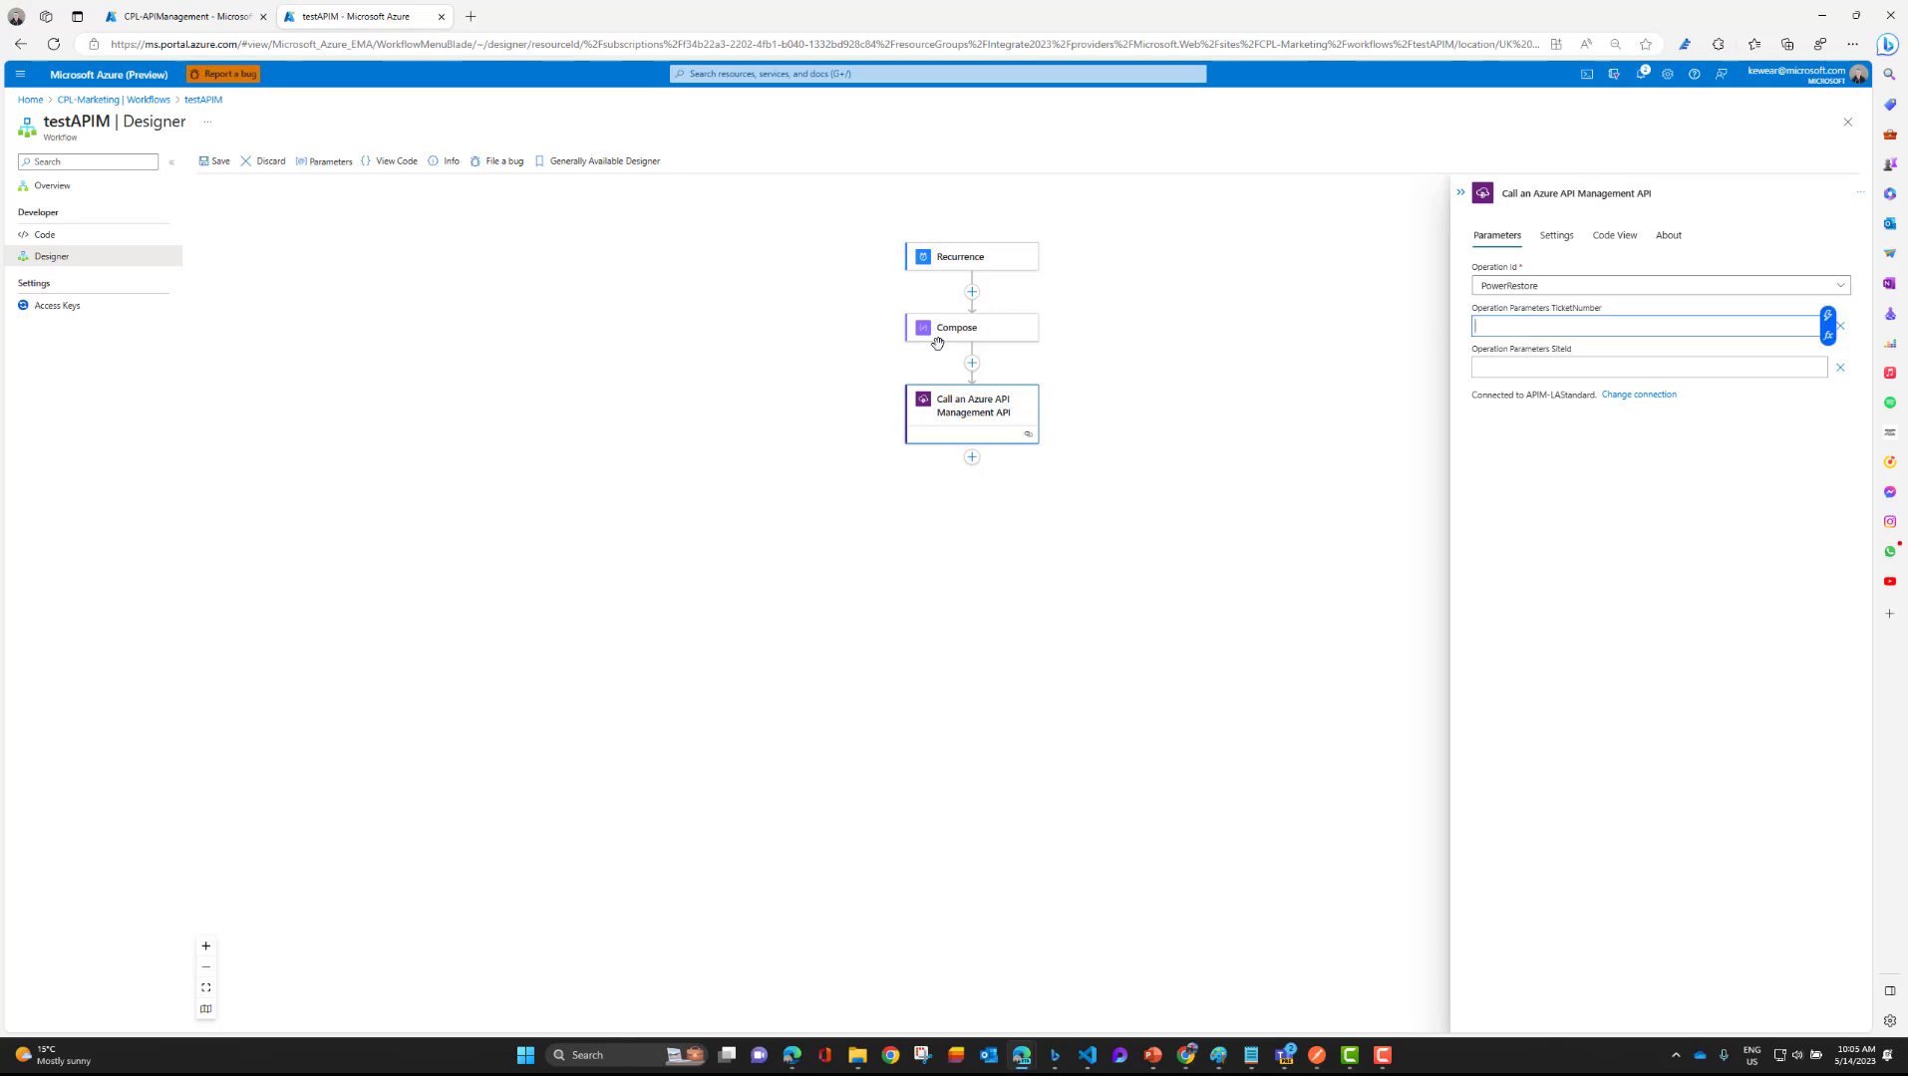
Review Compose's ticket-and-site input and start inserting a step below it.
left_click(969, 327)
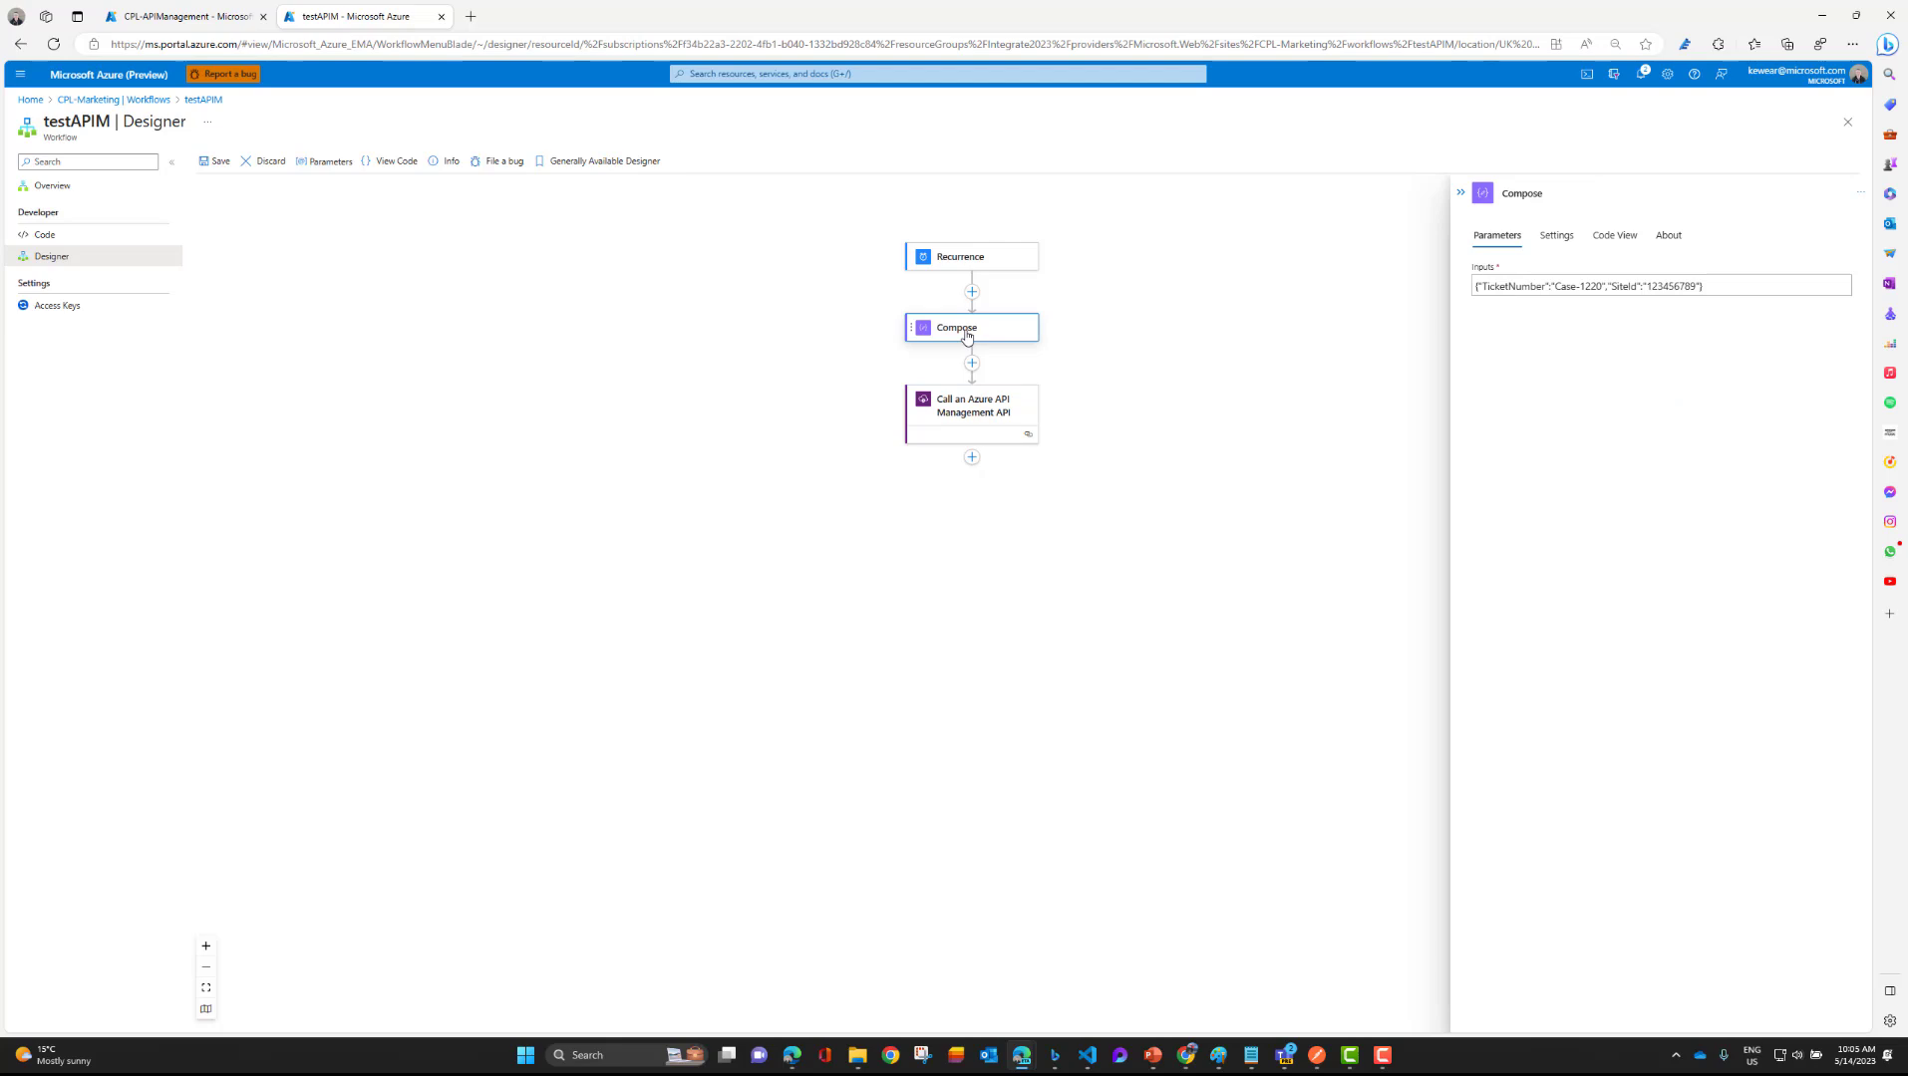
mouse_move(981, 377)
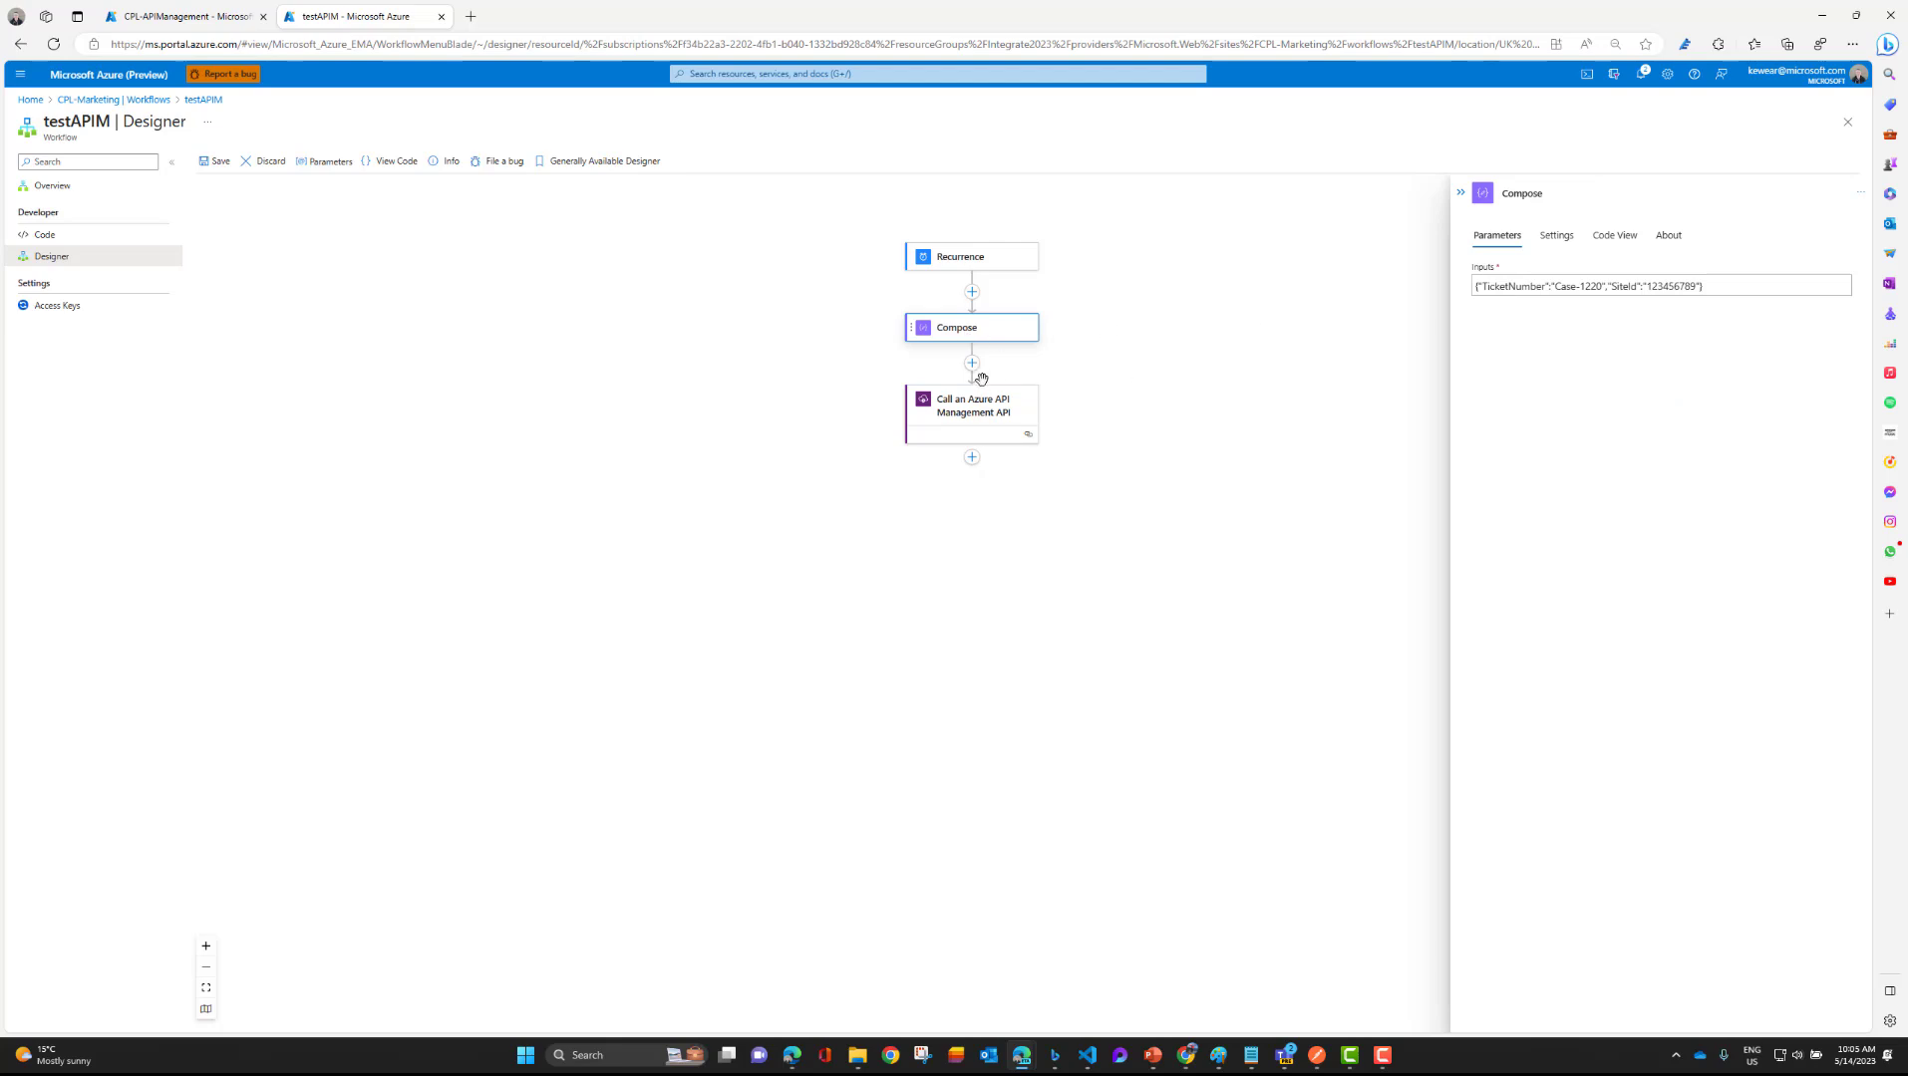
left_click(970, 361)
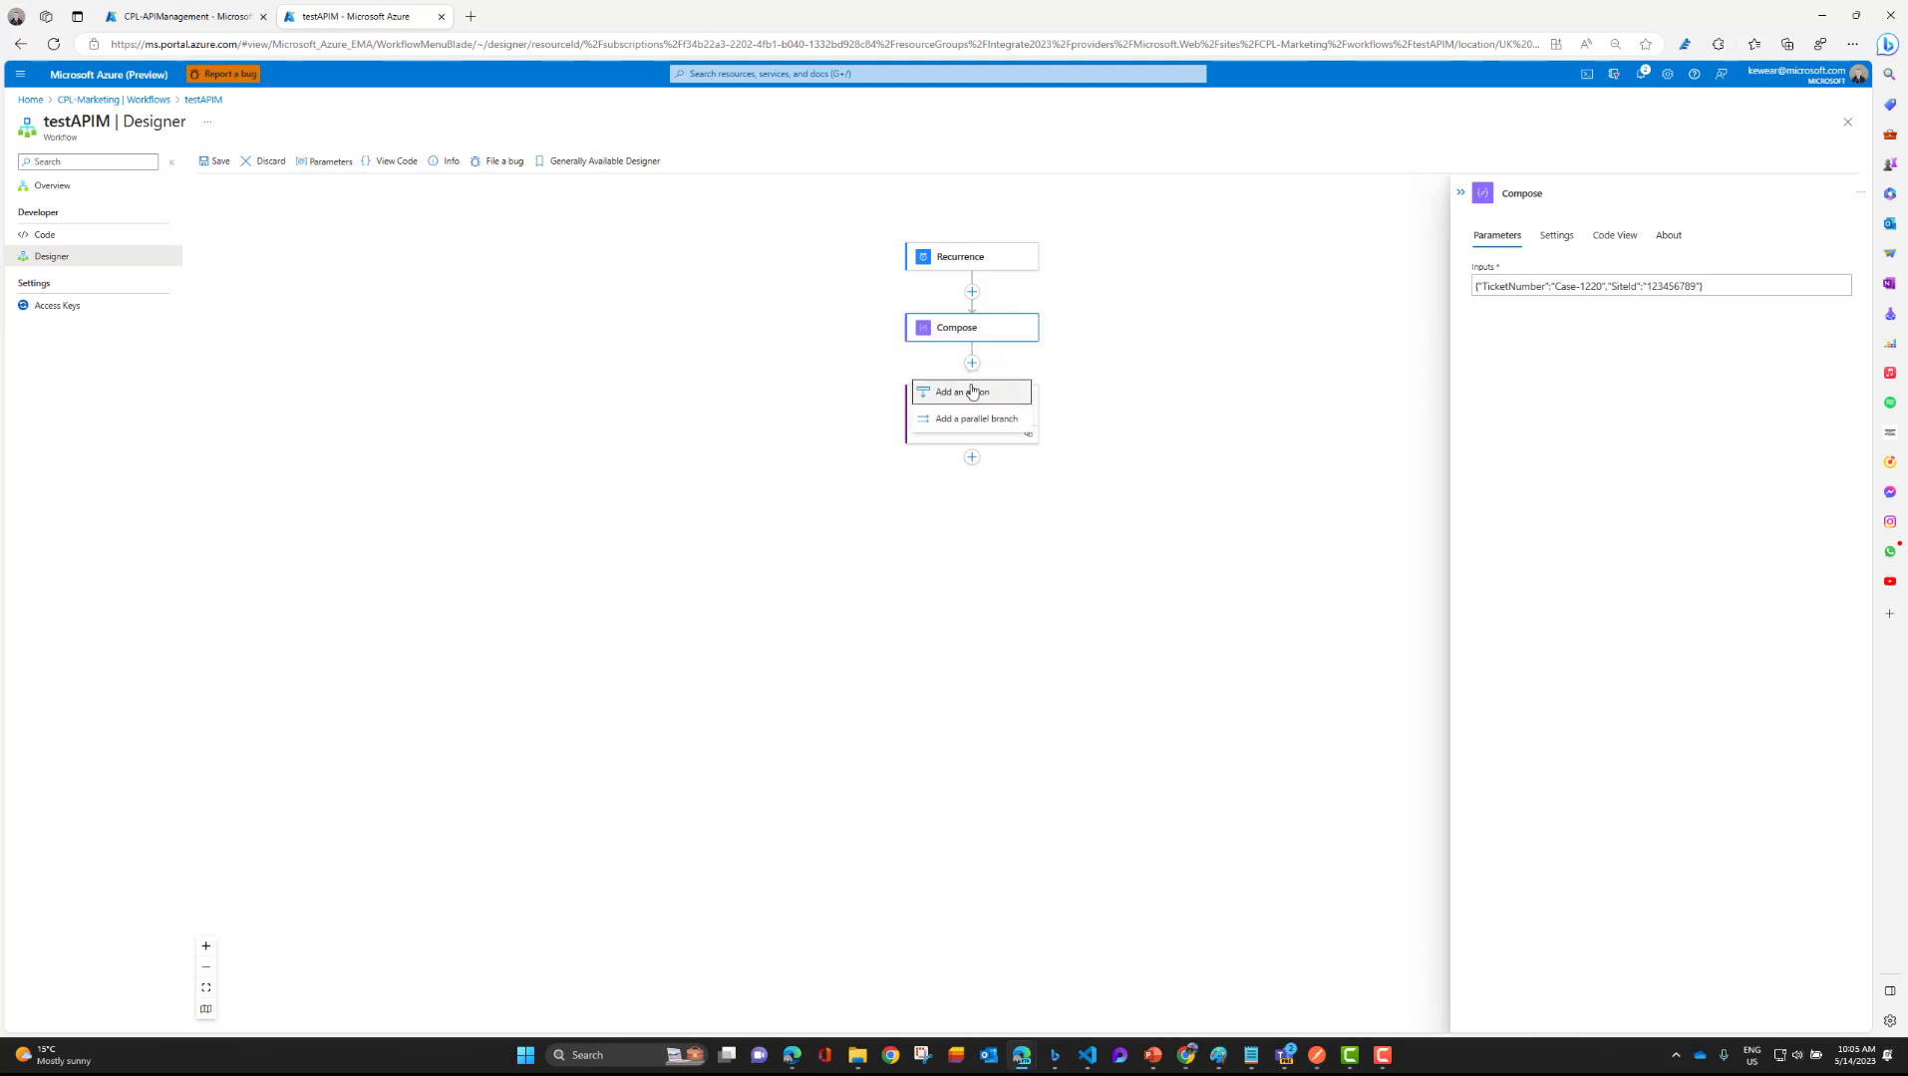
Add a Parse JSON step after Compose with Compose's Outputs as content.
left_click(964, 392)
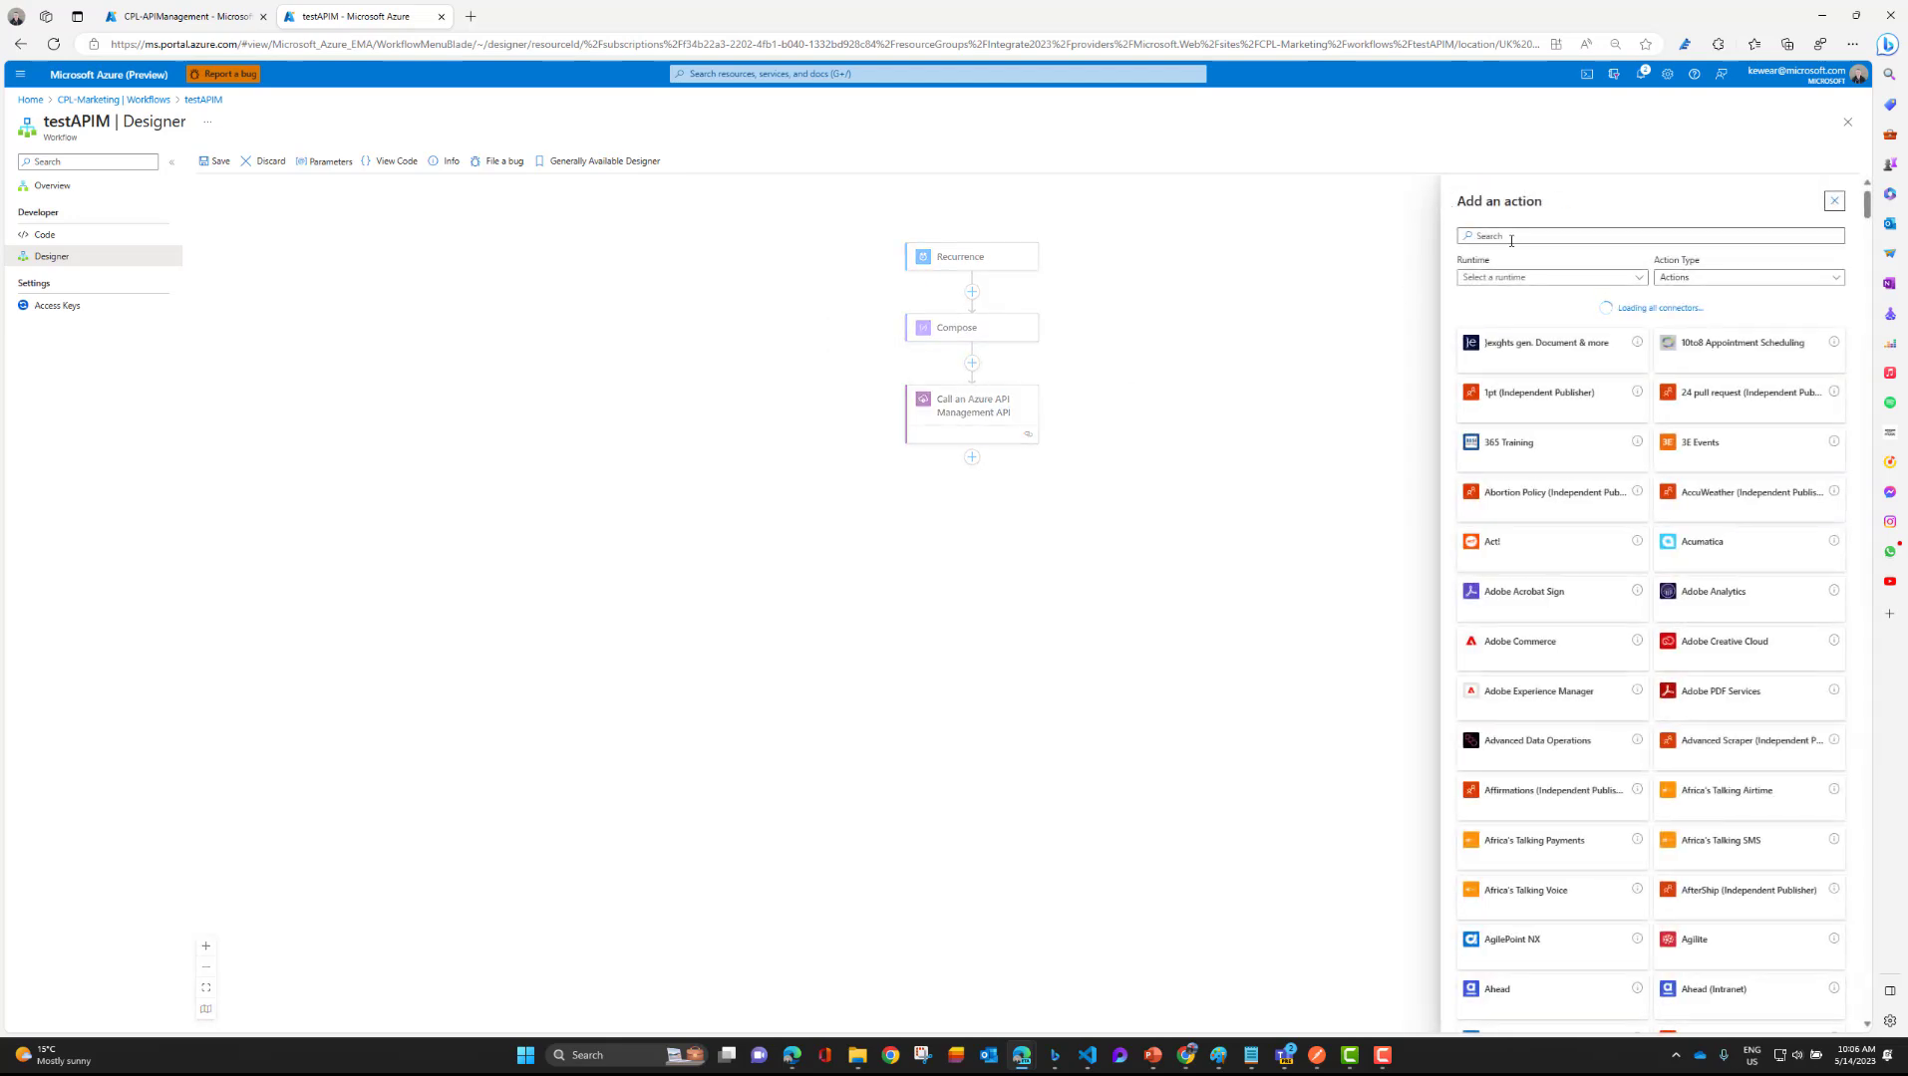
type("par")
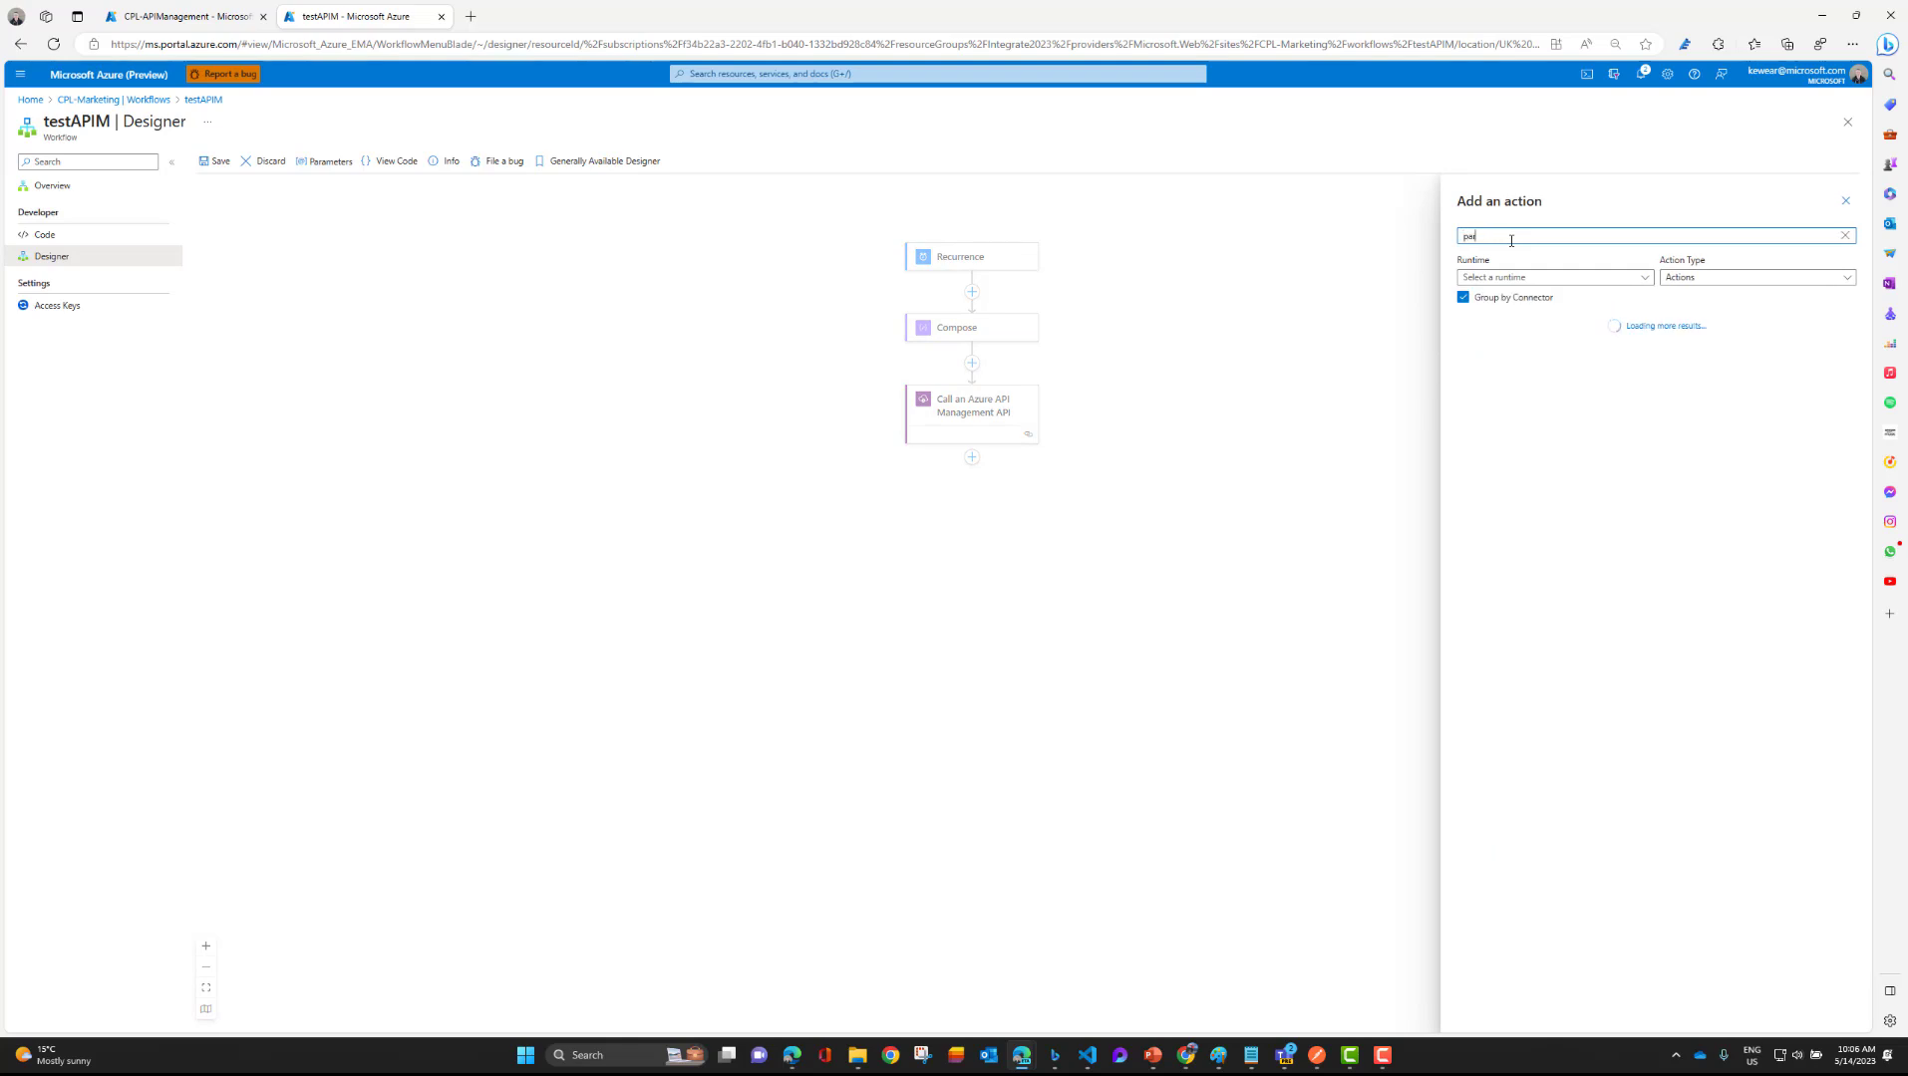
type("parse")
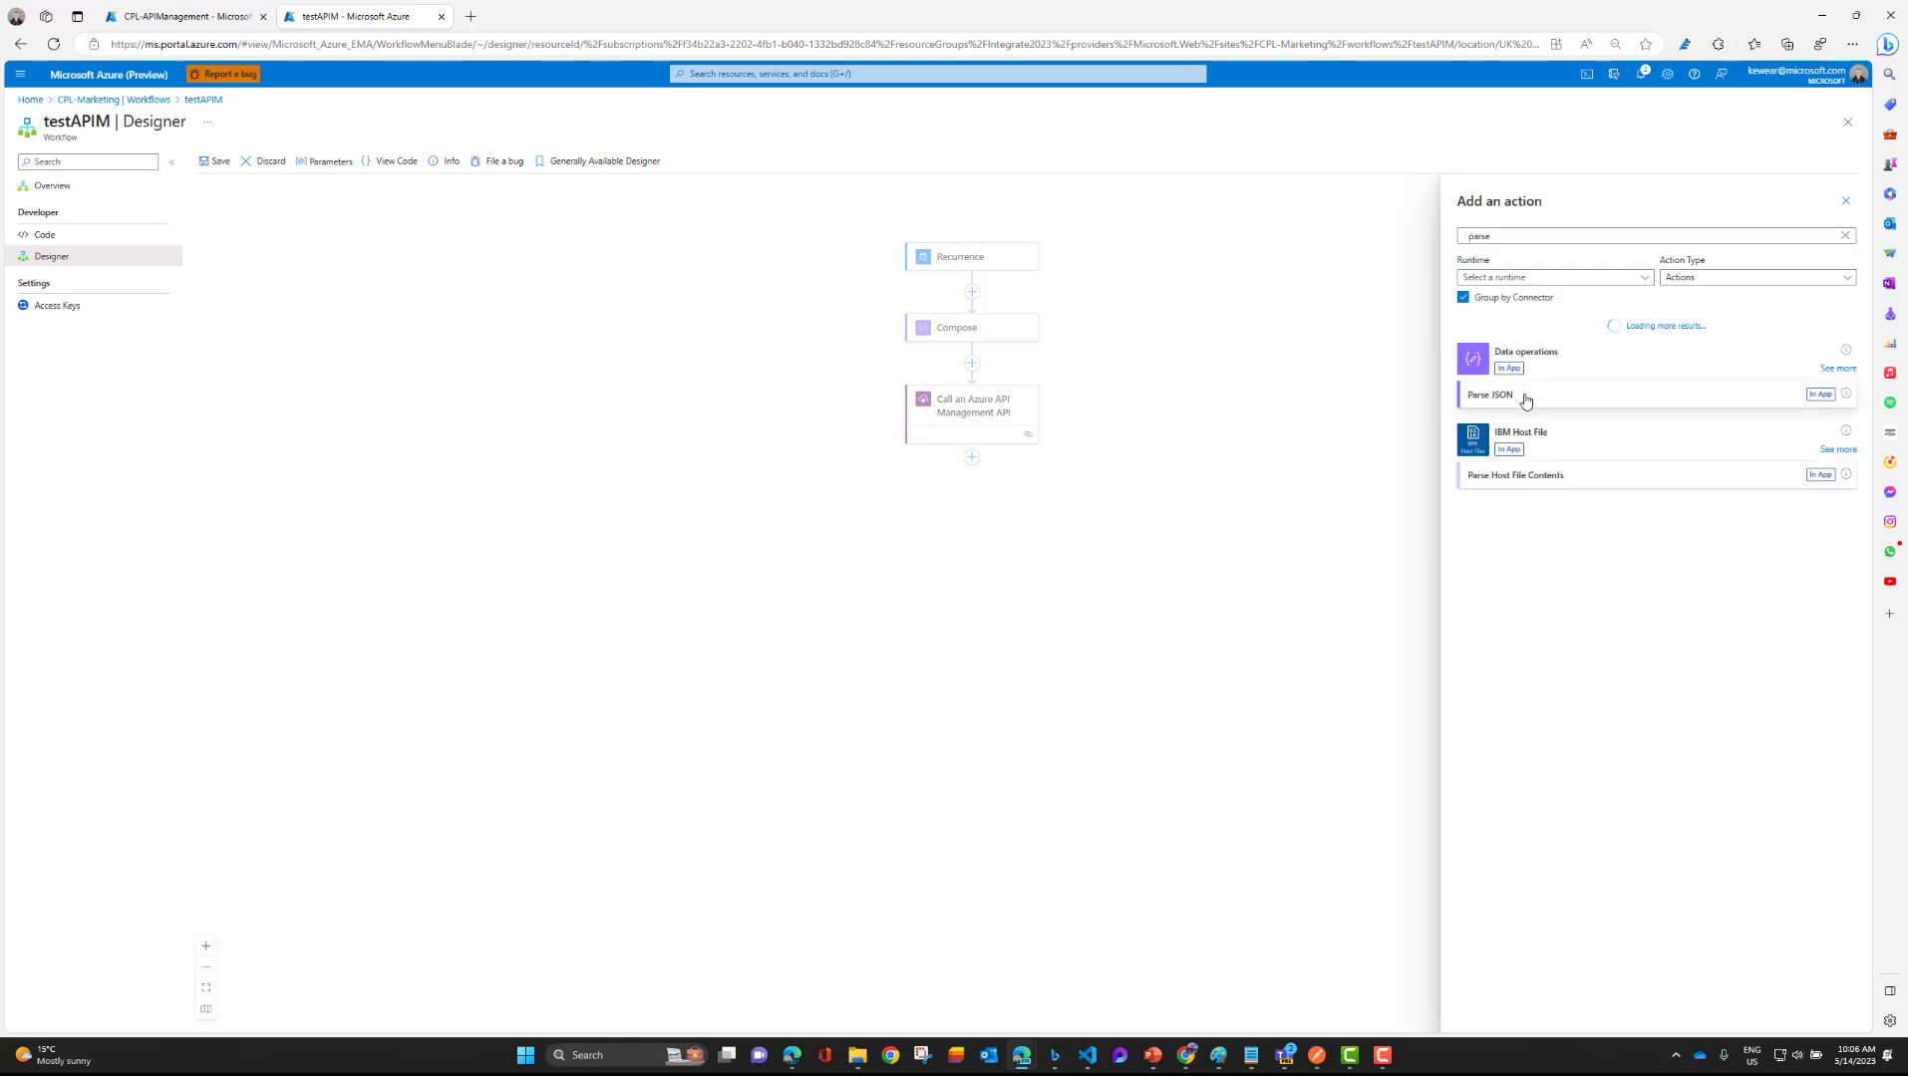
left_click(1489, 395)
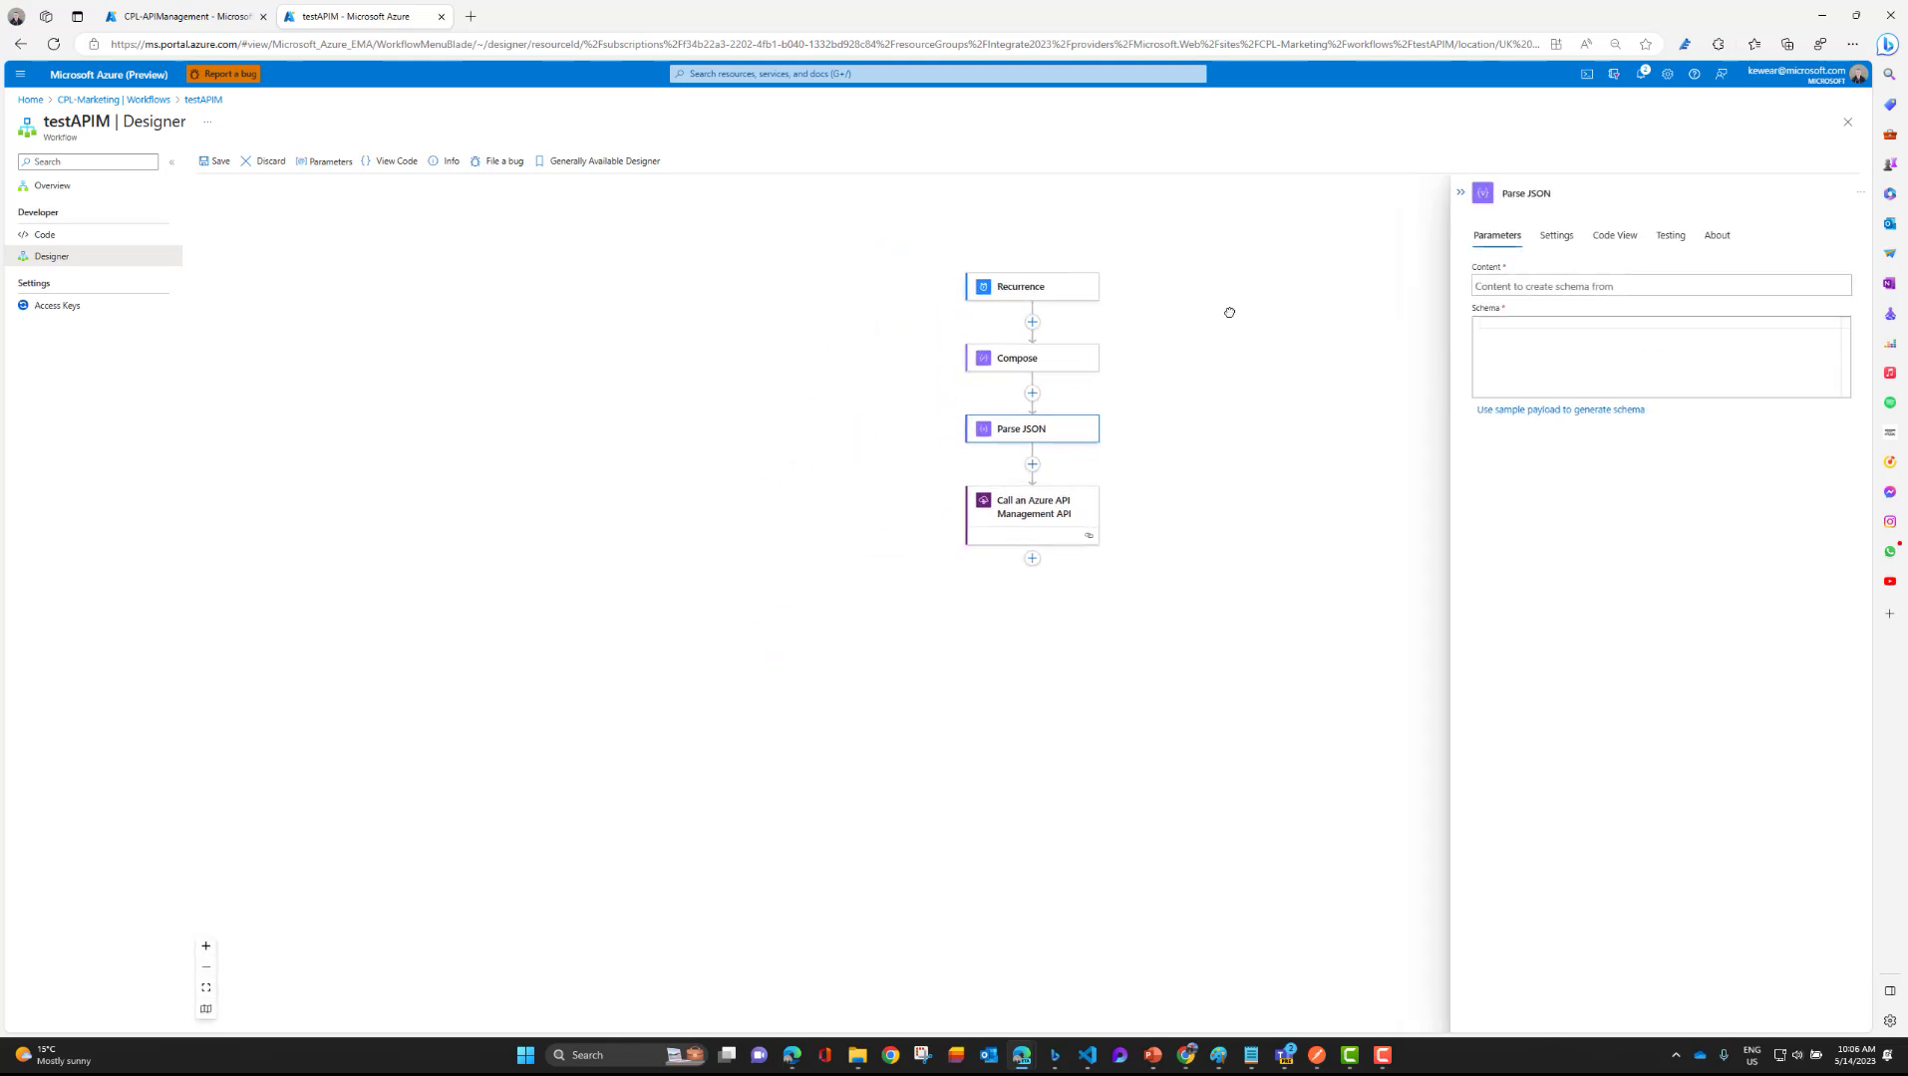
left_click(1660, 286)
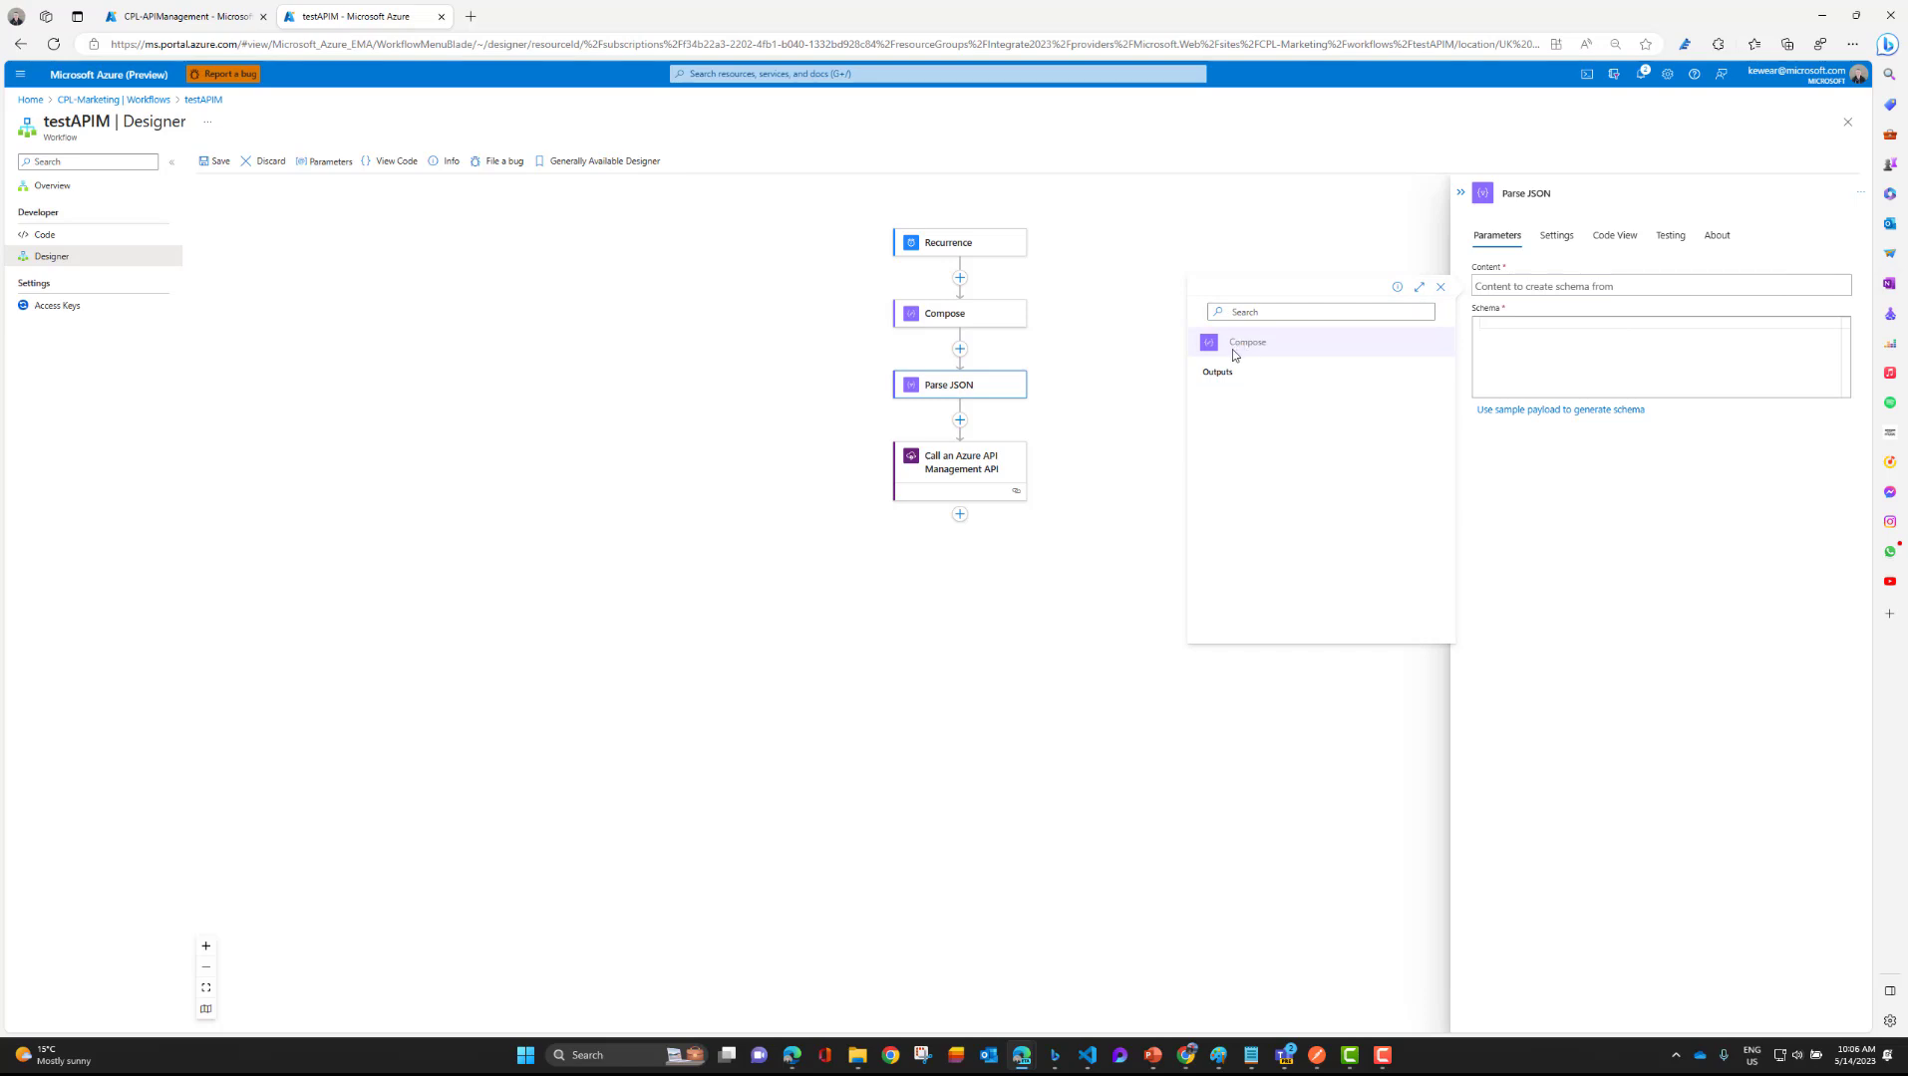
left_click(1247, 342)
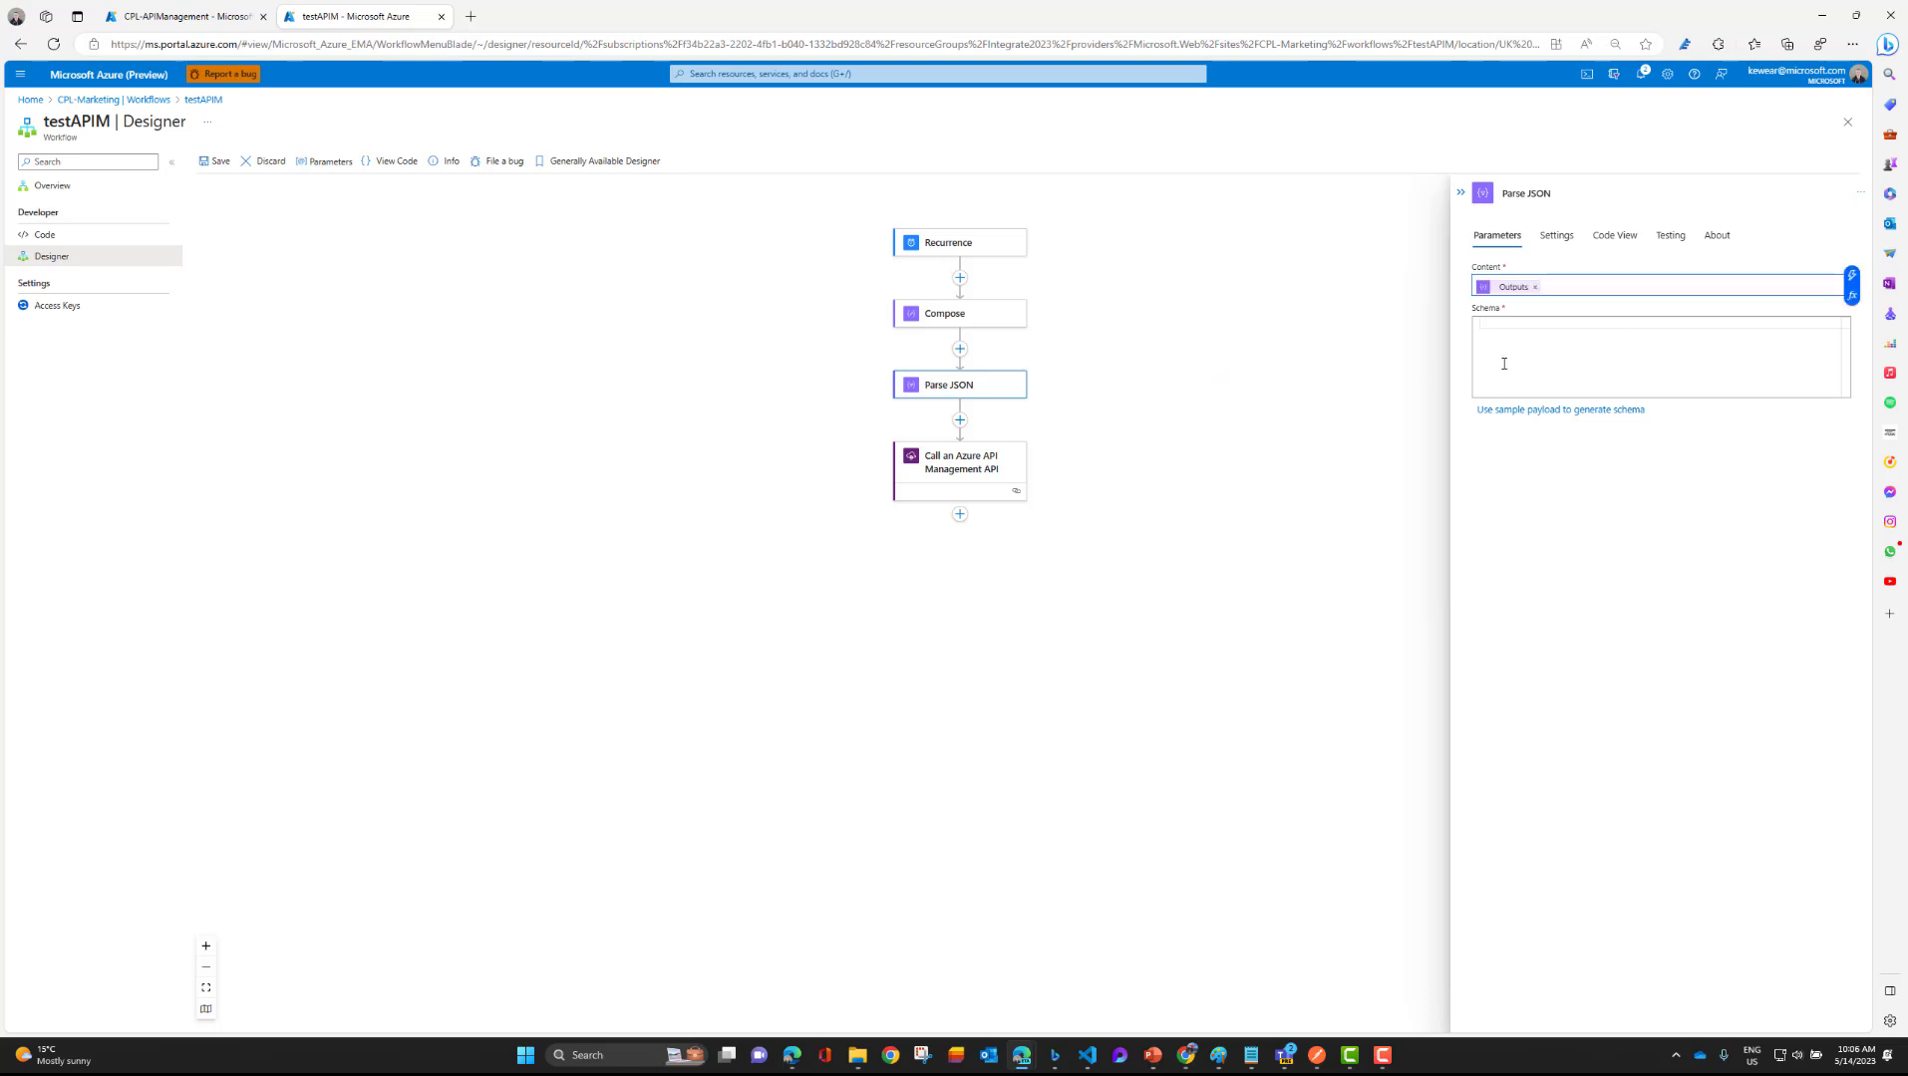
Generate the schema from the sample payload {"TicketNumber":"Case-1228","SiteId":"123456789"}.
left_click(958, 313)
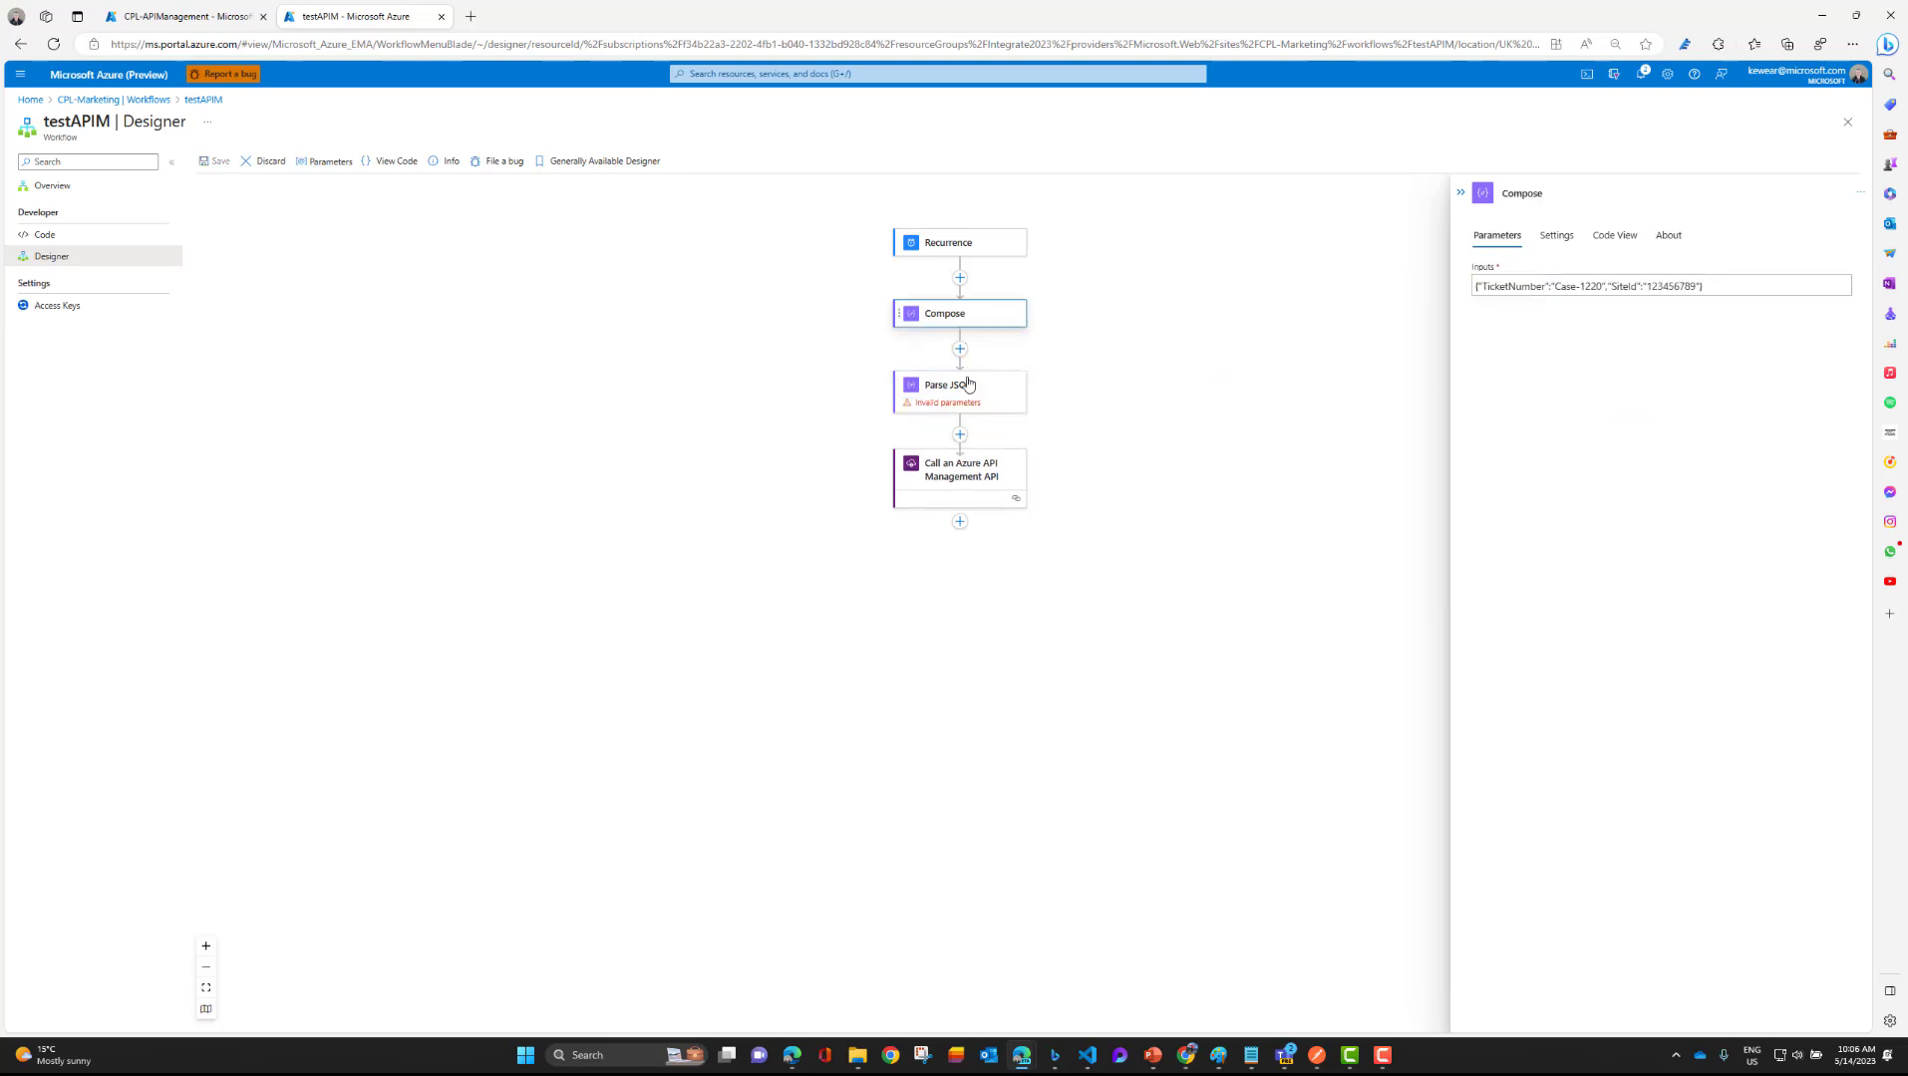
left_click(1691, 286)
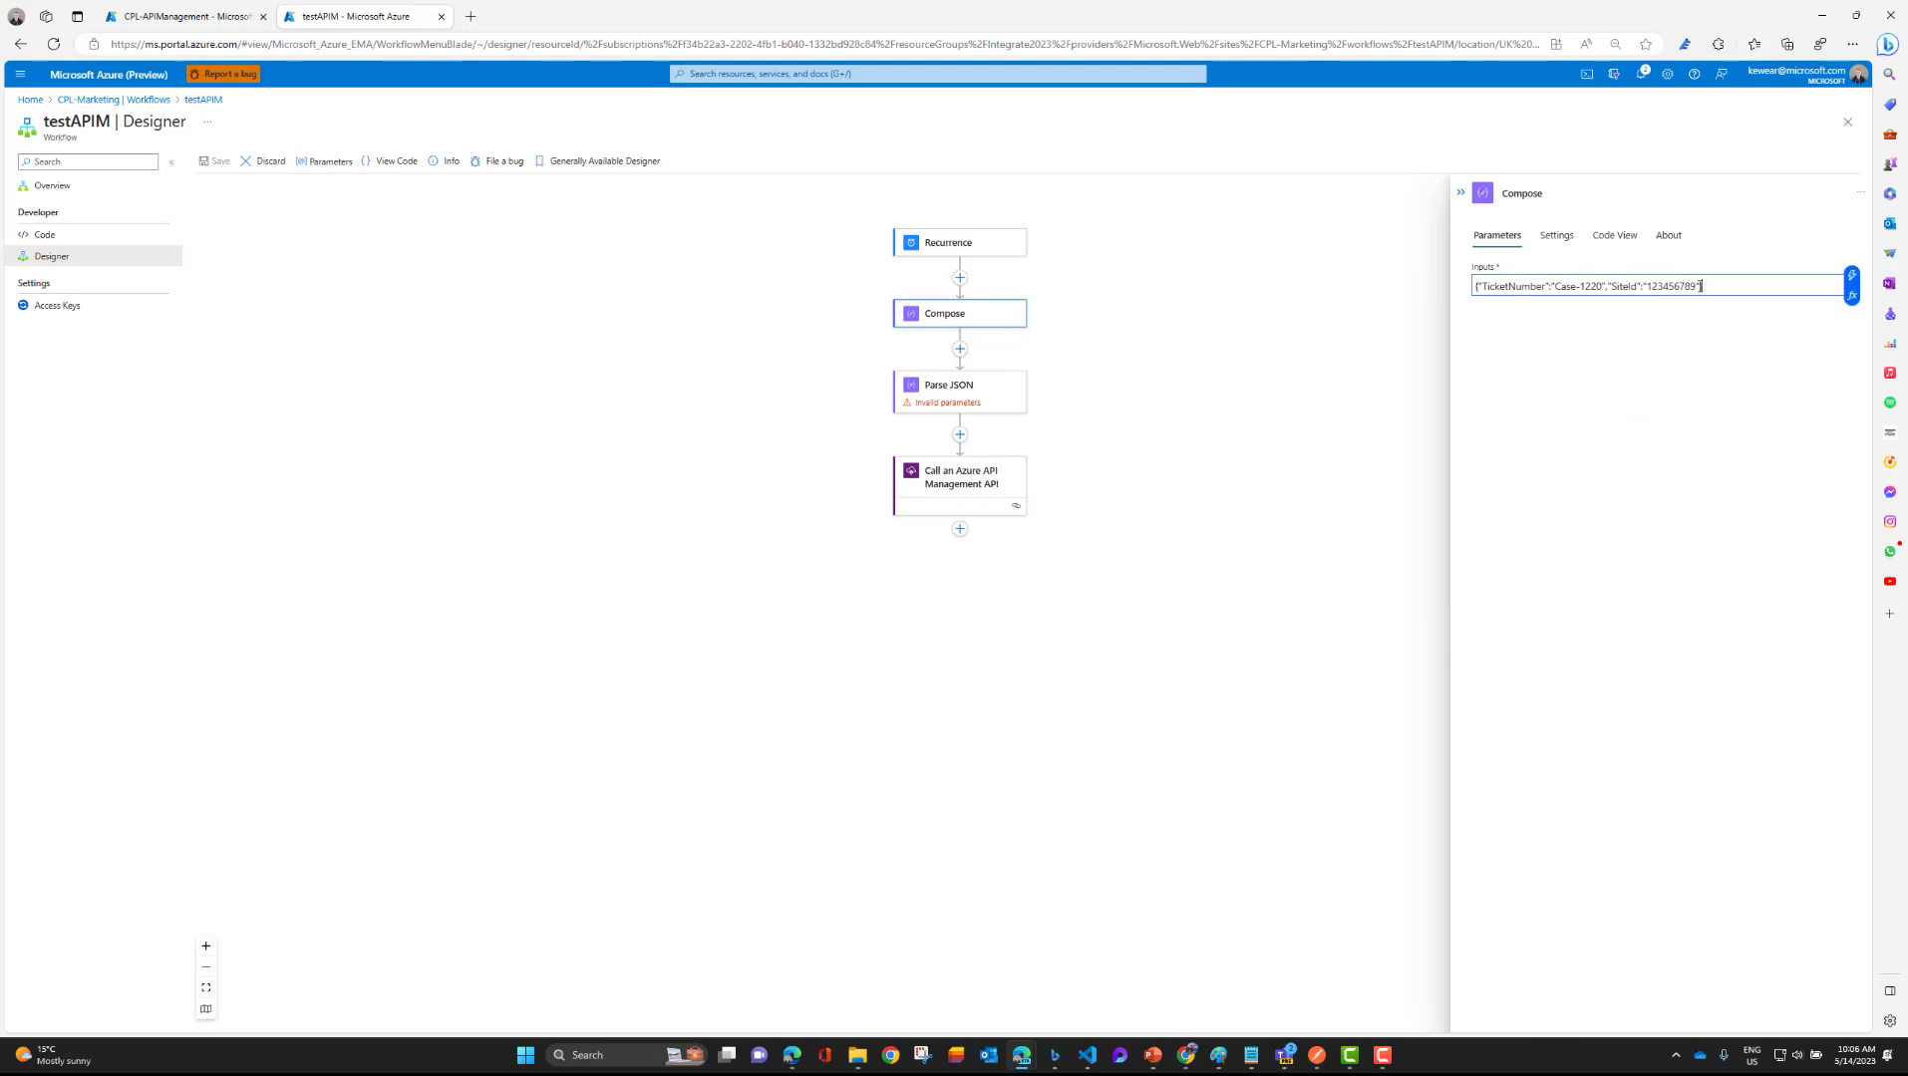
triple_click(1586, 286)
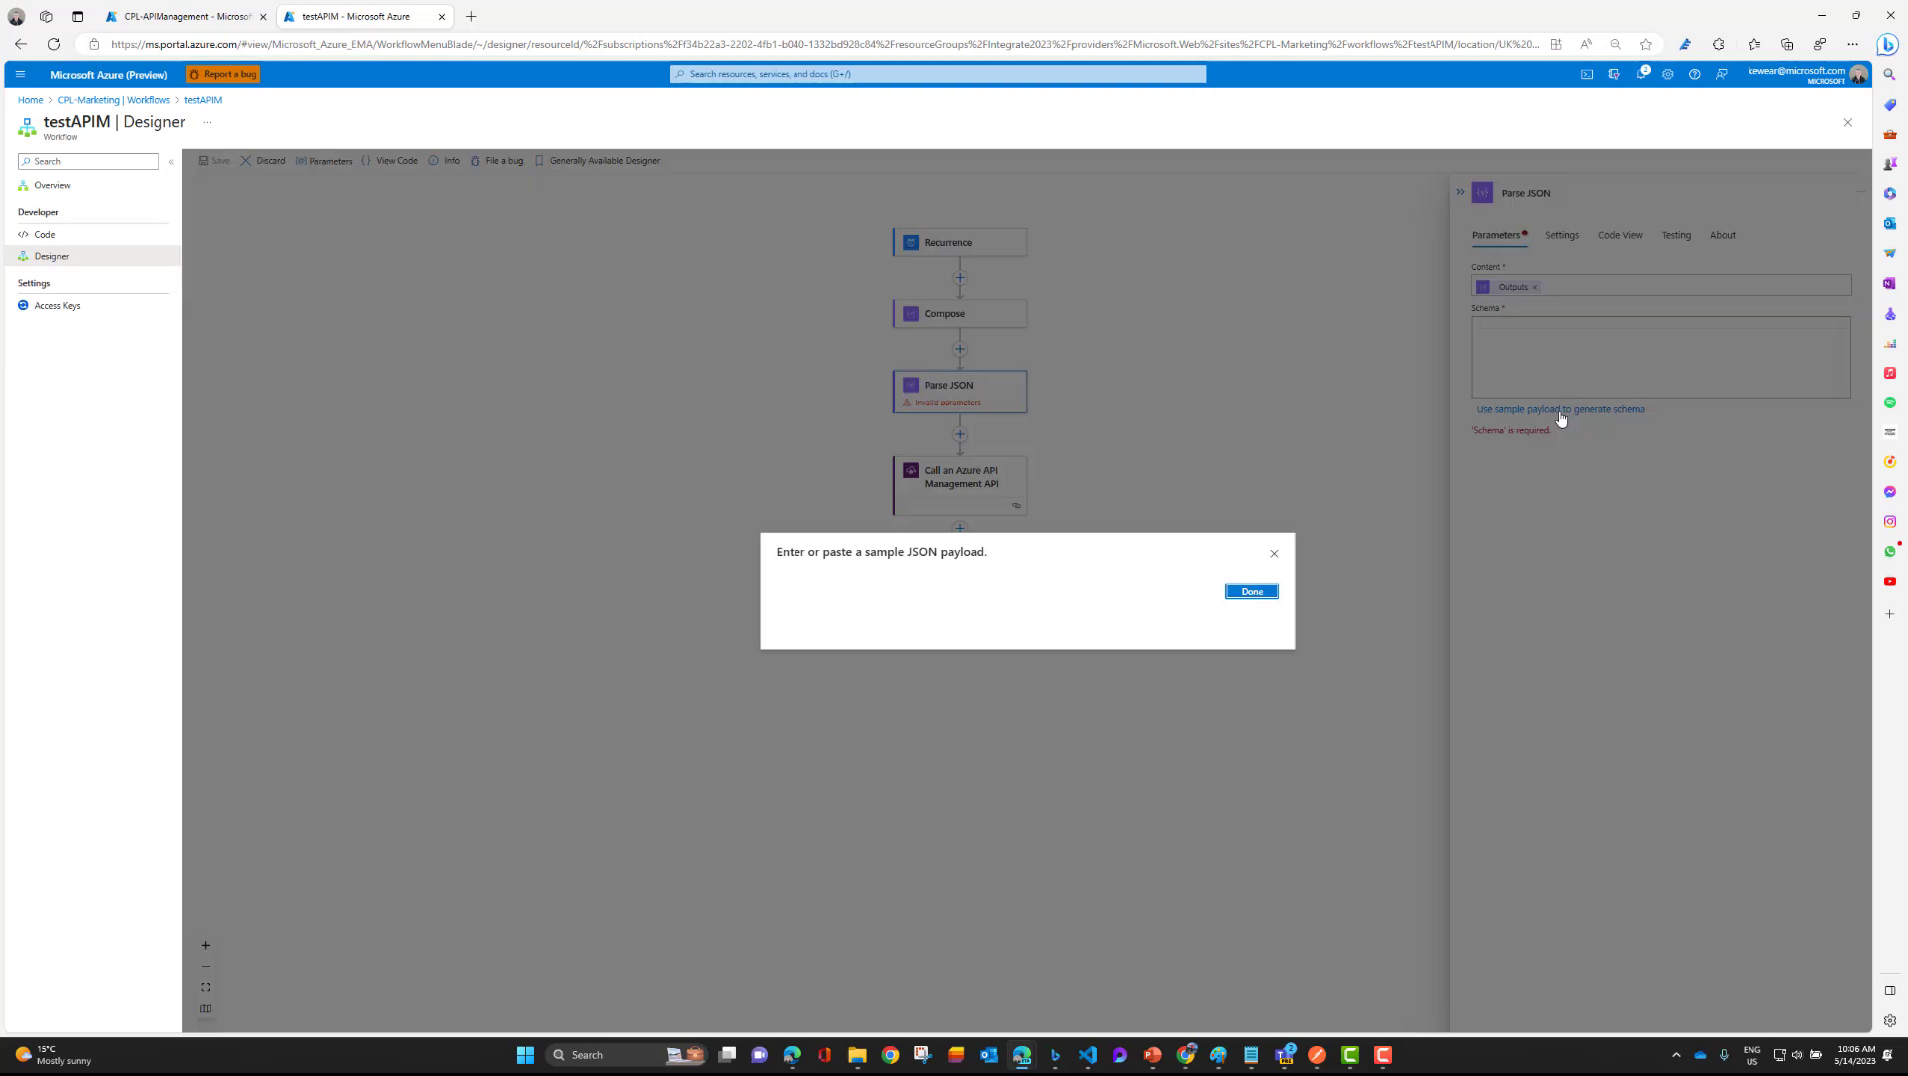
type("{\"TicketNumber\":\"Case-1228\",\"SiteId\":\"123456789\"}")
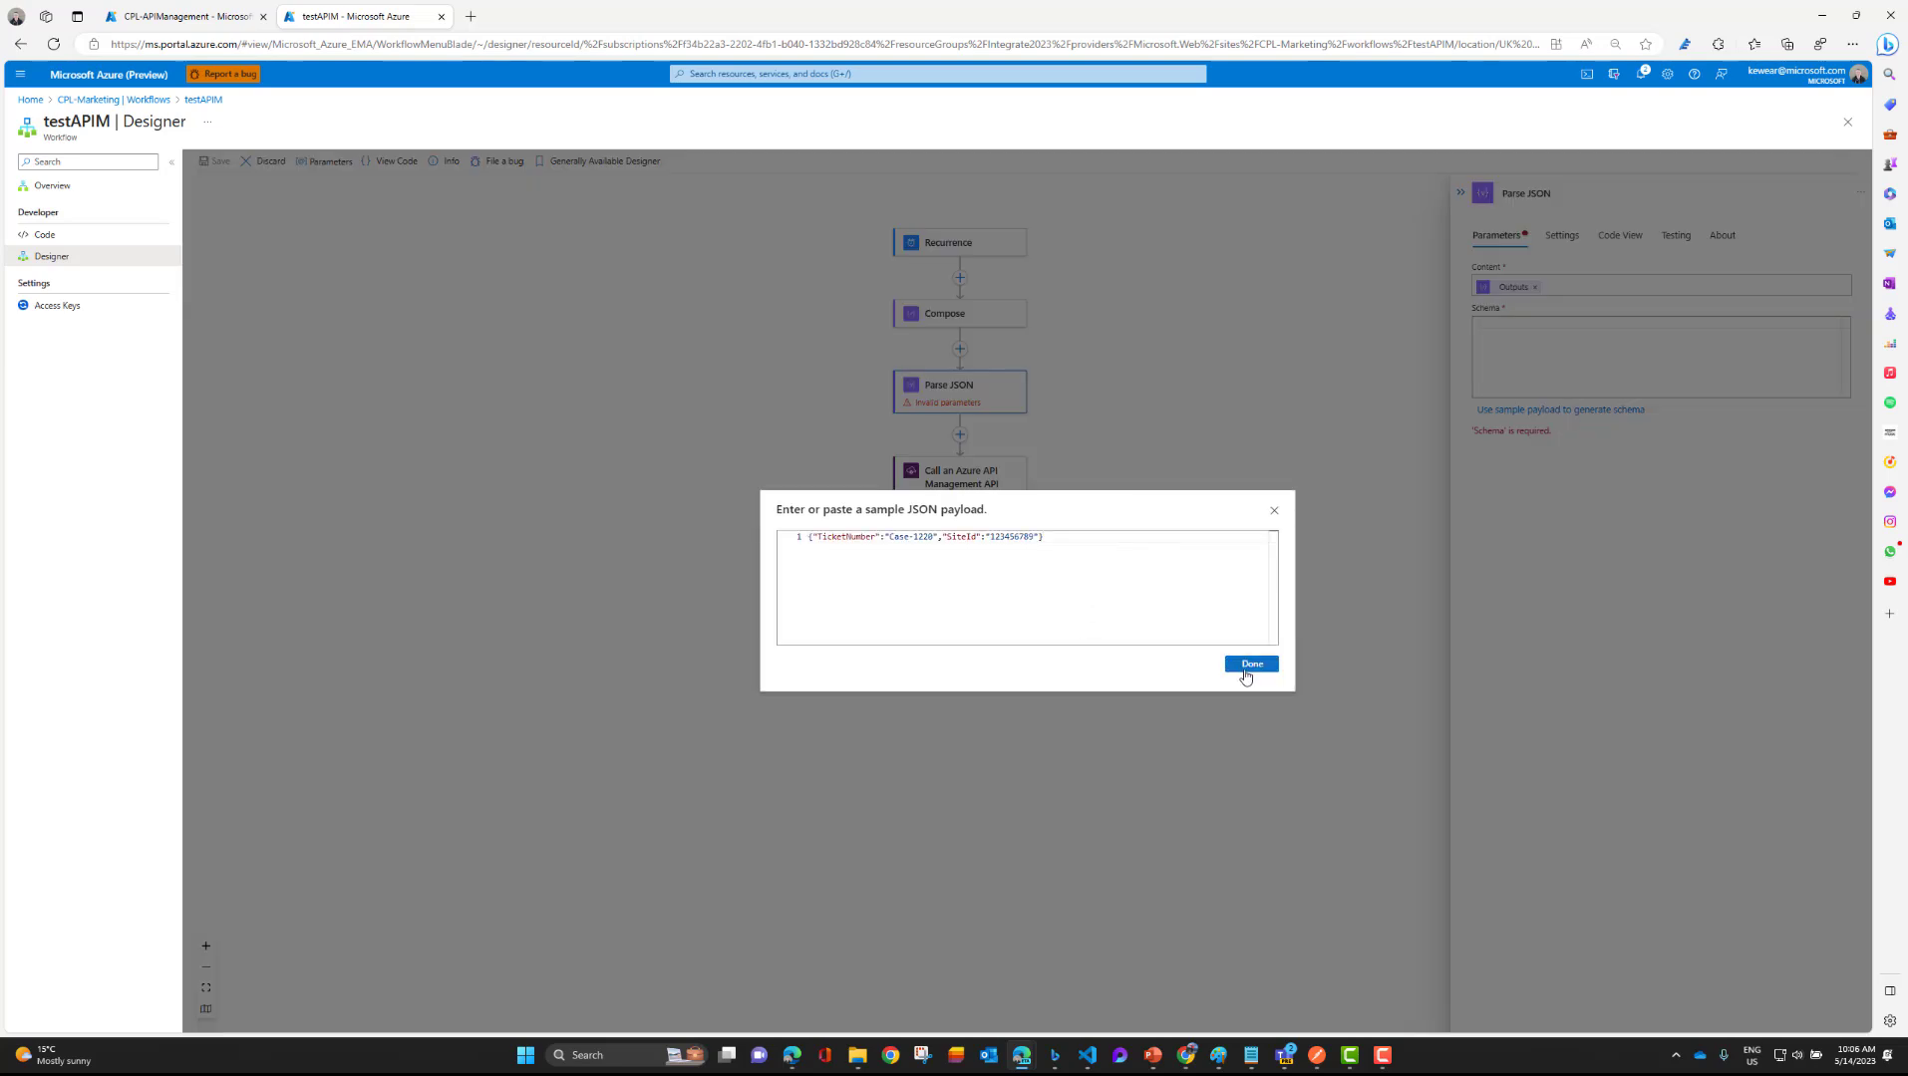
left_click(1251, 664)
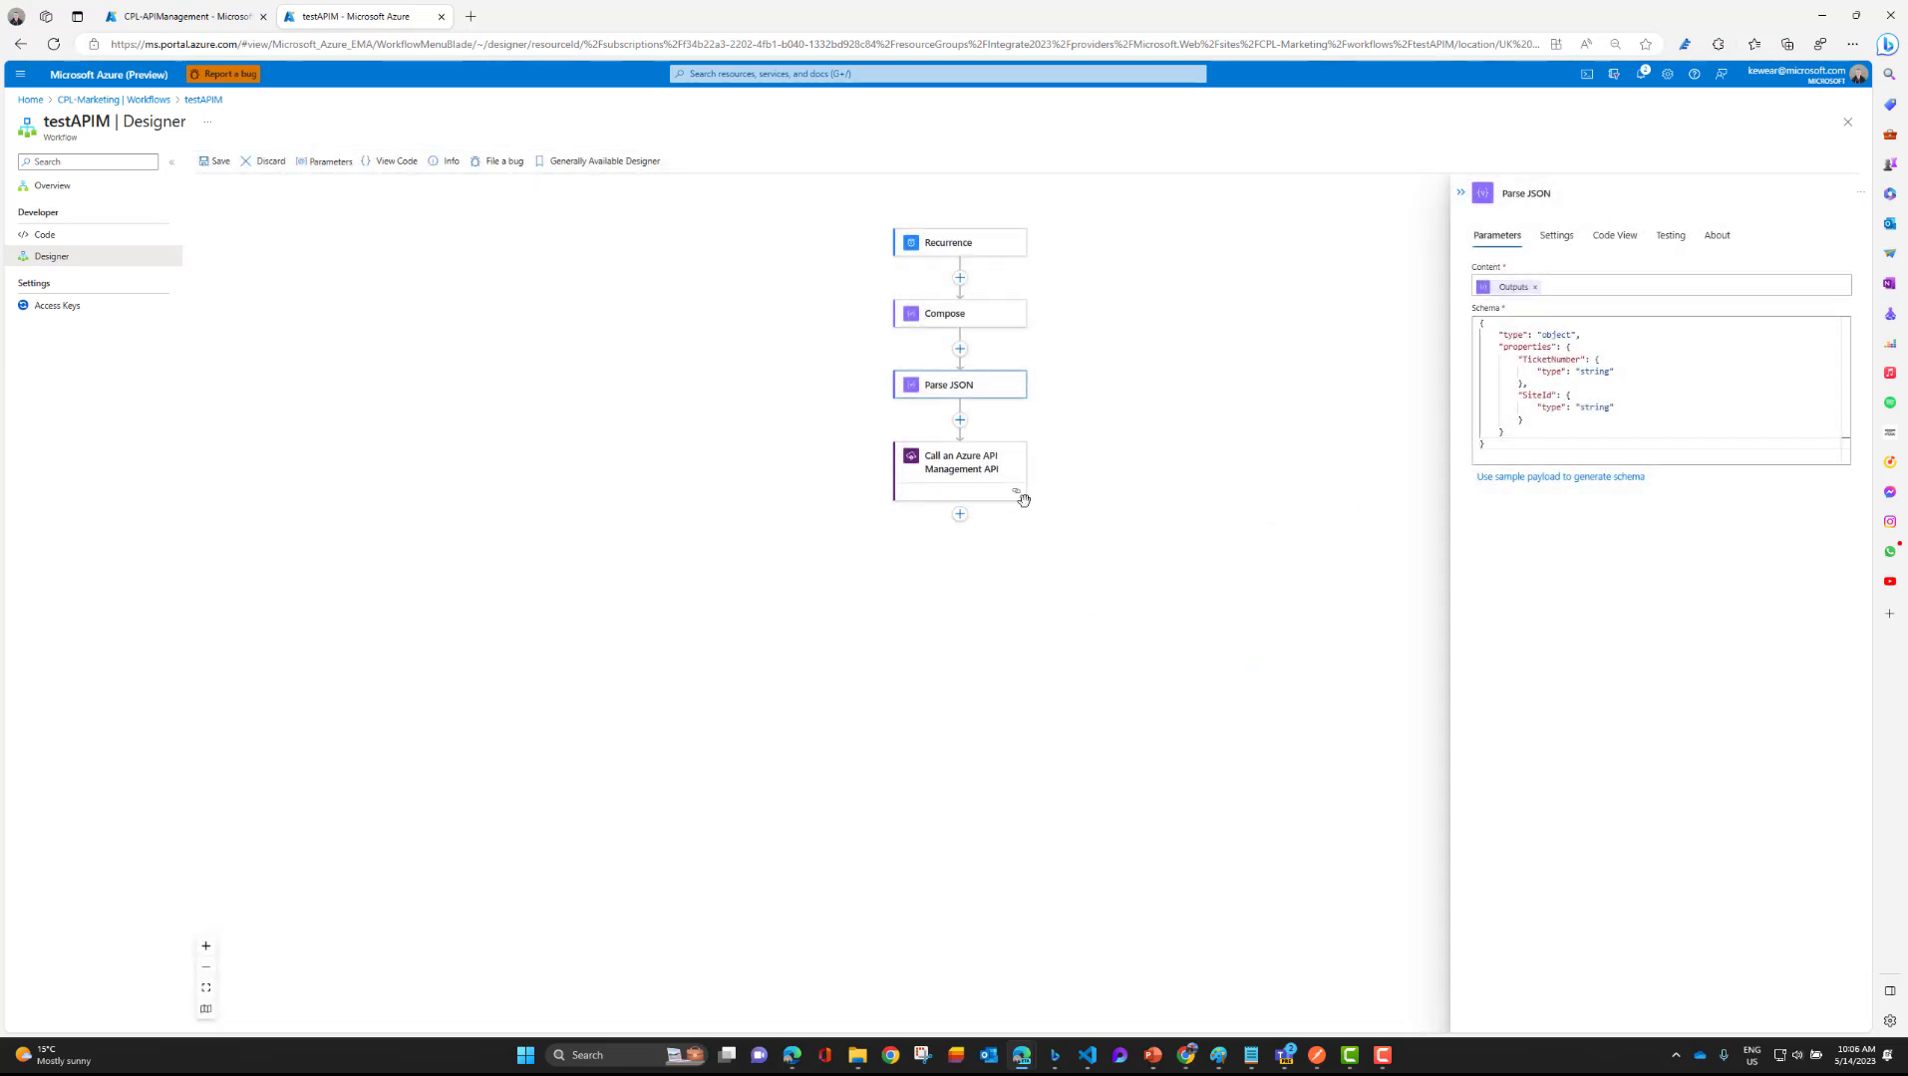
Bind the PowerRestore call's parameters to Parse JSON Body TicketNumber and SiteId, then save testAPIM.
left_click(958, 463)
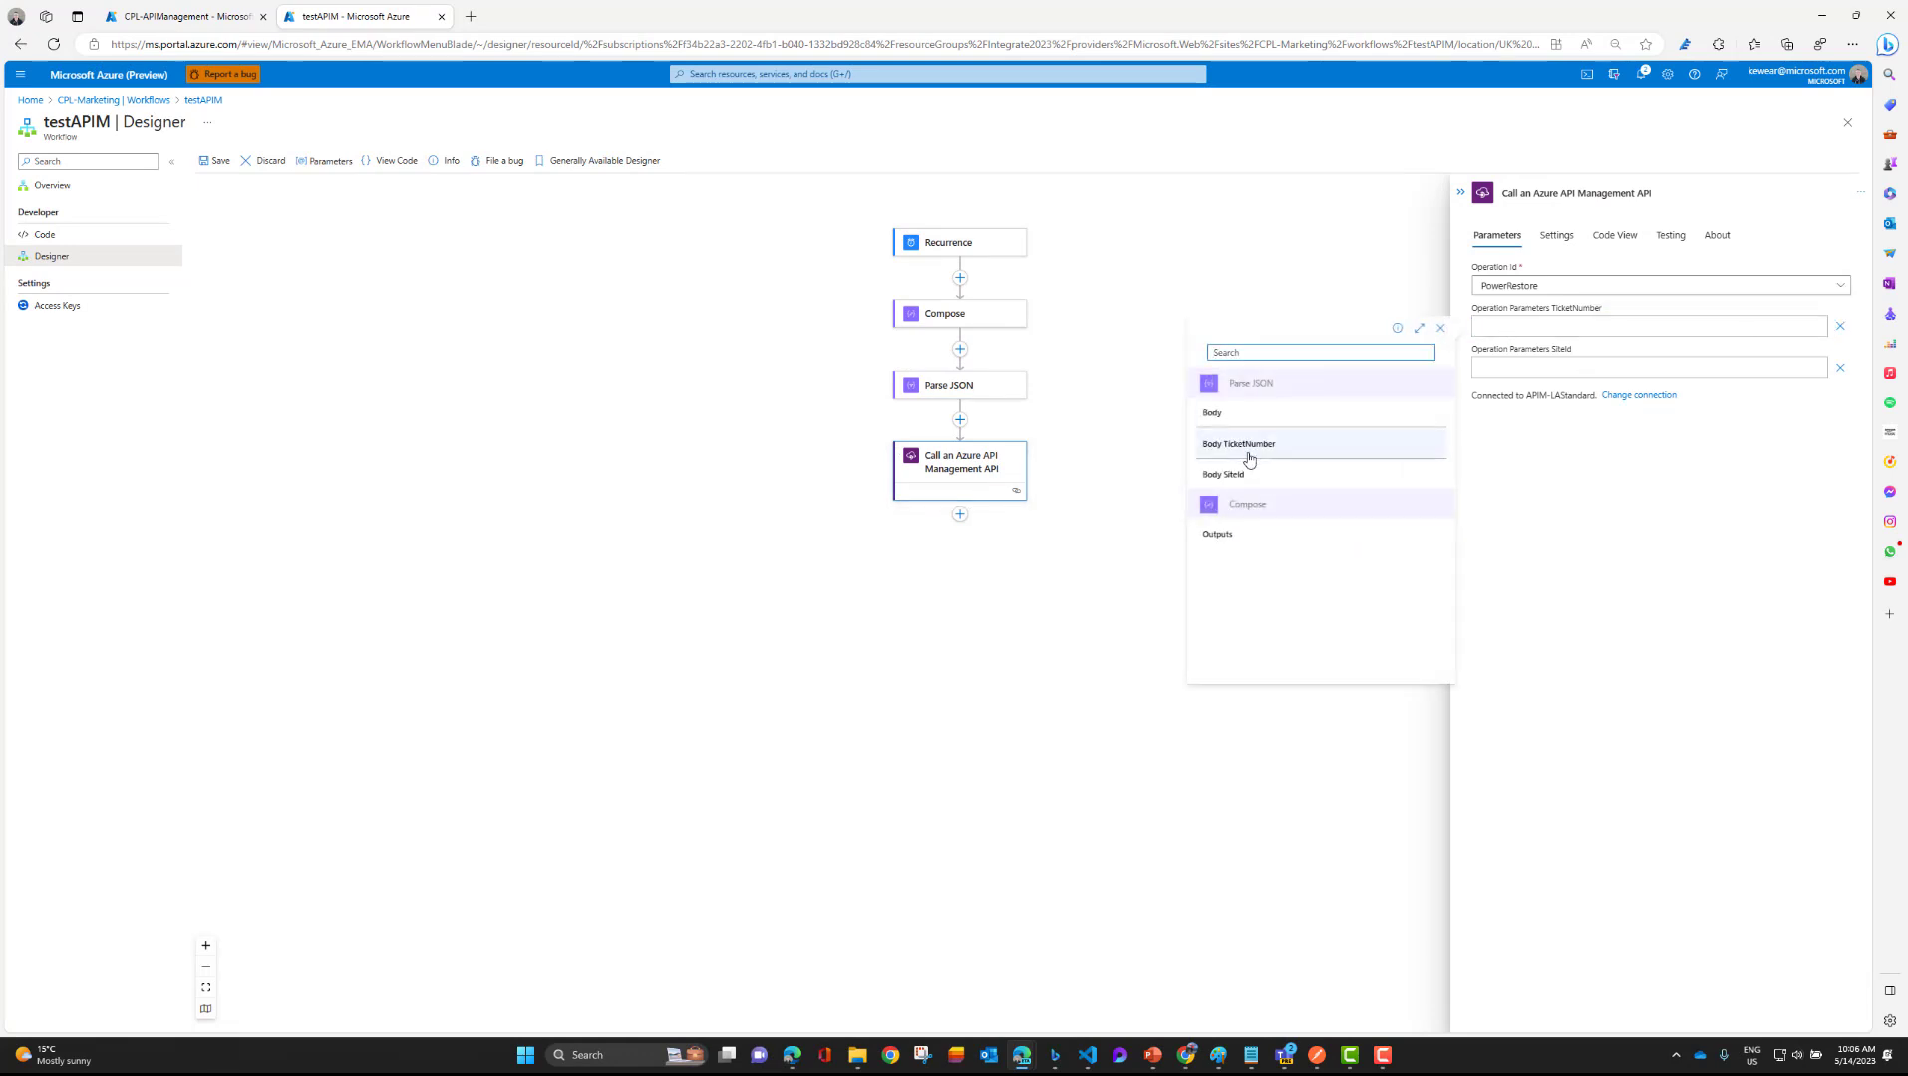
left_click(1238, 444)
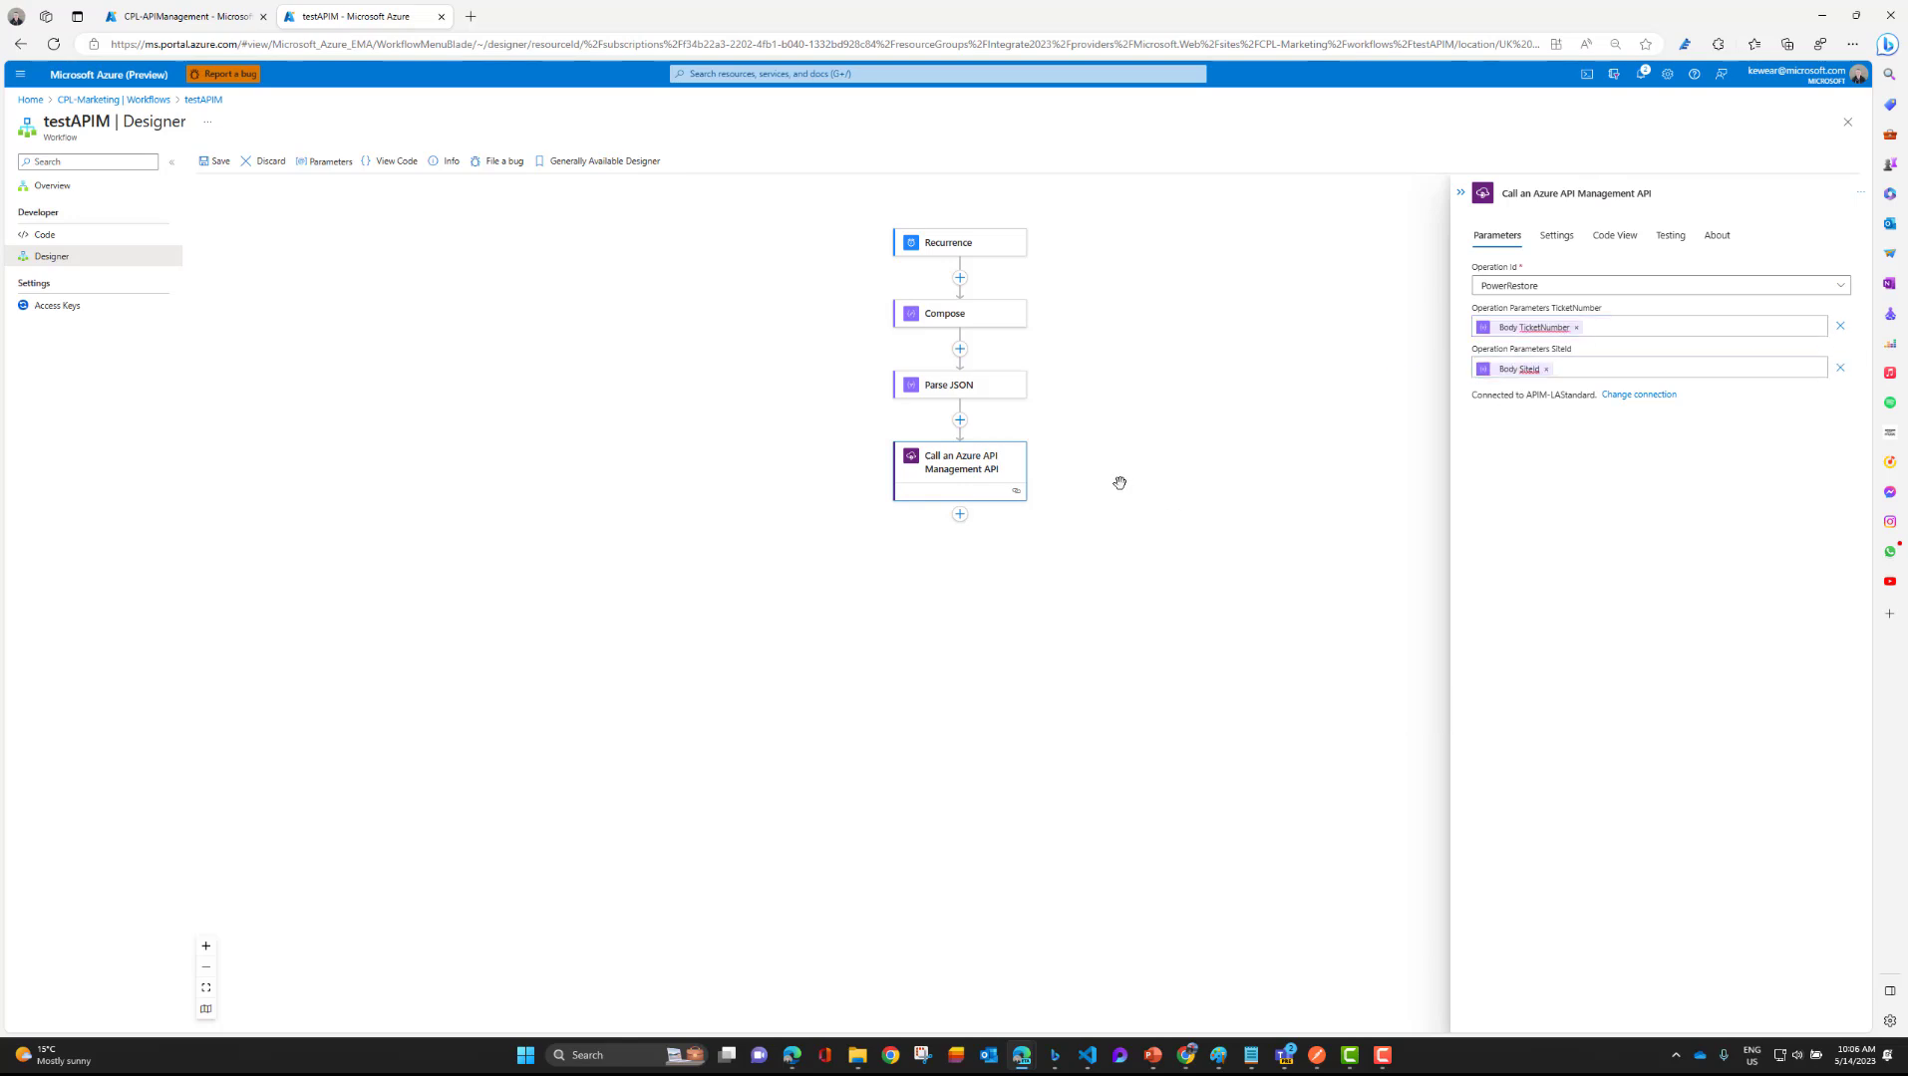
left_click(217, 161)
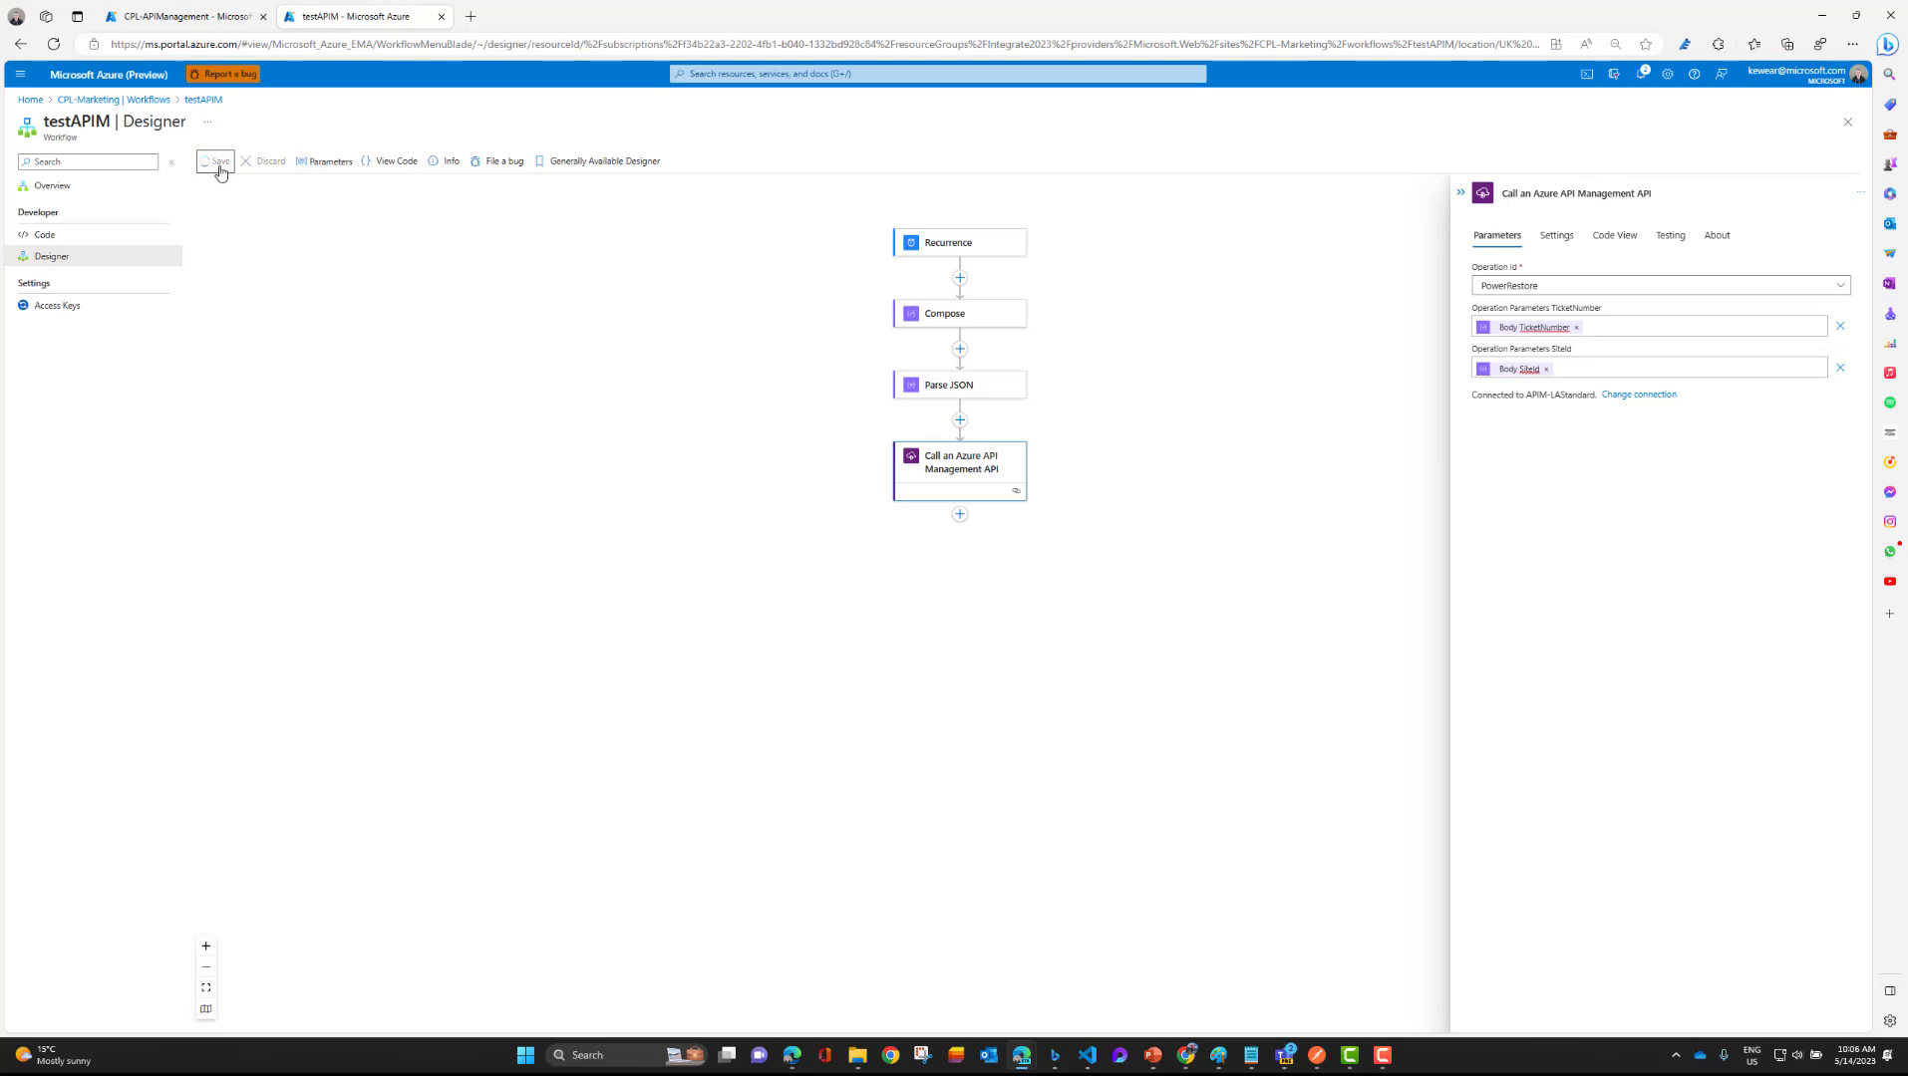
left_click(219, 162)
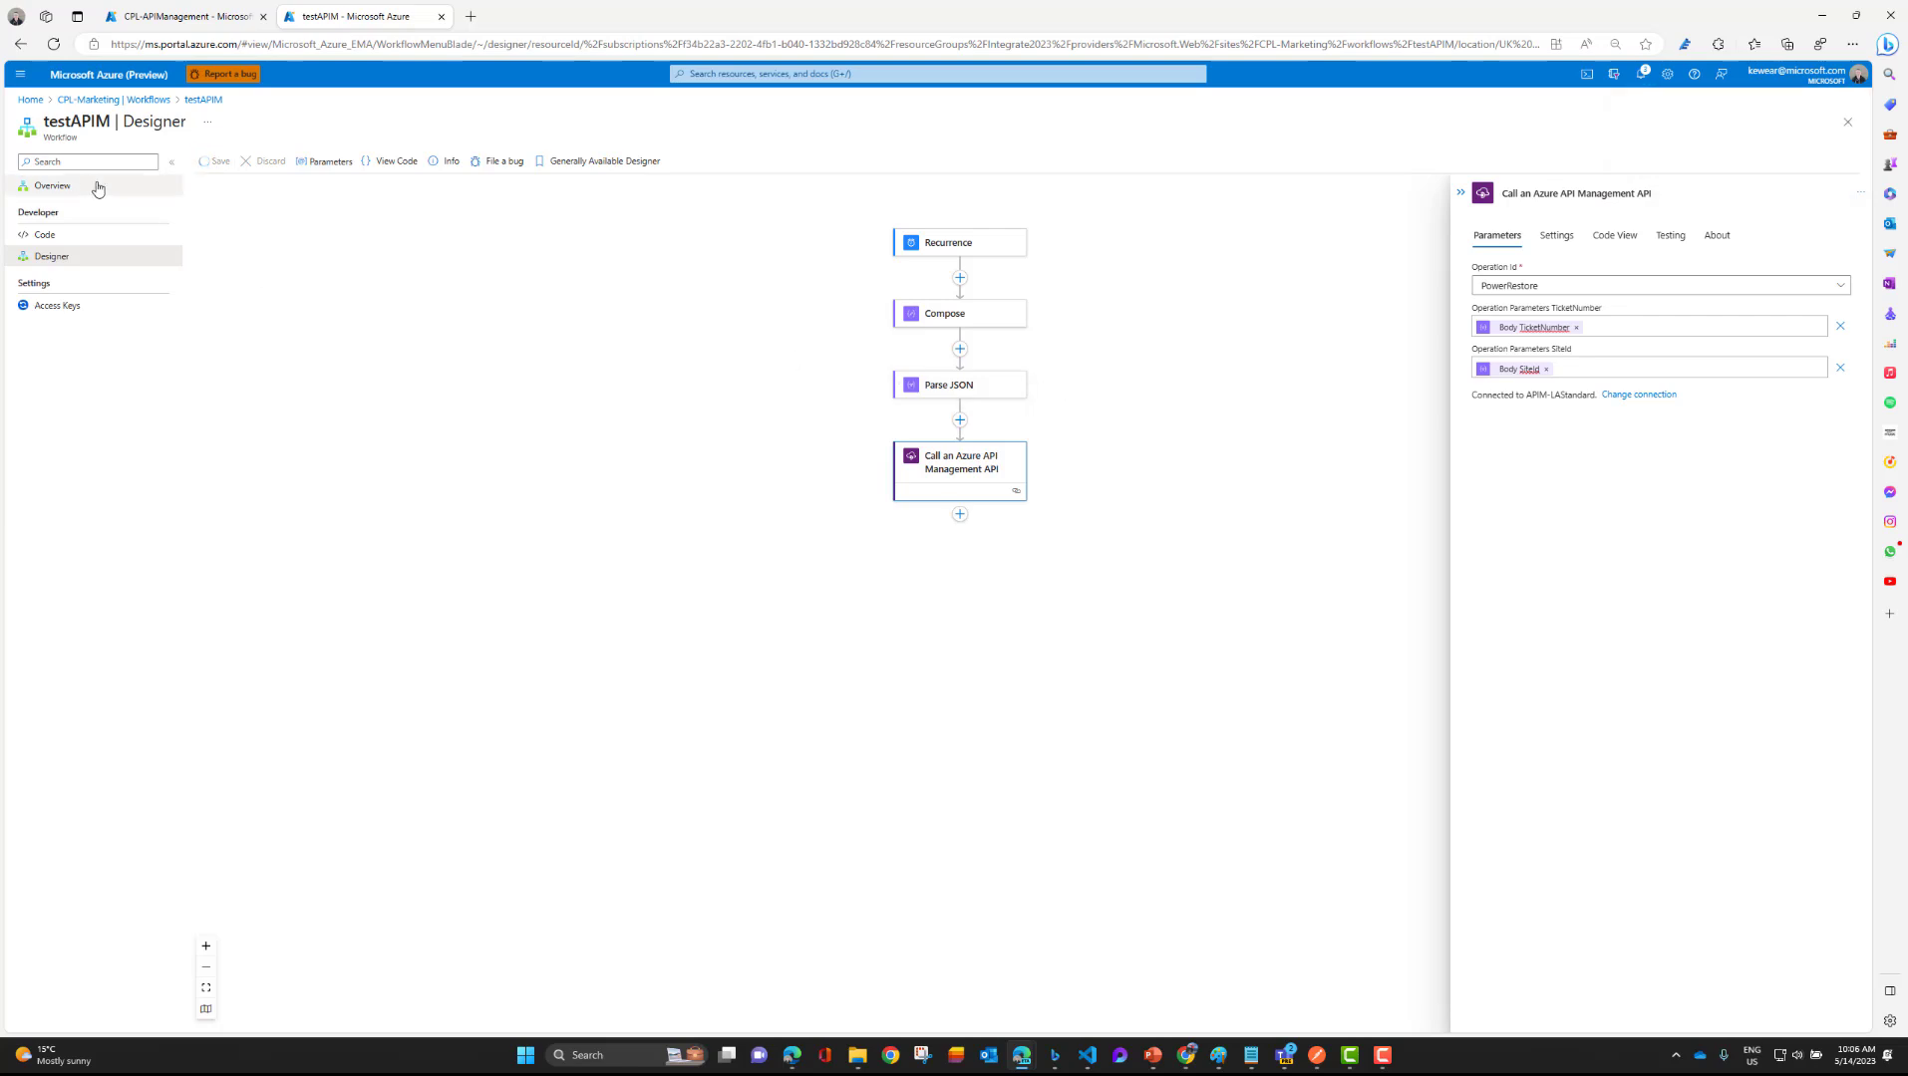
Leave the designer for the testAPIM overview and trigger a new run from Run History.
left_click(50, 186)
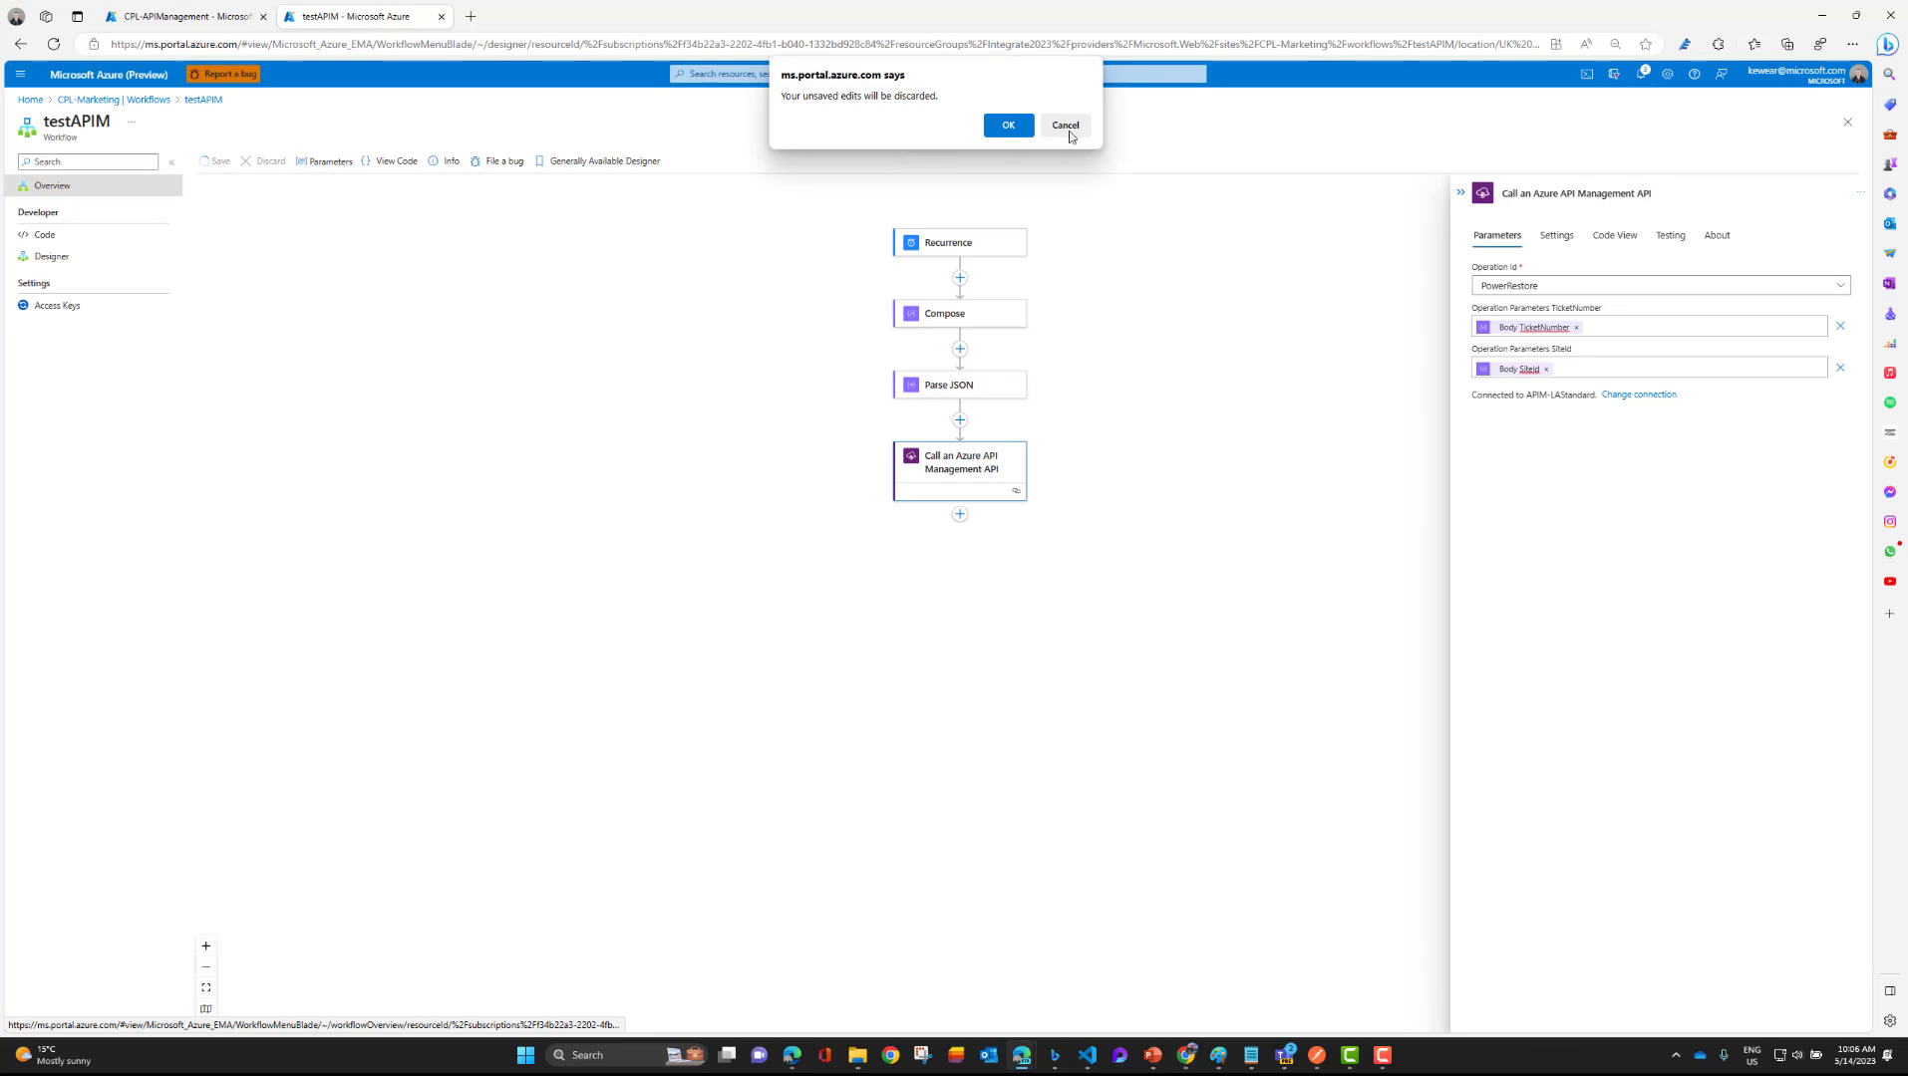
left_click(1009, 125)
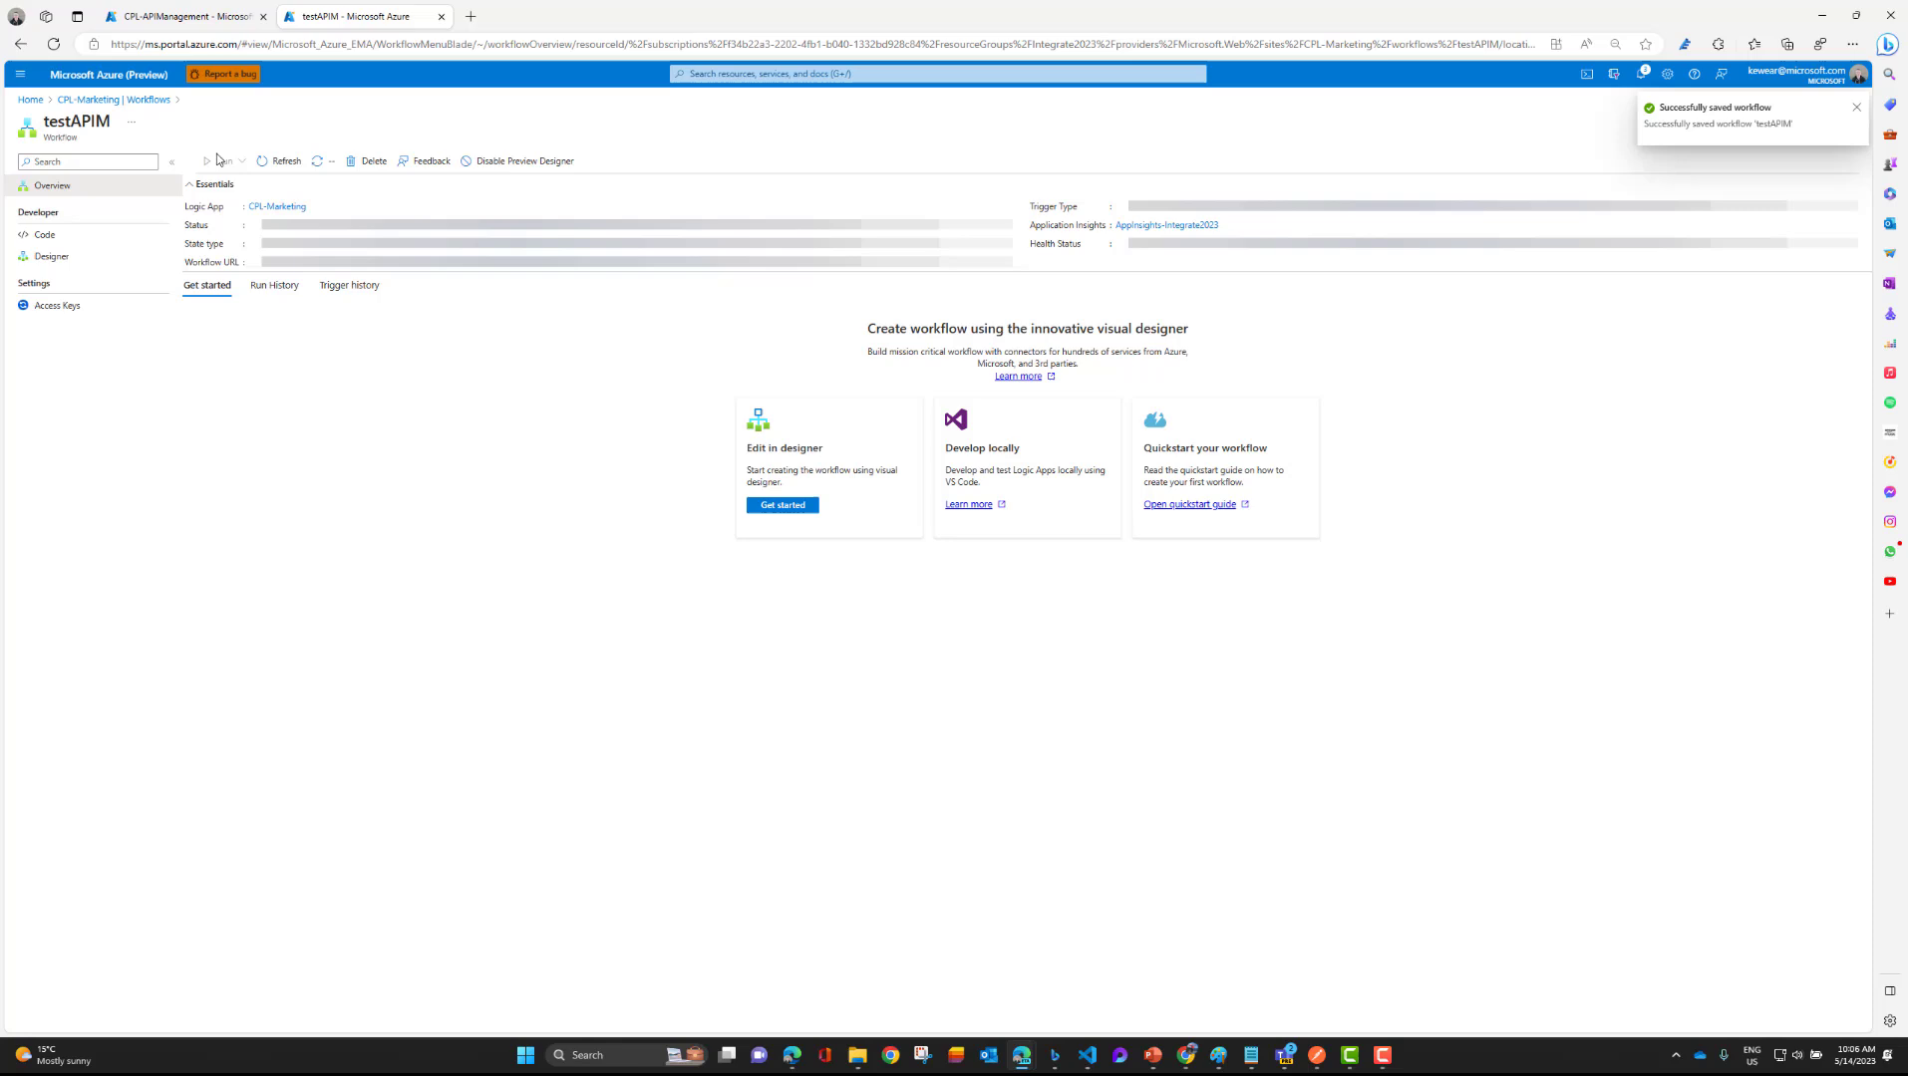
left_click(274, 286)
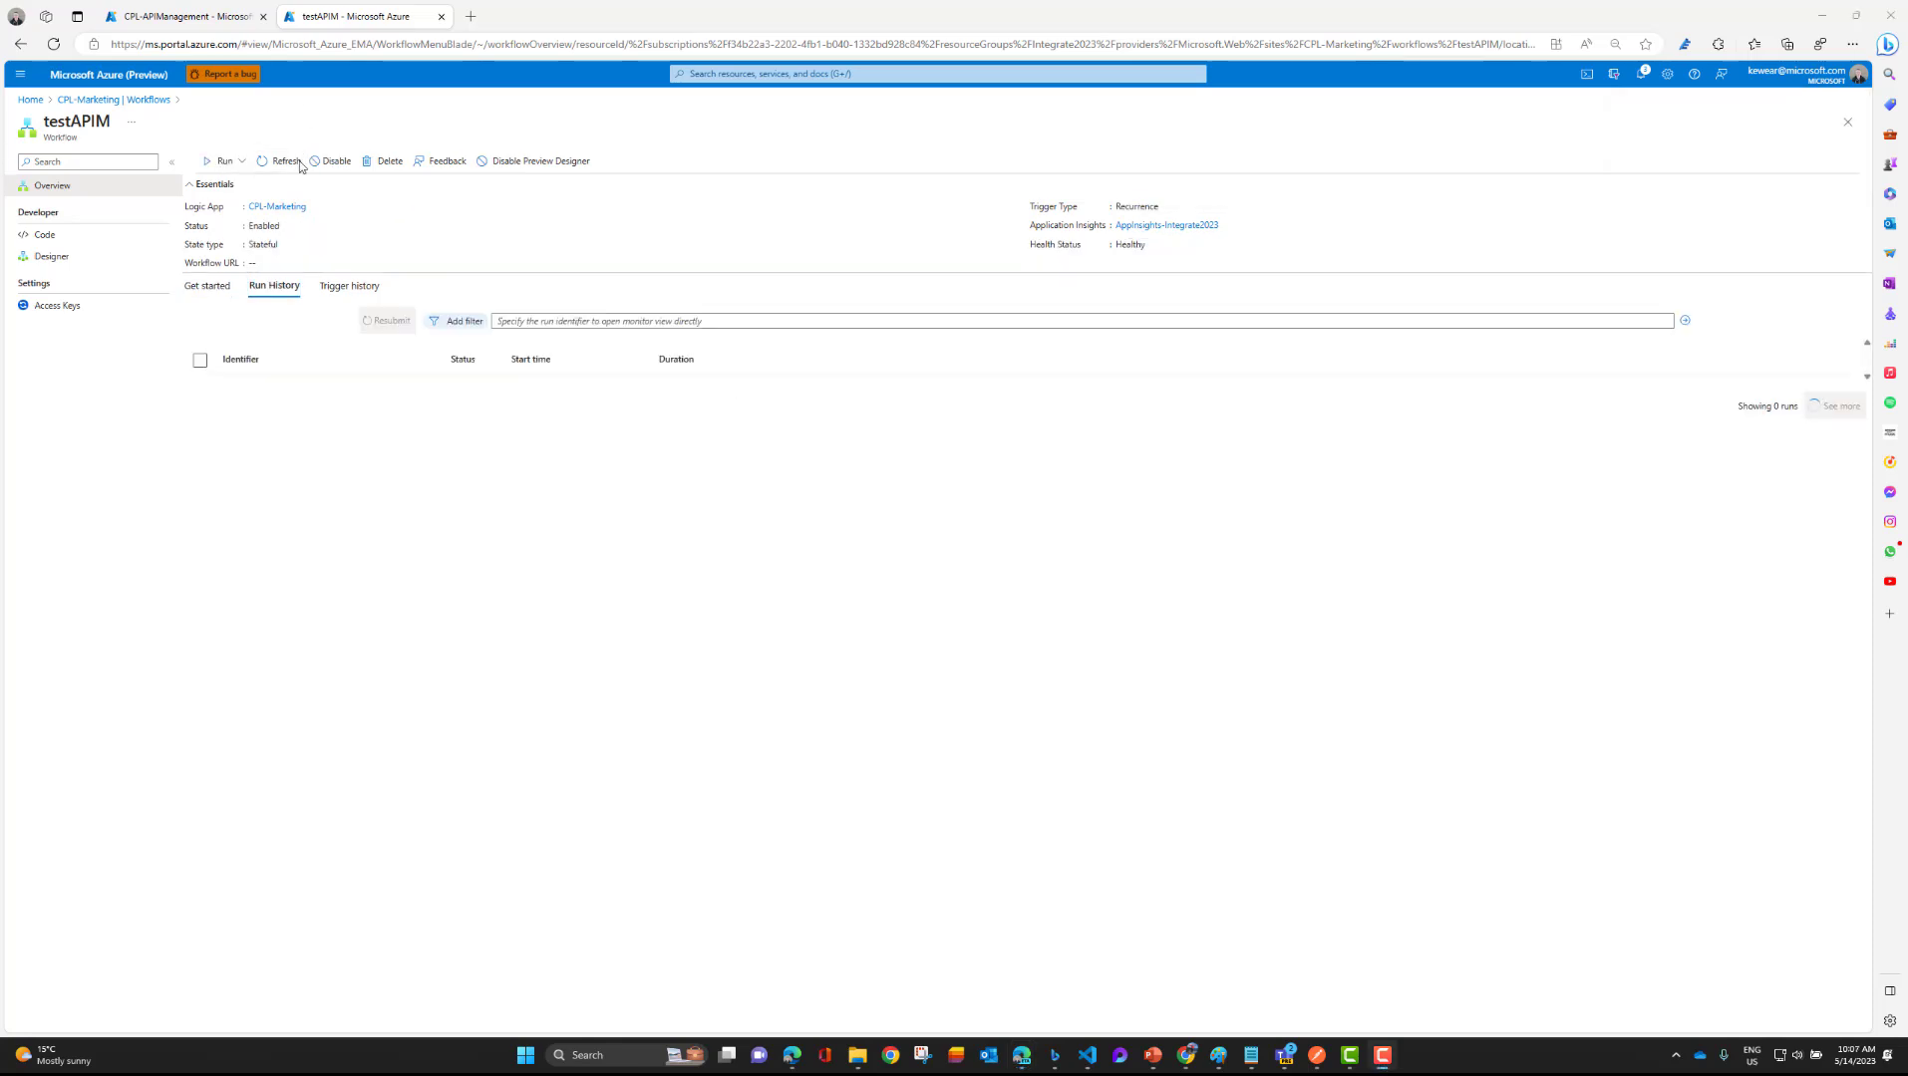
left_click(222, 160)
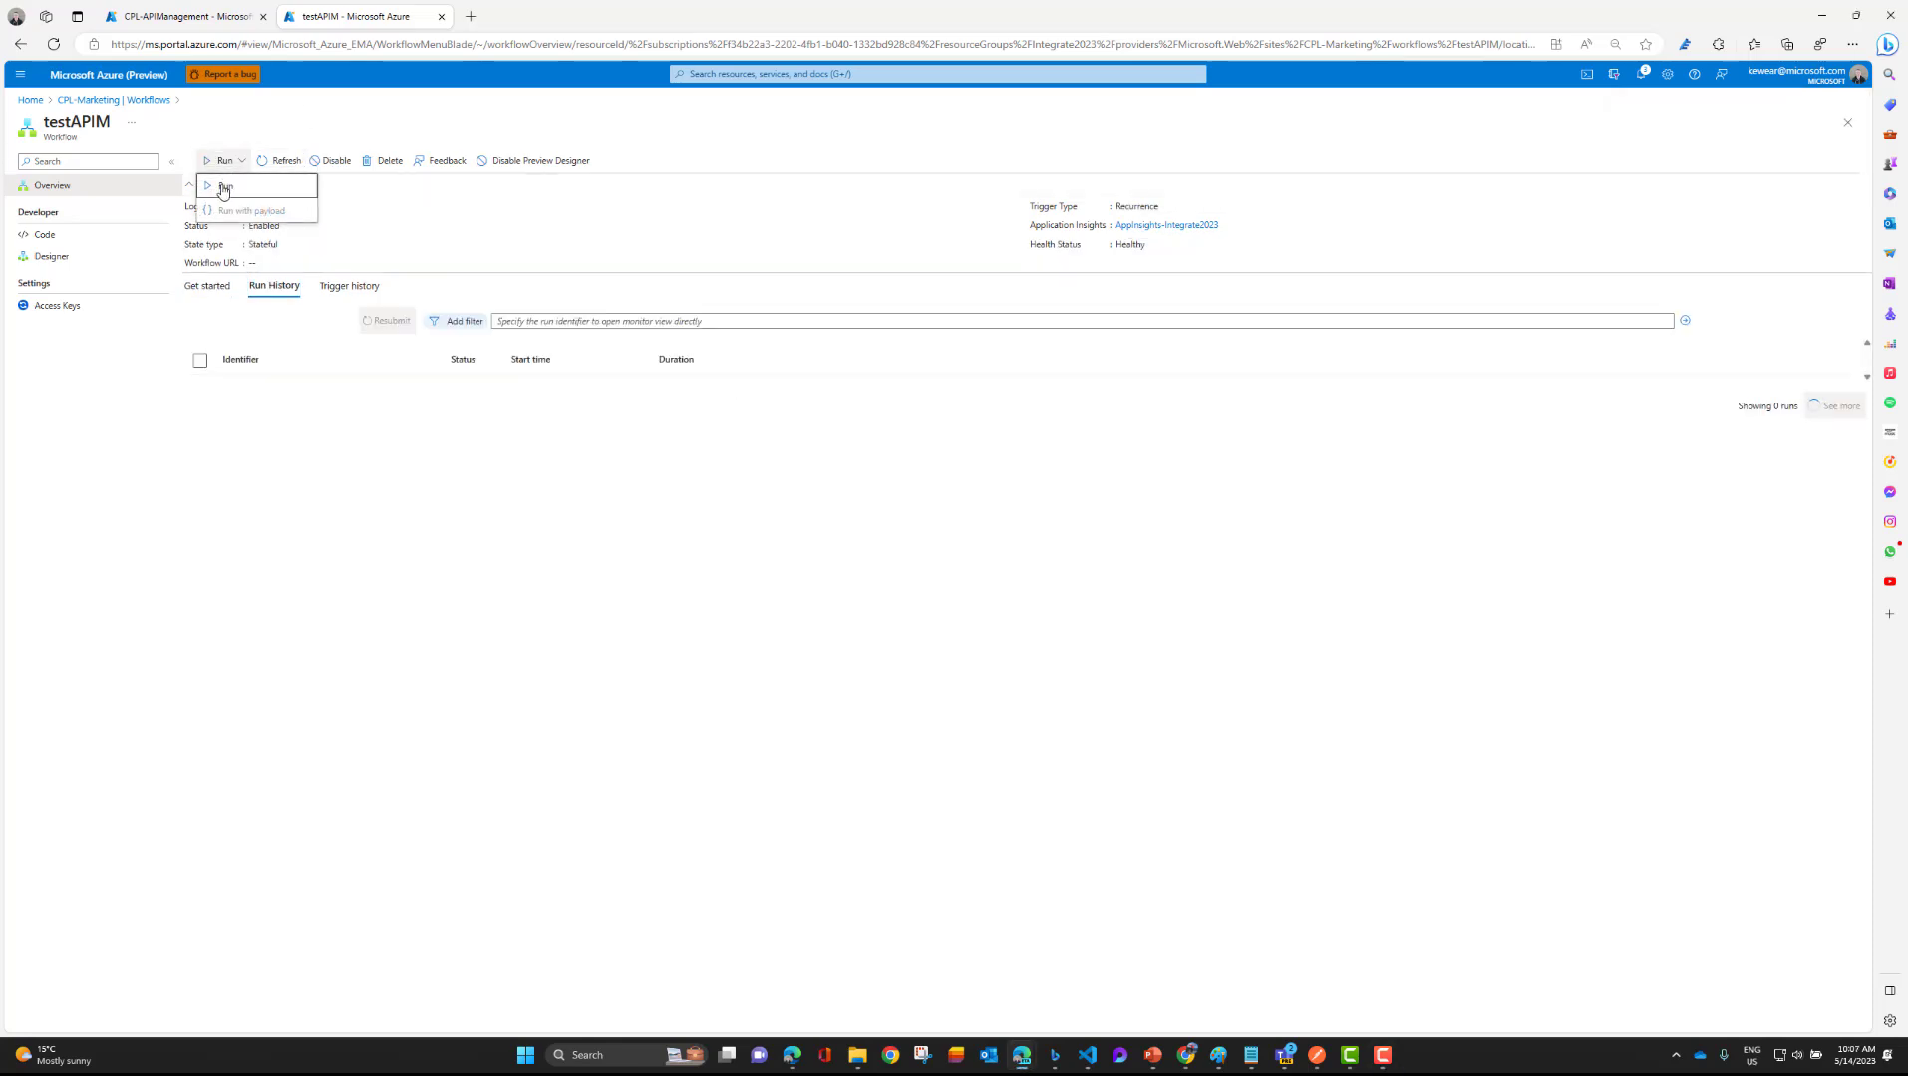
left_click(227, 186)
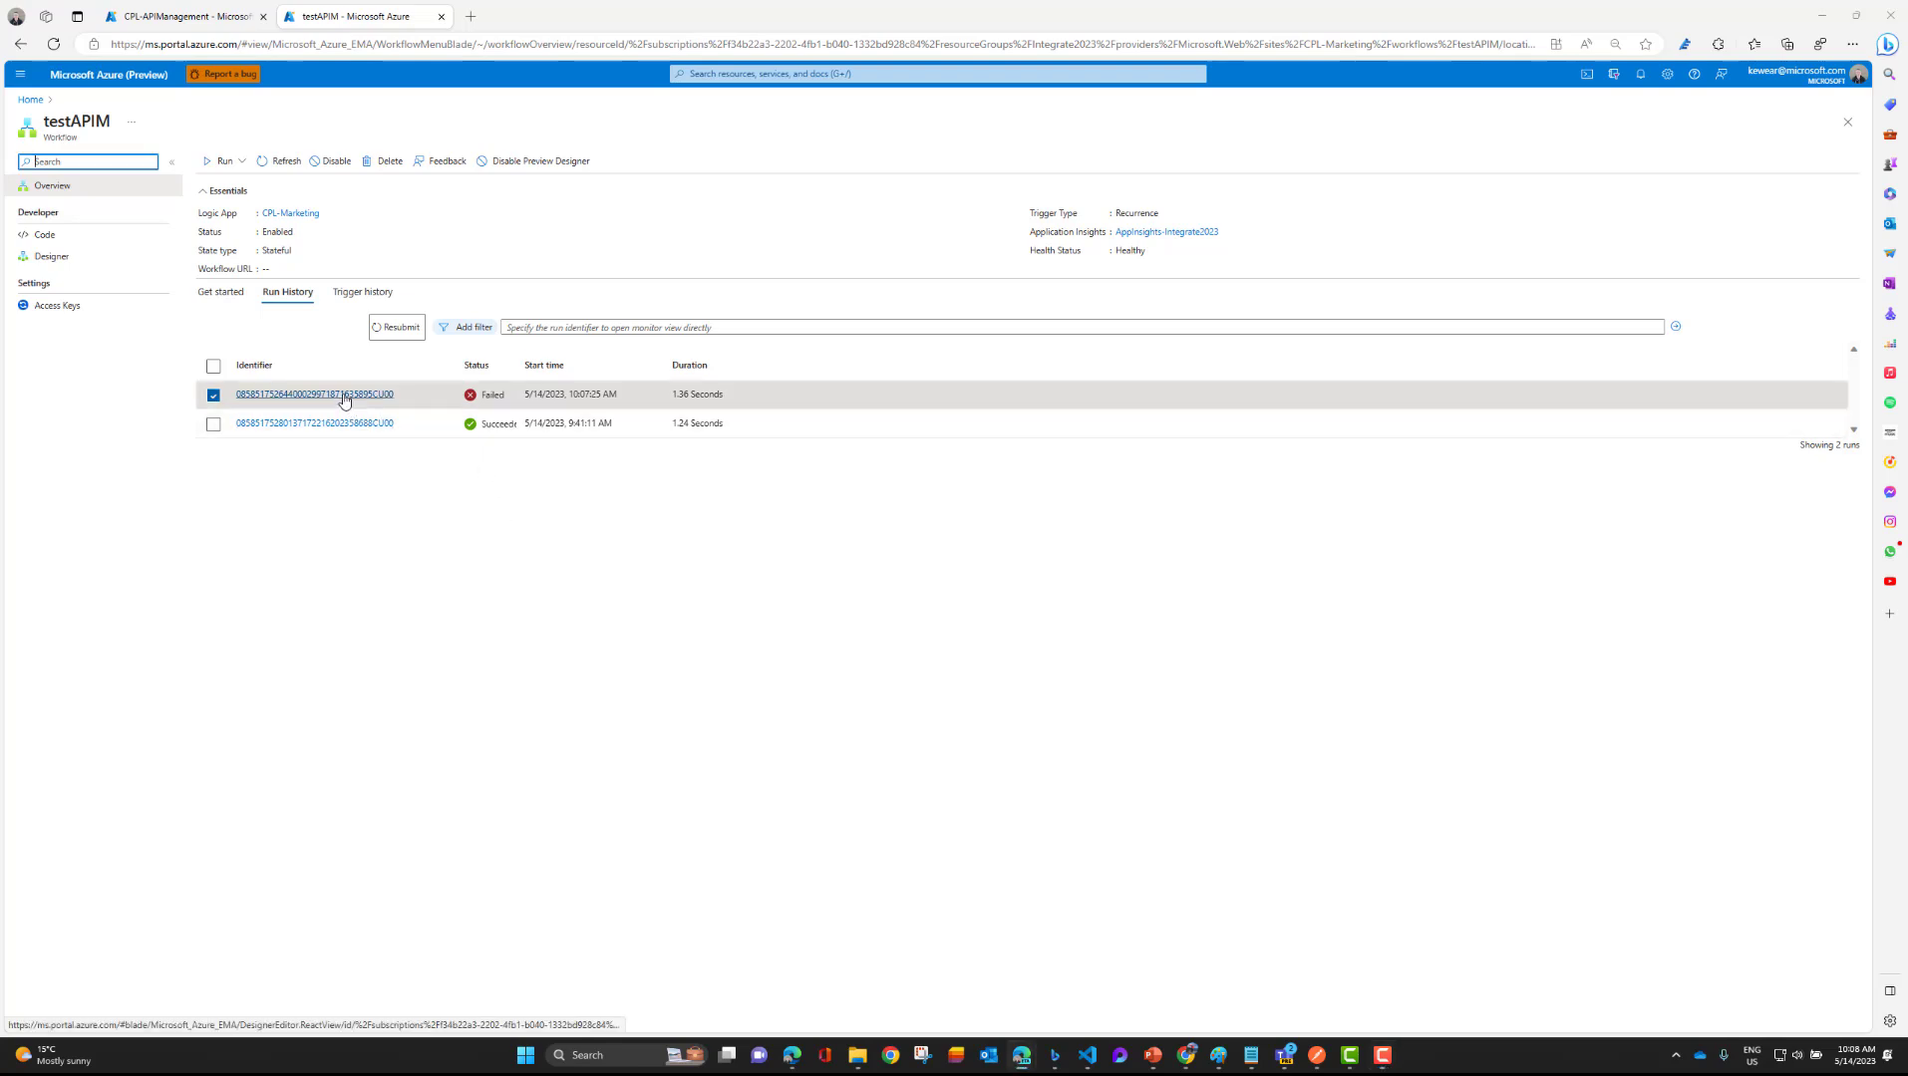
Inspect the failed run's API Management action showing 401 Unauthorized for an invalid subscription key.
left_click(310, 394)
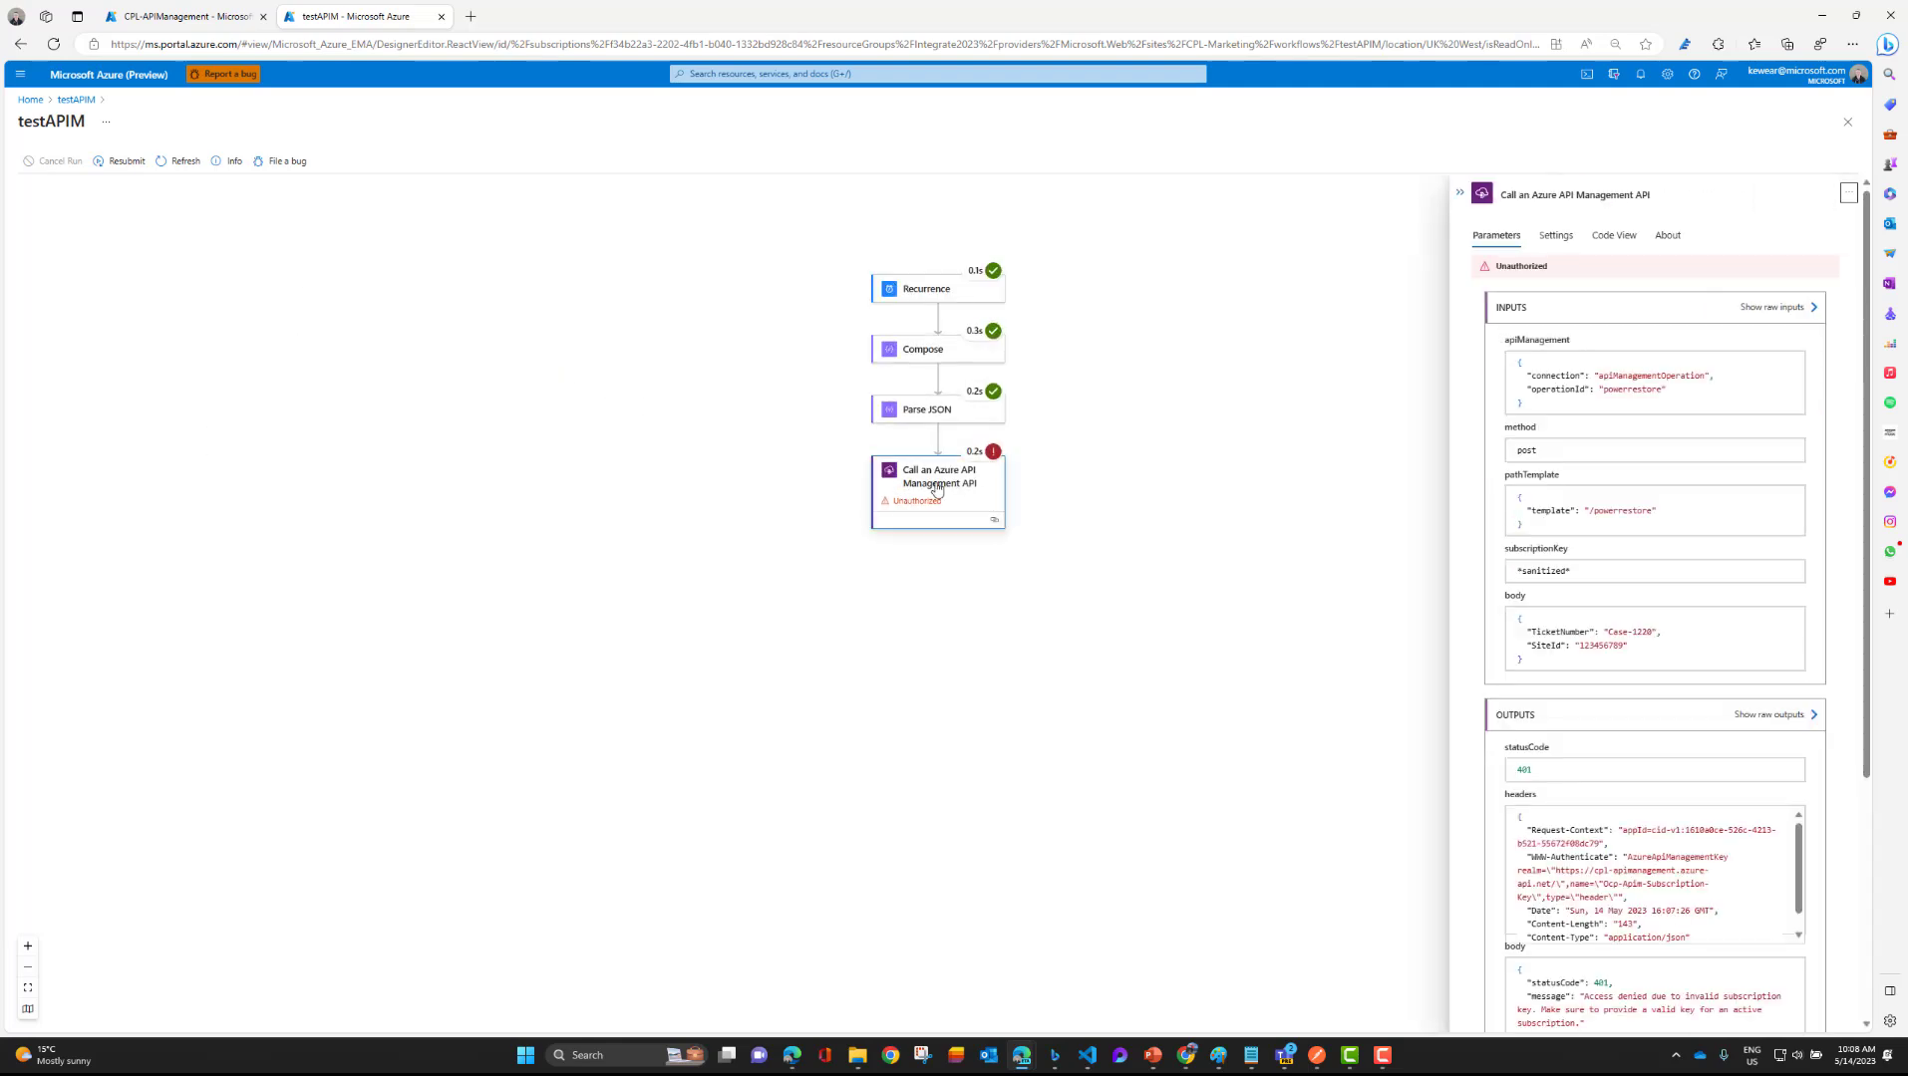
mouse_move(1569, 786)
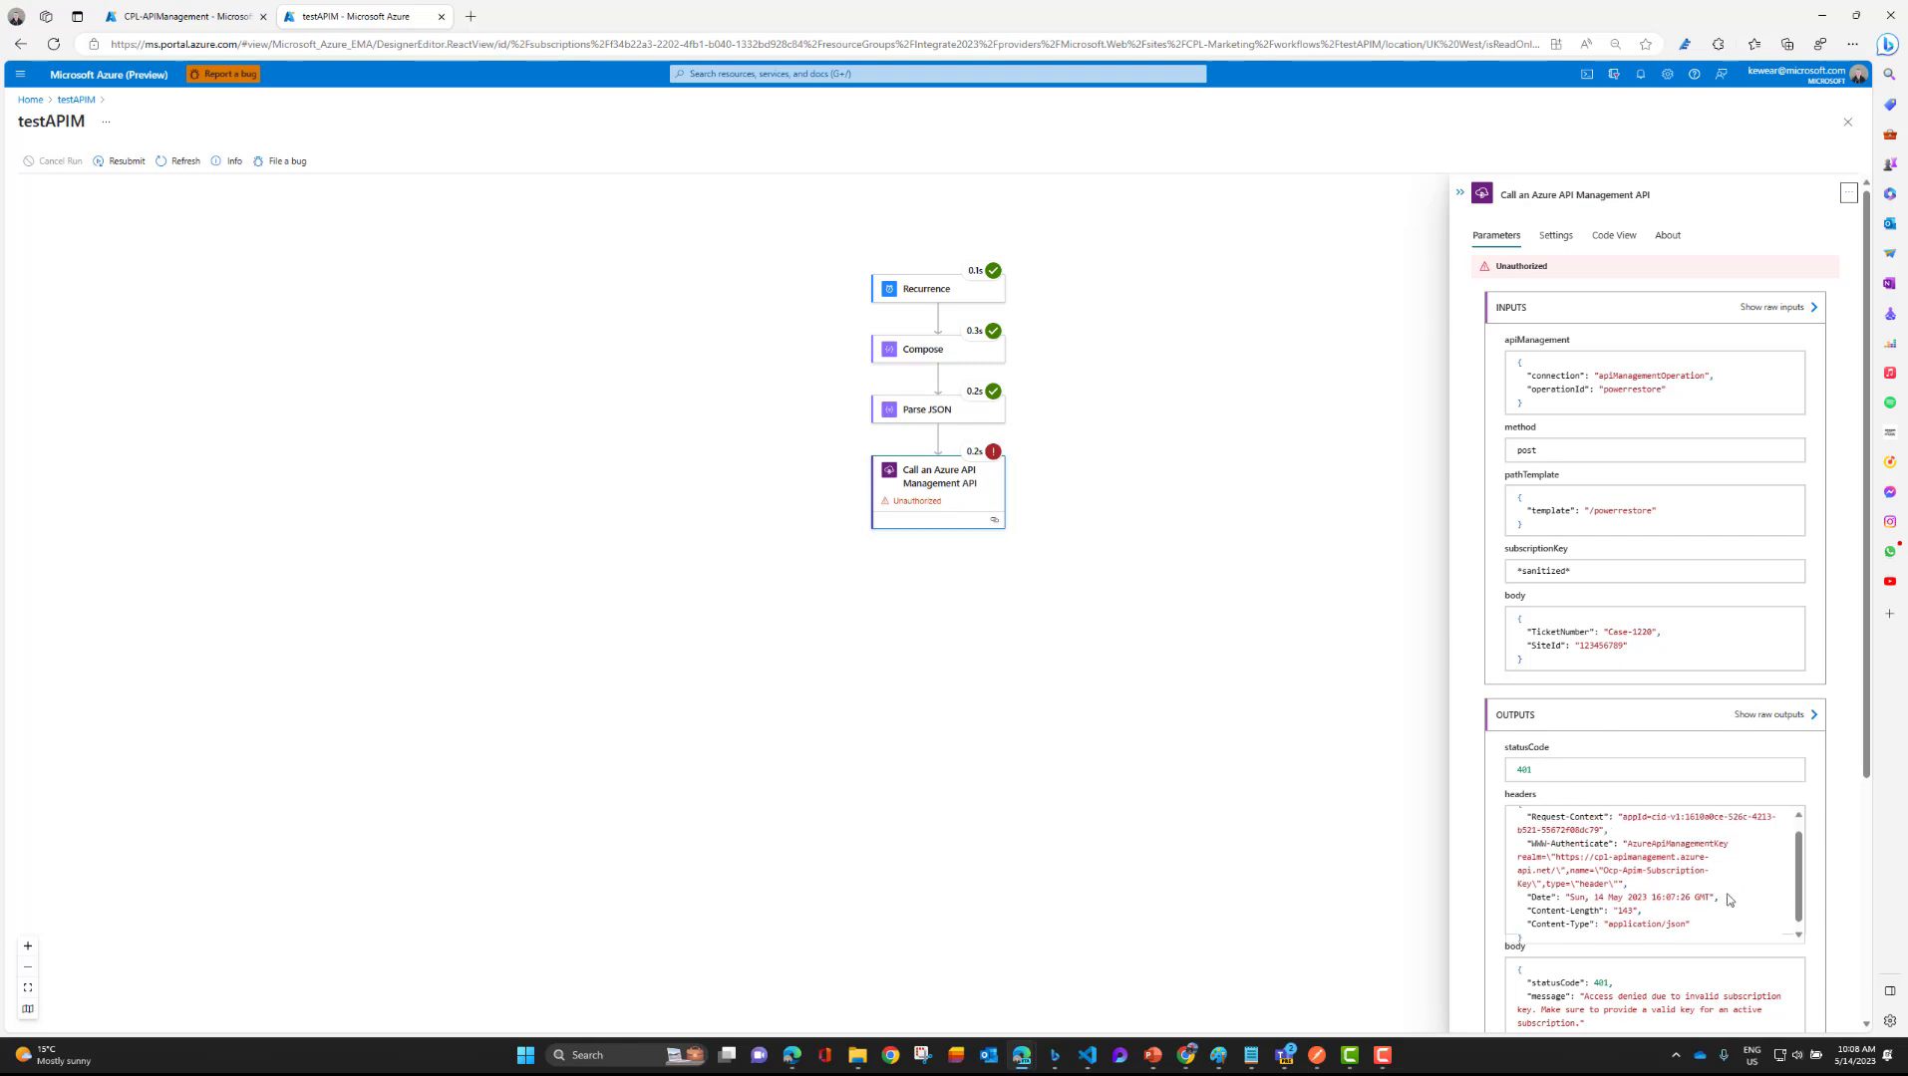
scroll("down", 3)
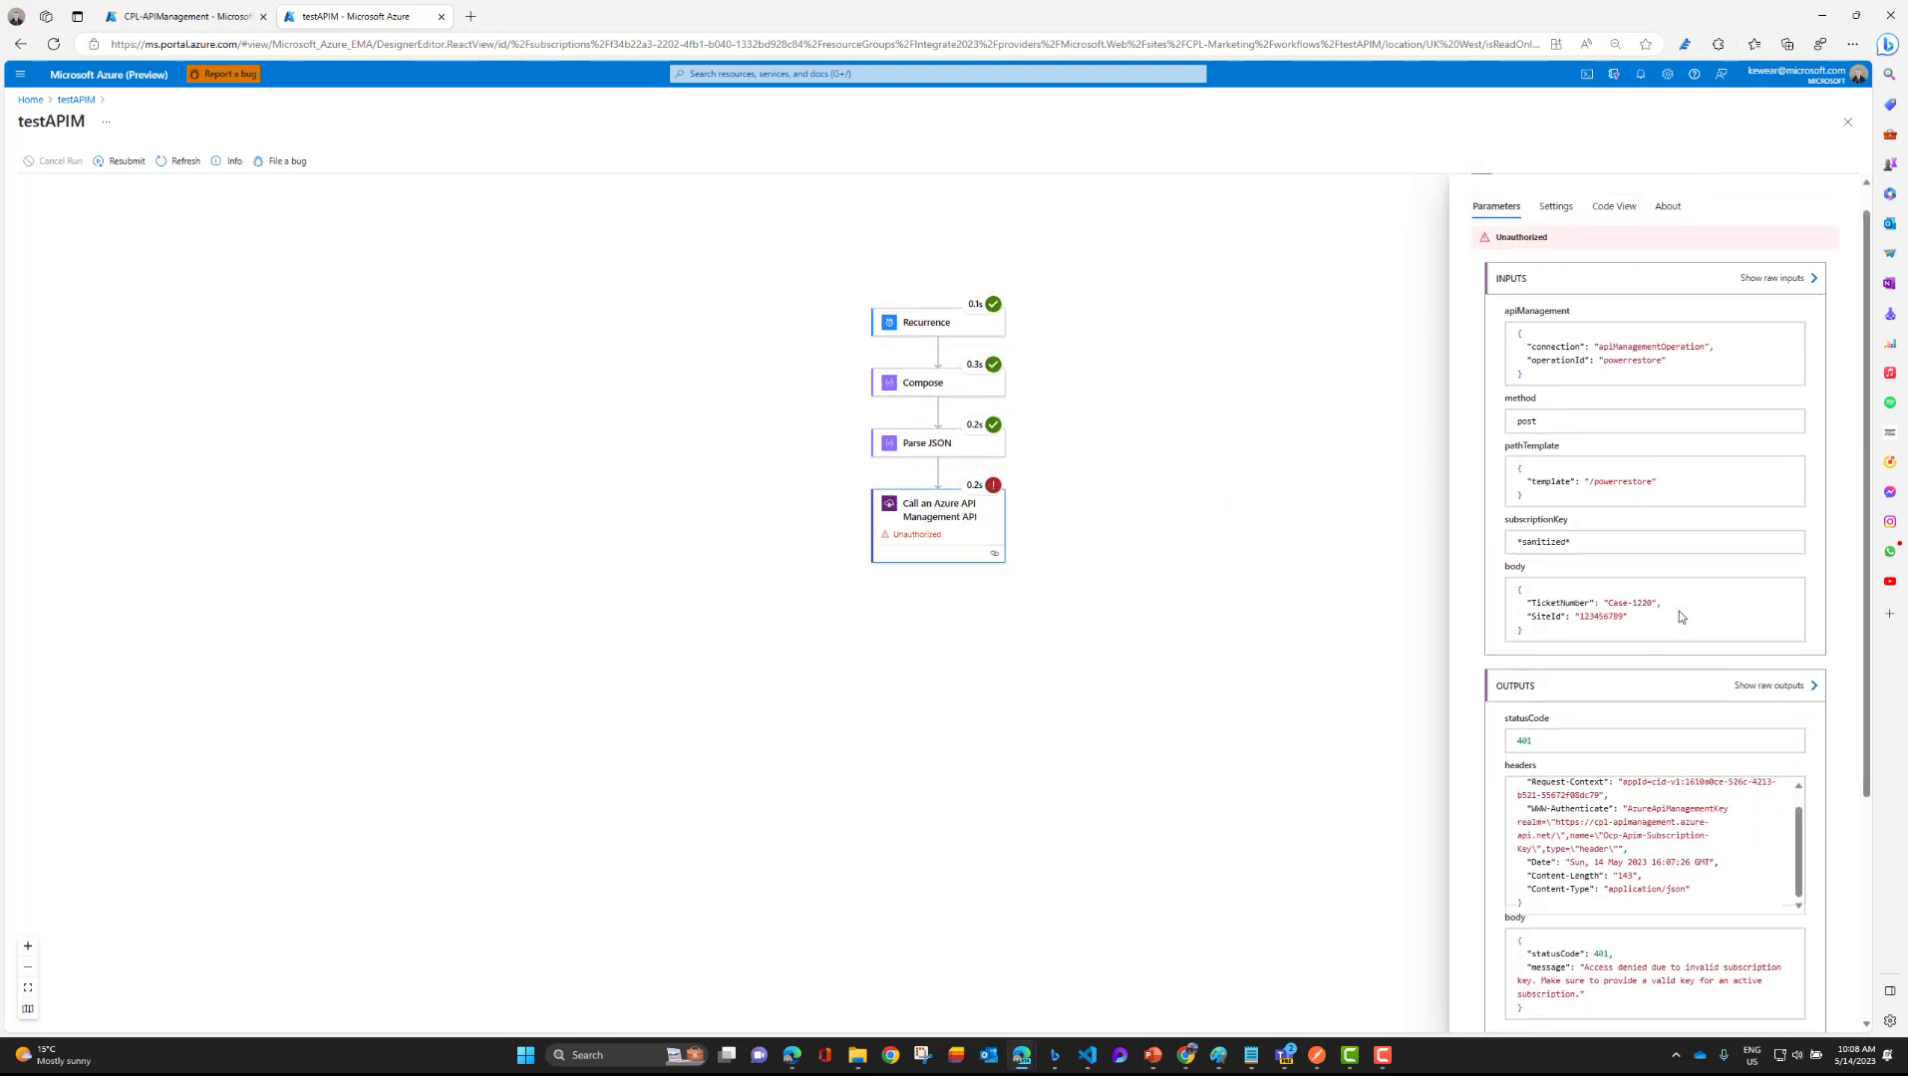
left_click(936, 517)
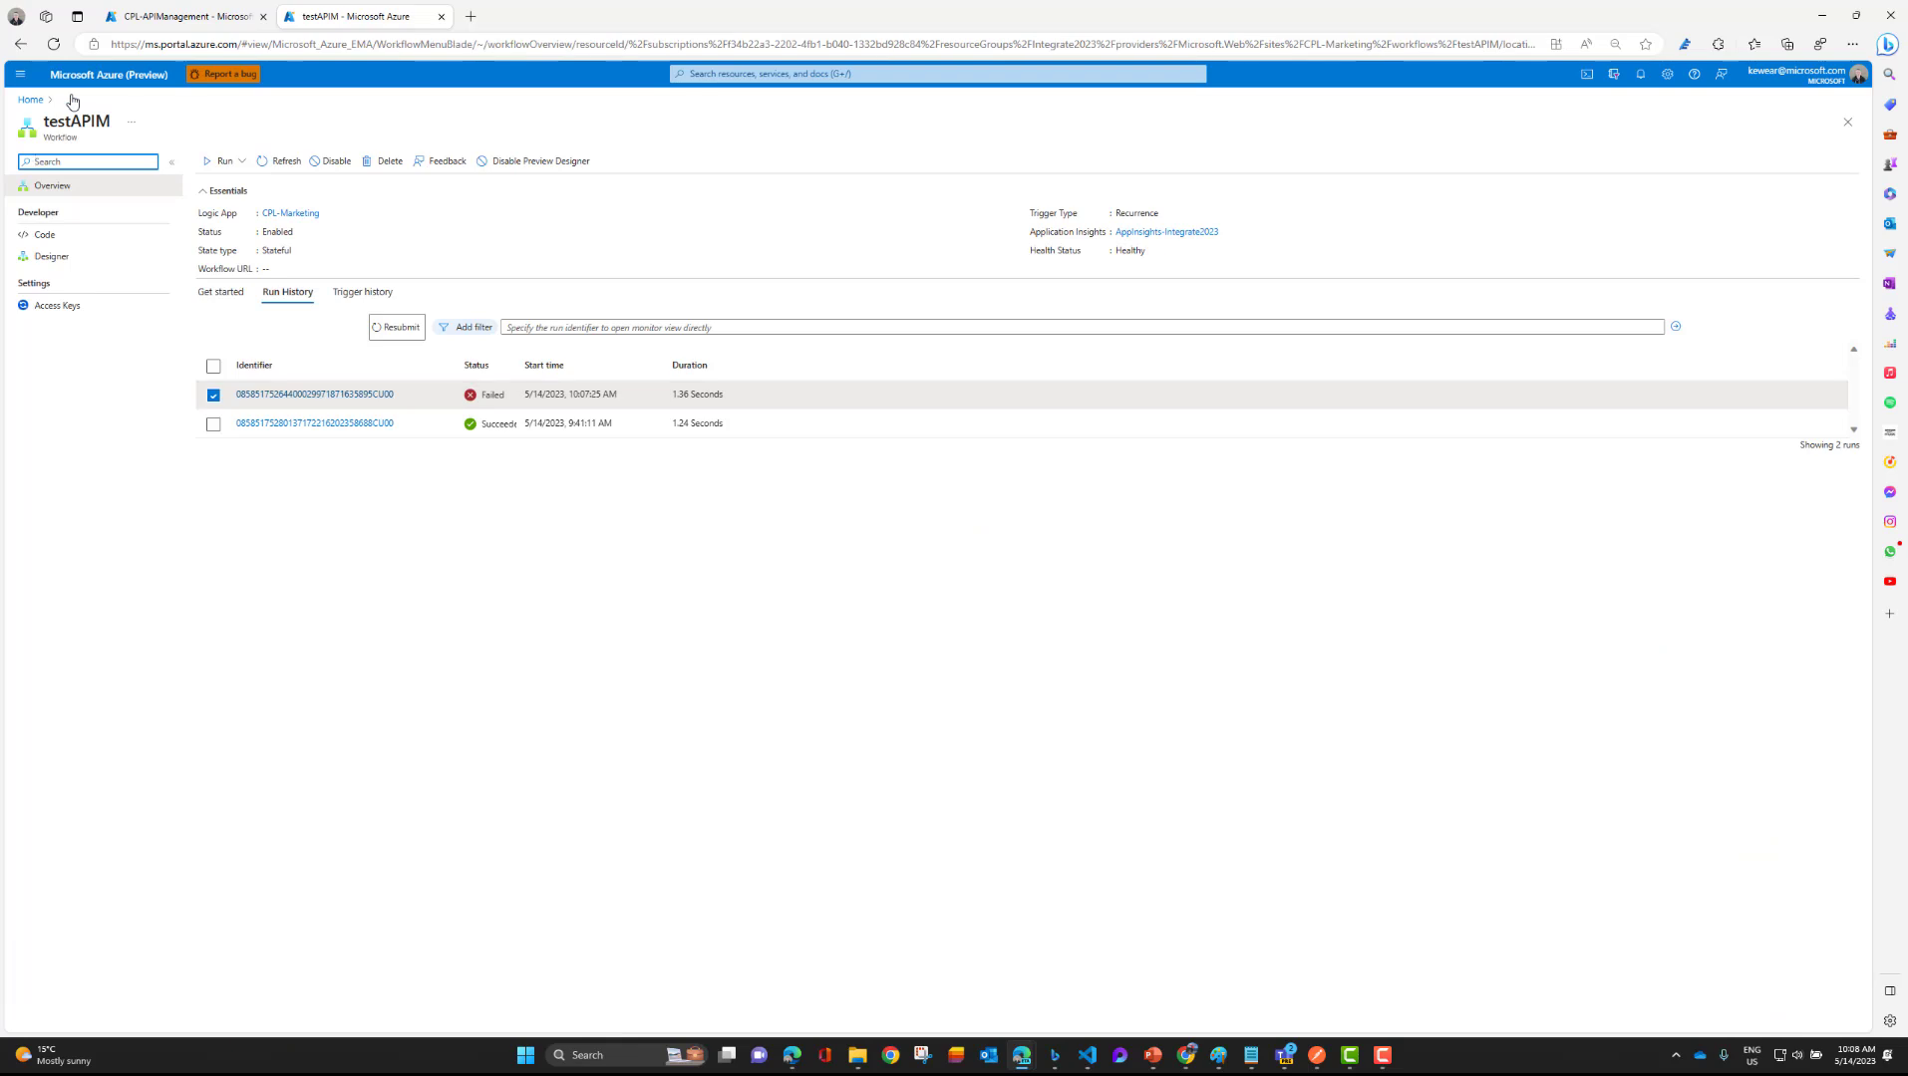
mouse_move(288, 227)
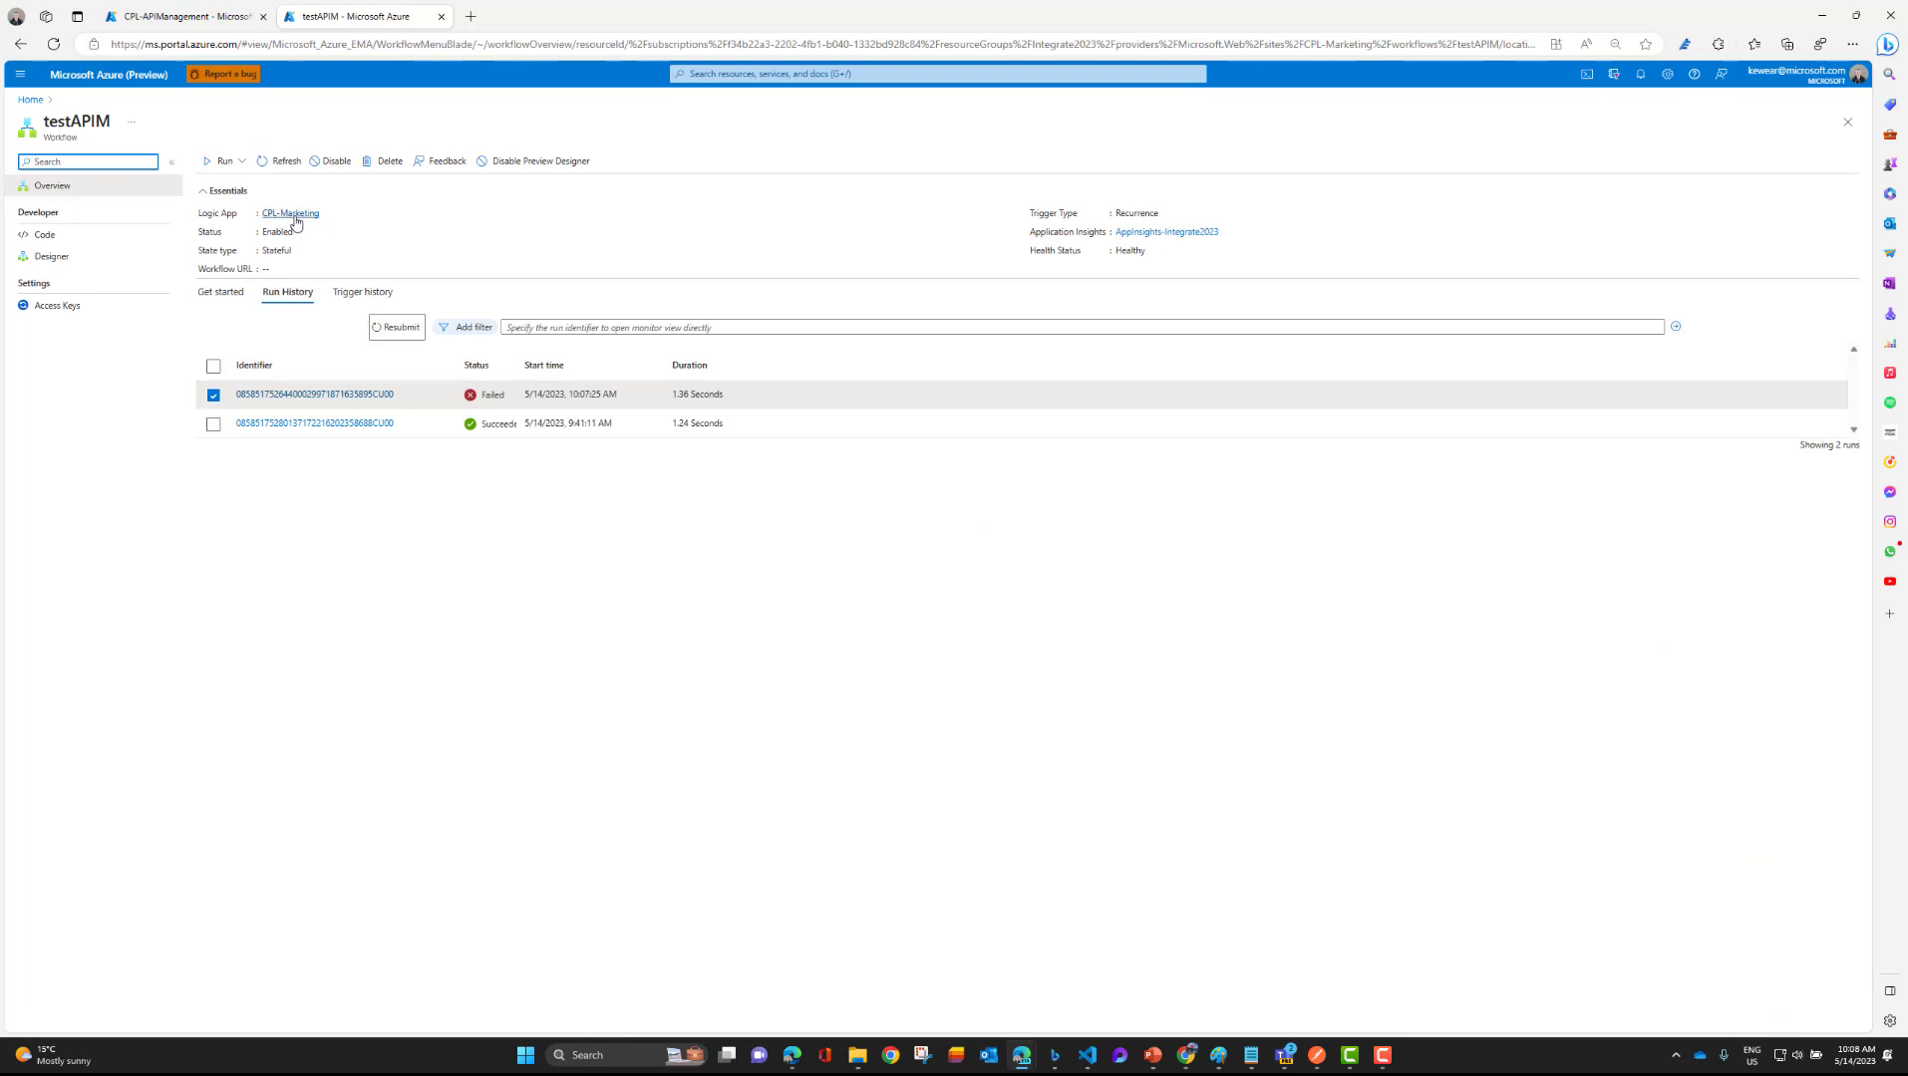
View CPL-Marketing's connections JSON showing the APIM key app setting, then go to its Configuration page.
left_click(290, 214)
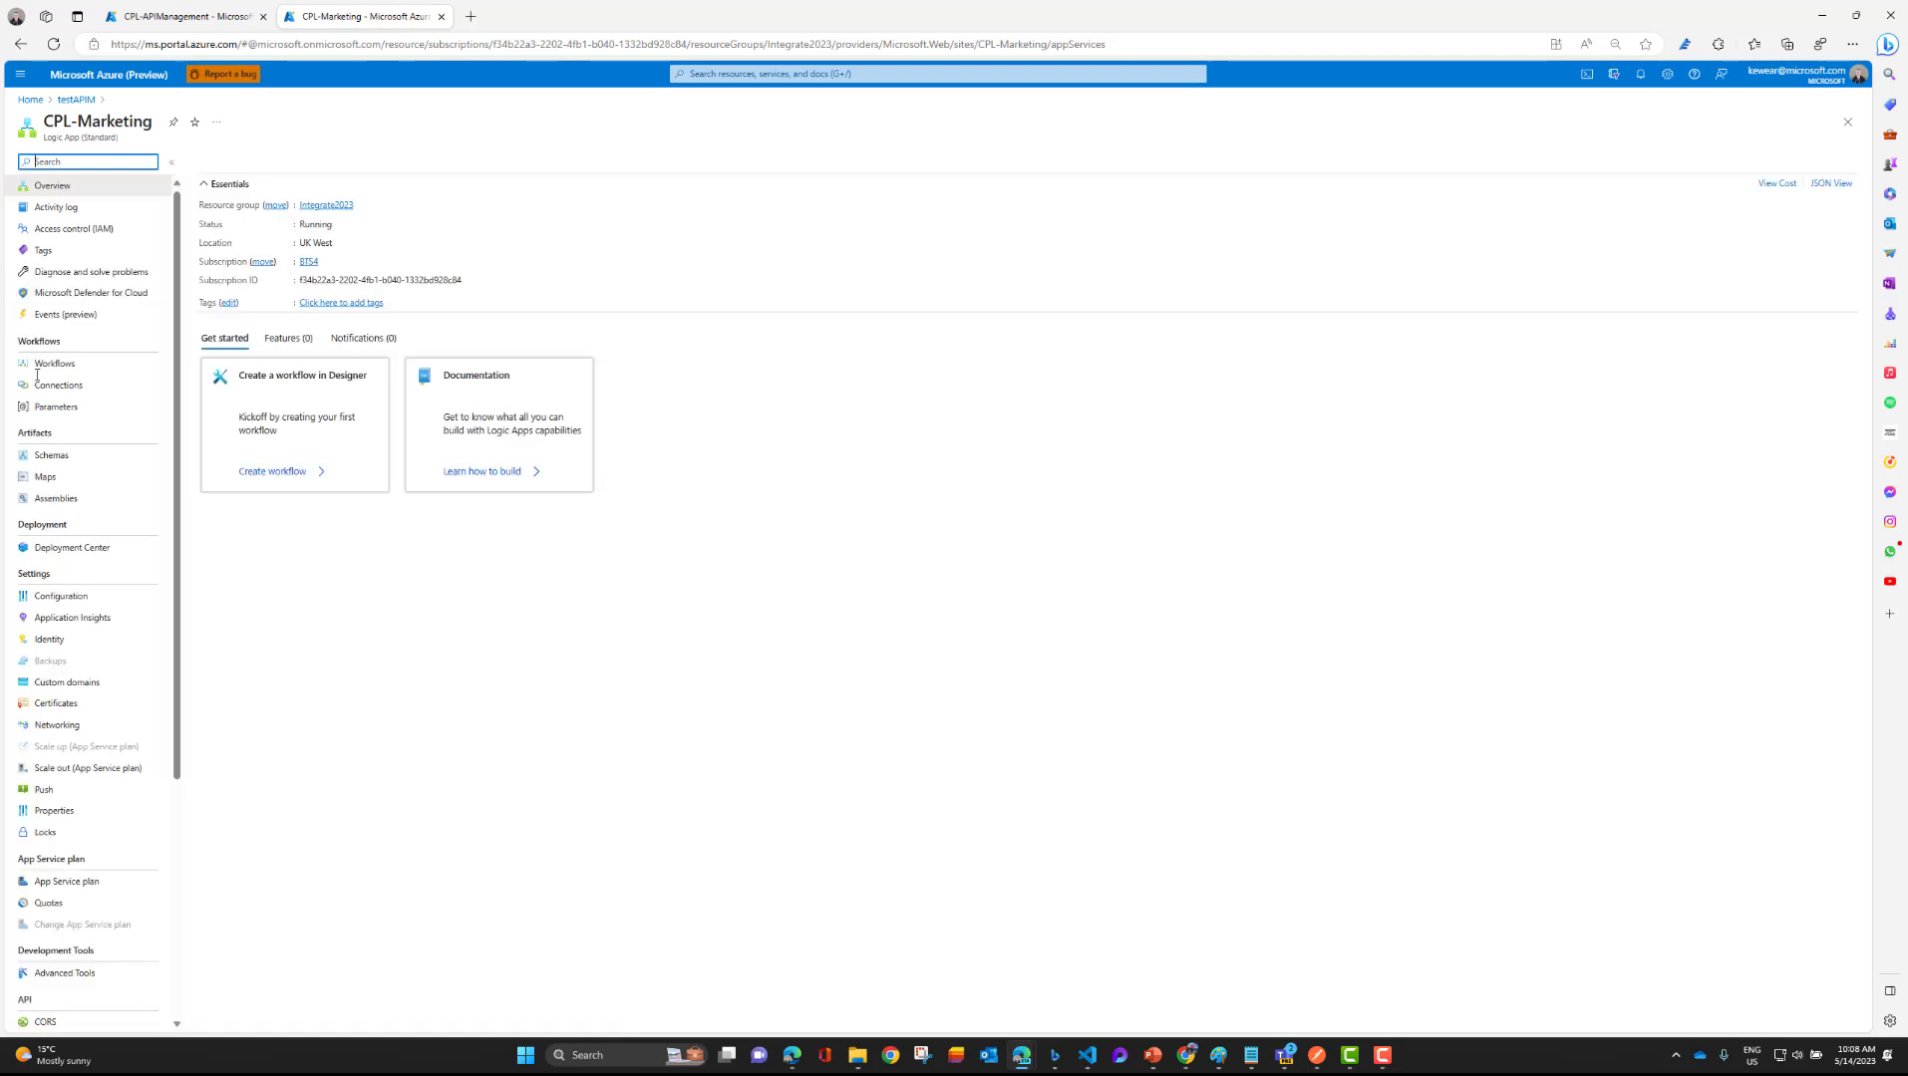
left_click(58, 385)
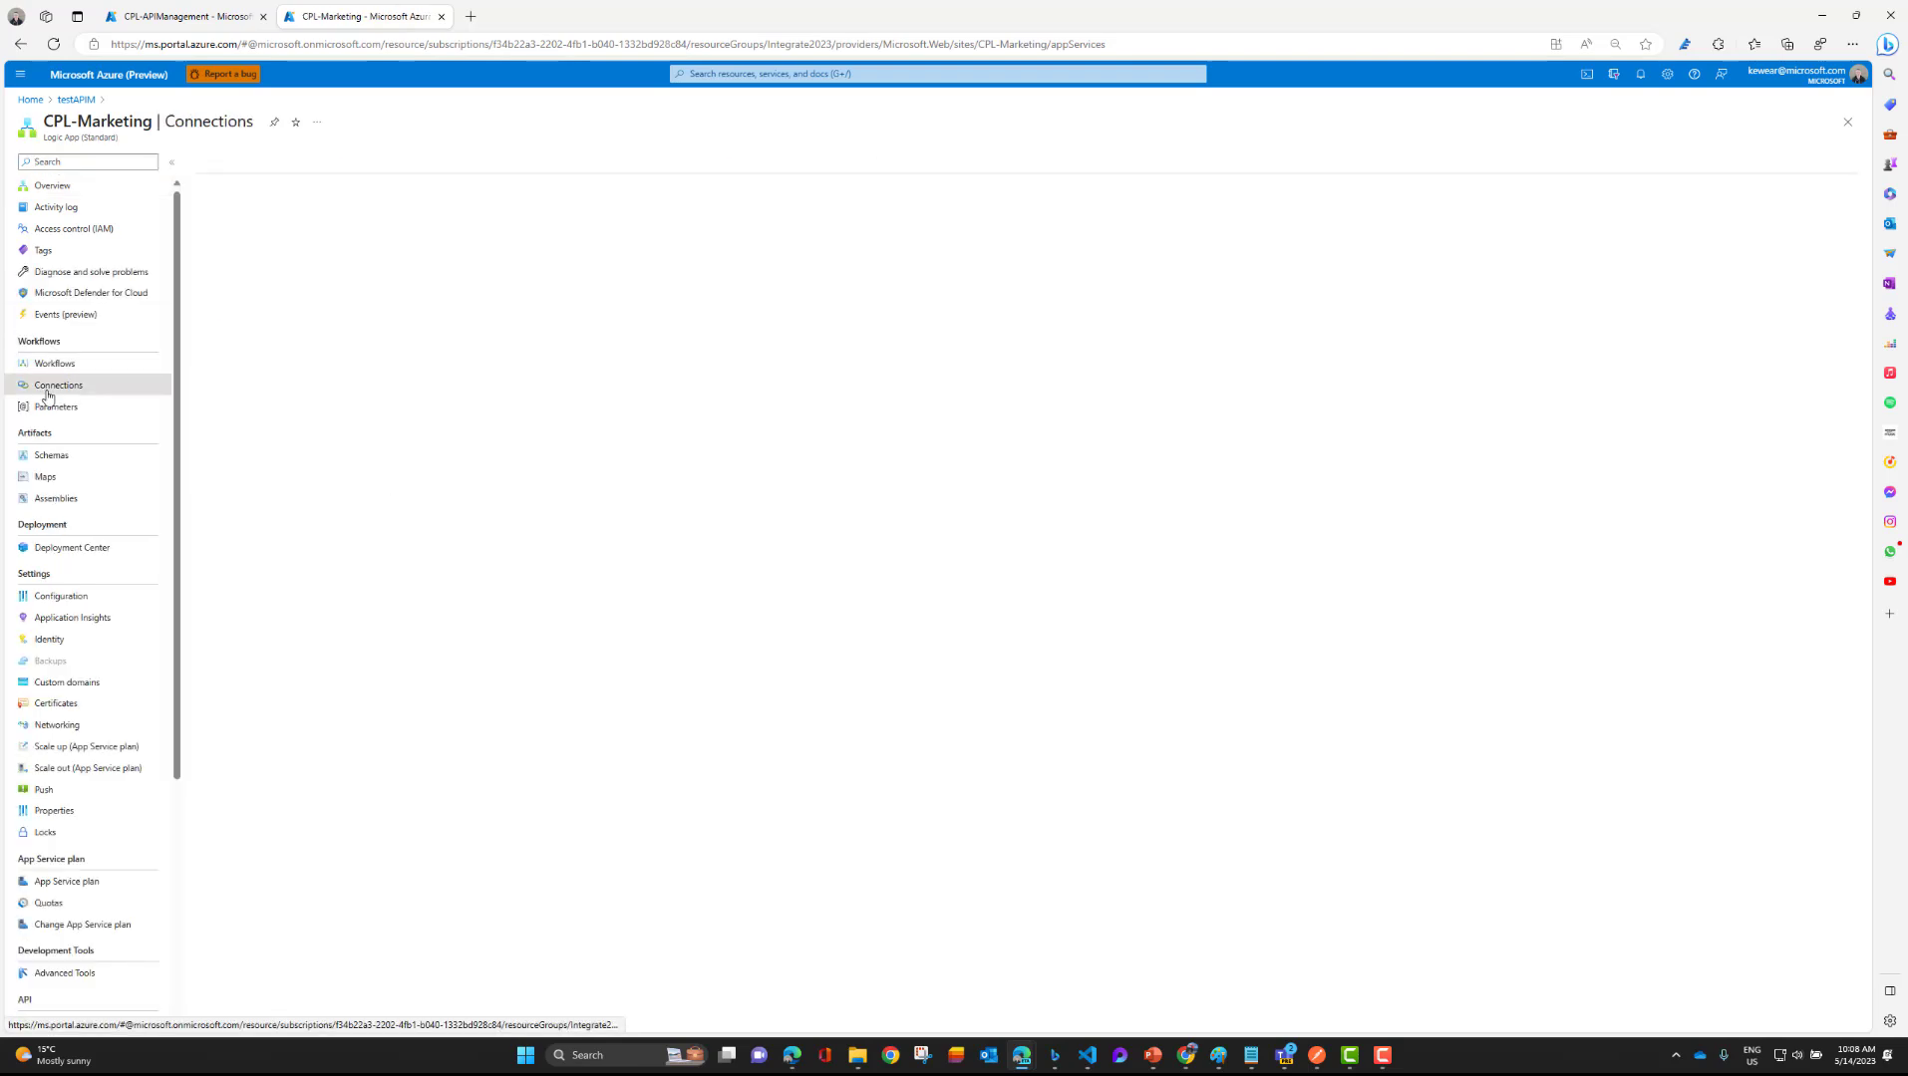
left_click(557, 199)
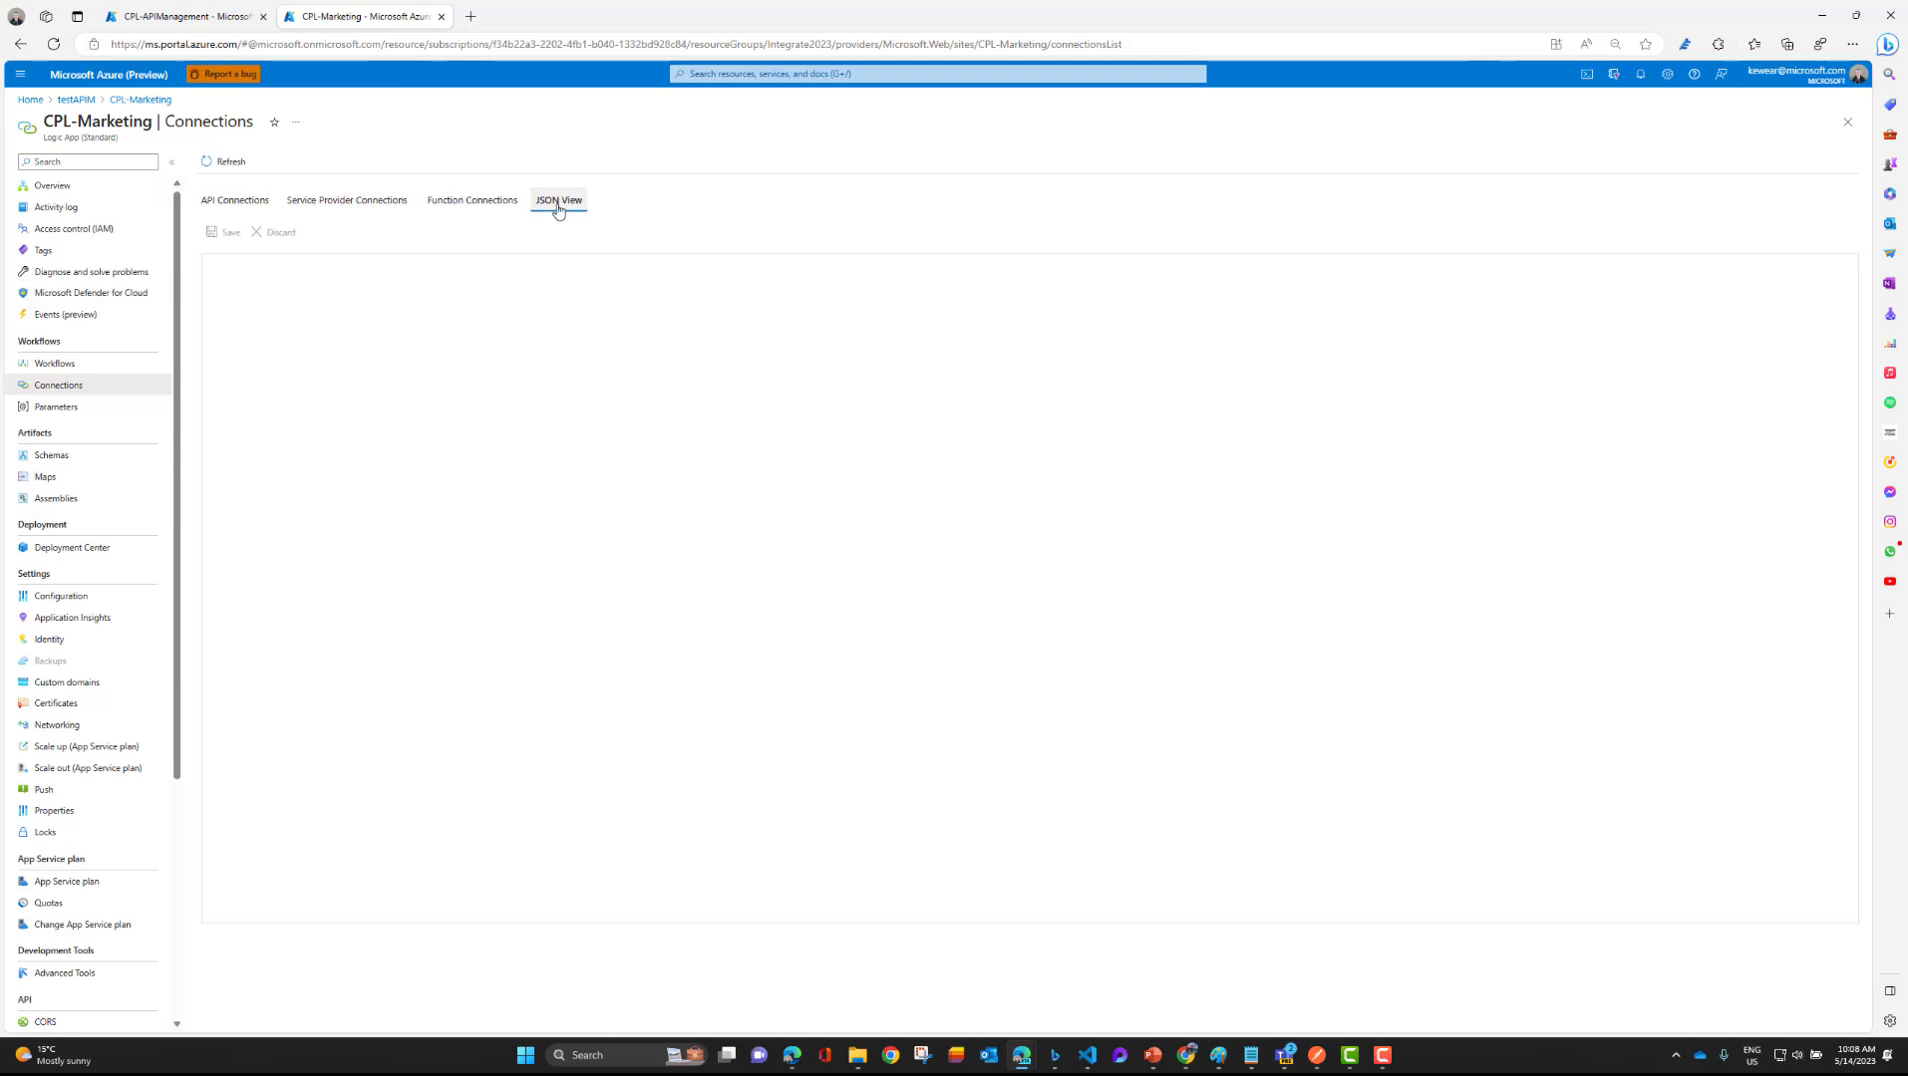
left_click(557, 199)
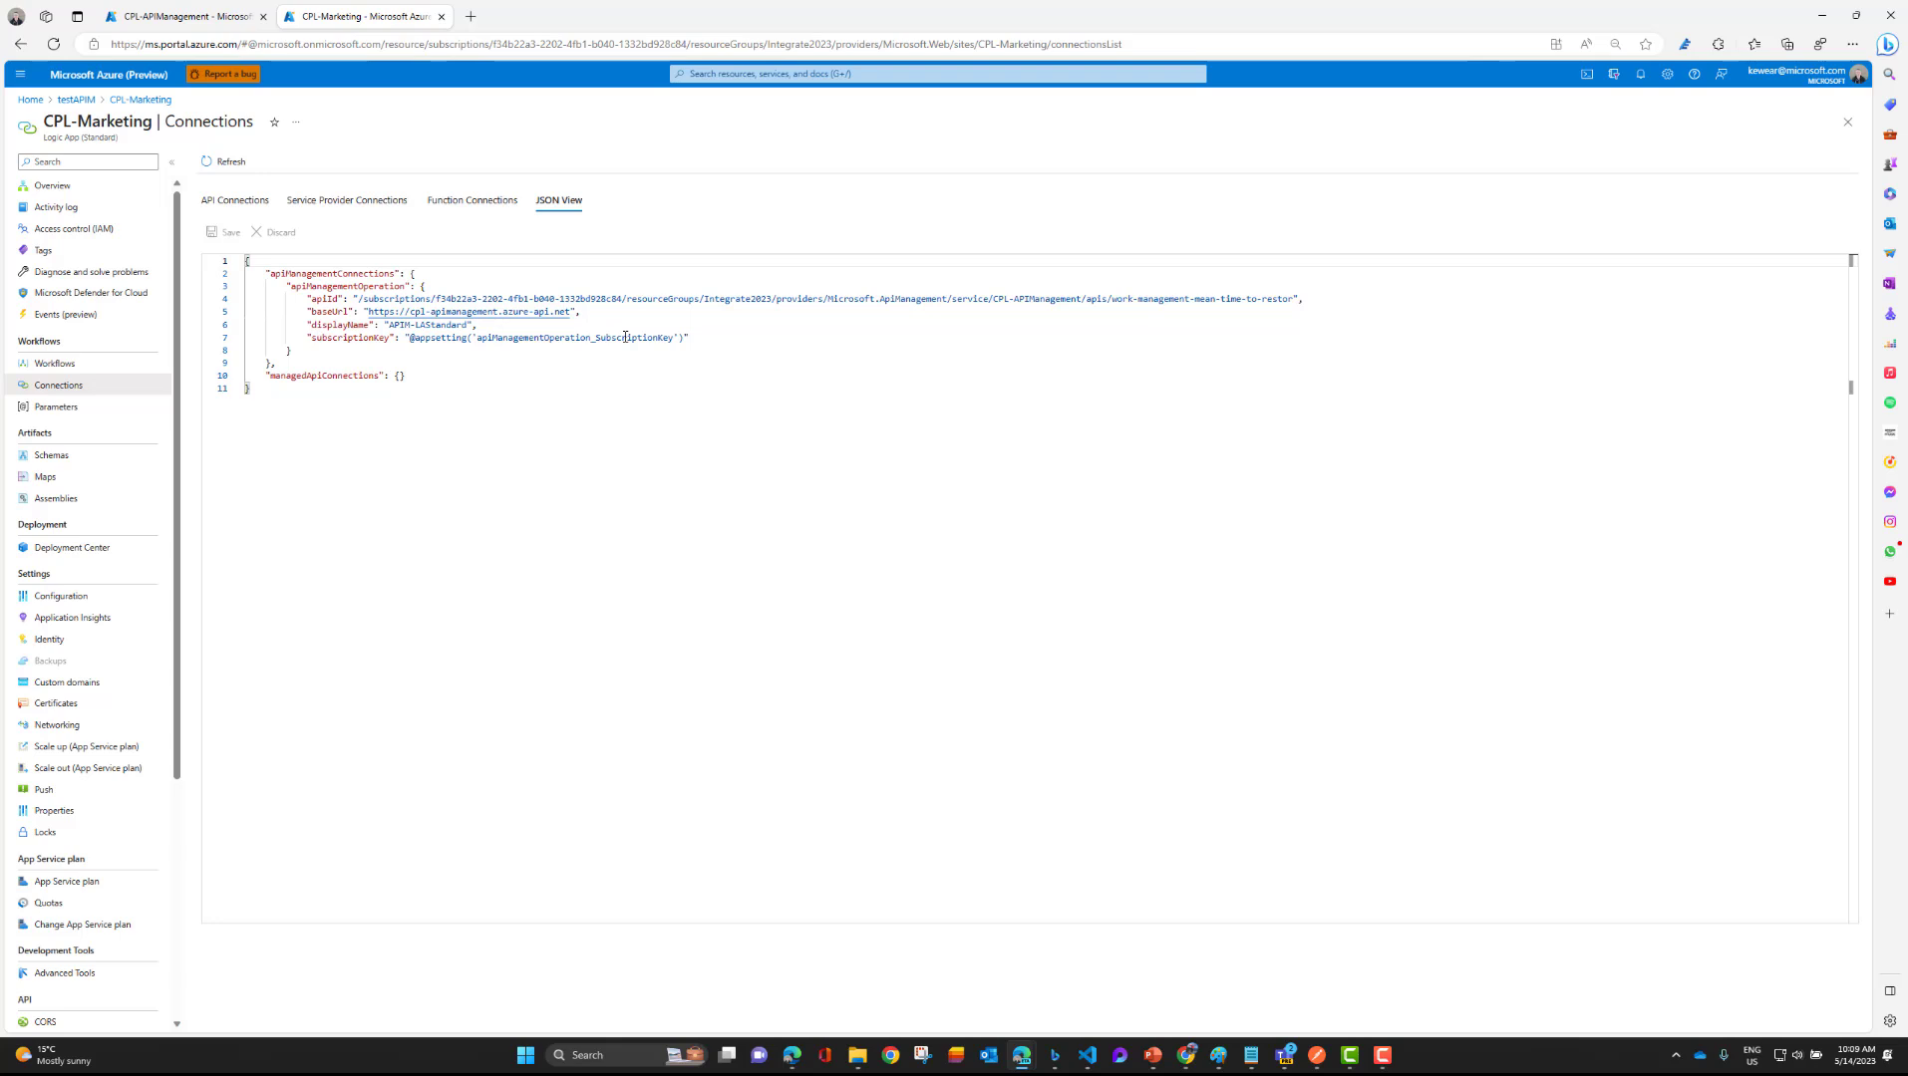
mouse_move(177, 405)
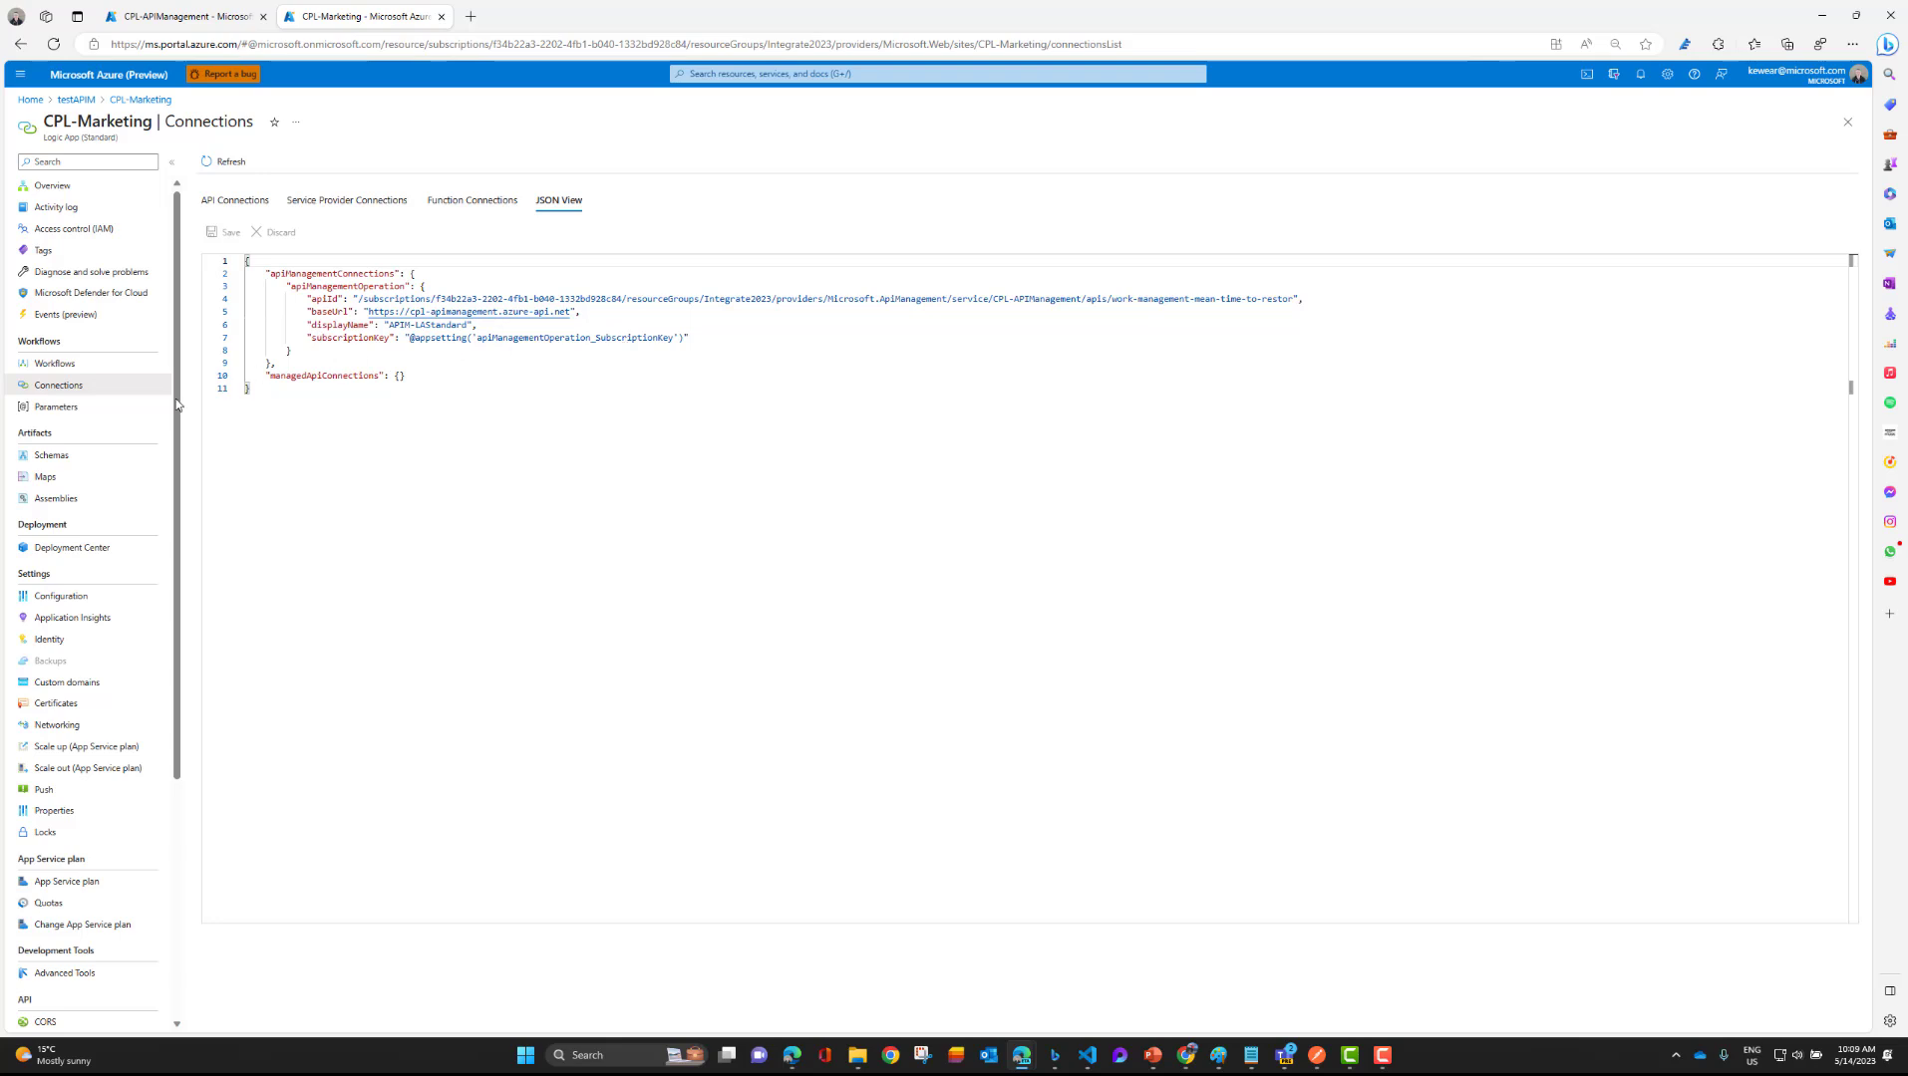
left_click(61, 596)
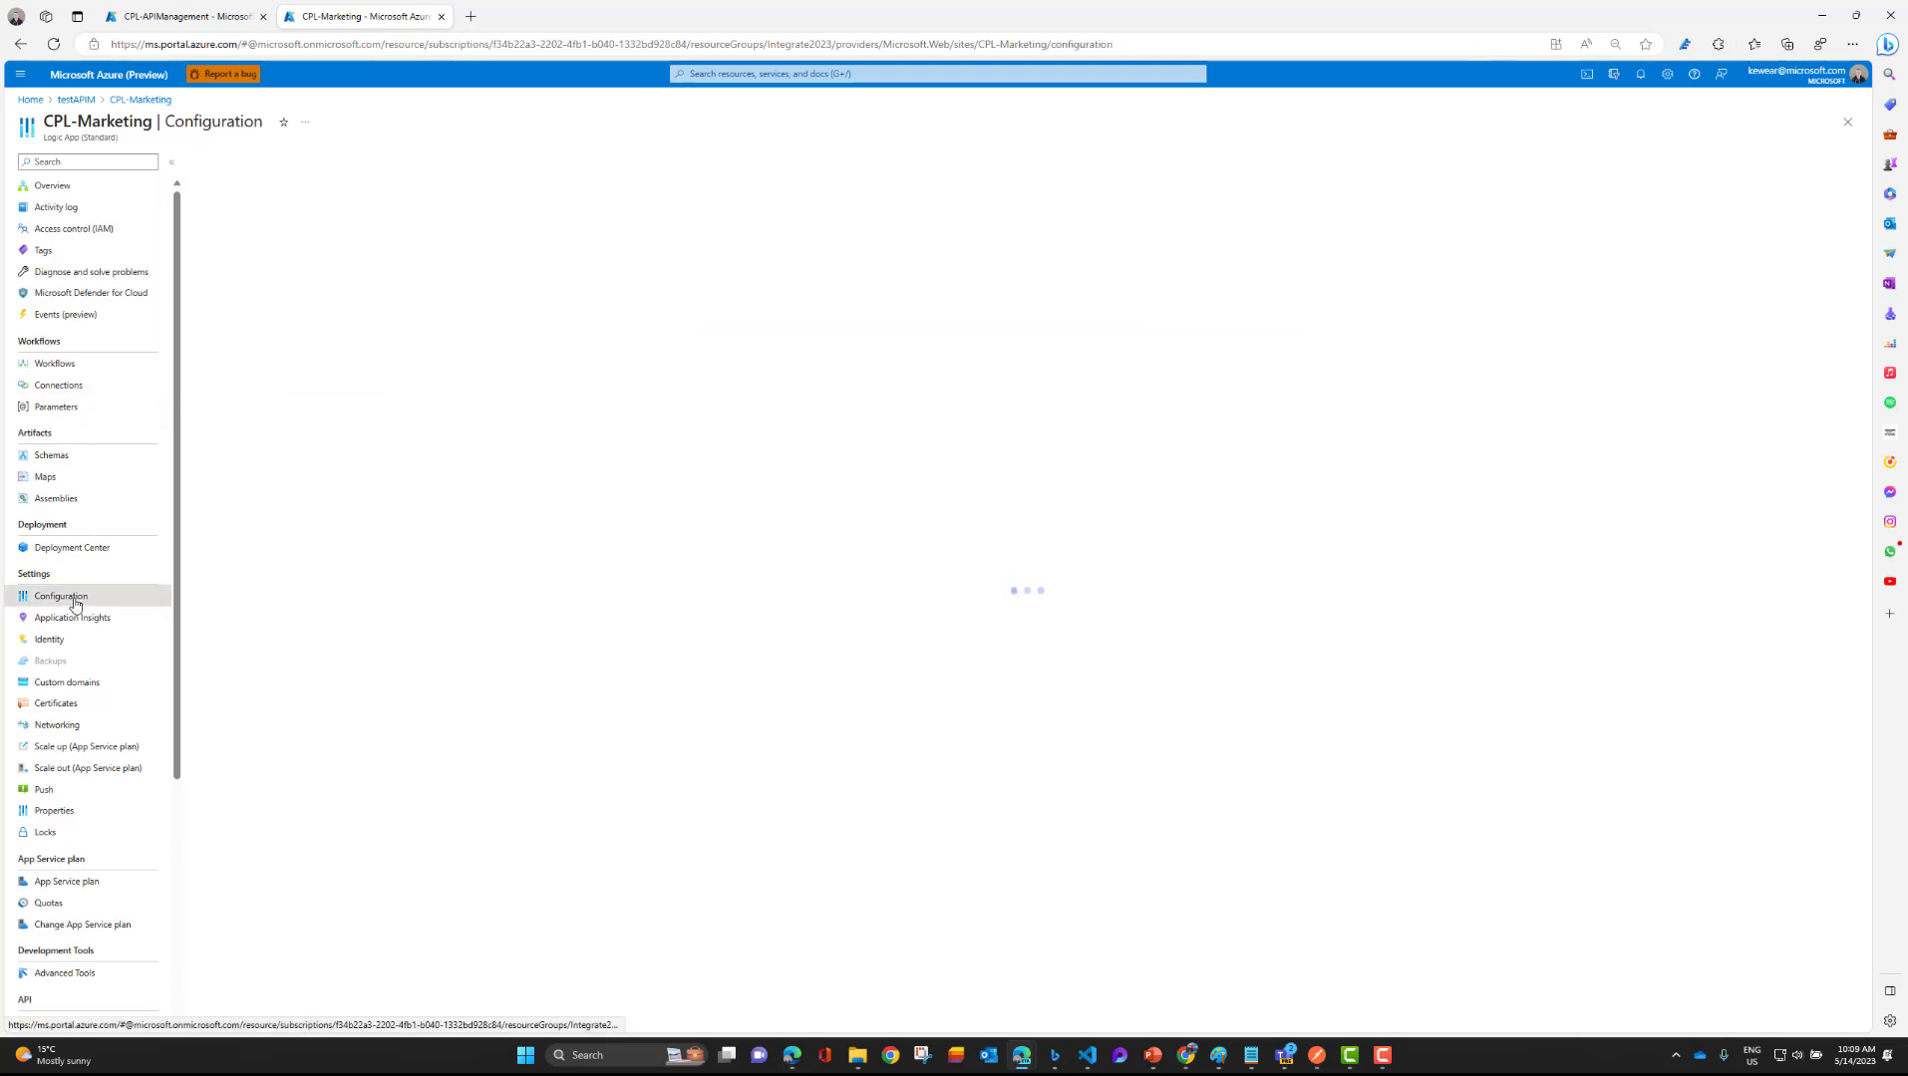
Reveal the hidden value of the apiManagementOperation_SubscriptionKey application setting.
left_click(61, 596)
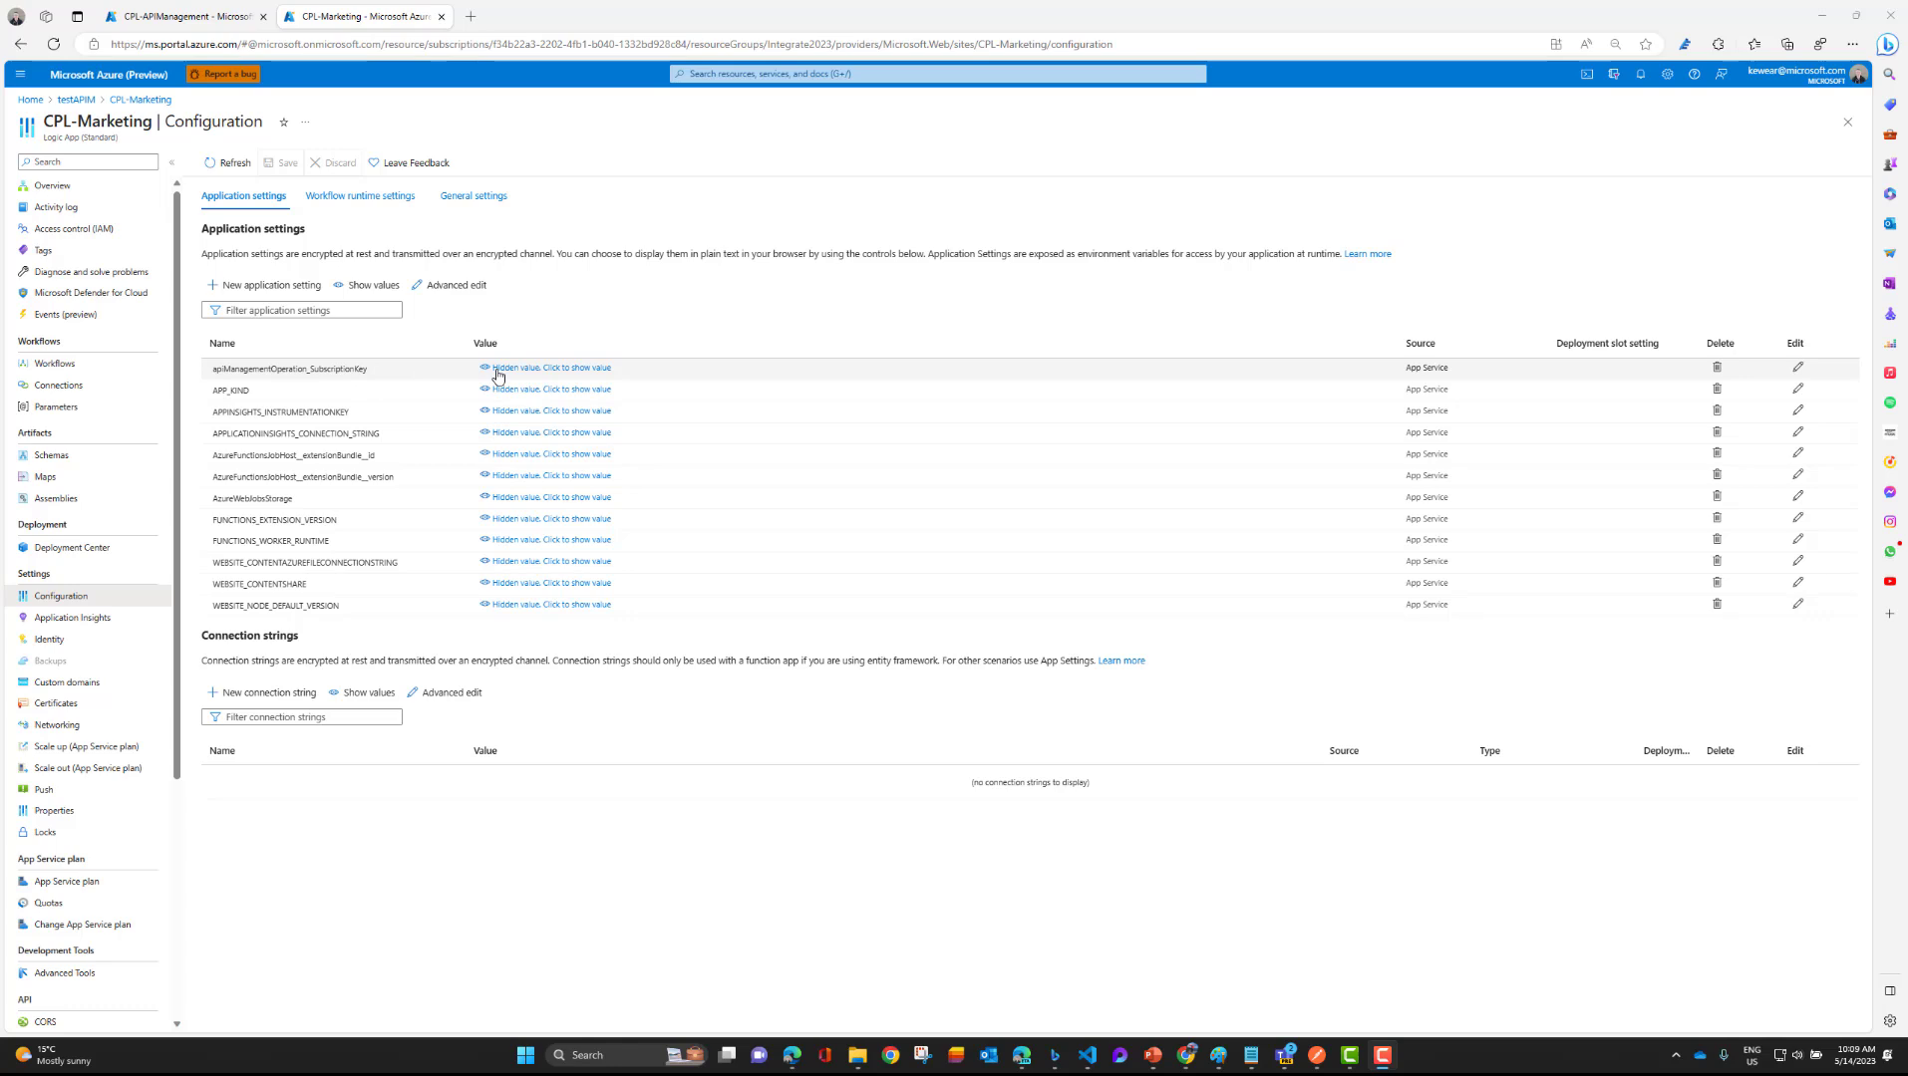
left_click(551, 368)
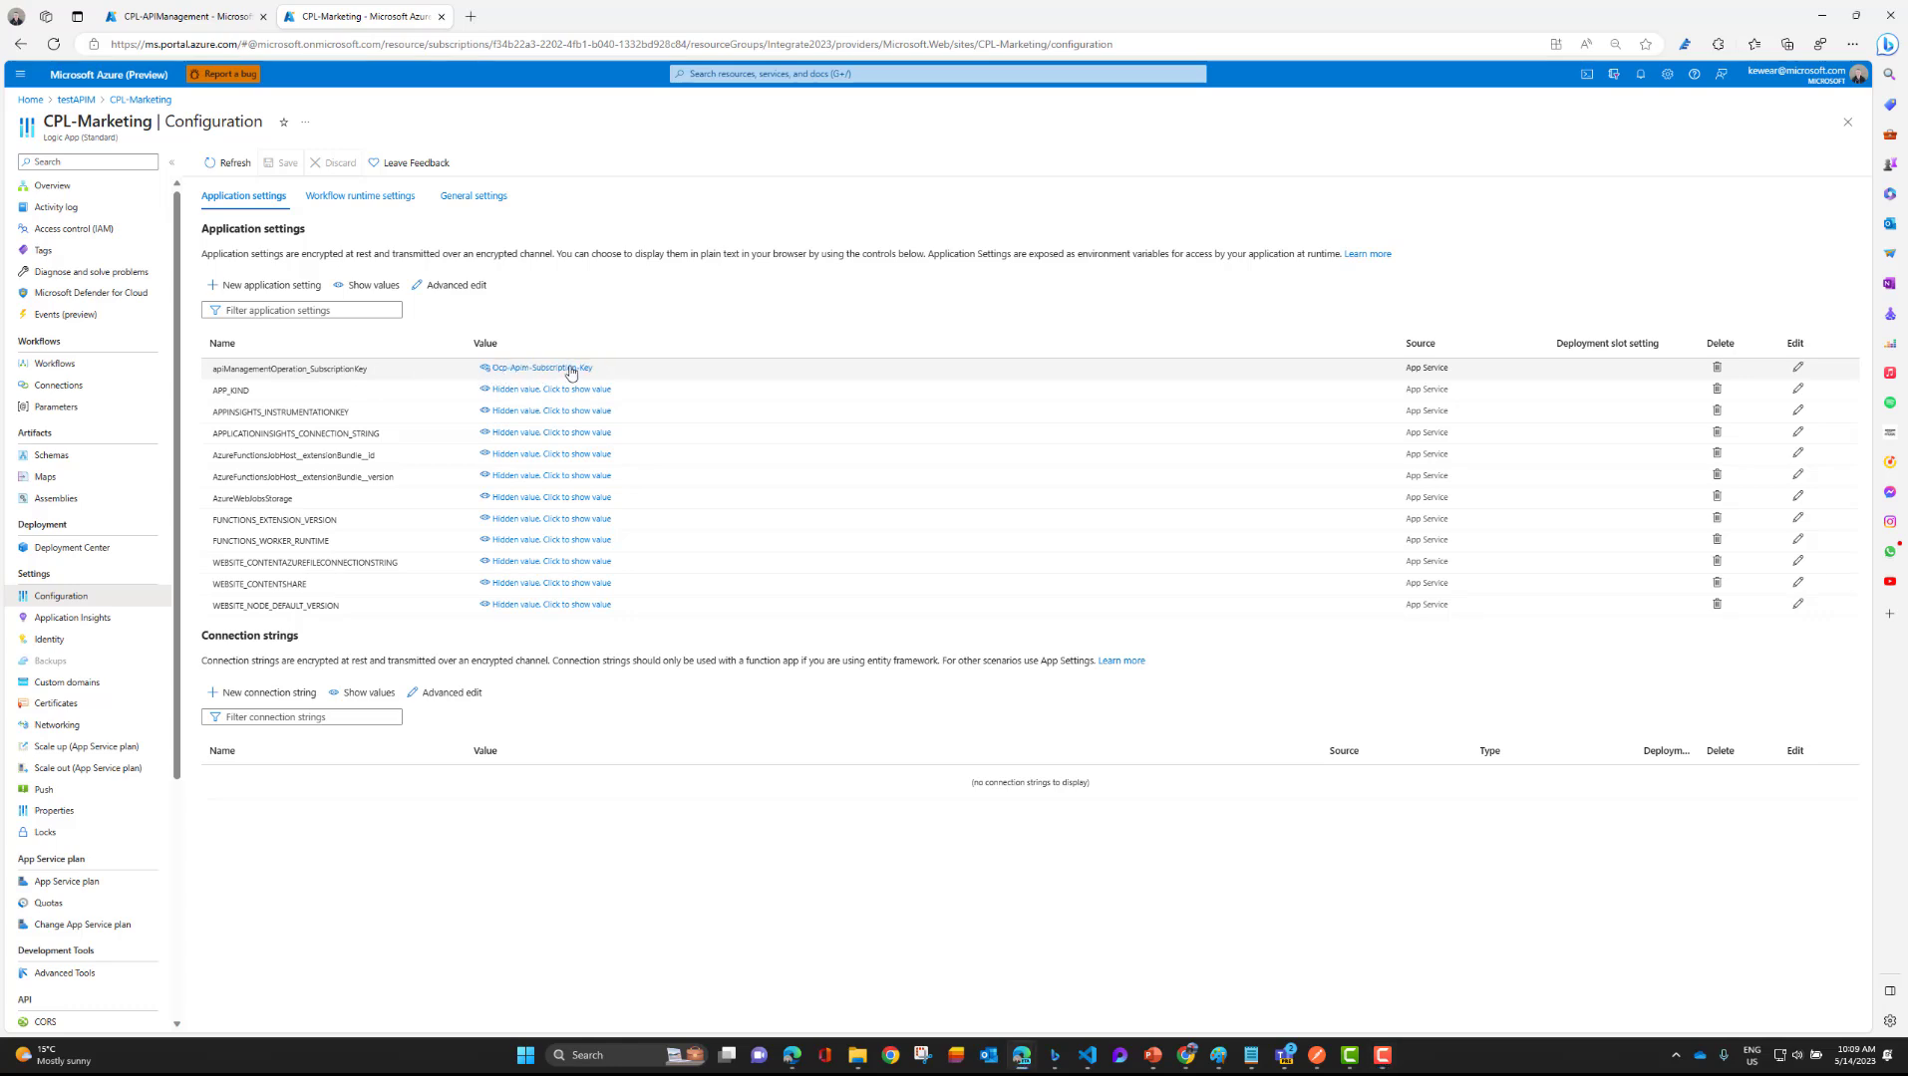
mouse_move(552, 374)
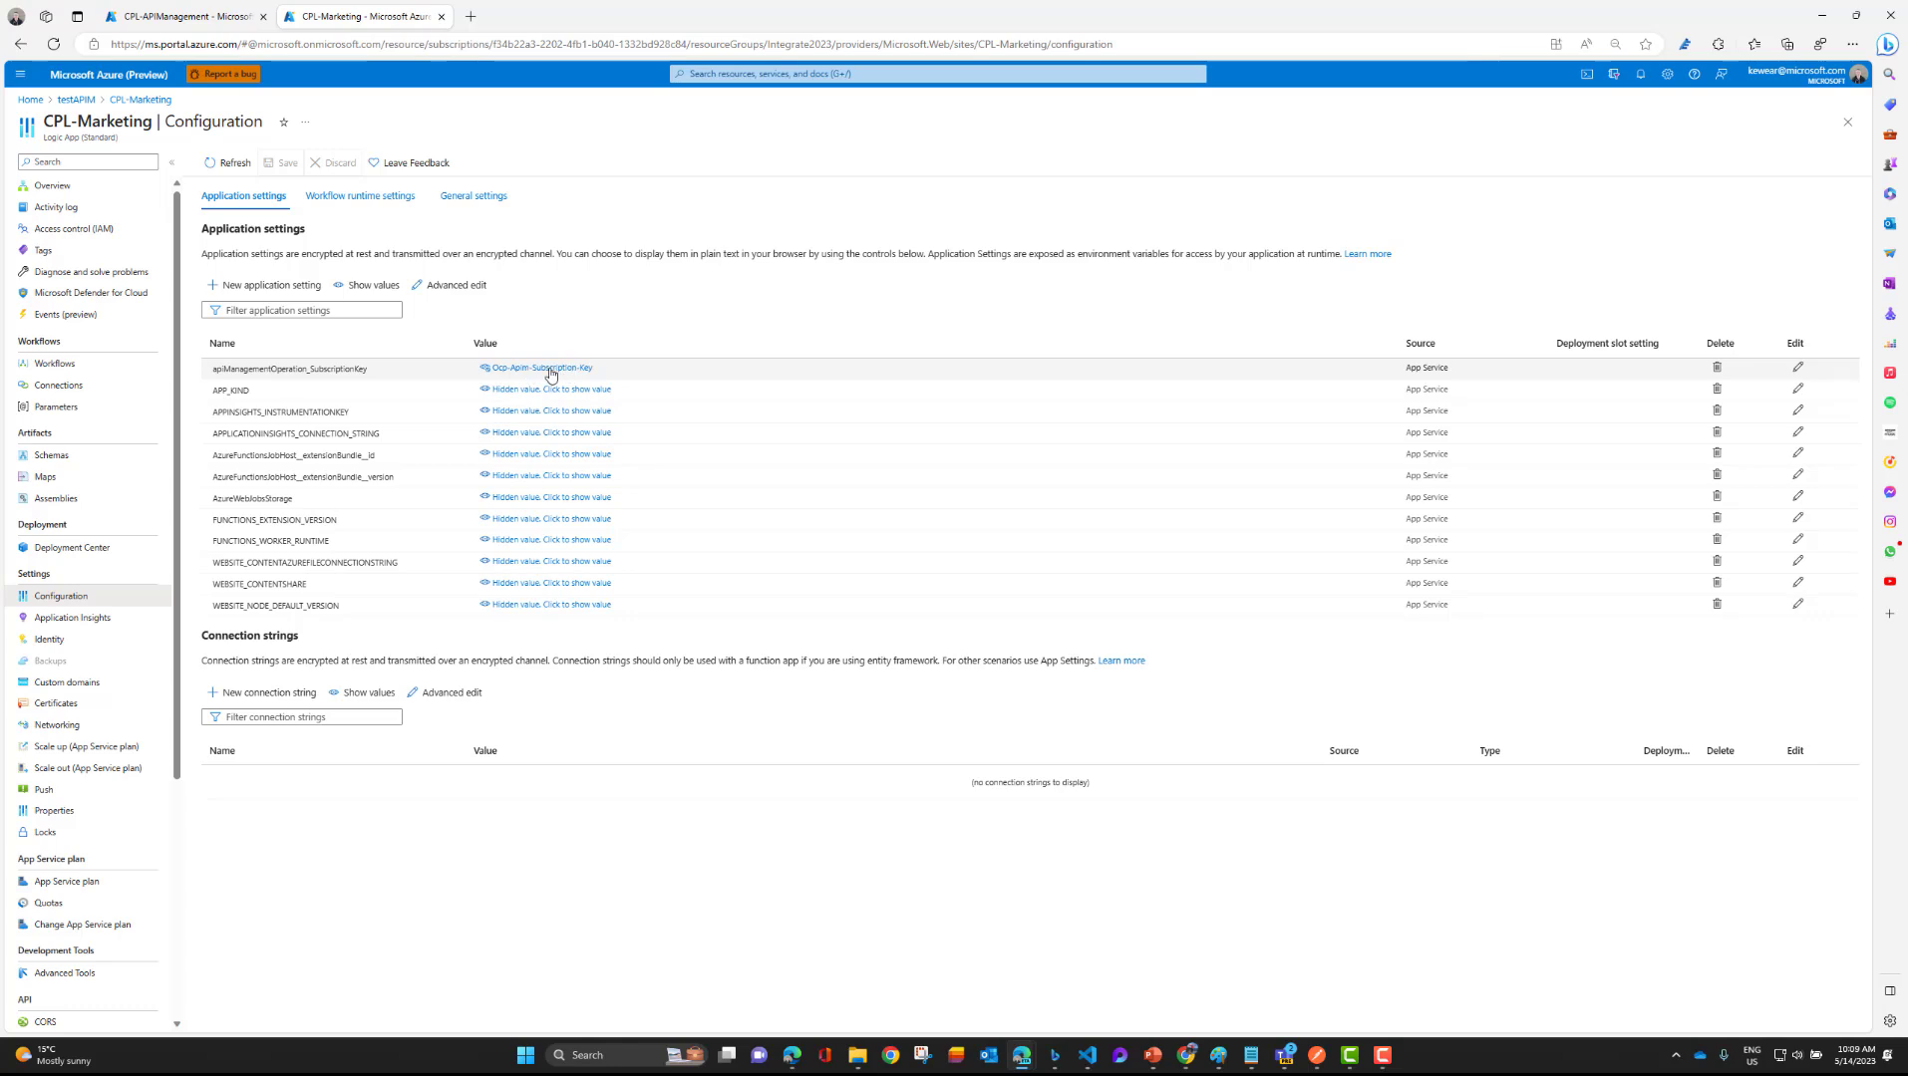
mouse_move(290, 374)
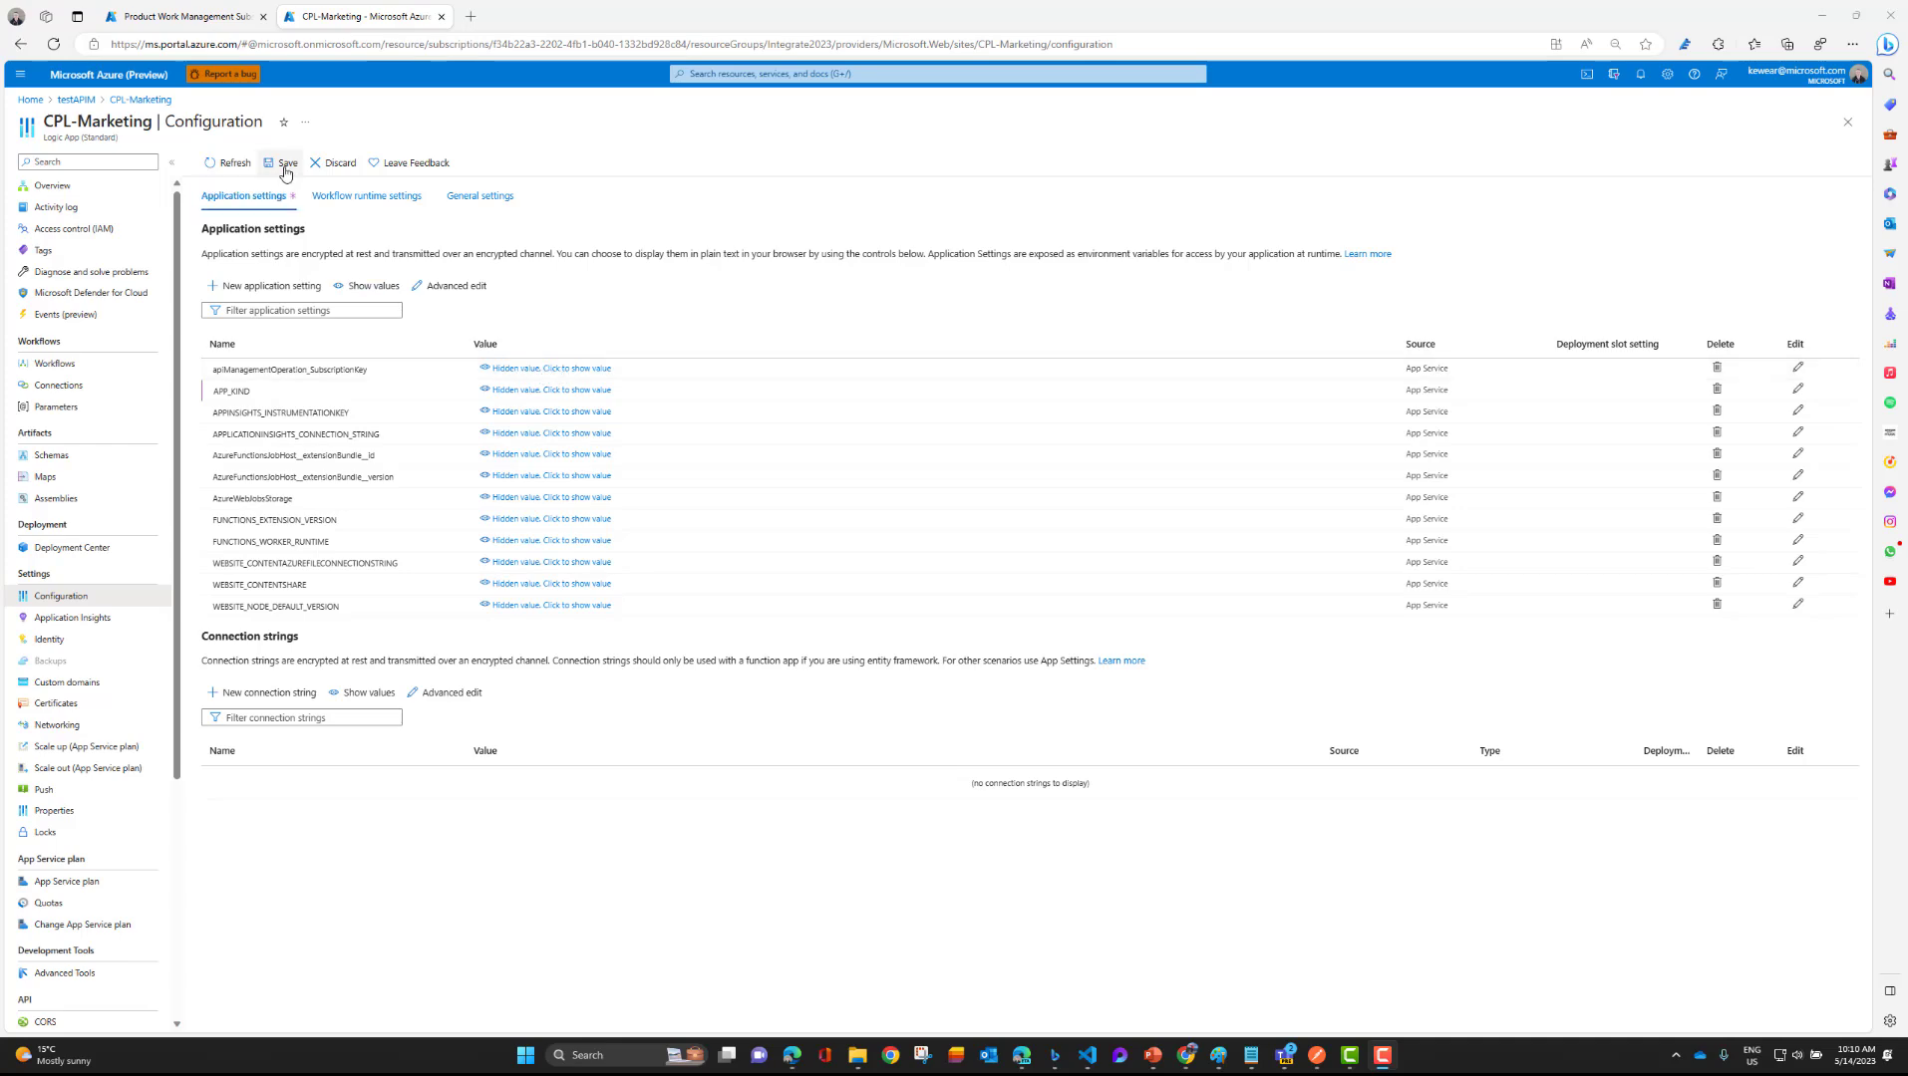
Save the application settings despite the app restart warning and return to the Workflows list.
left_click(282, 162)
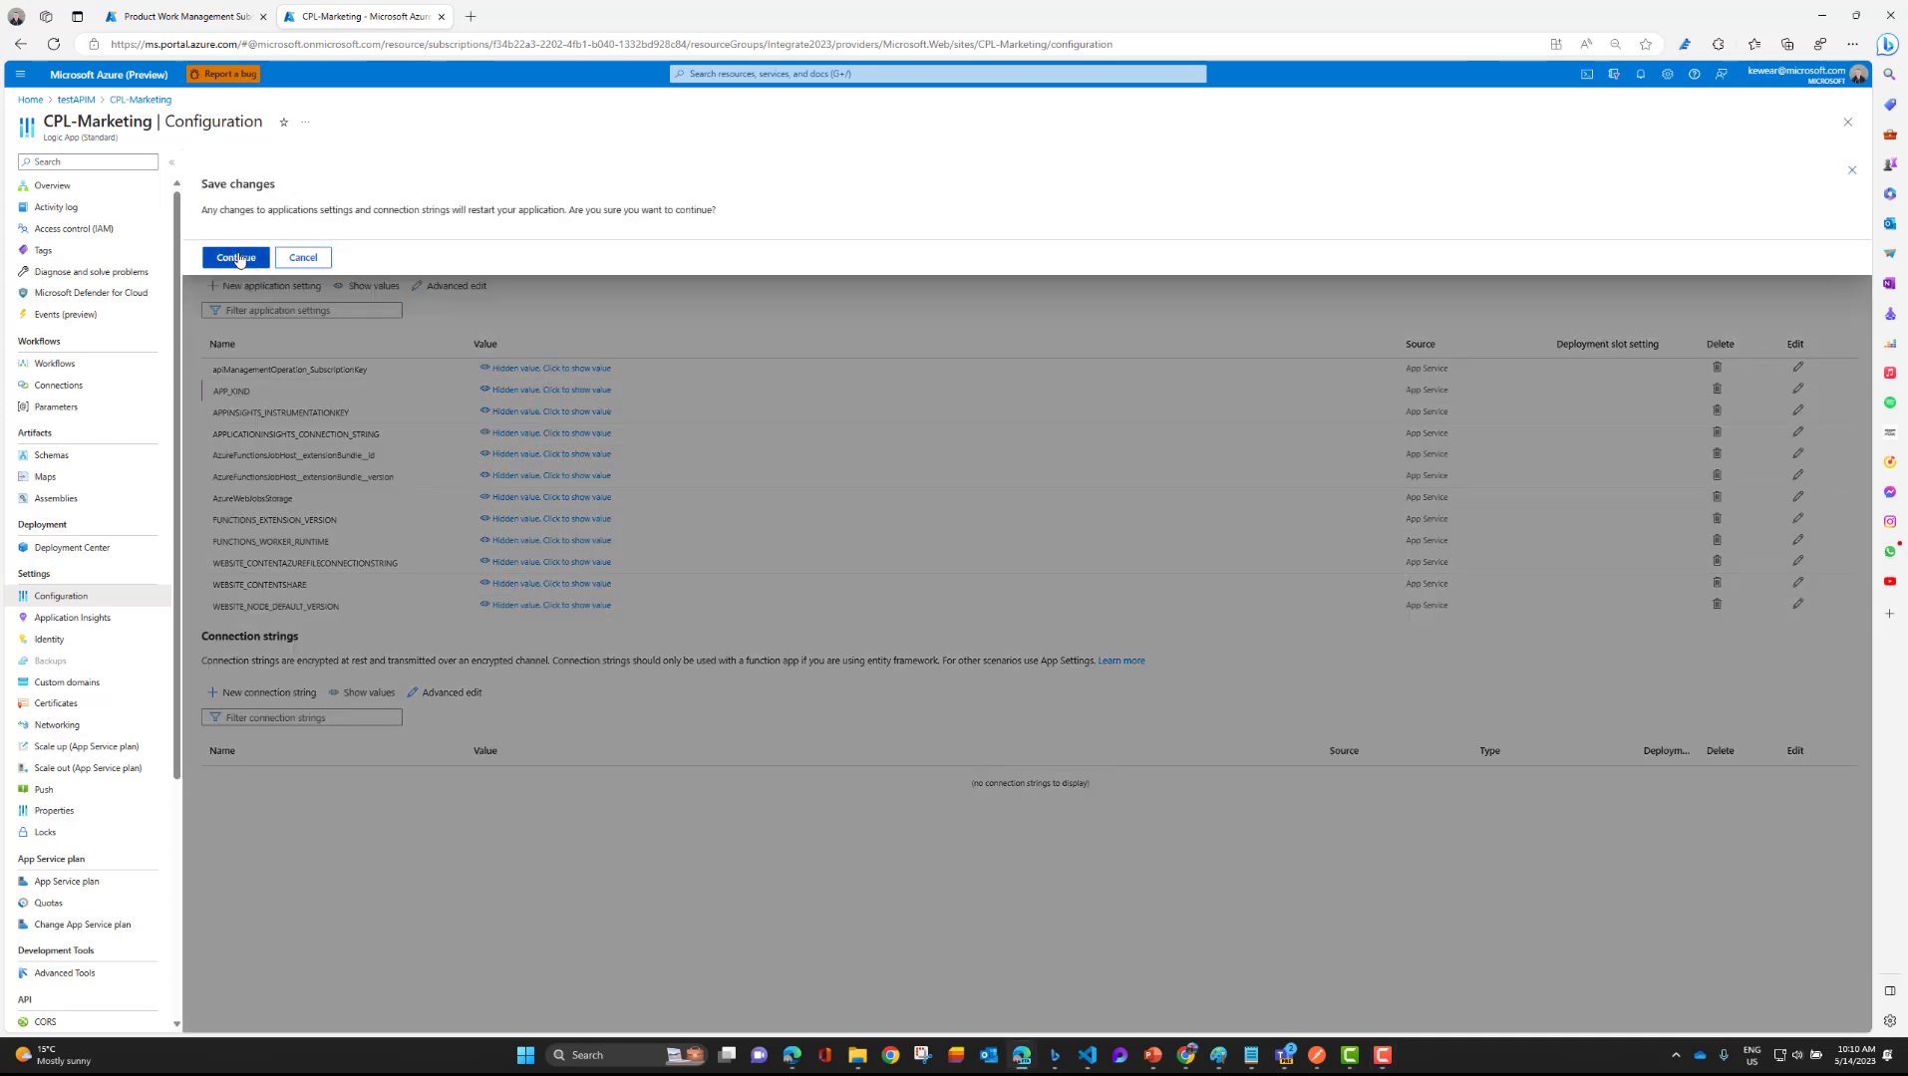
left_click(236, 257)
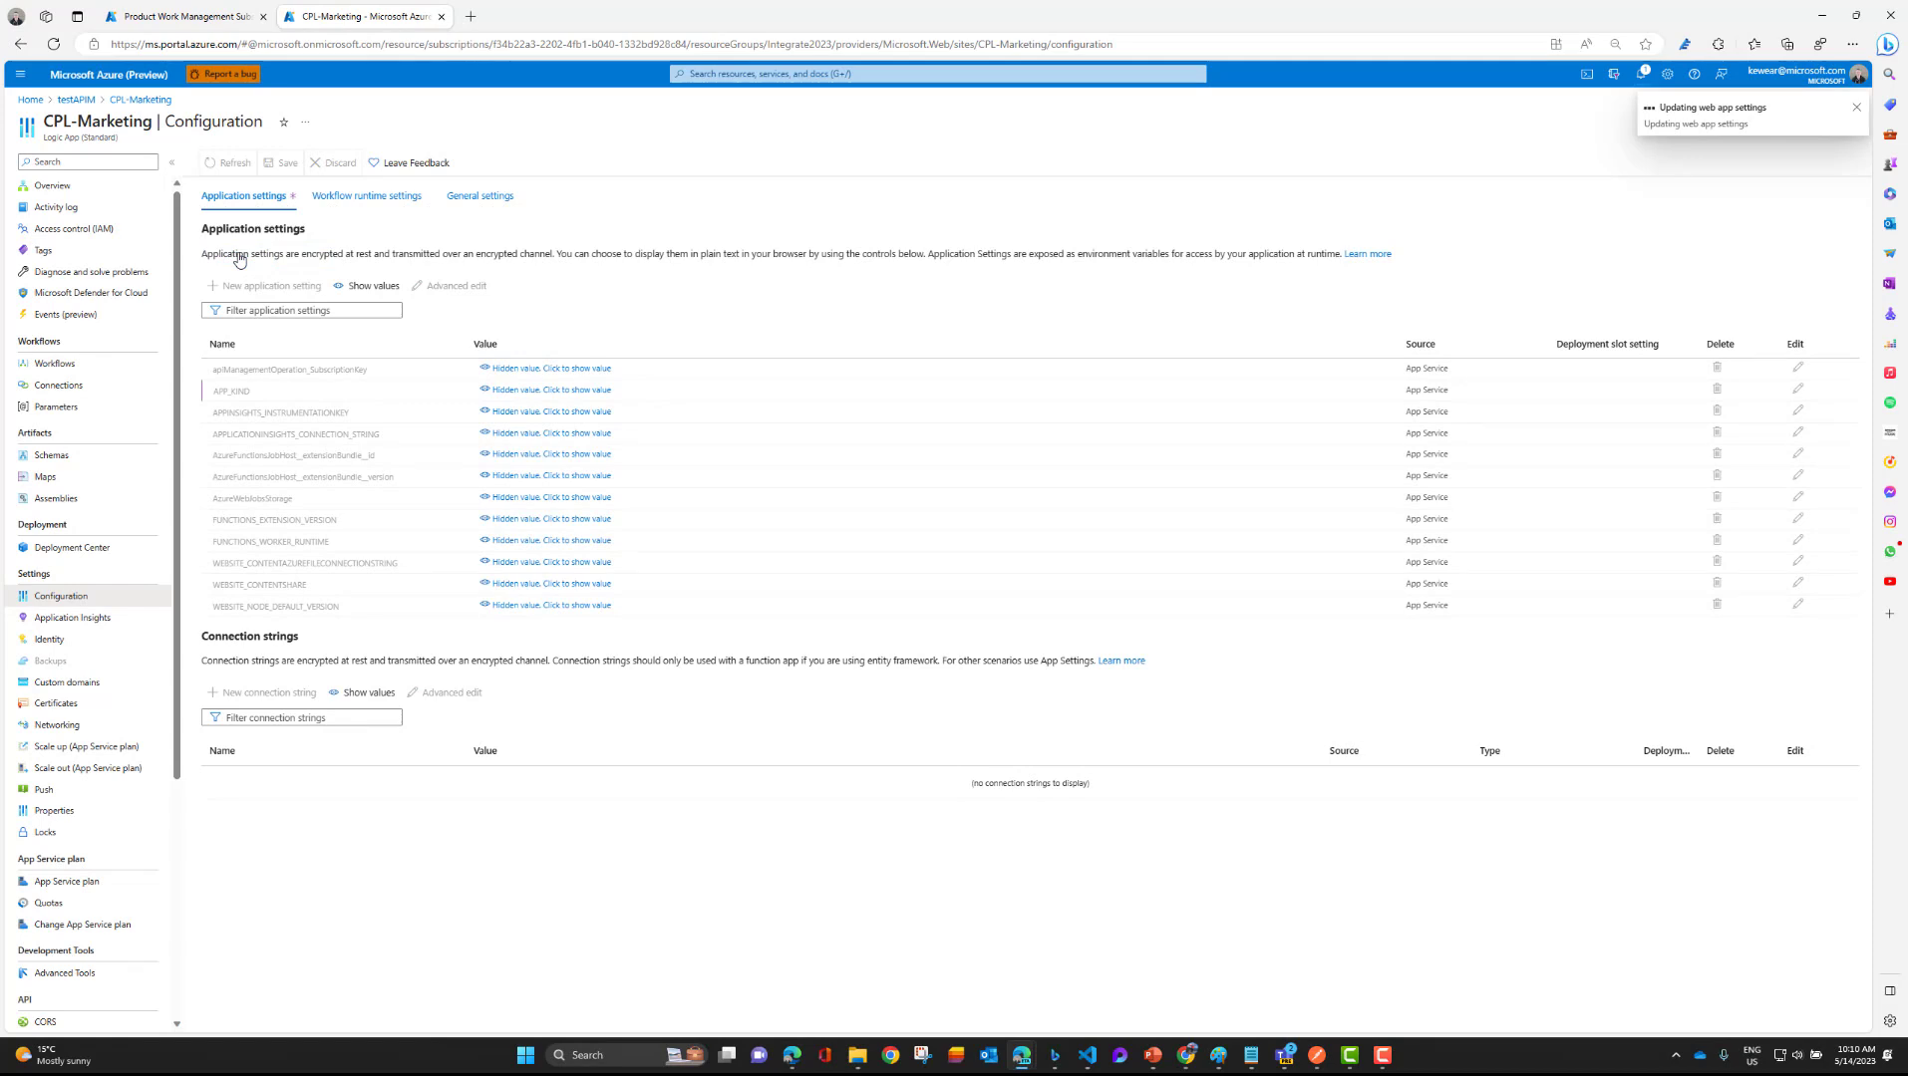
left_click(1854, 107)
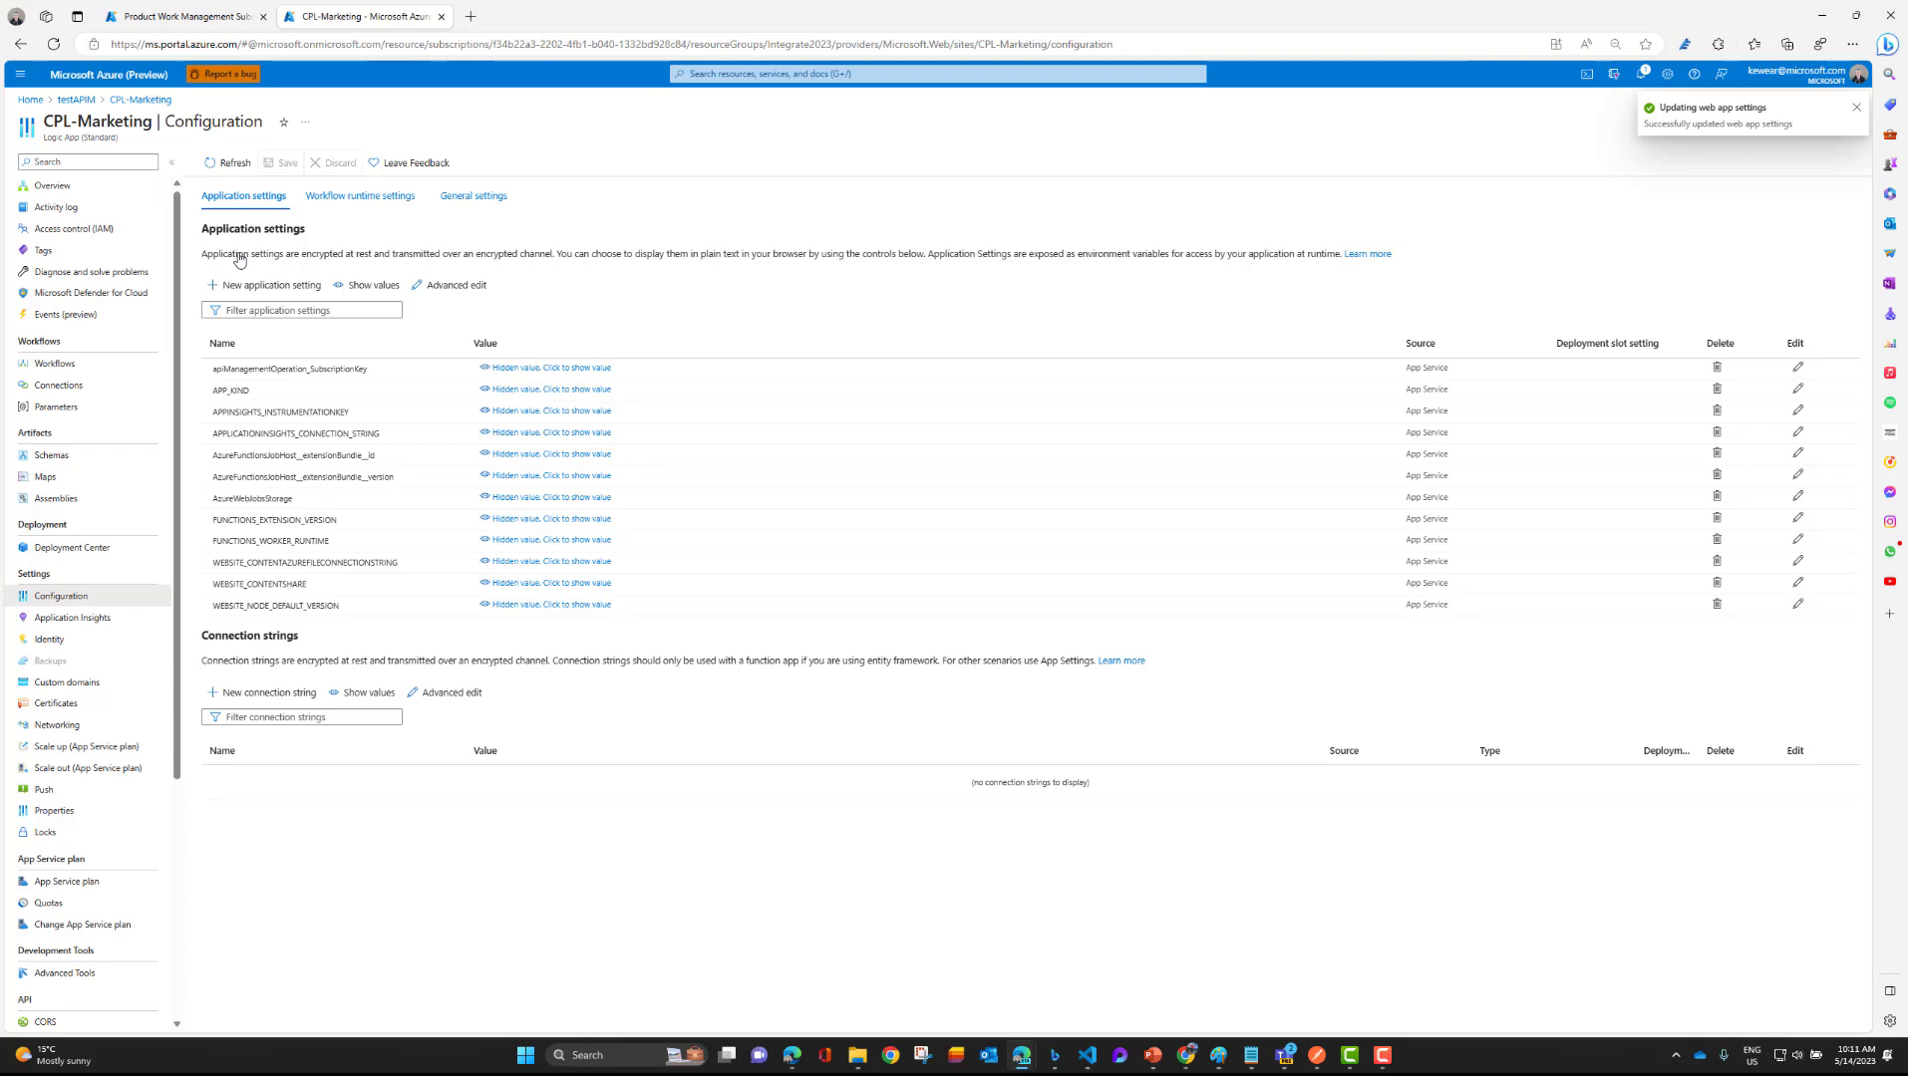
left_click(1855, 108)
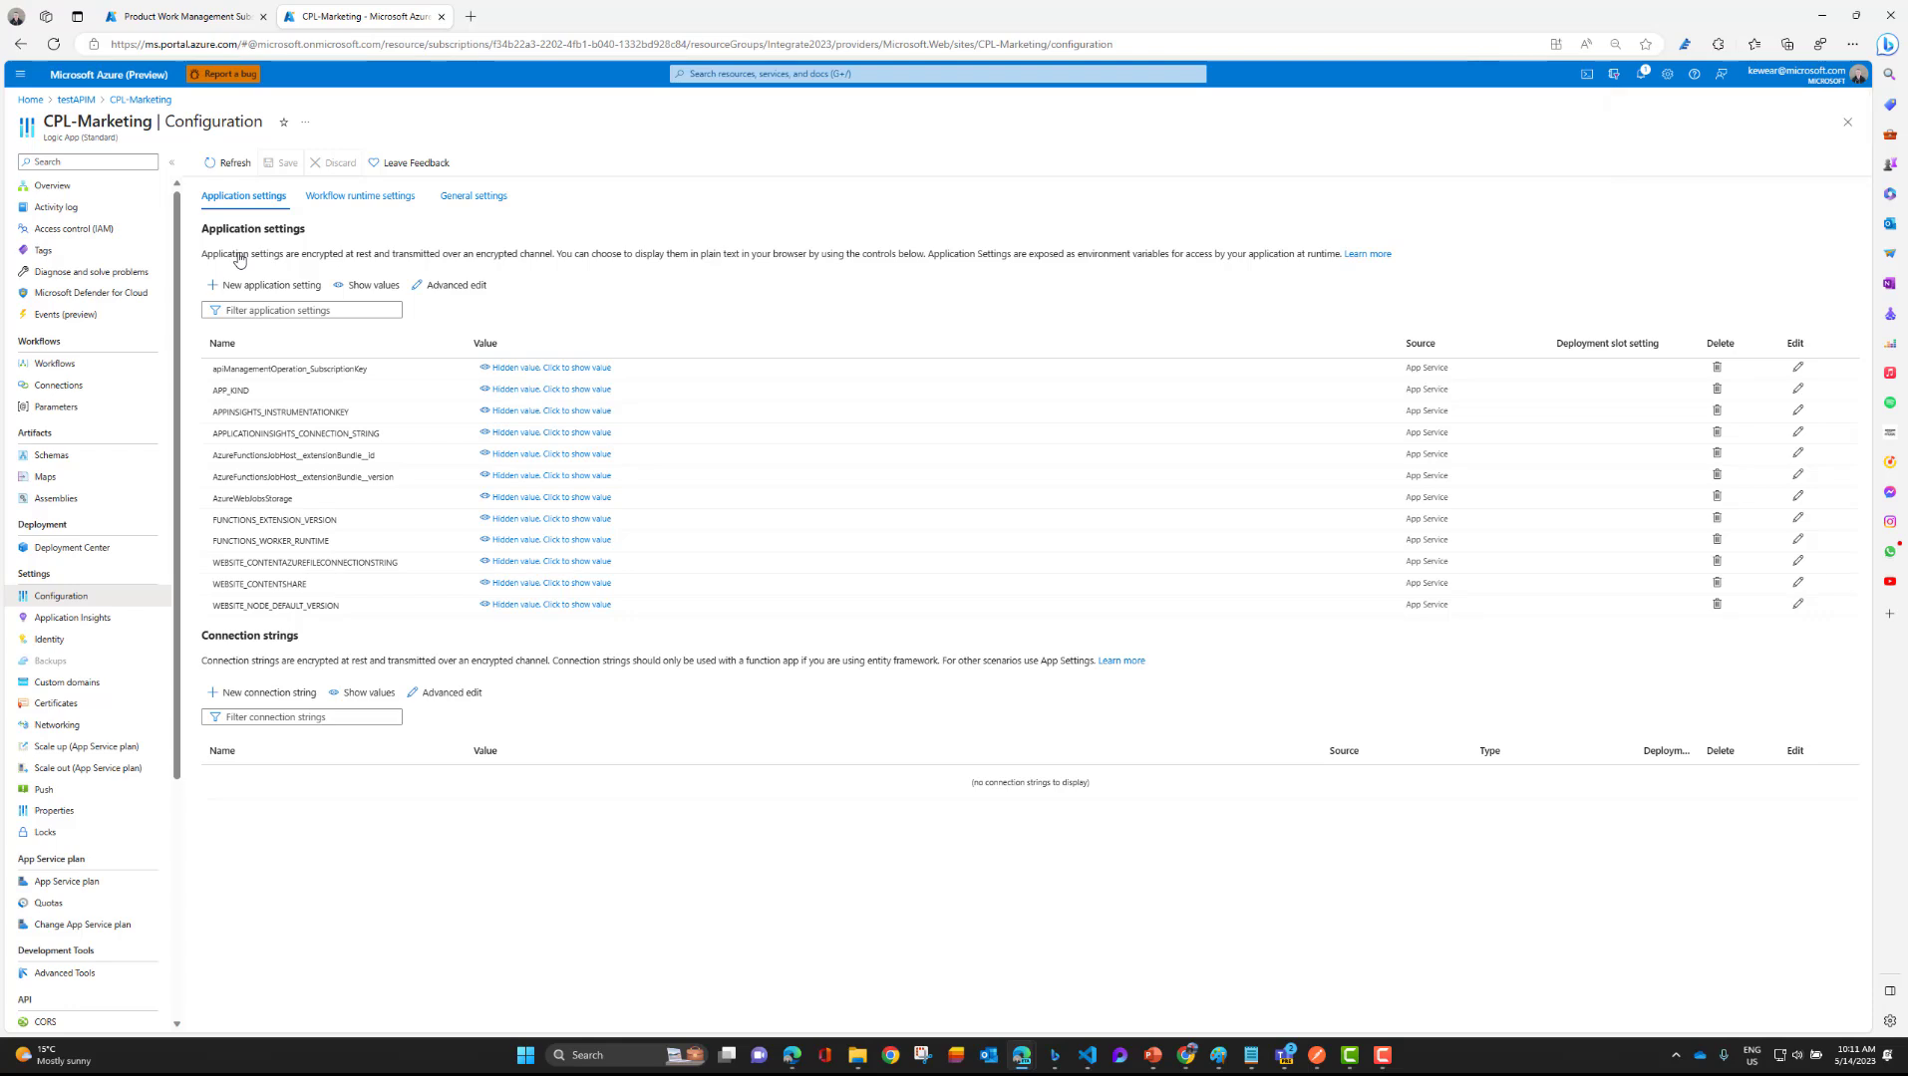
mouse_move(80, 294)
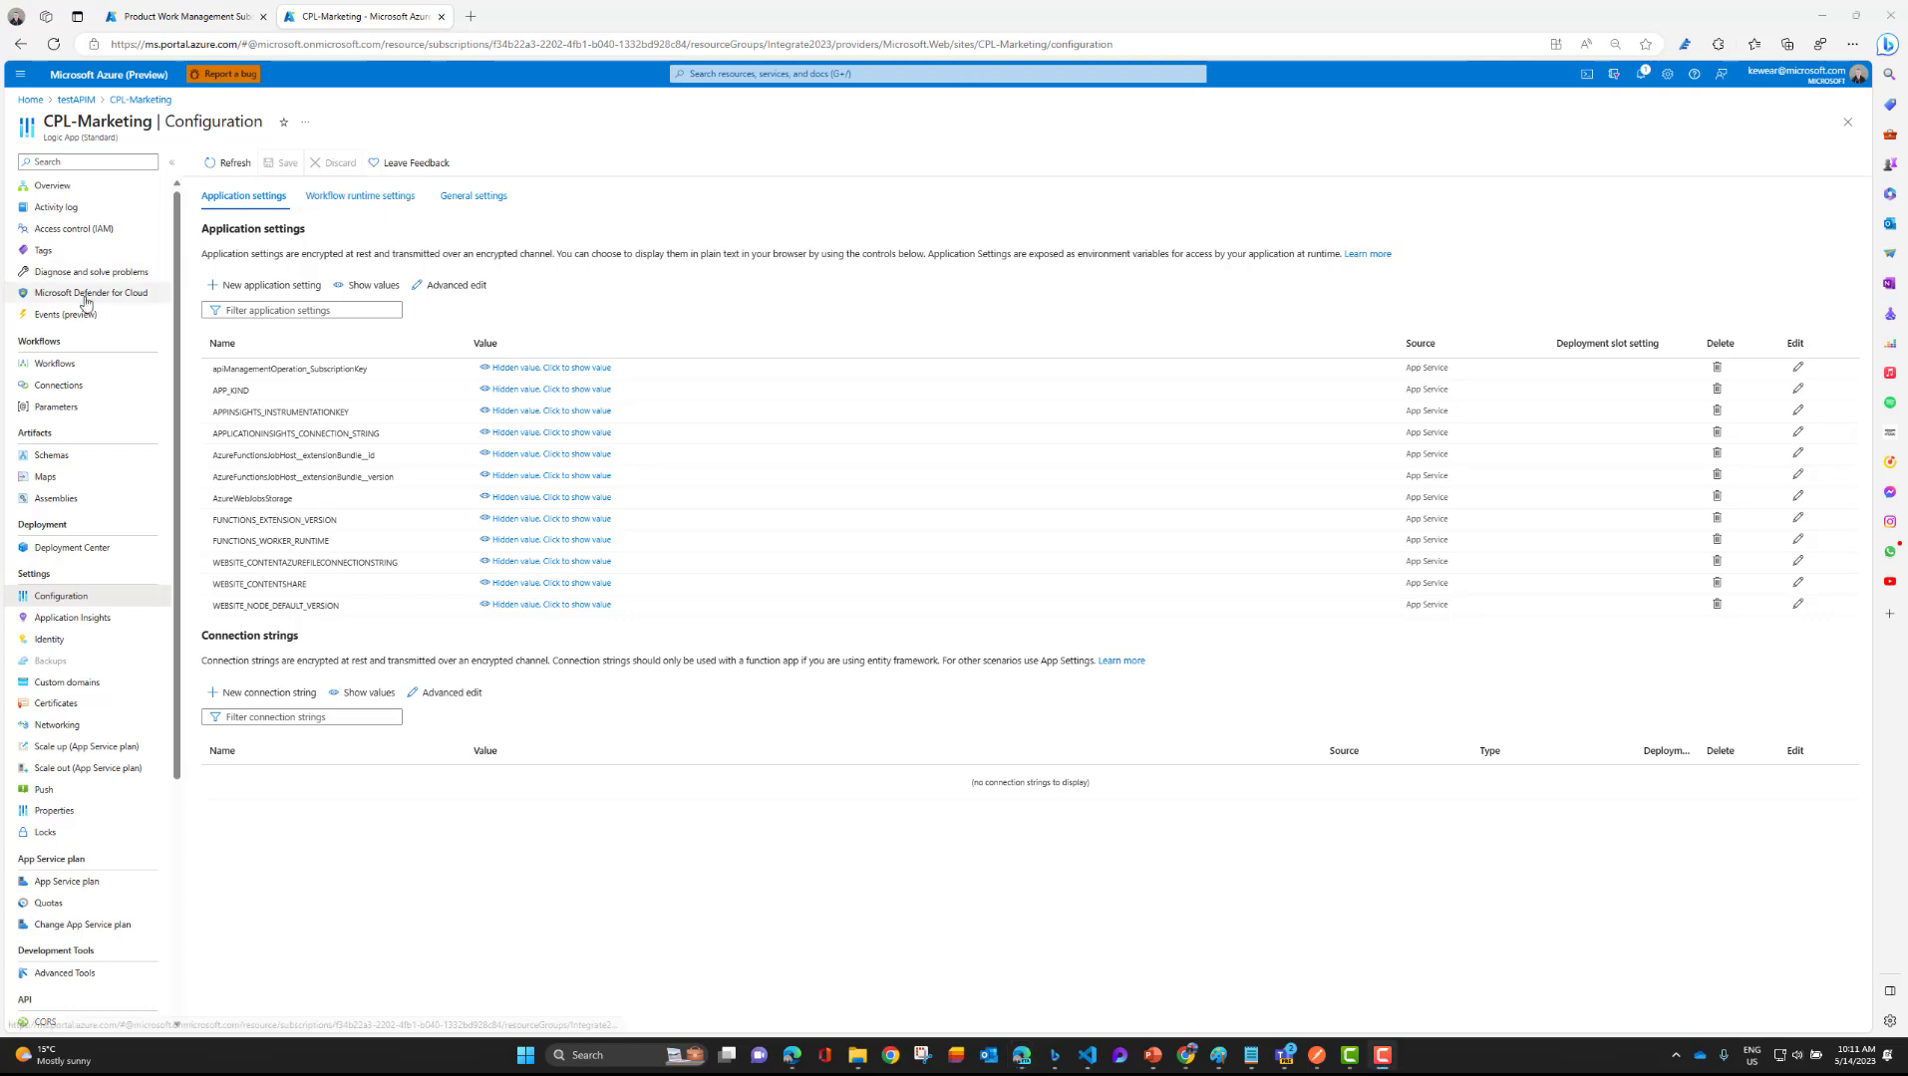
left_click(54, 363)
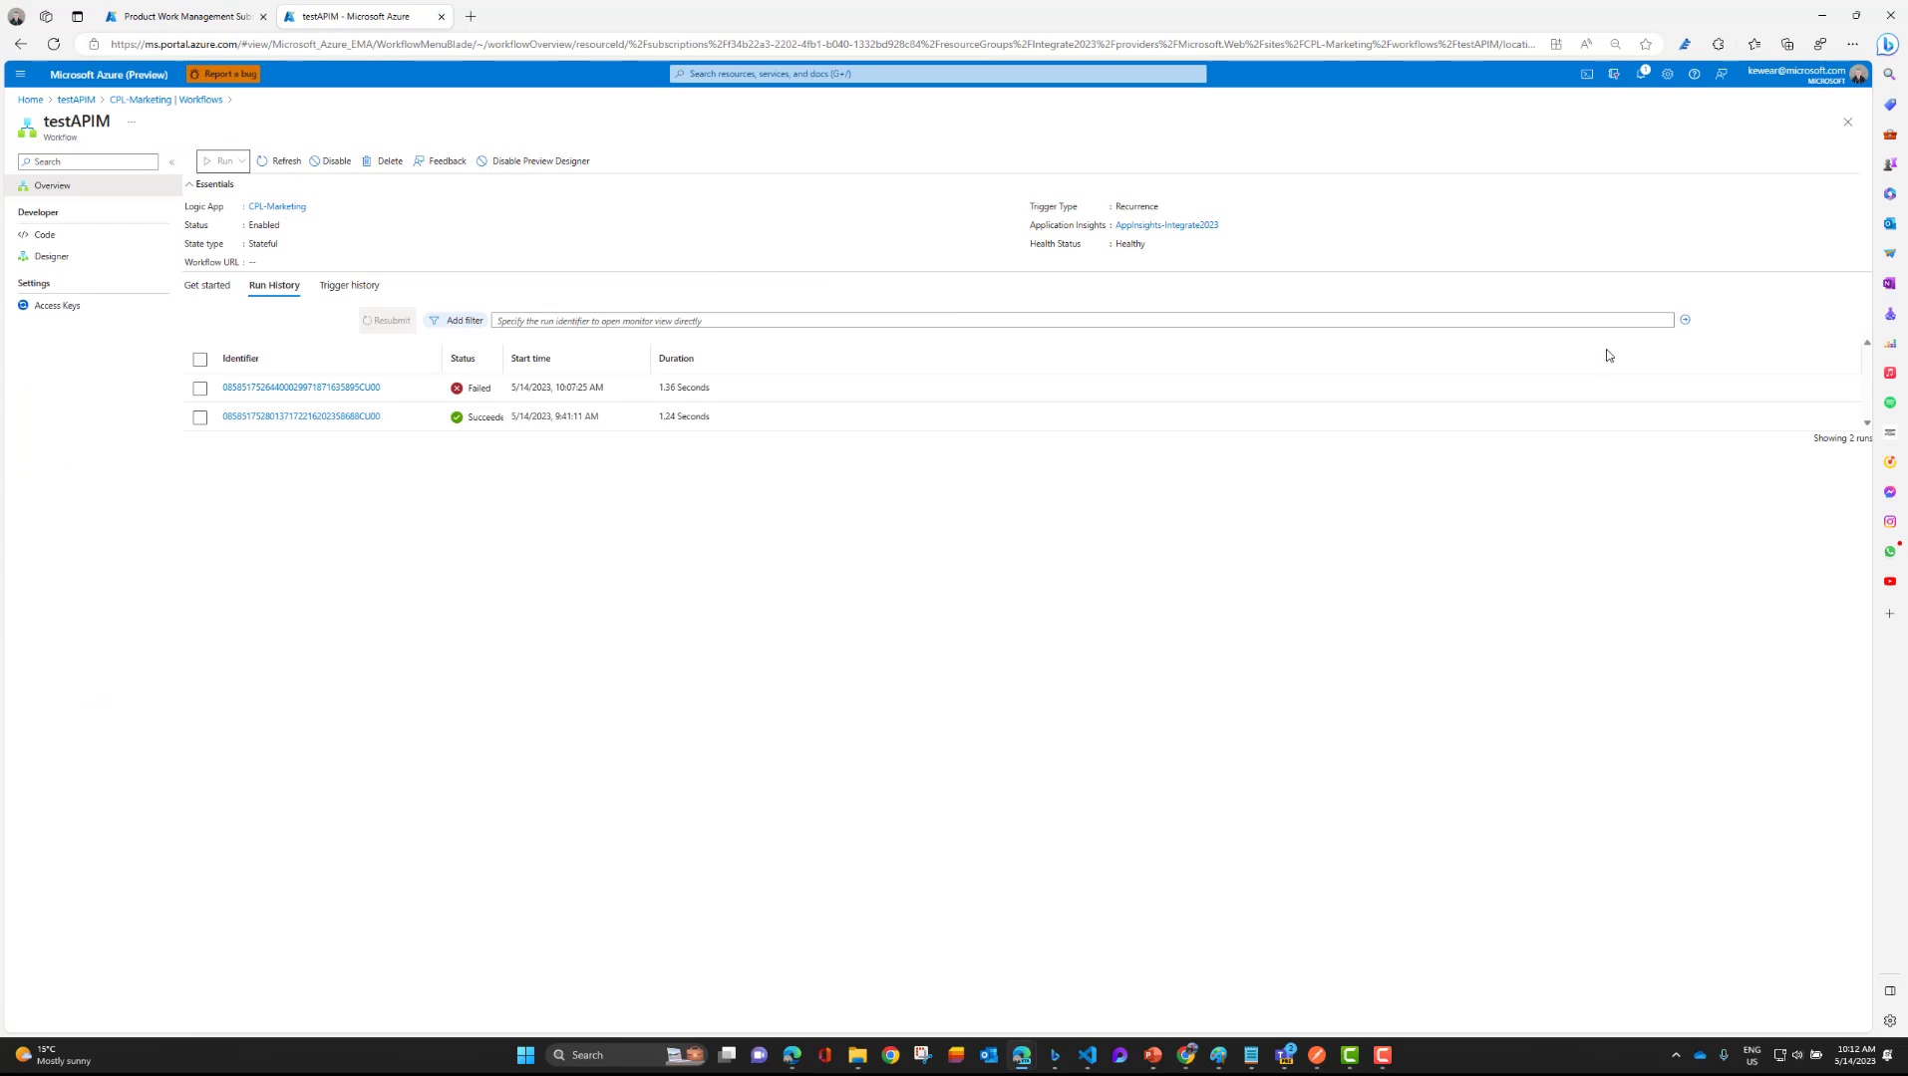
Run testAPIM so a Succeeded run appears, then head to its designer.
left_click(221, 161)
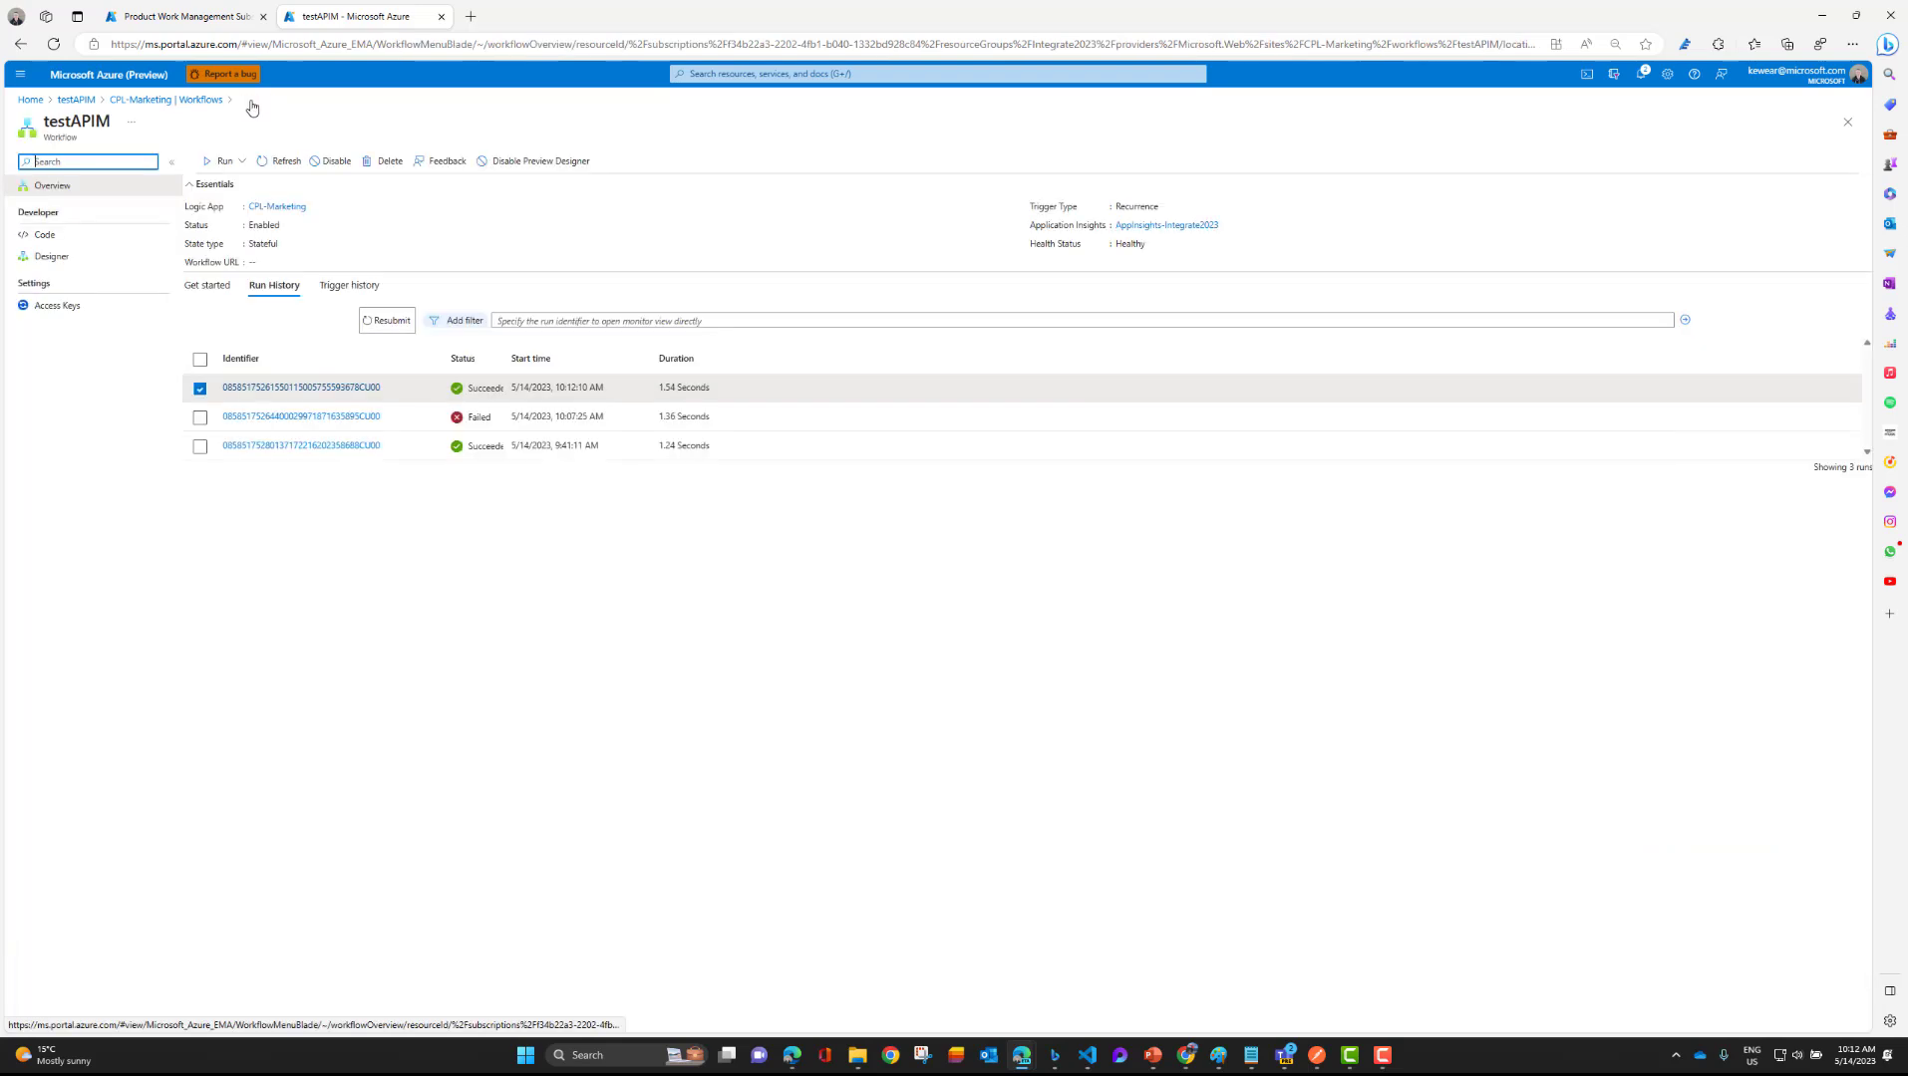
left_click(44, 256)
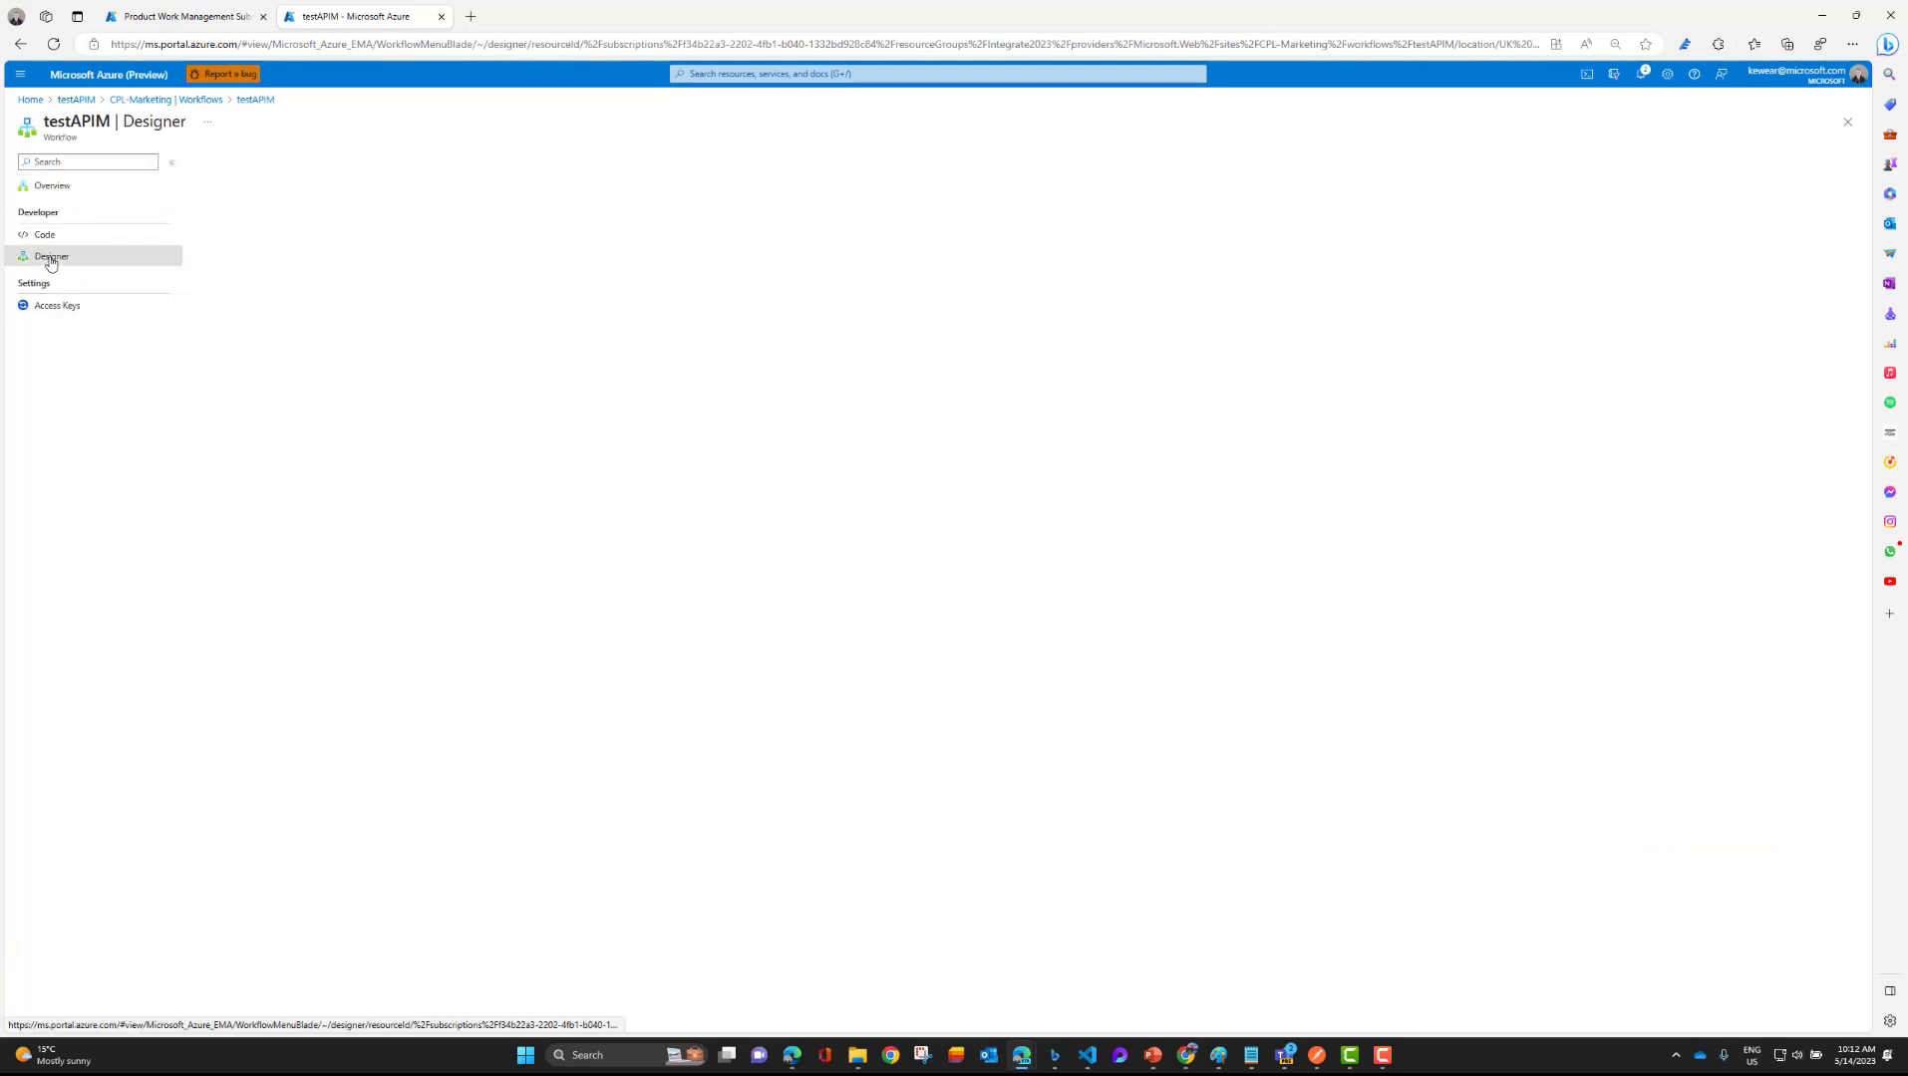
Add a Compose action as a new step after the API Management call.
left_click(49, 255)
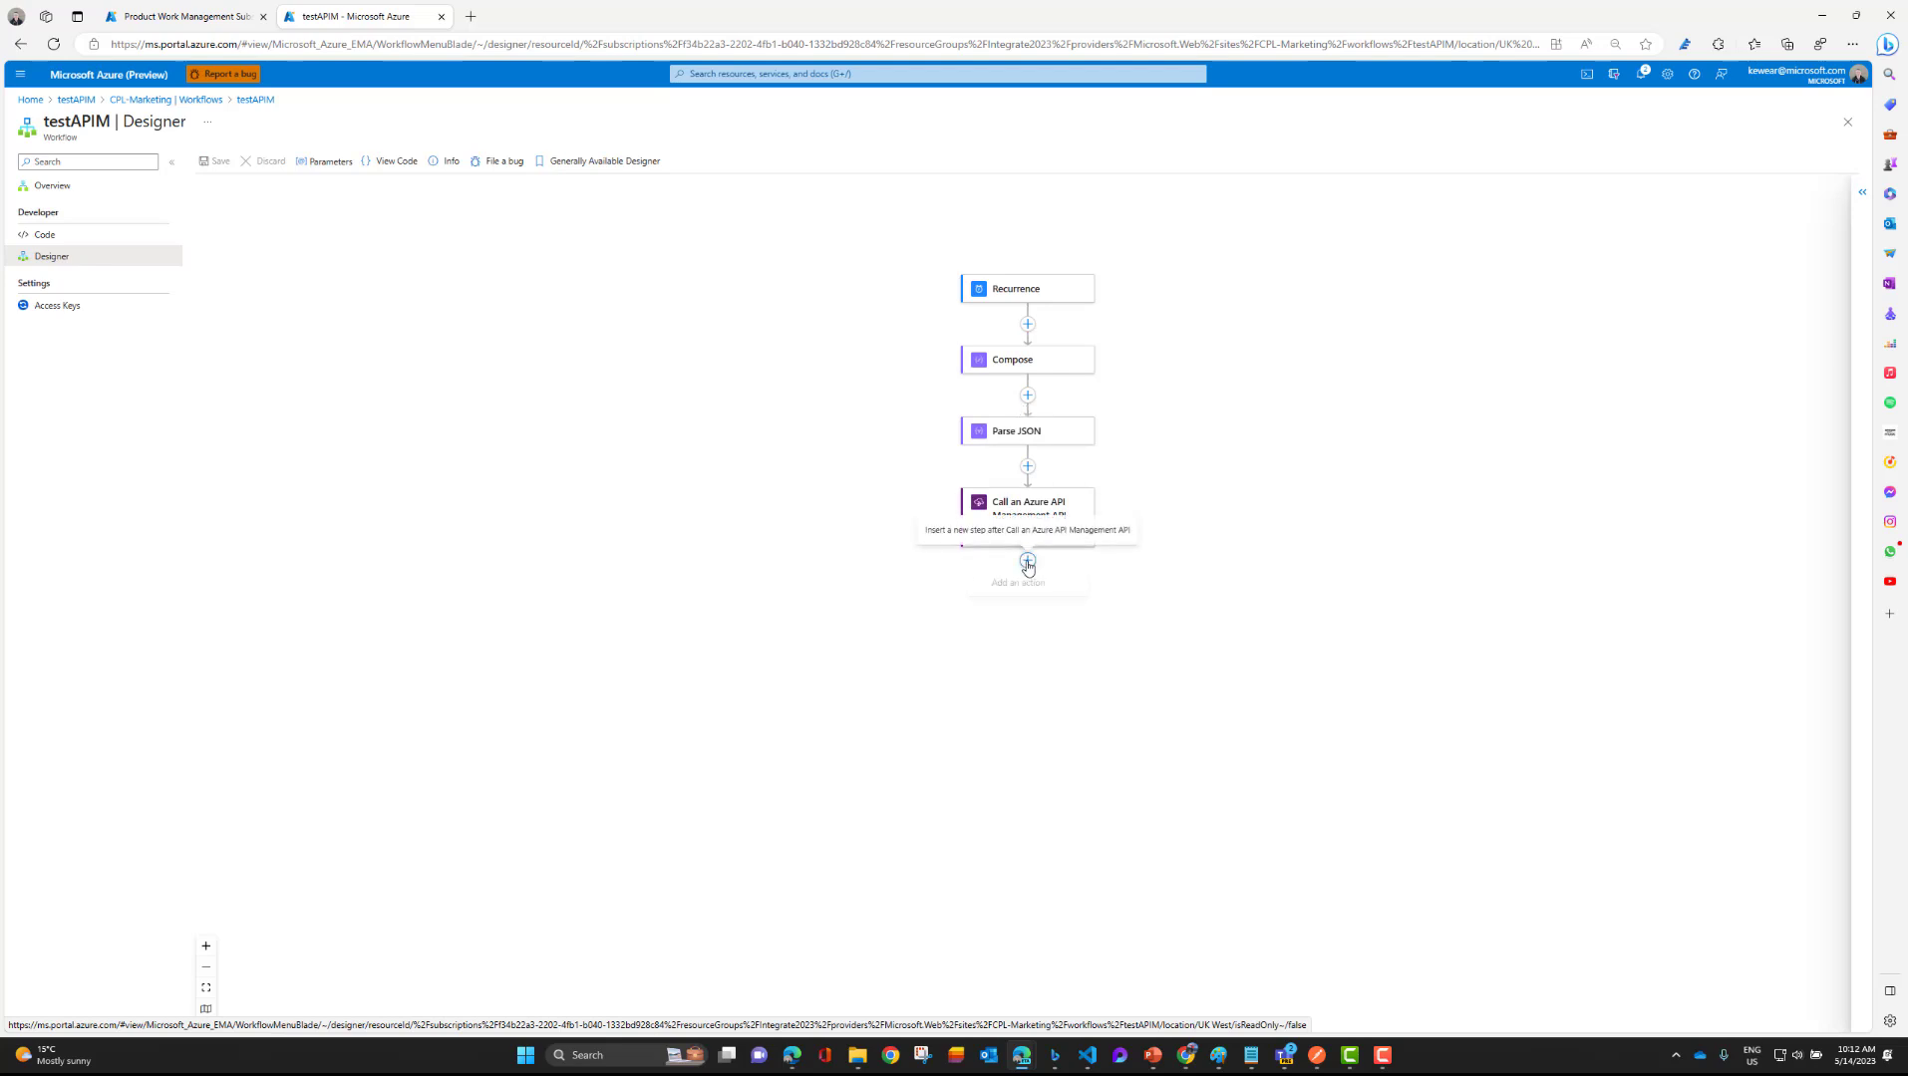
left_click(1027, 562)
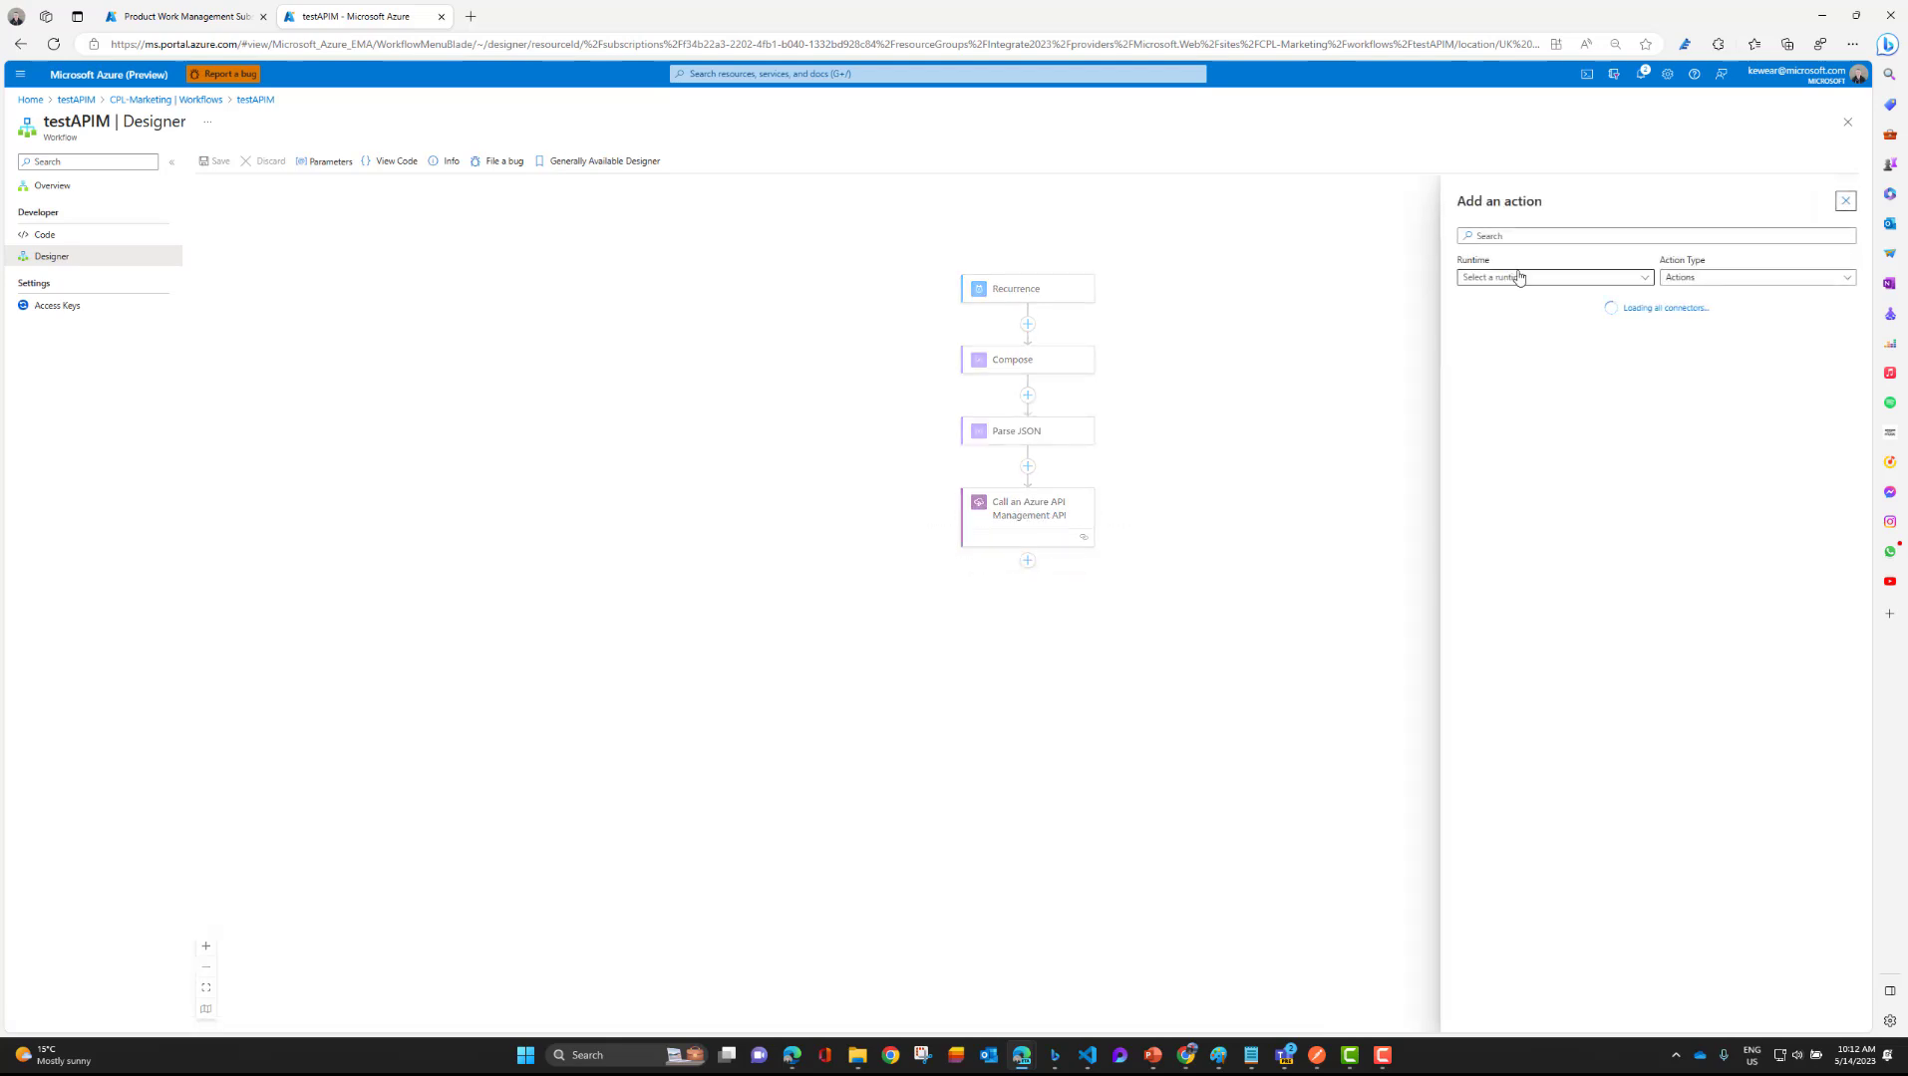
type("com")
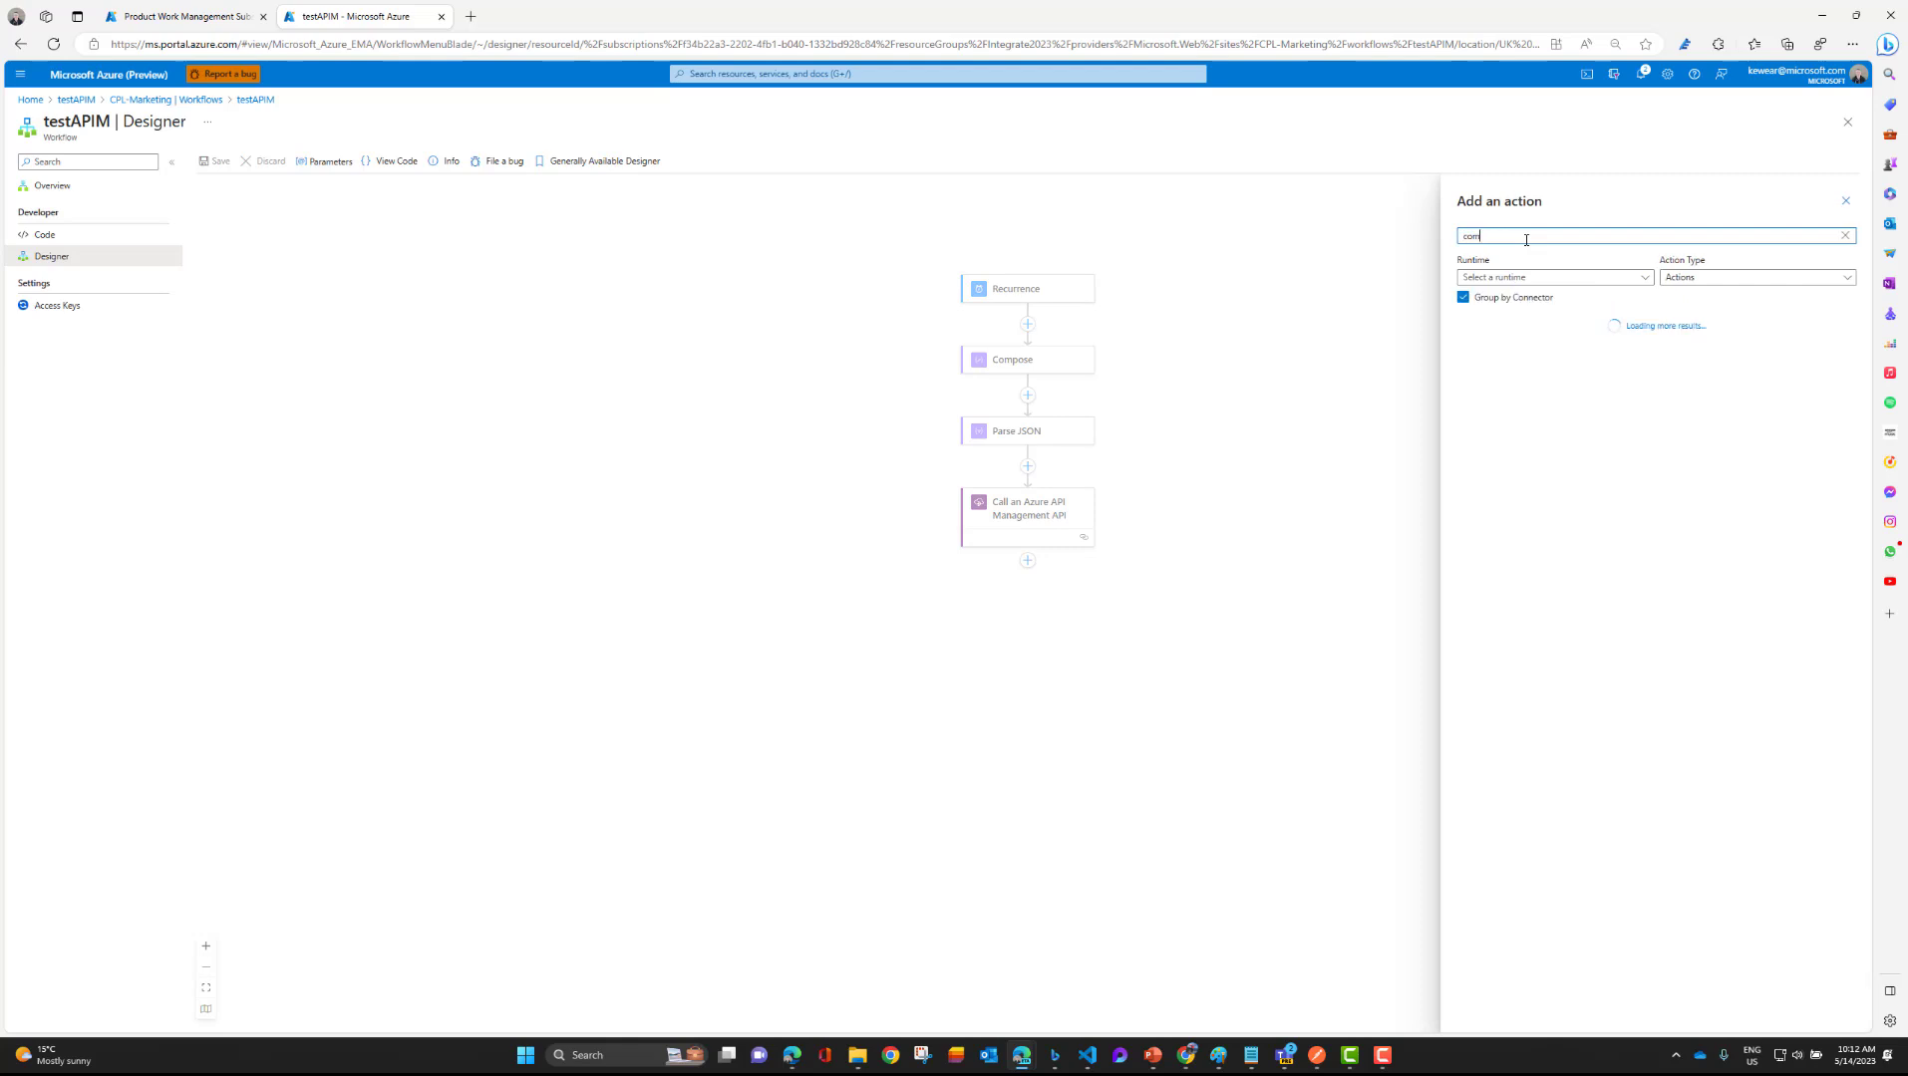
type("compose")
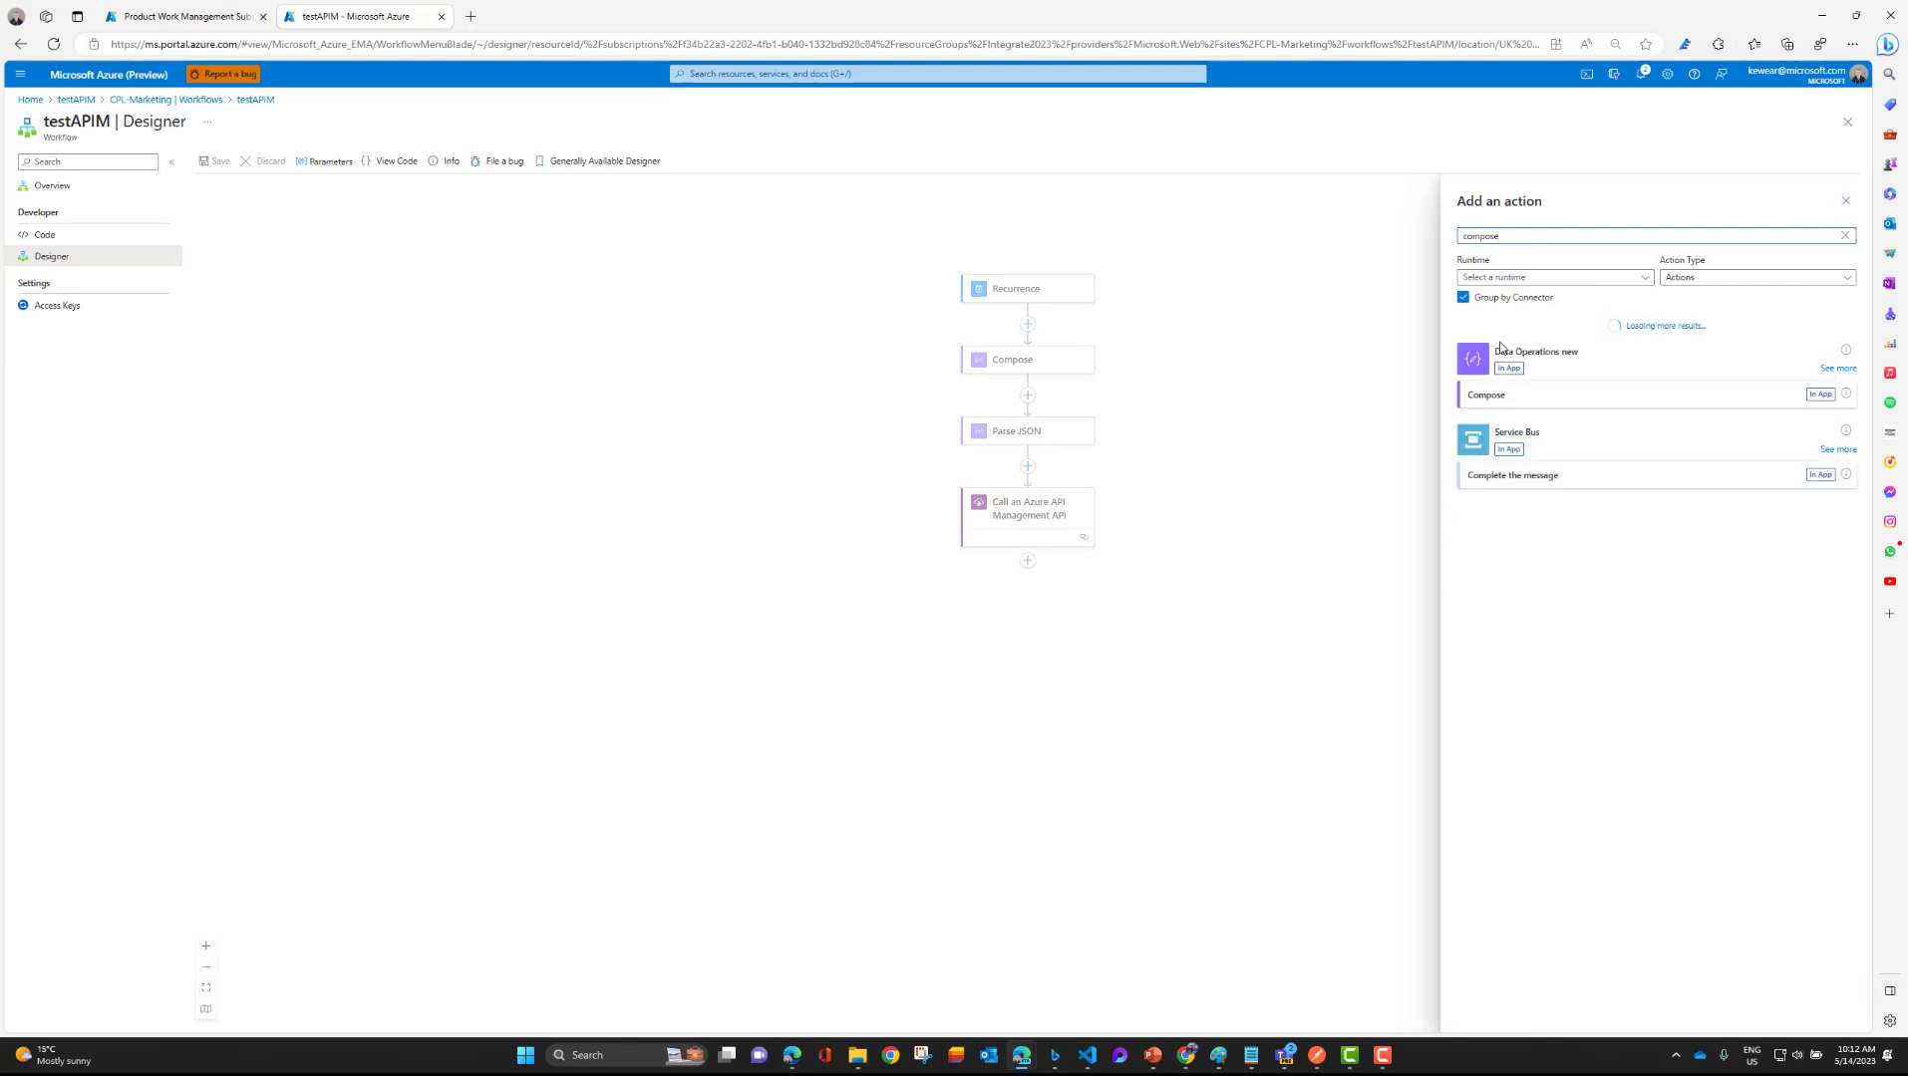
left_click(1486, 395)
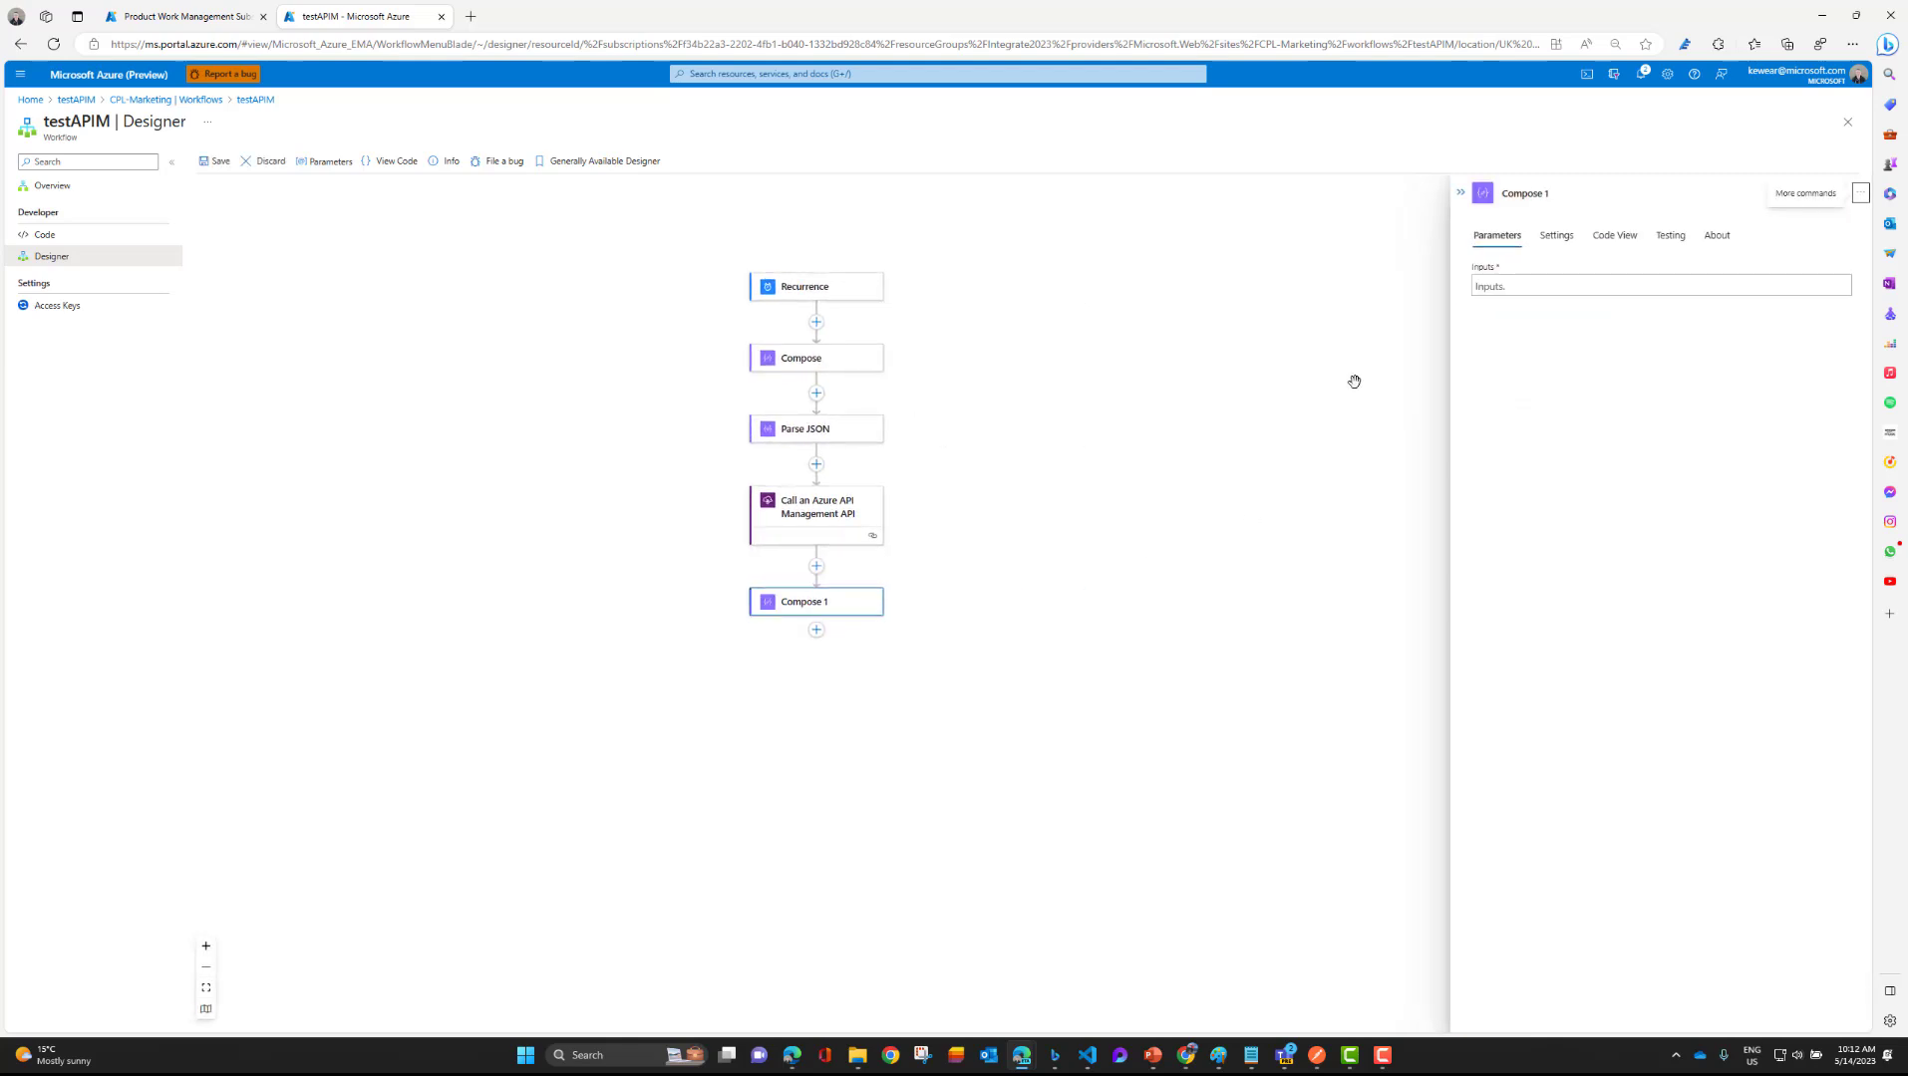
Fill Compose 1 inputs with MeanTimeToRestore, SiteId and TicketNumber outputs and save testAPIM.
left_click(1660, 286)
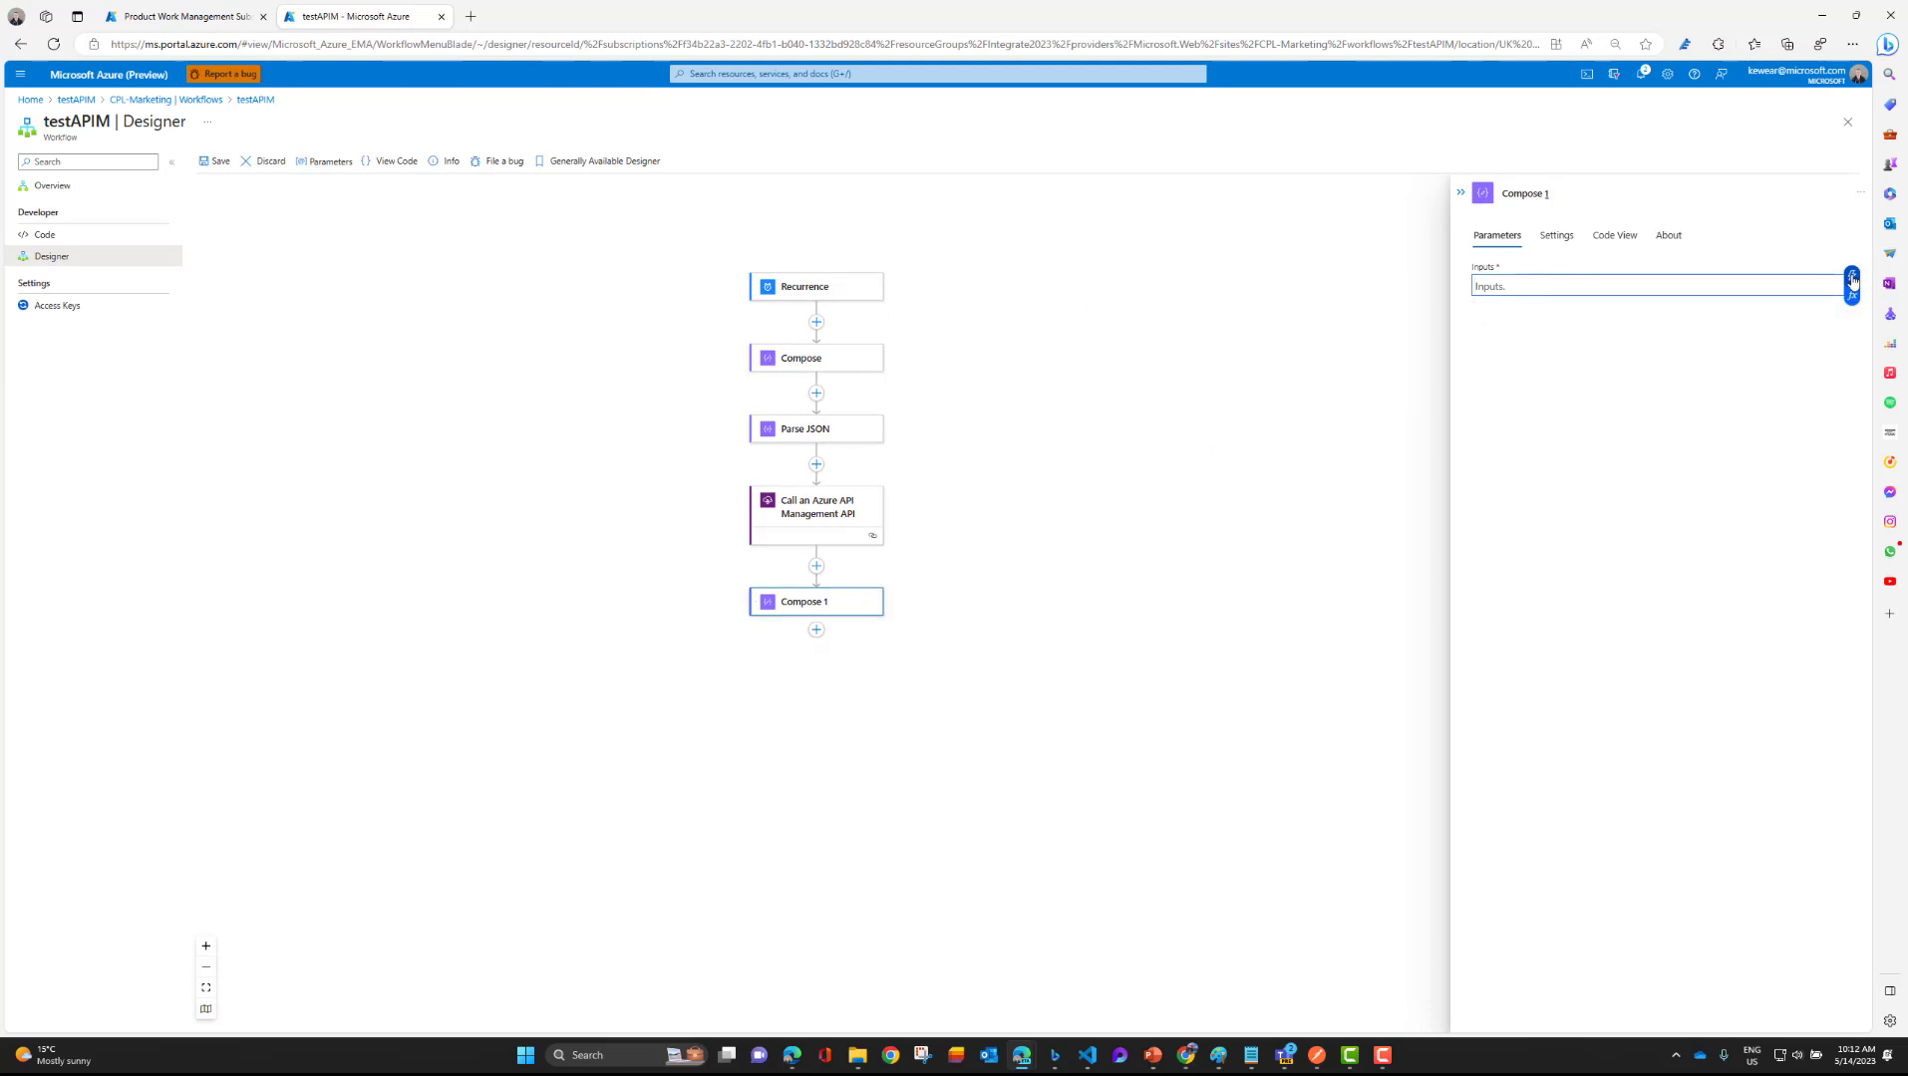
left_click(1852, 276)
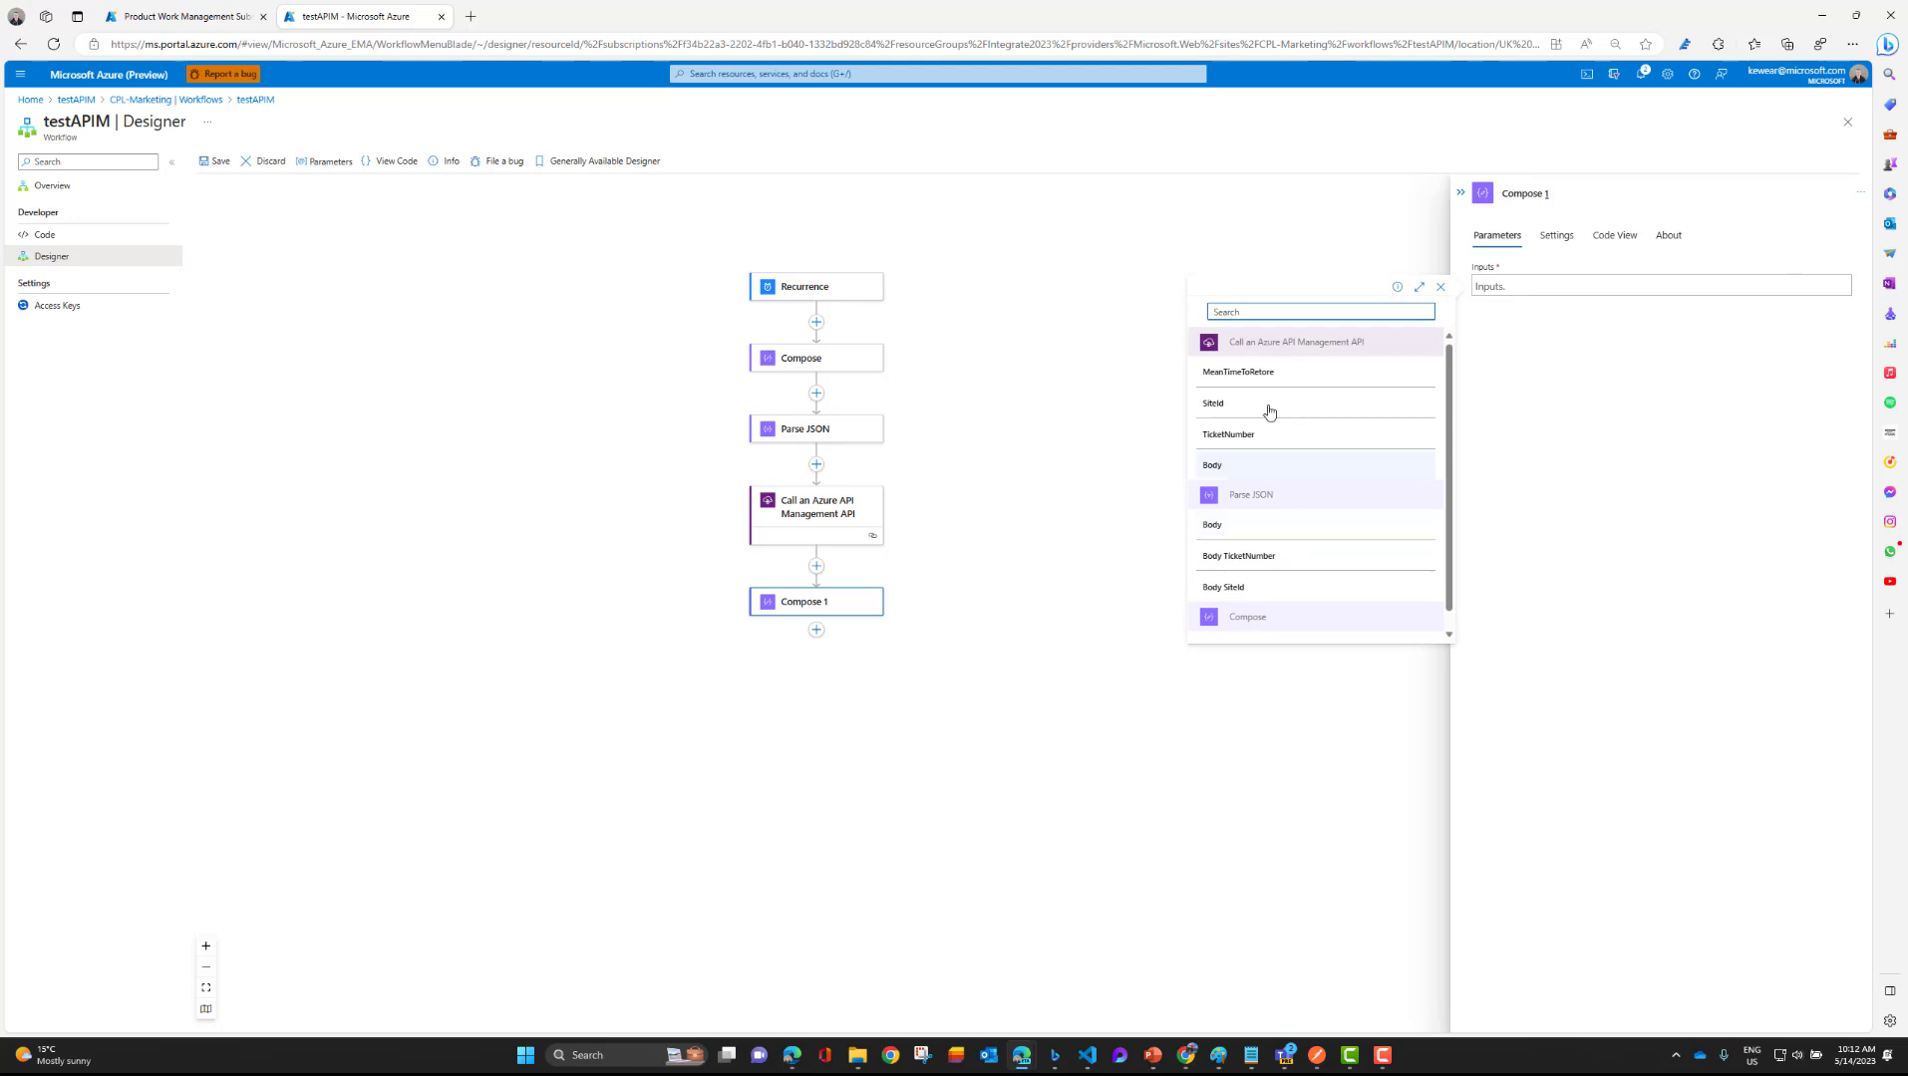
mouse_move(1389, 356)
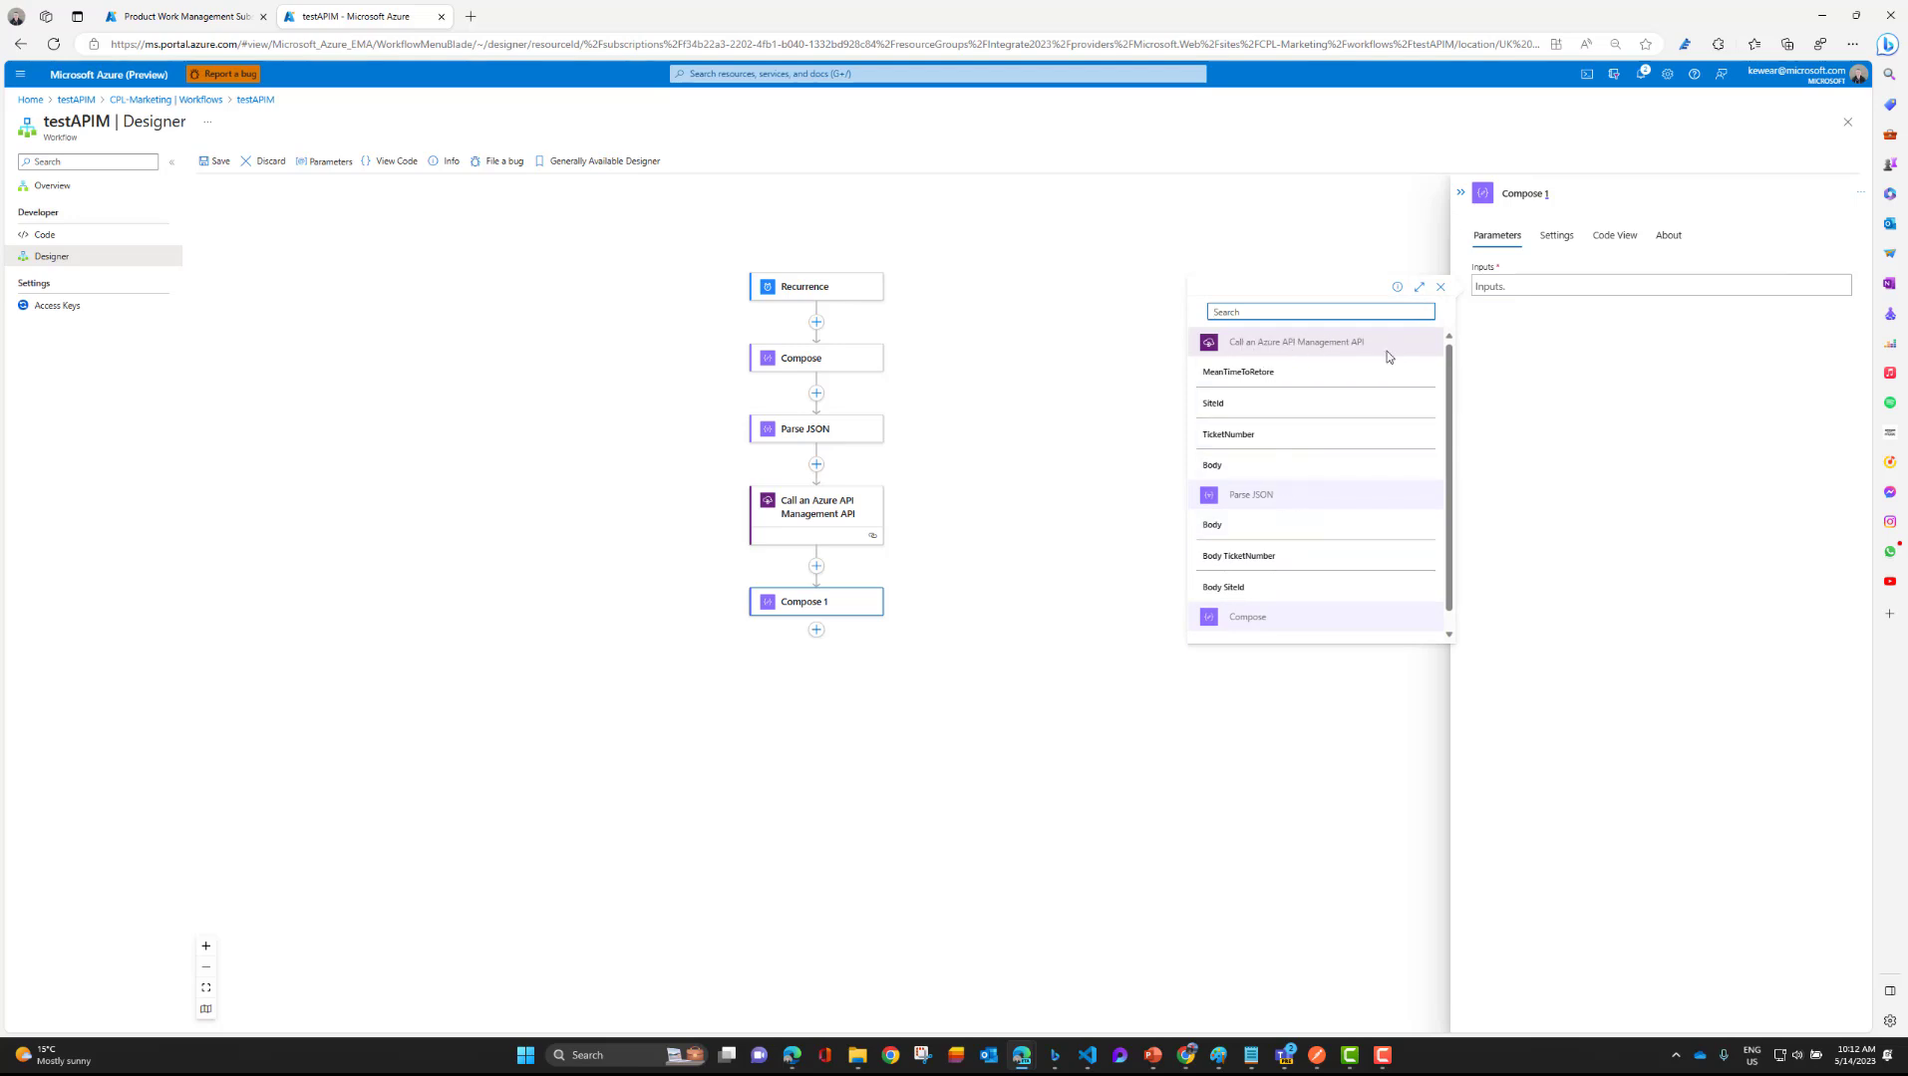
left_click(1236, 372)
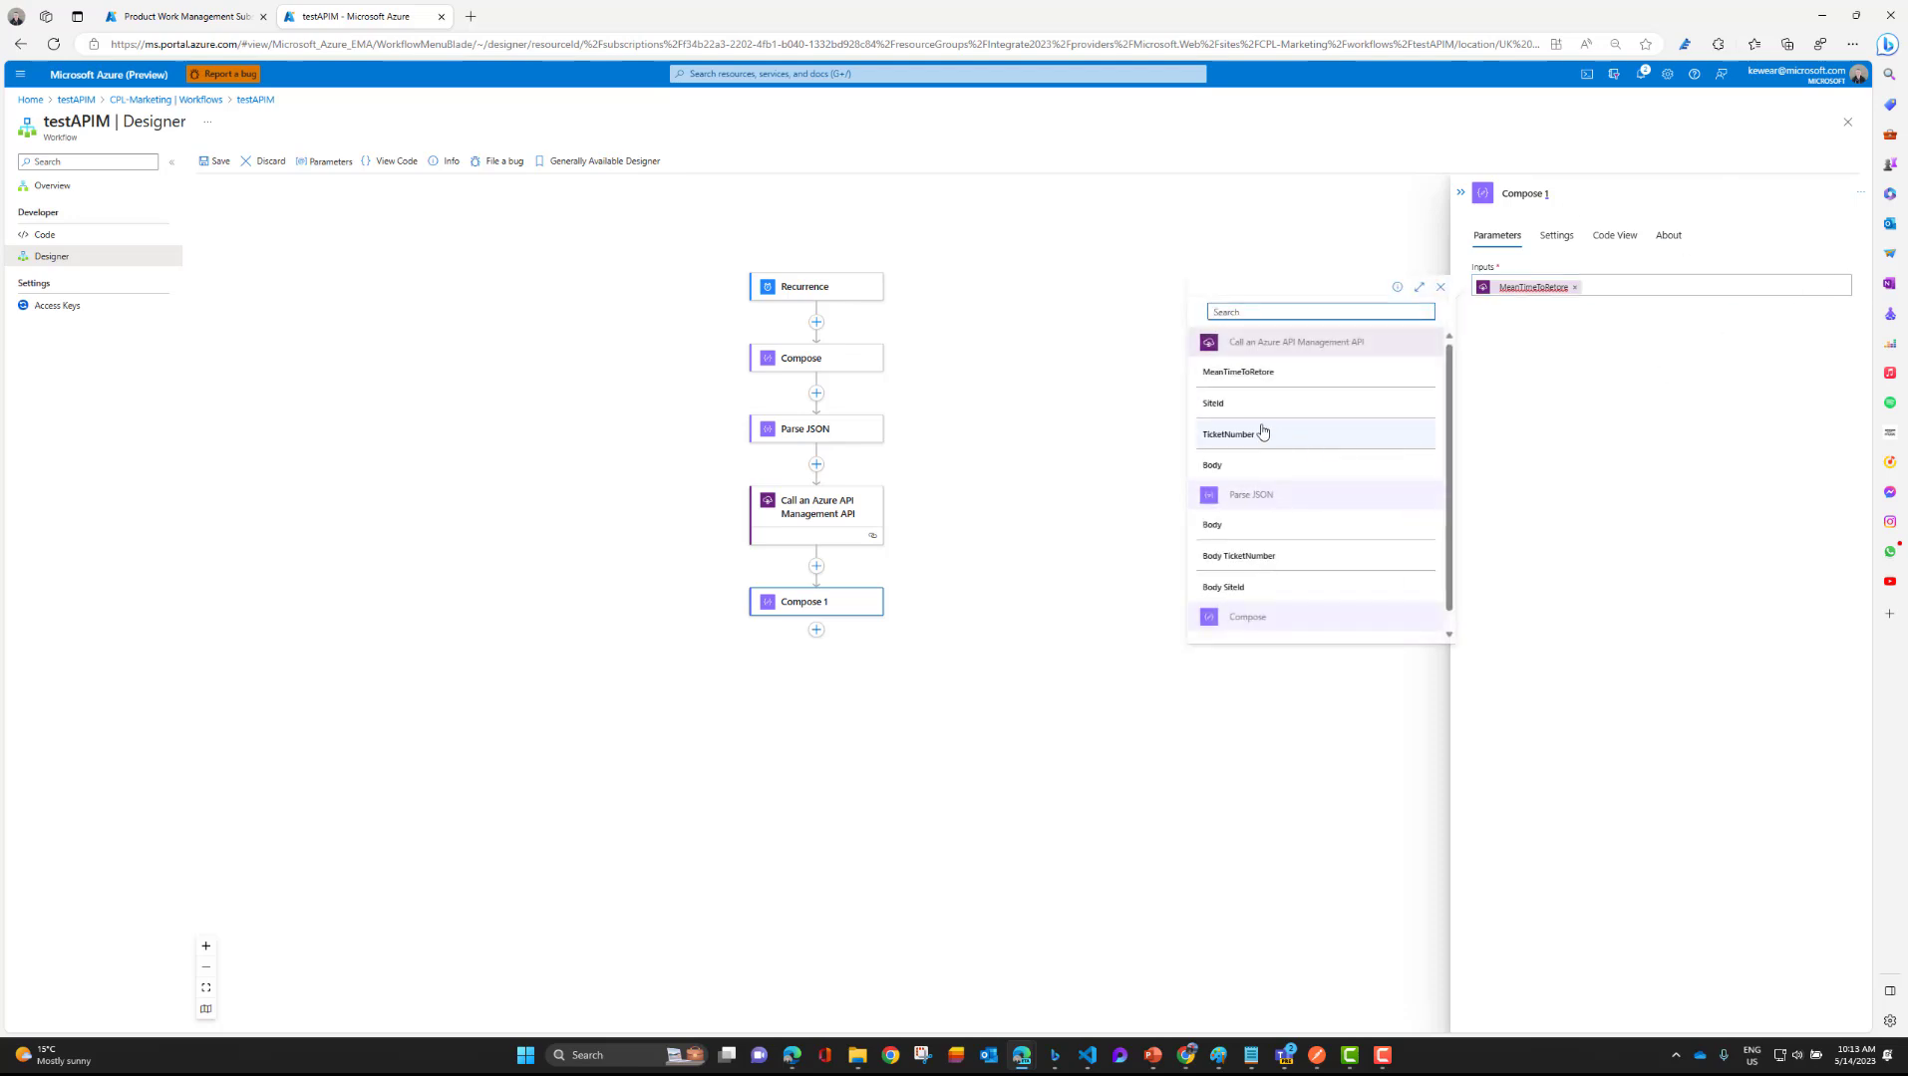
left_click(1212, 403)
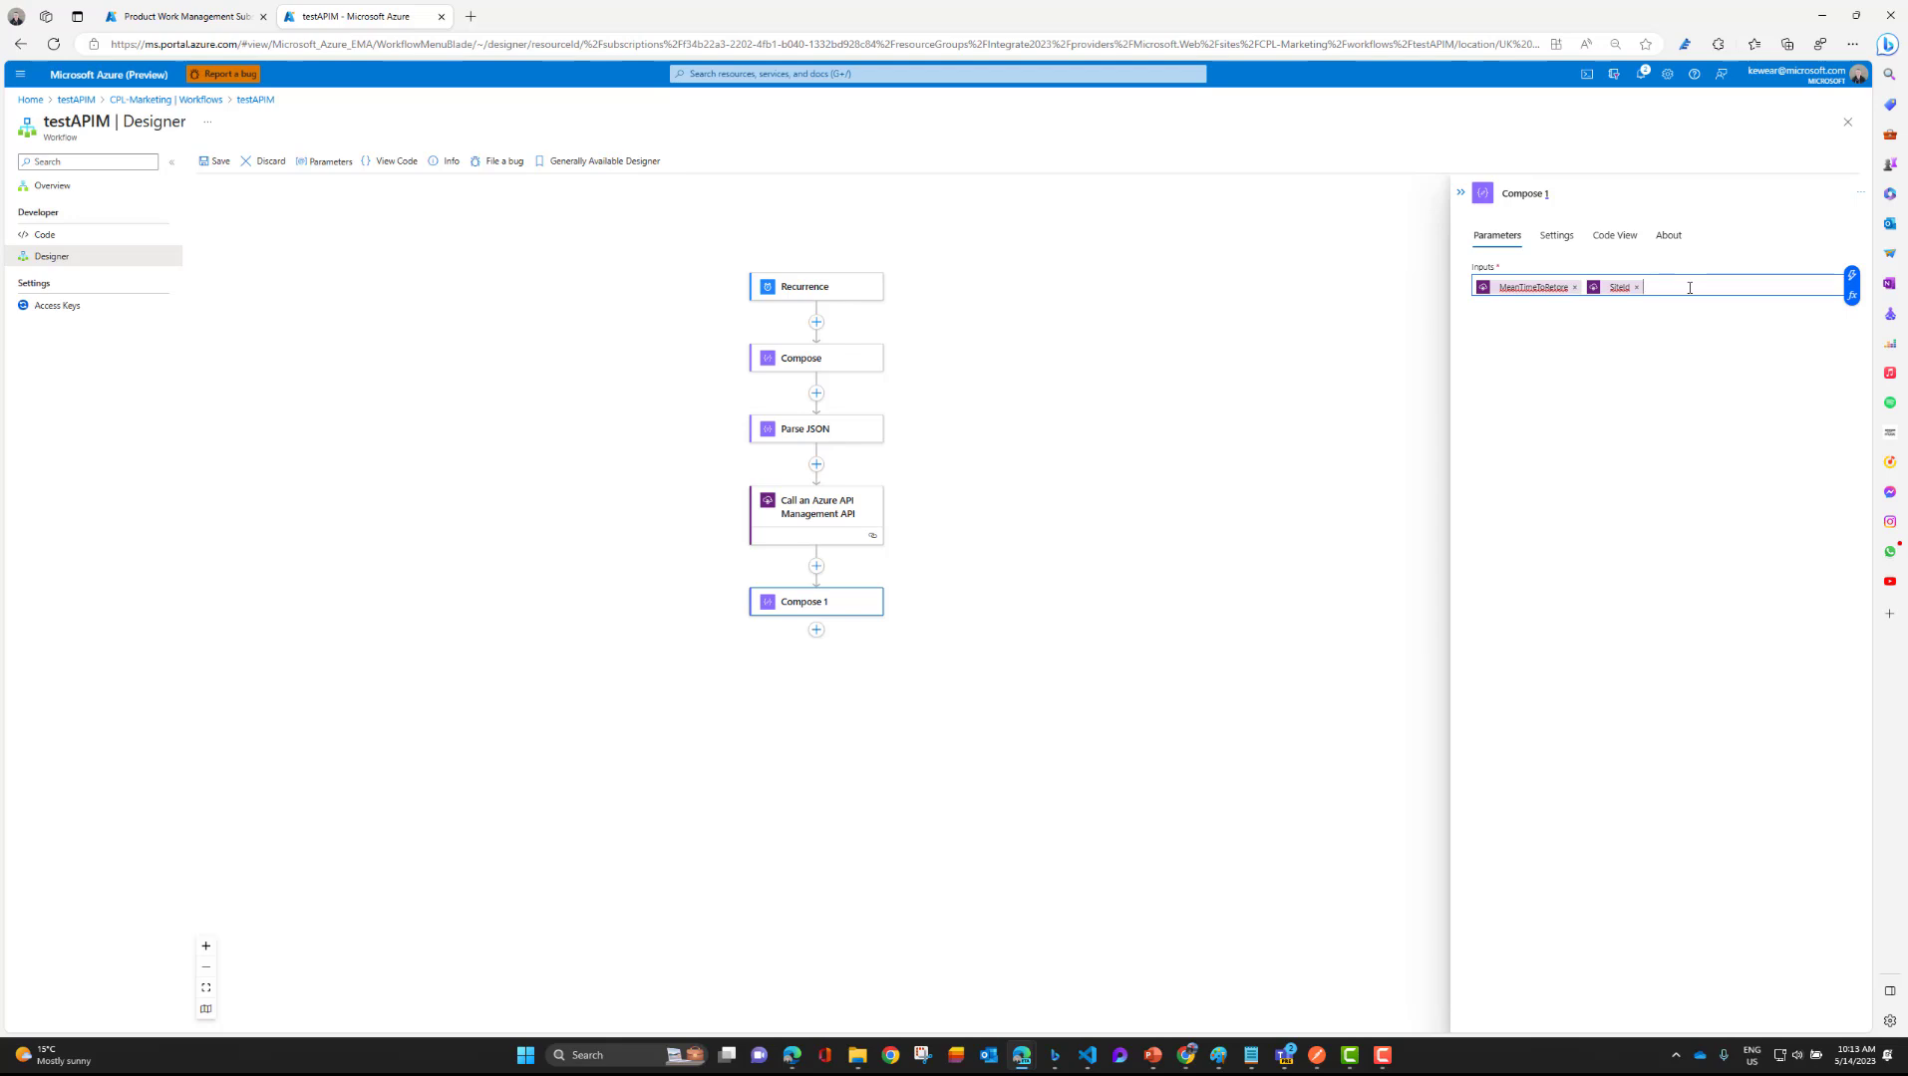
left_click(1689, 287)
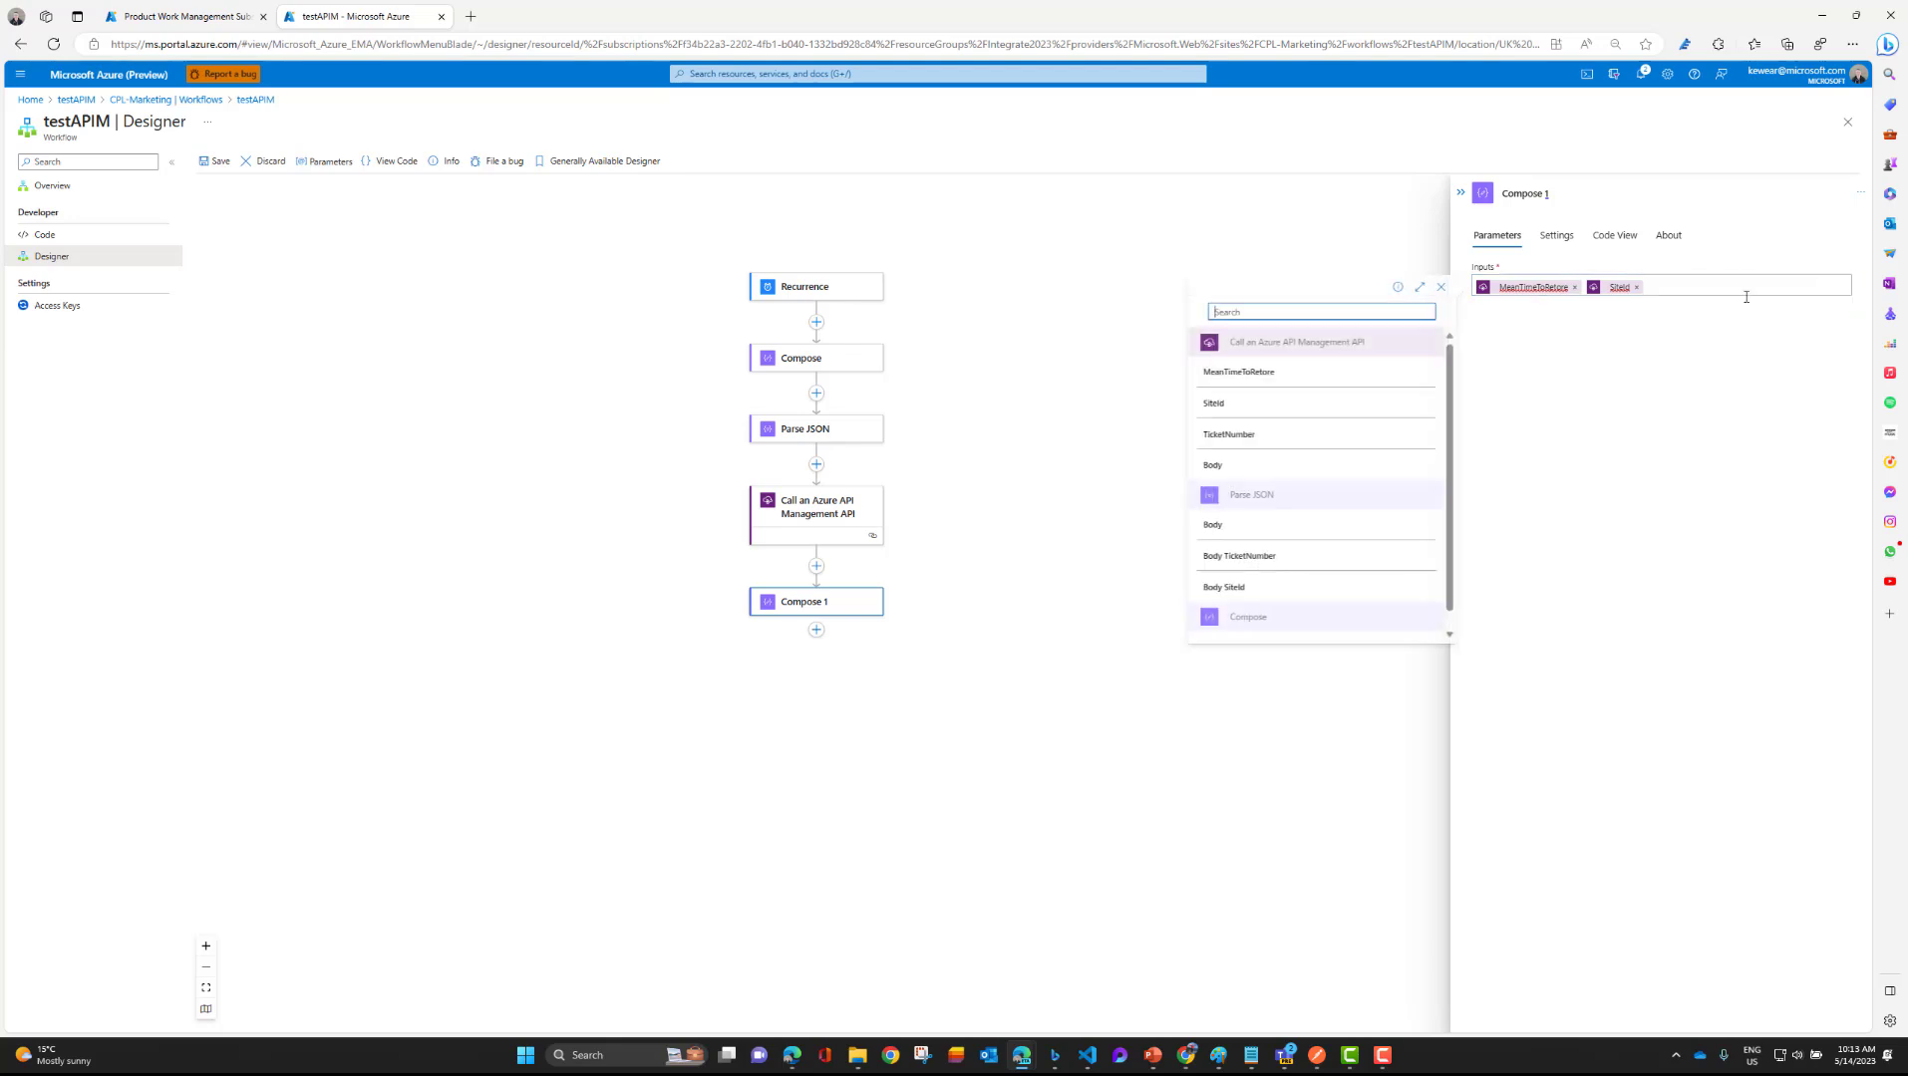
mouse_move(1228, 434)
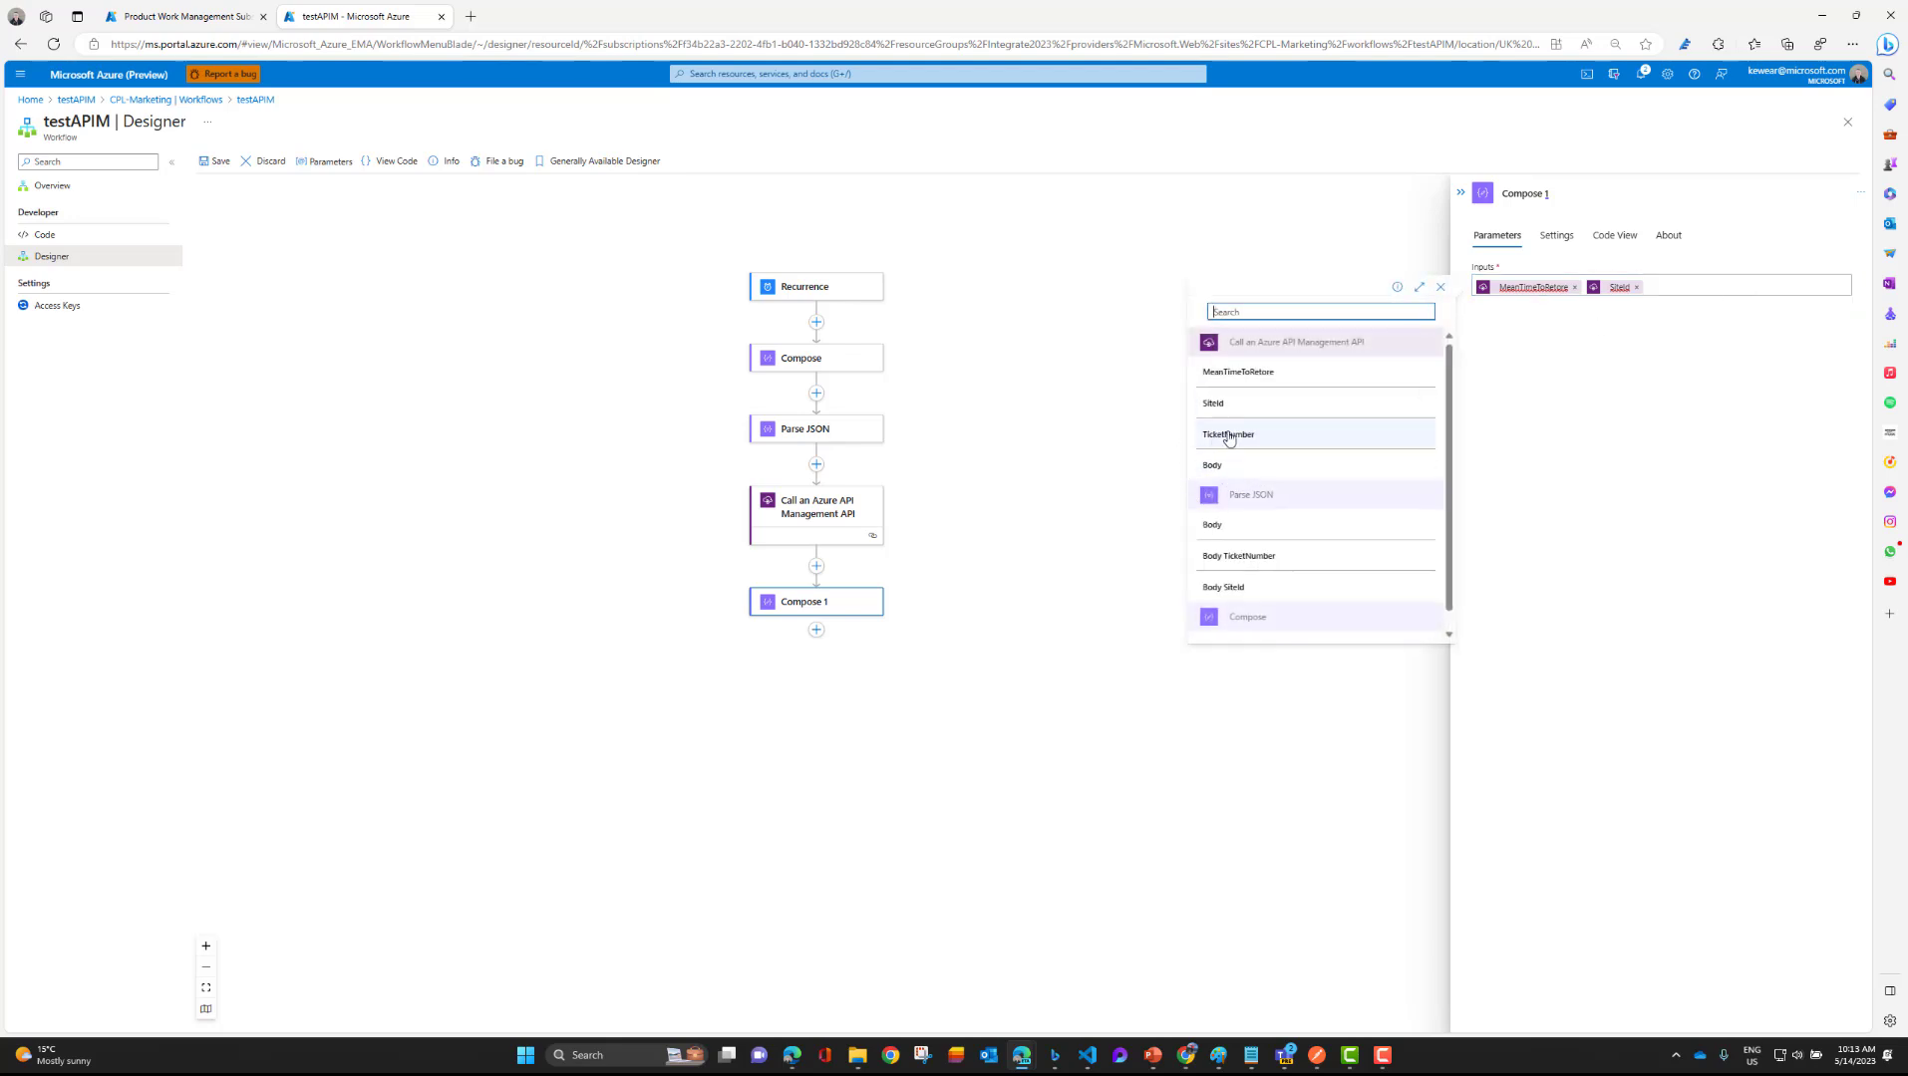
left_click(1228, 434)
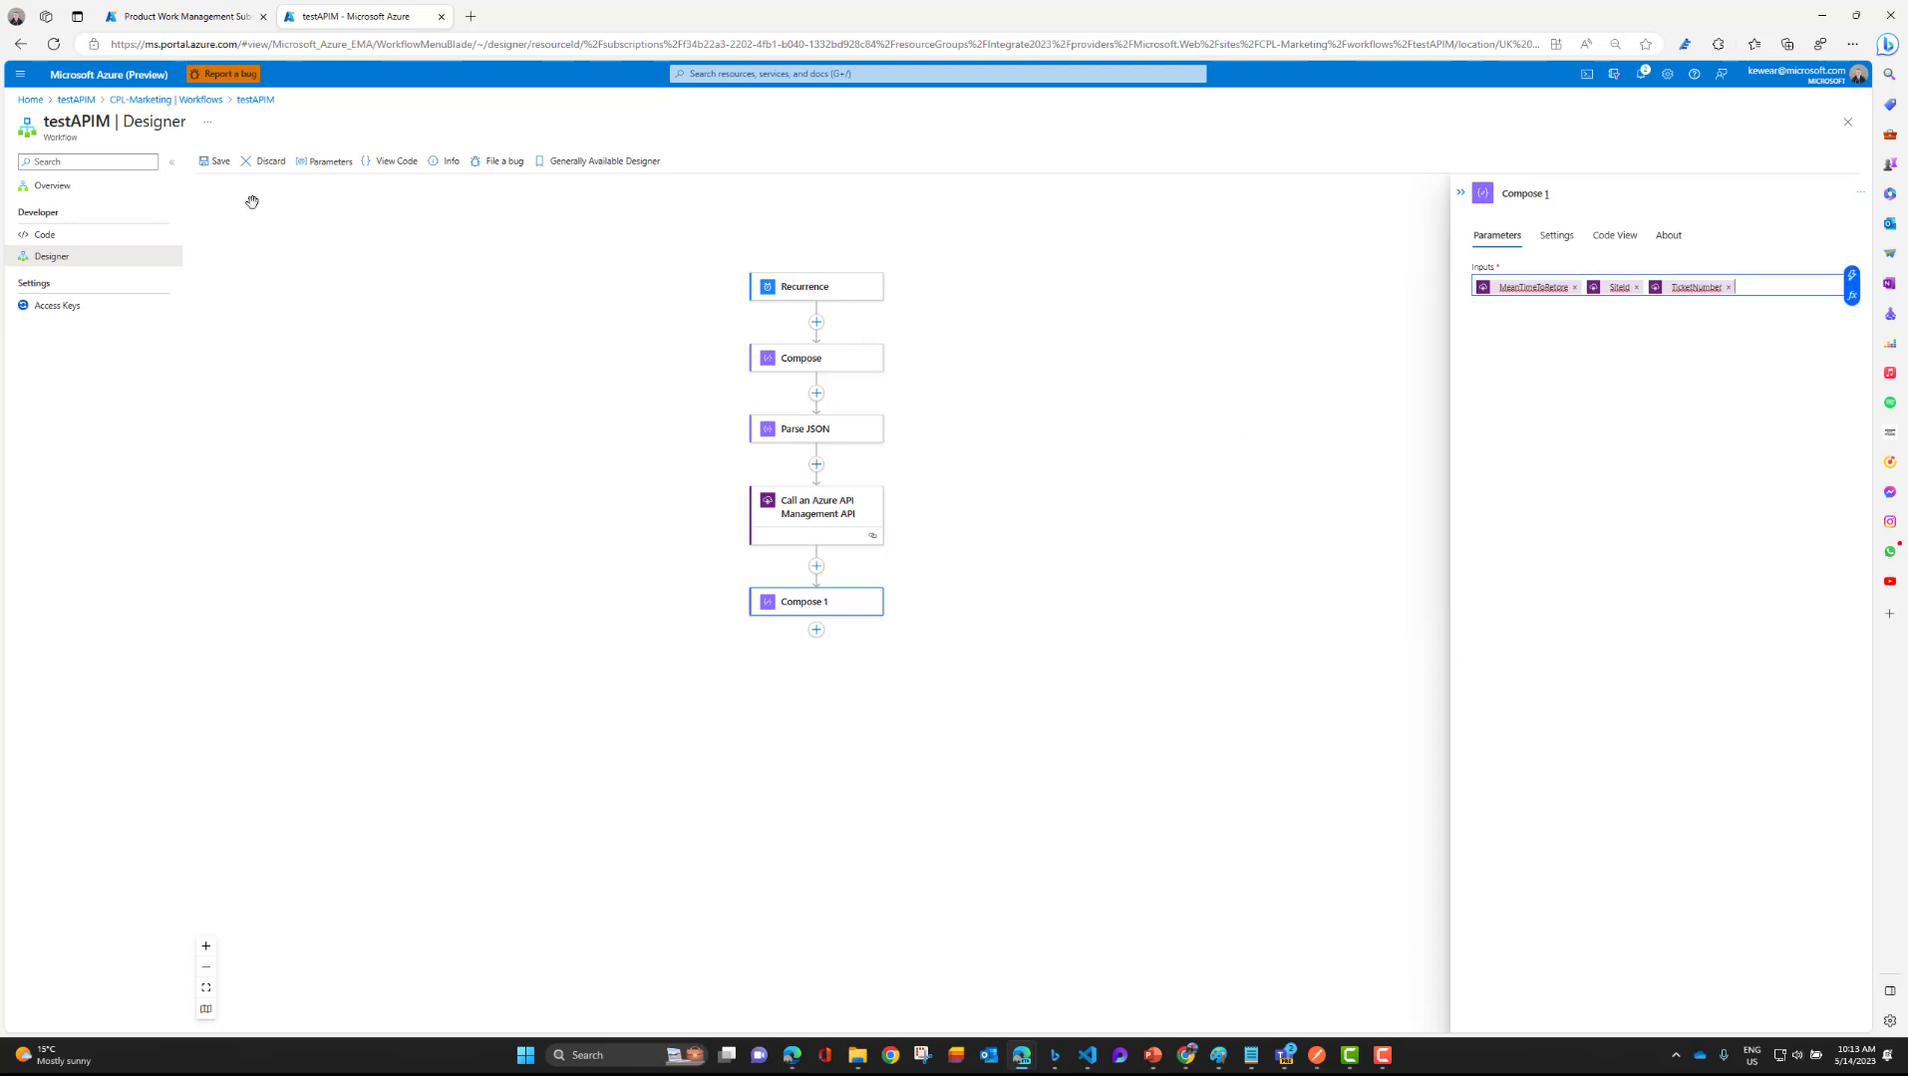
left_click(216, 162)
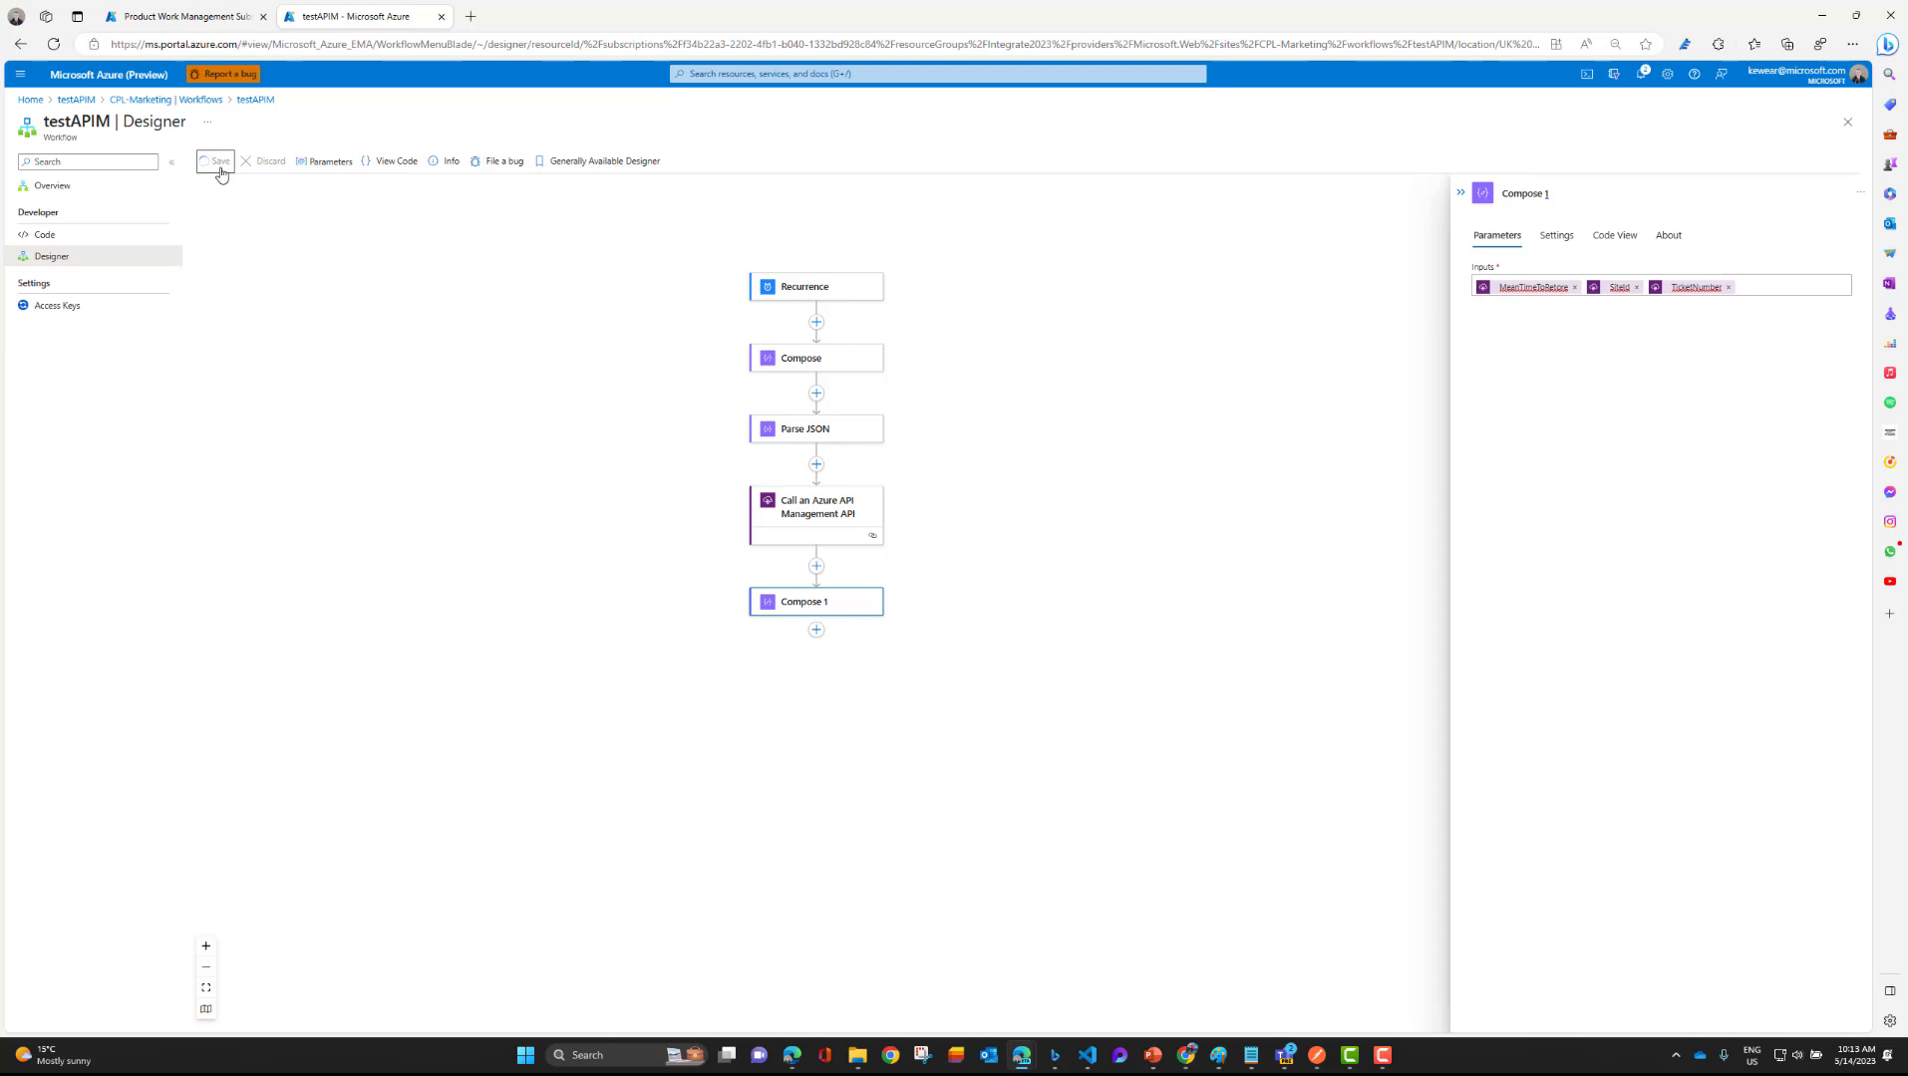
left_click(218, 161)
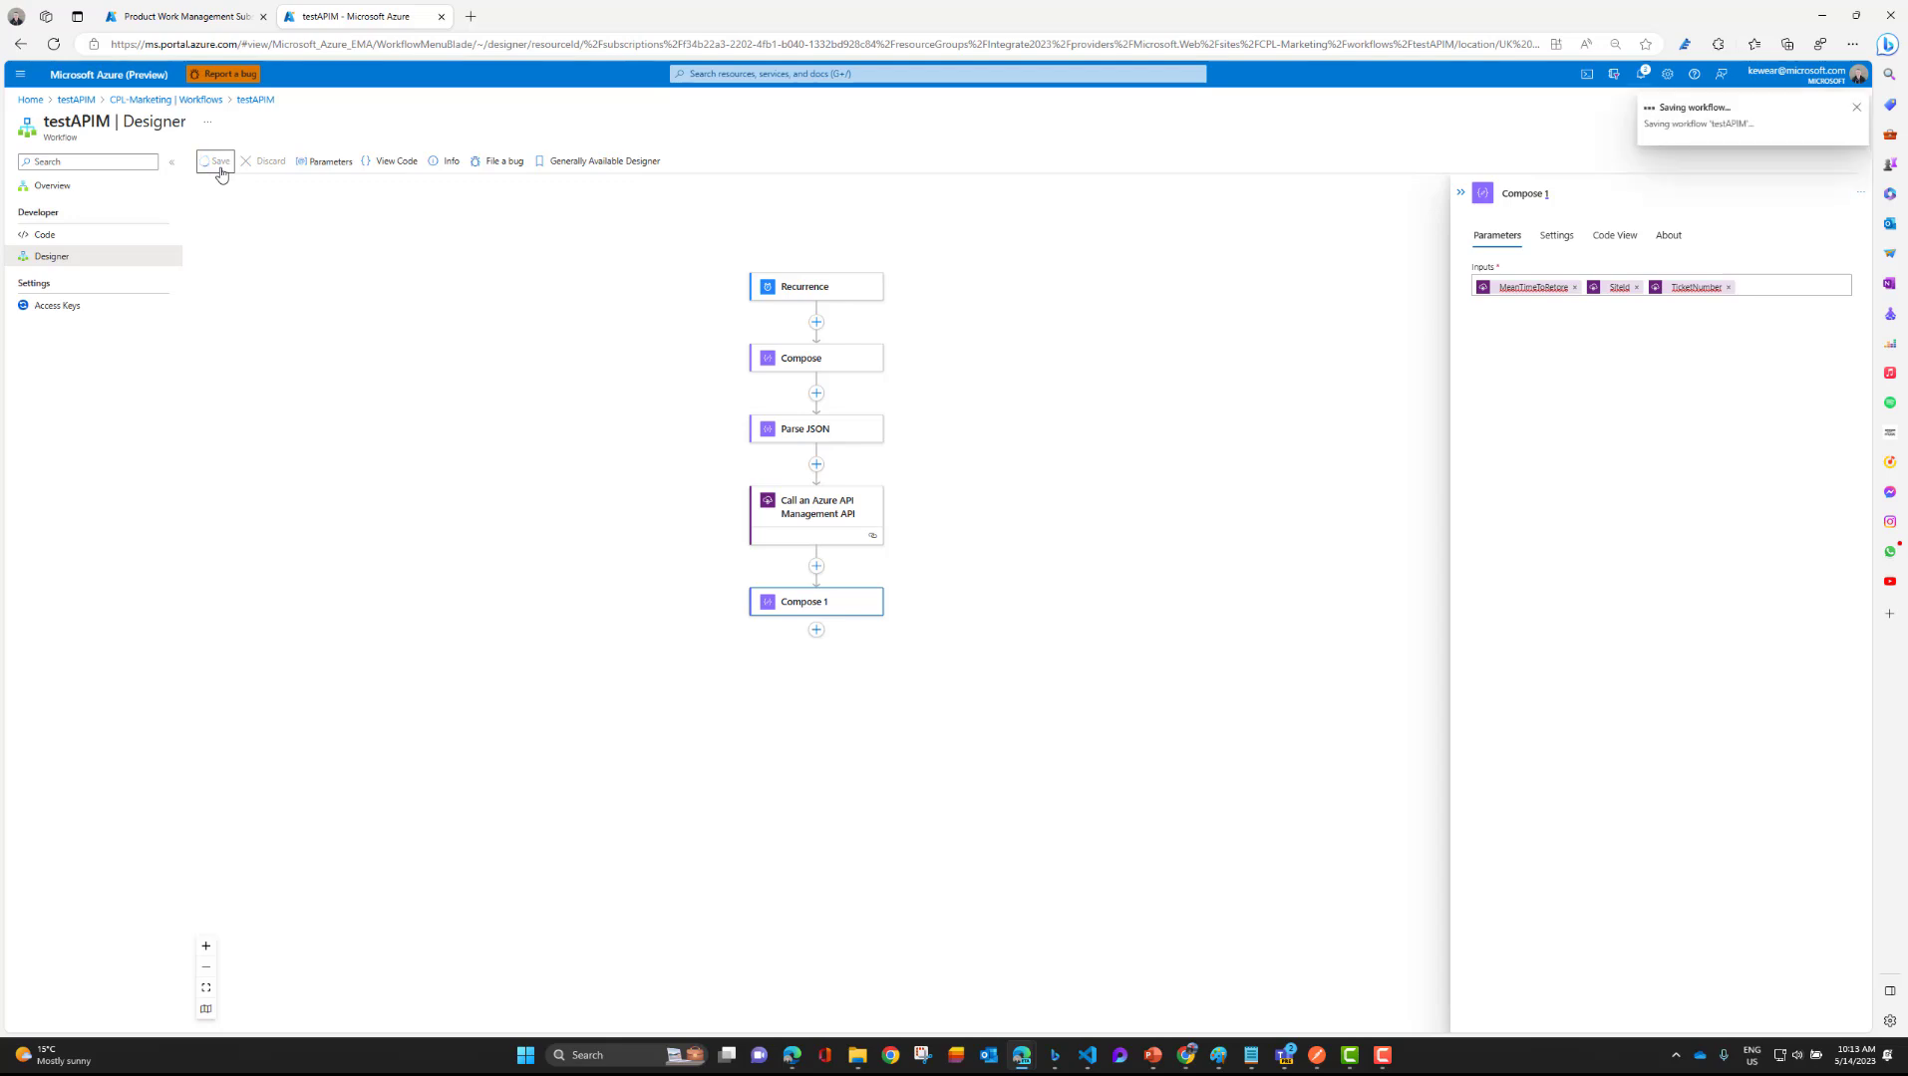